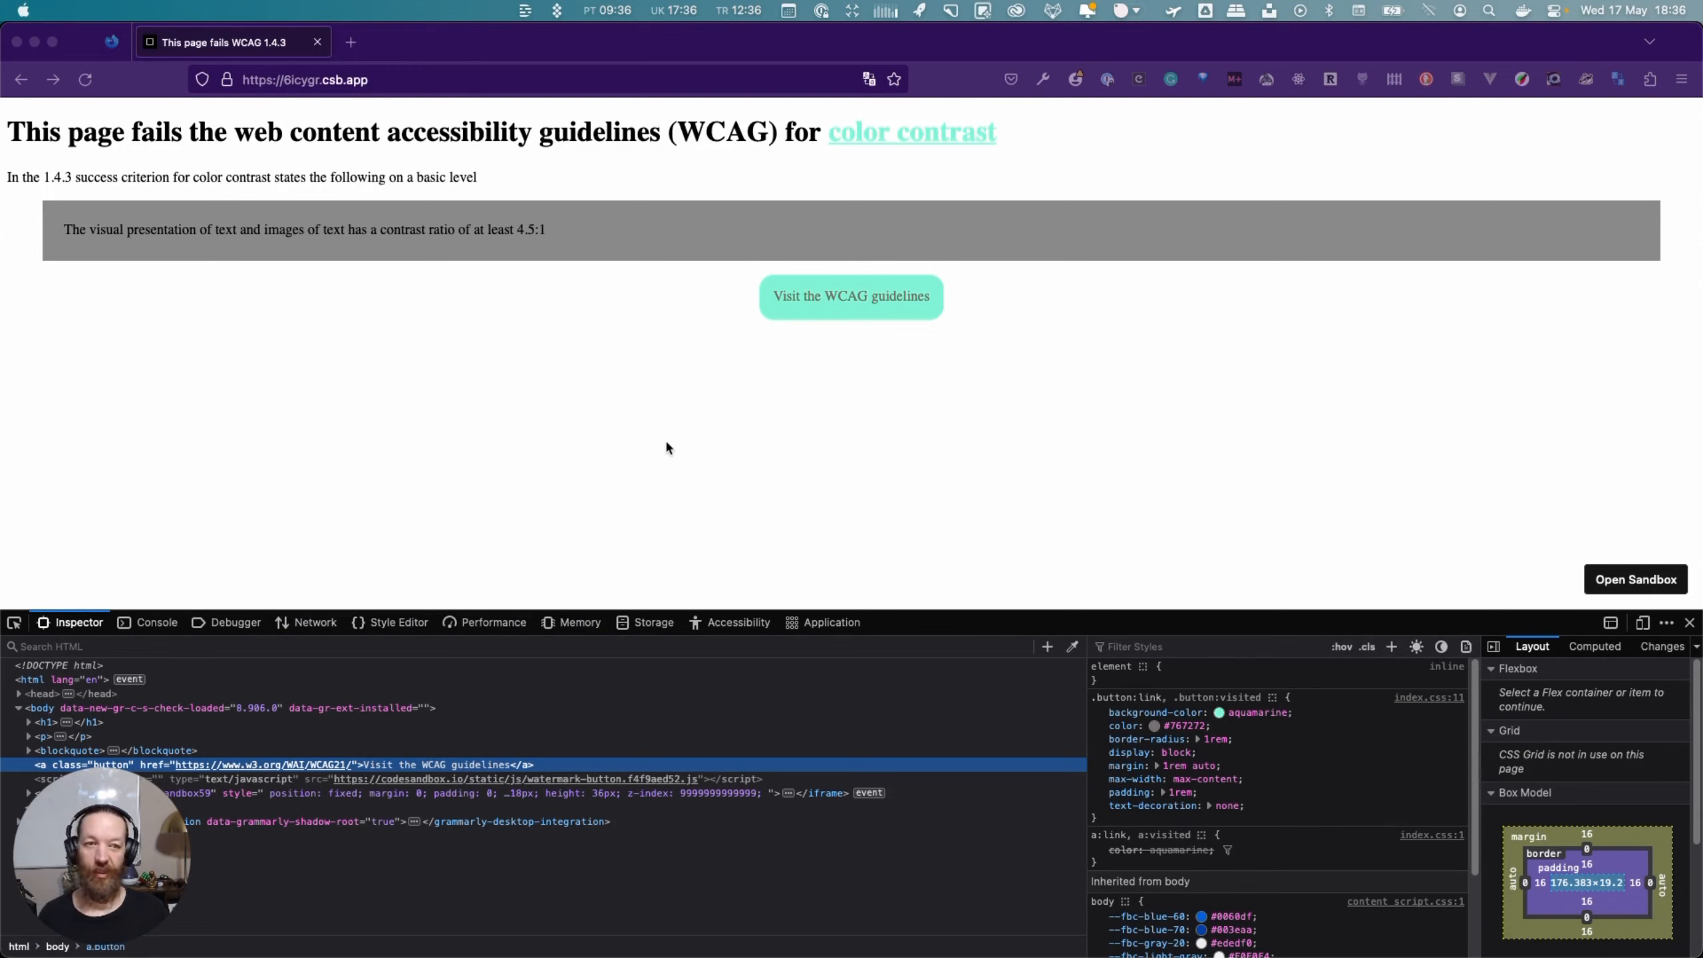
{"action": "mouse_move", "coordinate": [657, 451]}
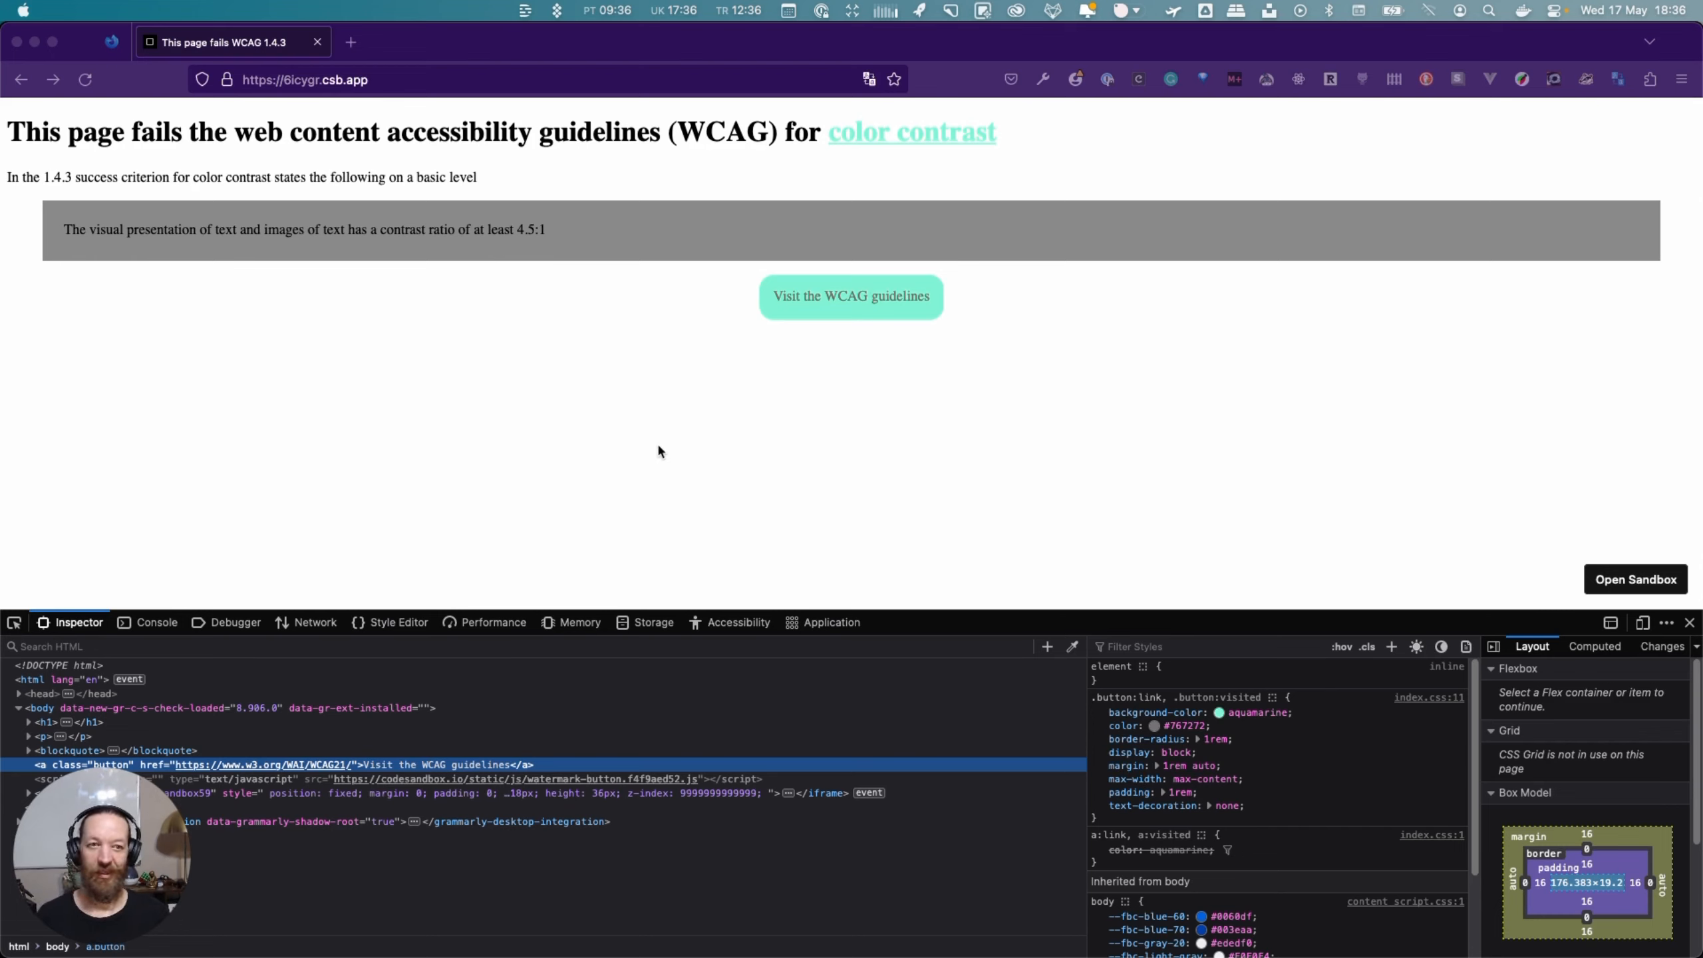
{"action": "mouse_move", "coordinate": [652, 467]}
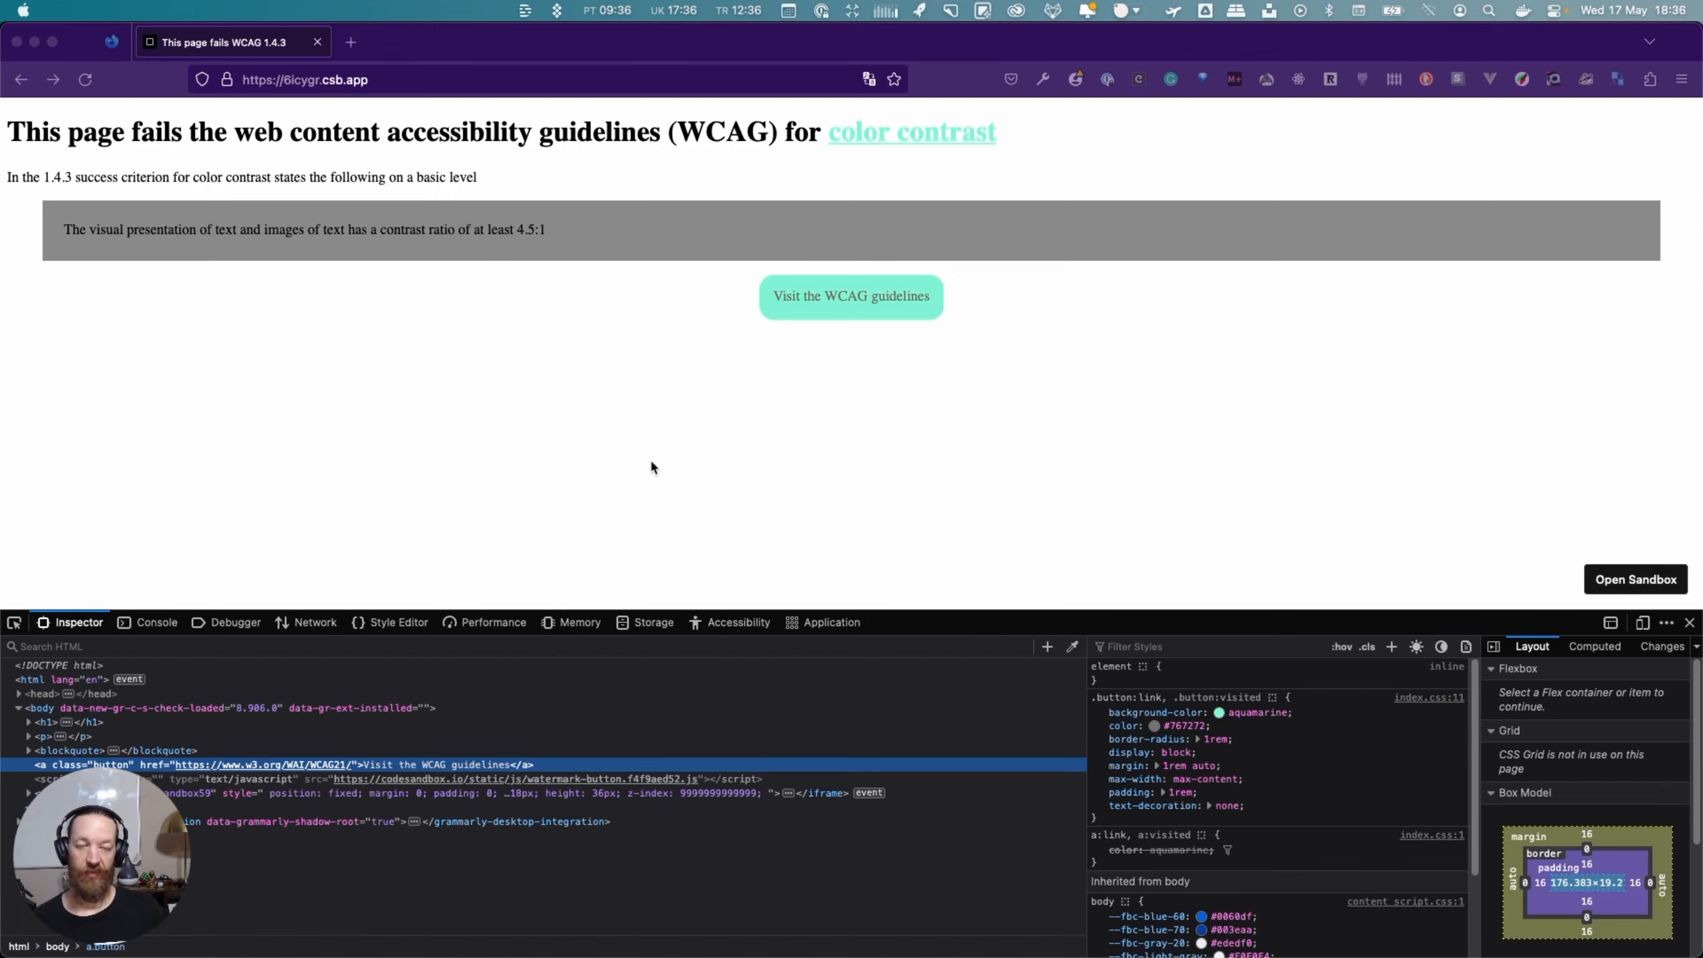
{"action": "mouse_move", "coordinate": [380, 392]}
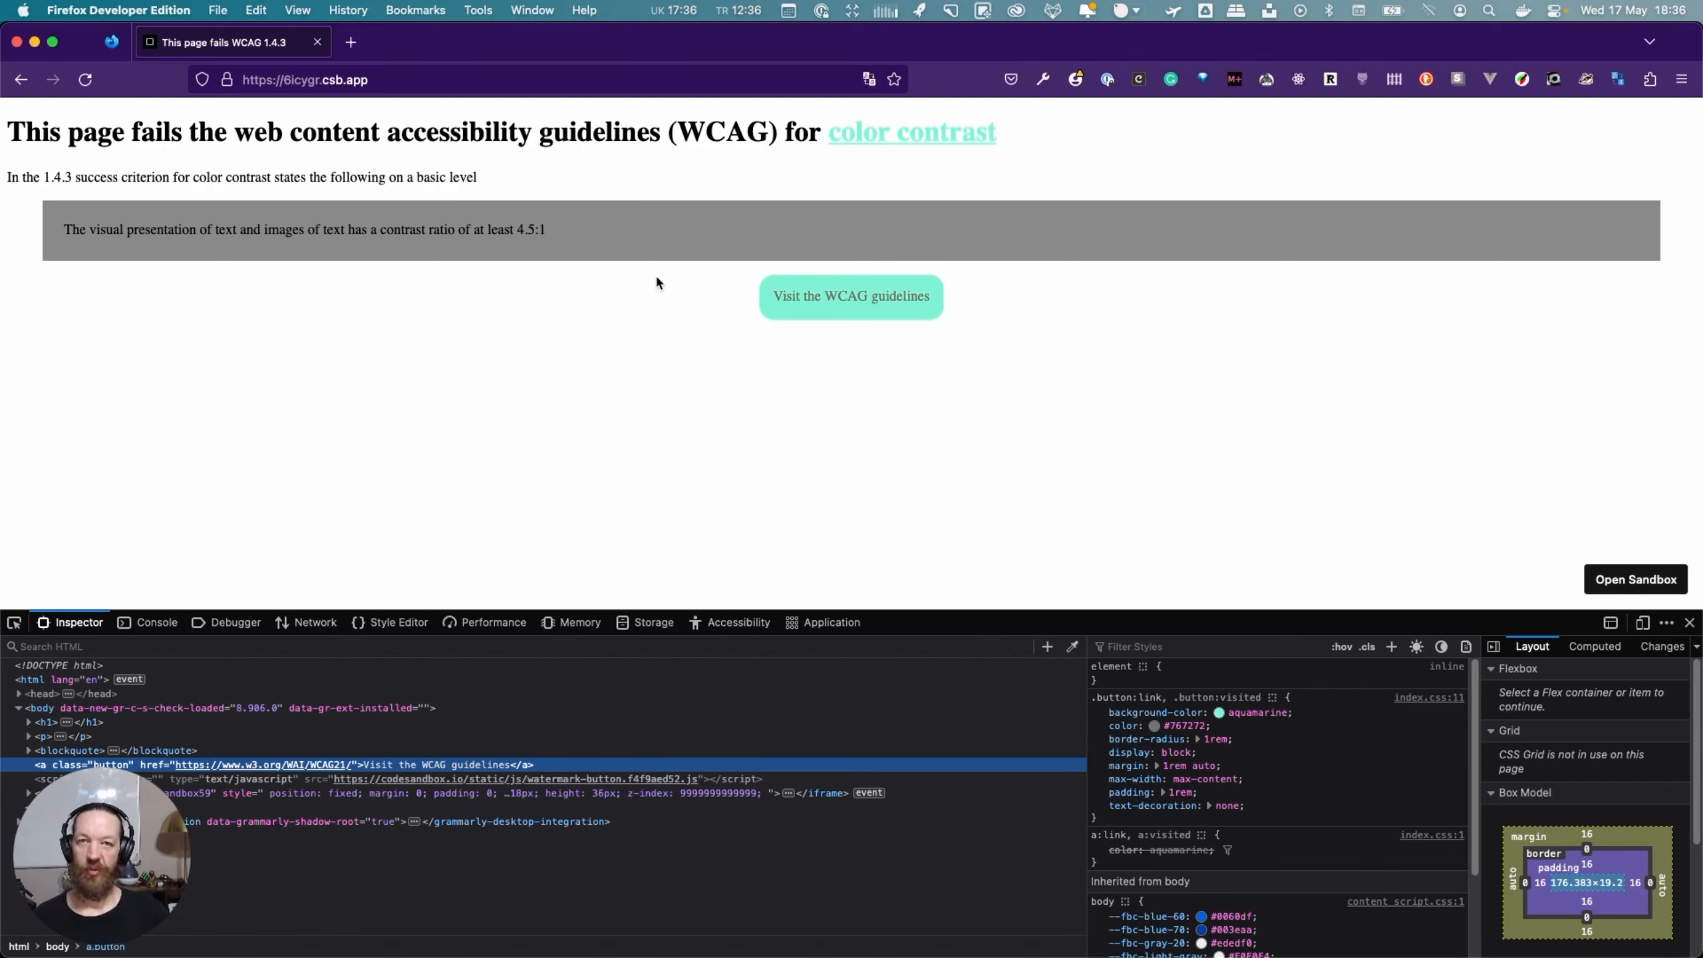
{"action": "mouse_move", "coordinate": [1258, 372]}
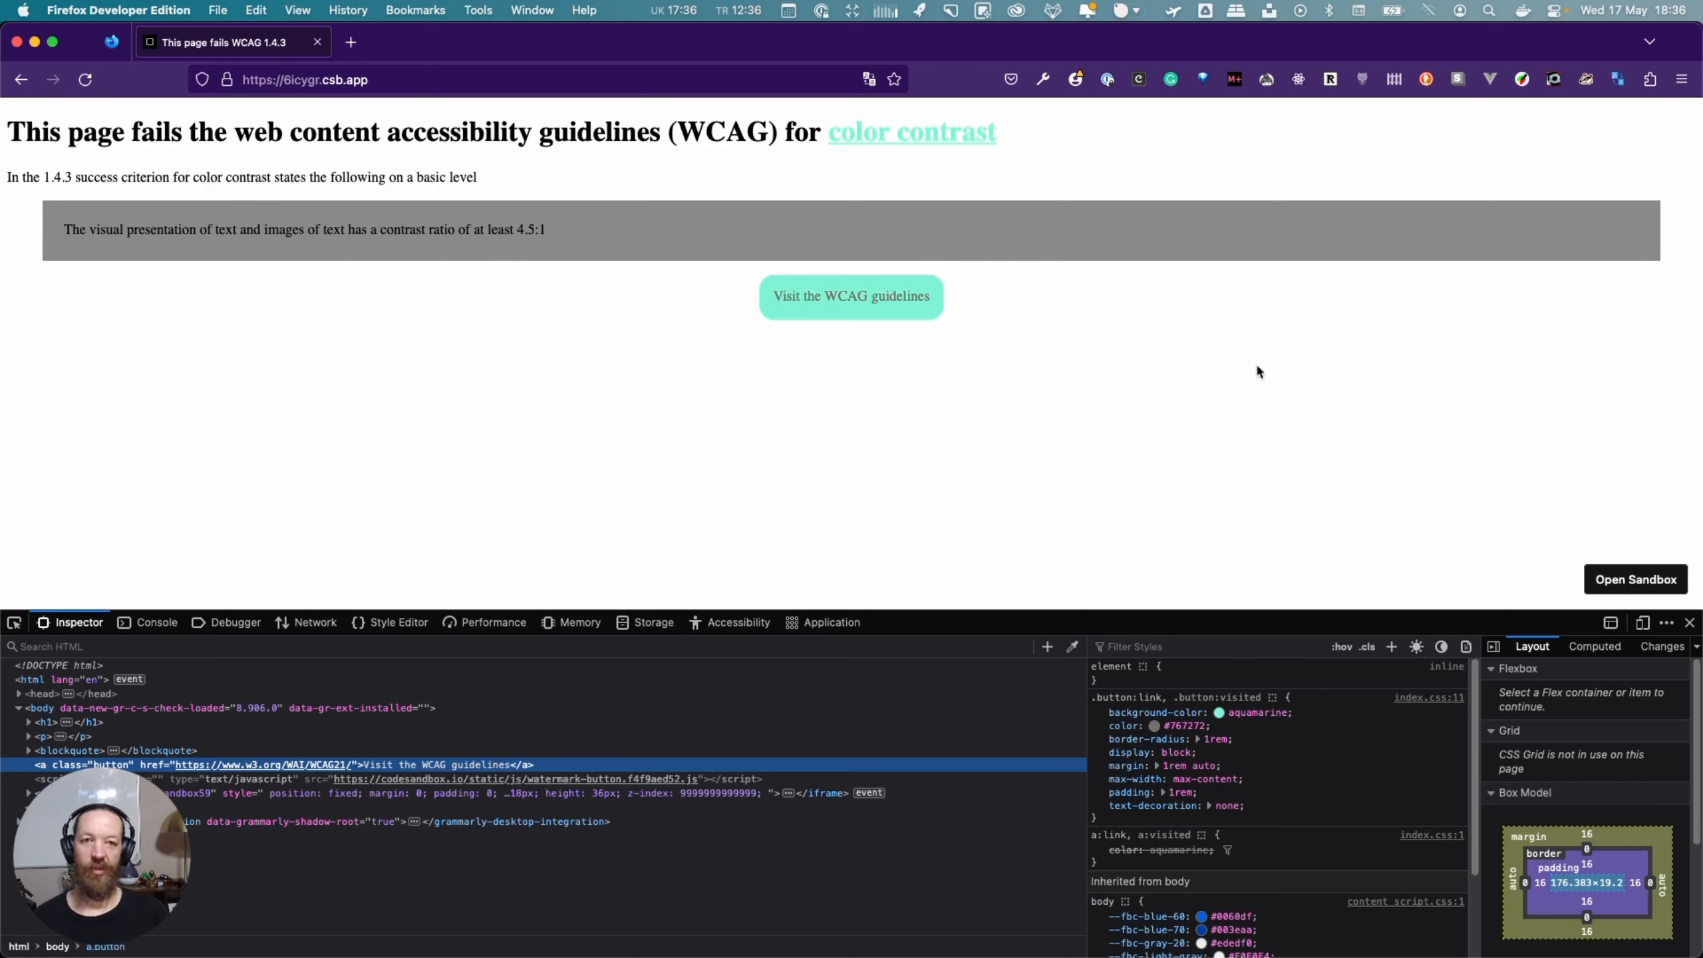
{"action": "mouse_move", "coordinate": [357, 433]}
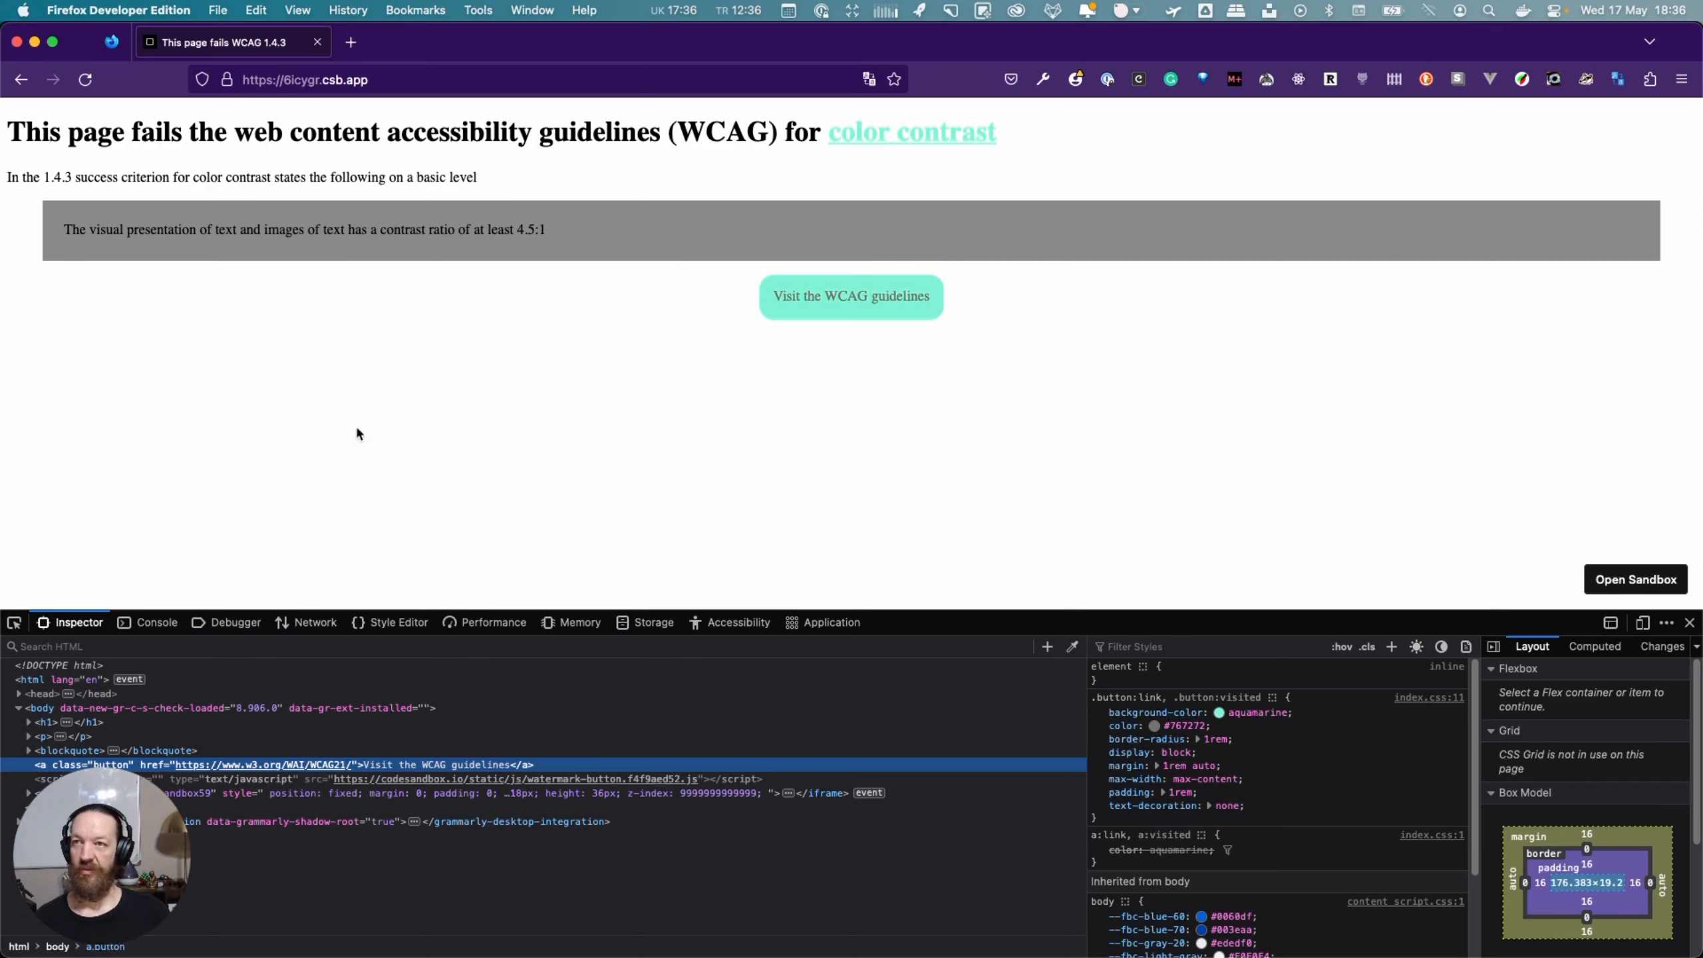
{"action": "mouse_move", "coordinate": [505, 405]}
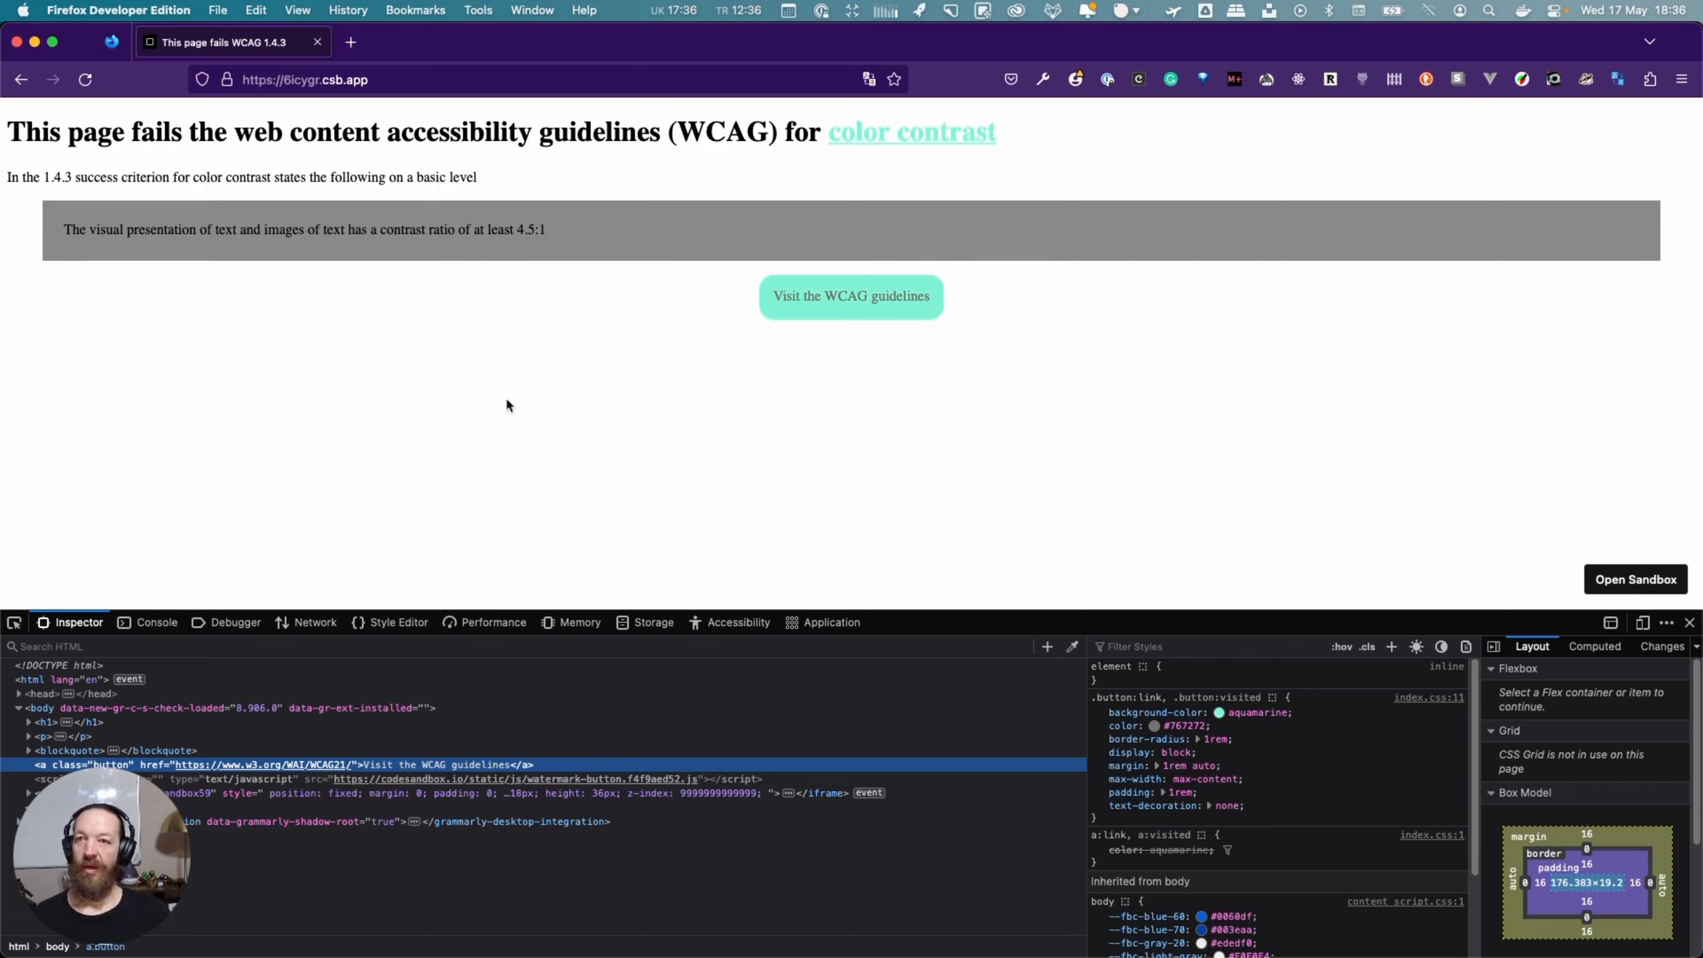
{"action": "mouse_move", "coordinate": [1102, 412]}
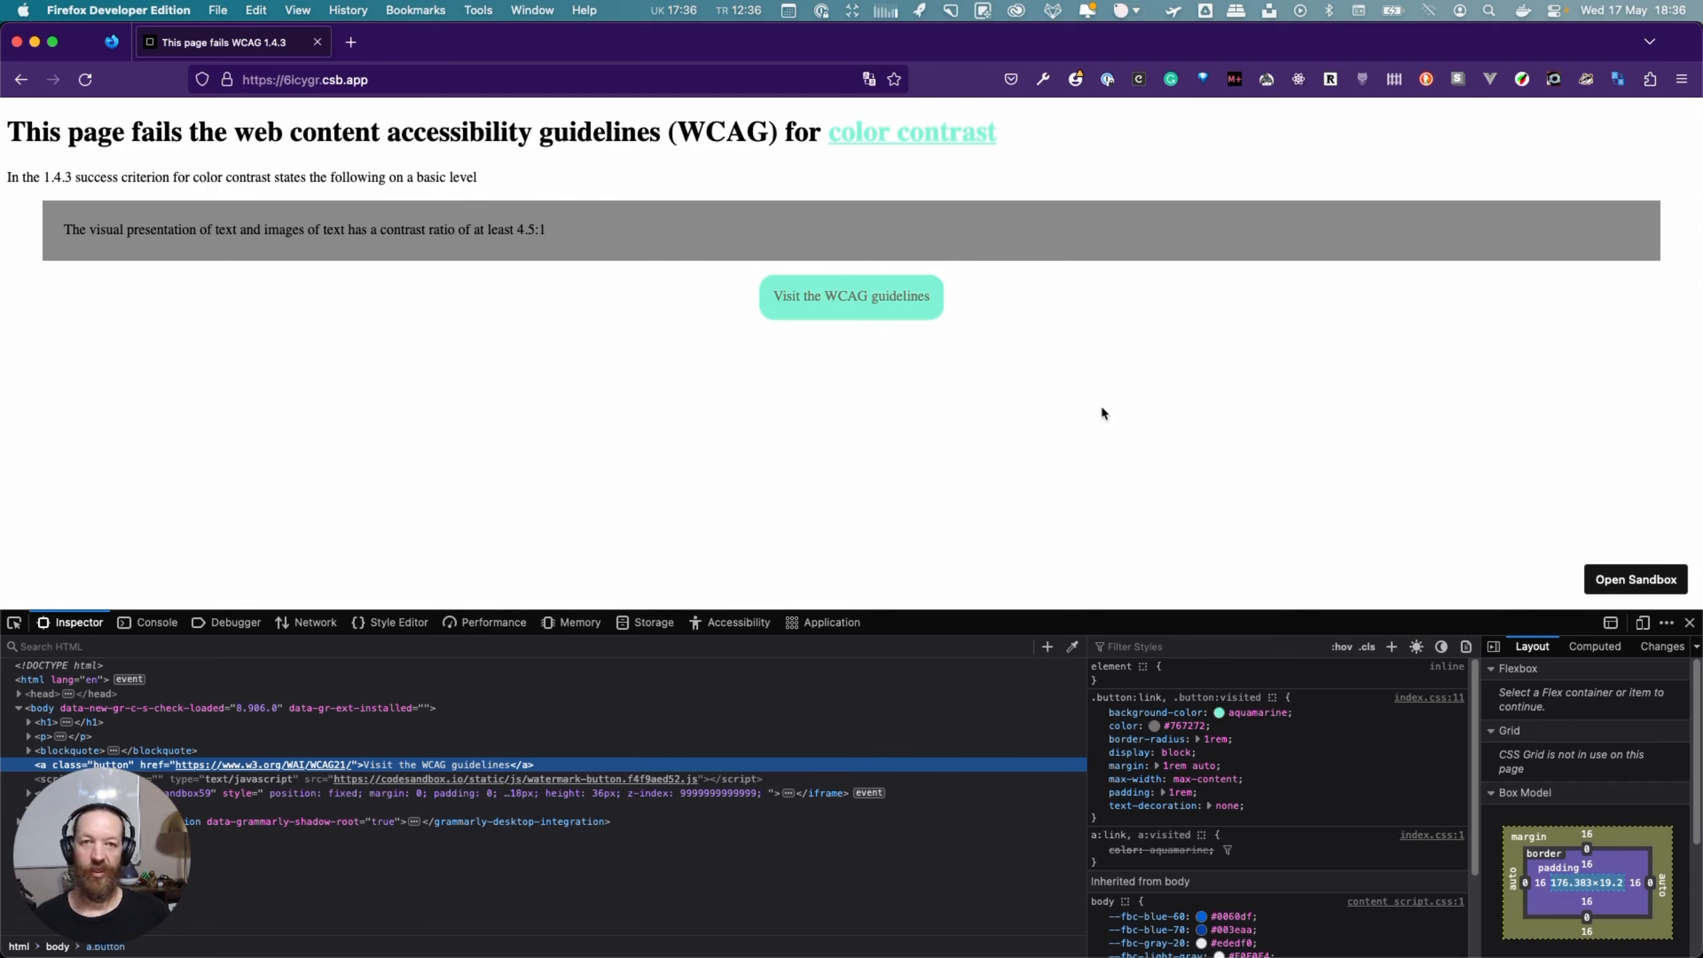
{"action": "mouse_move", "coordinate": [936, 151]}
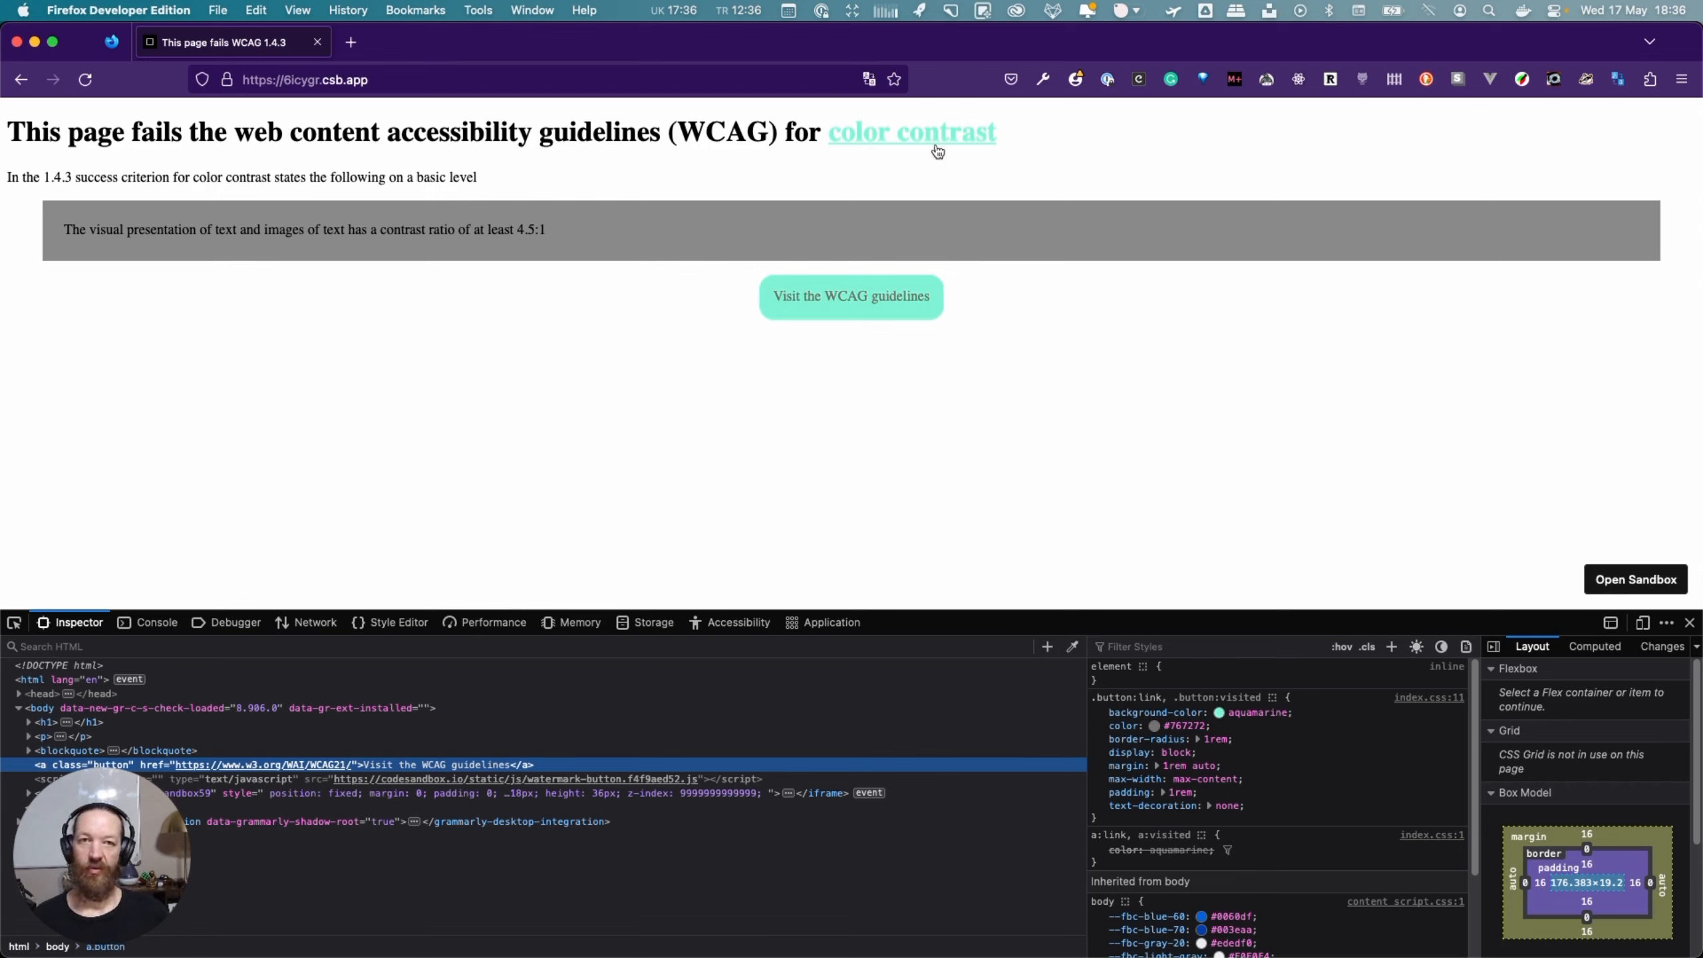
{"action": "mouse_move", "coordinate": [531, 345]}
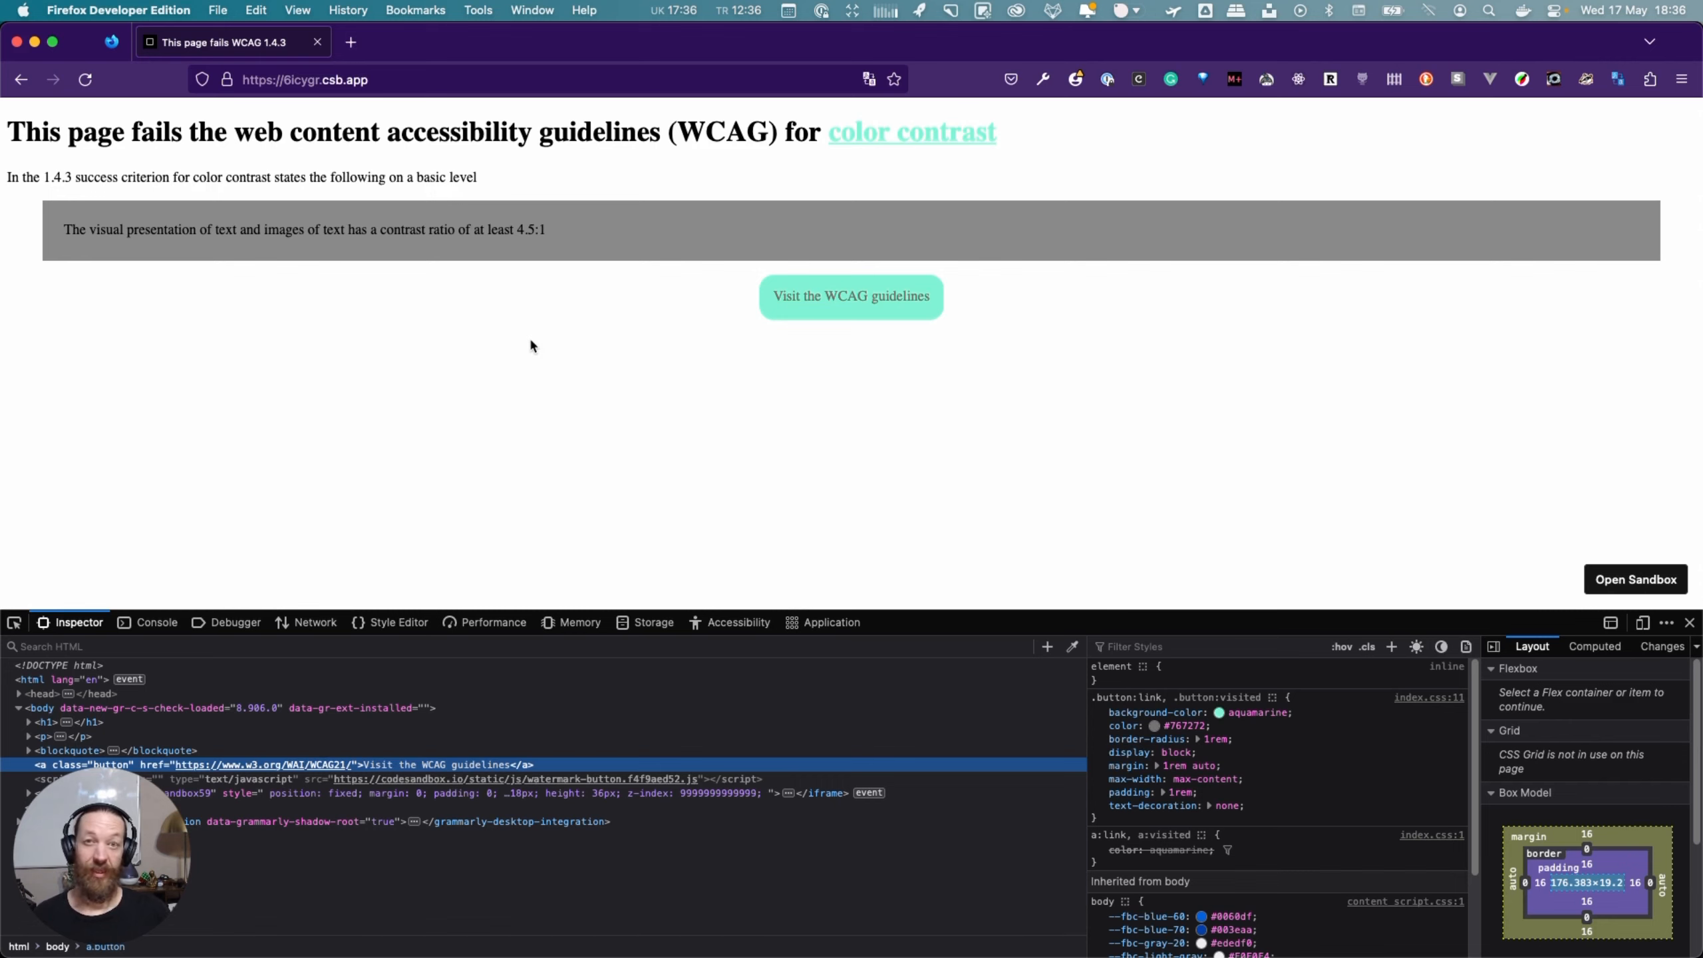
{"action": "mouse_move", "coordinate": [503, 427]}
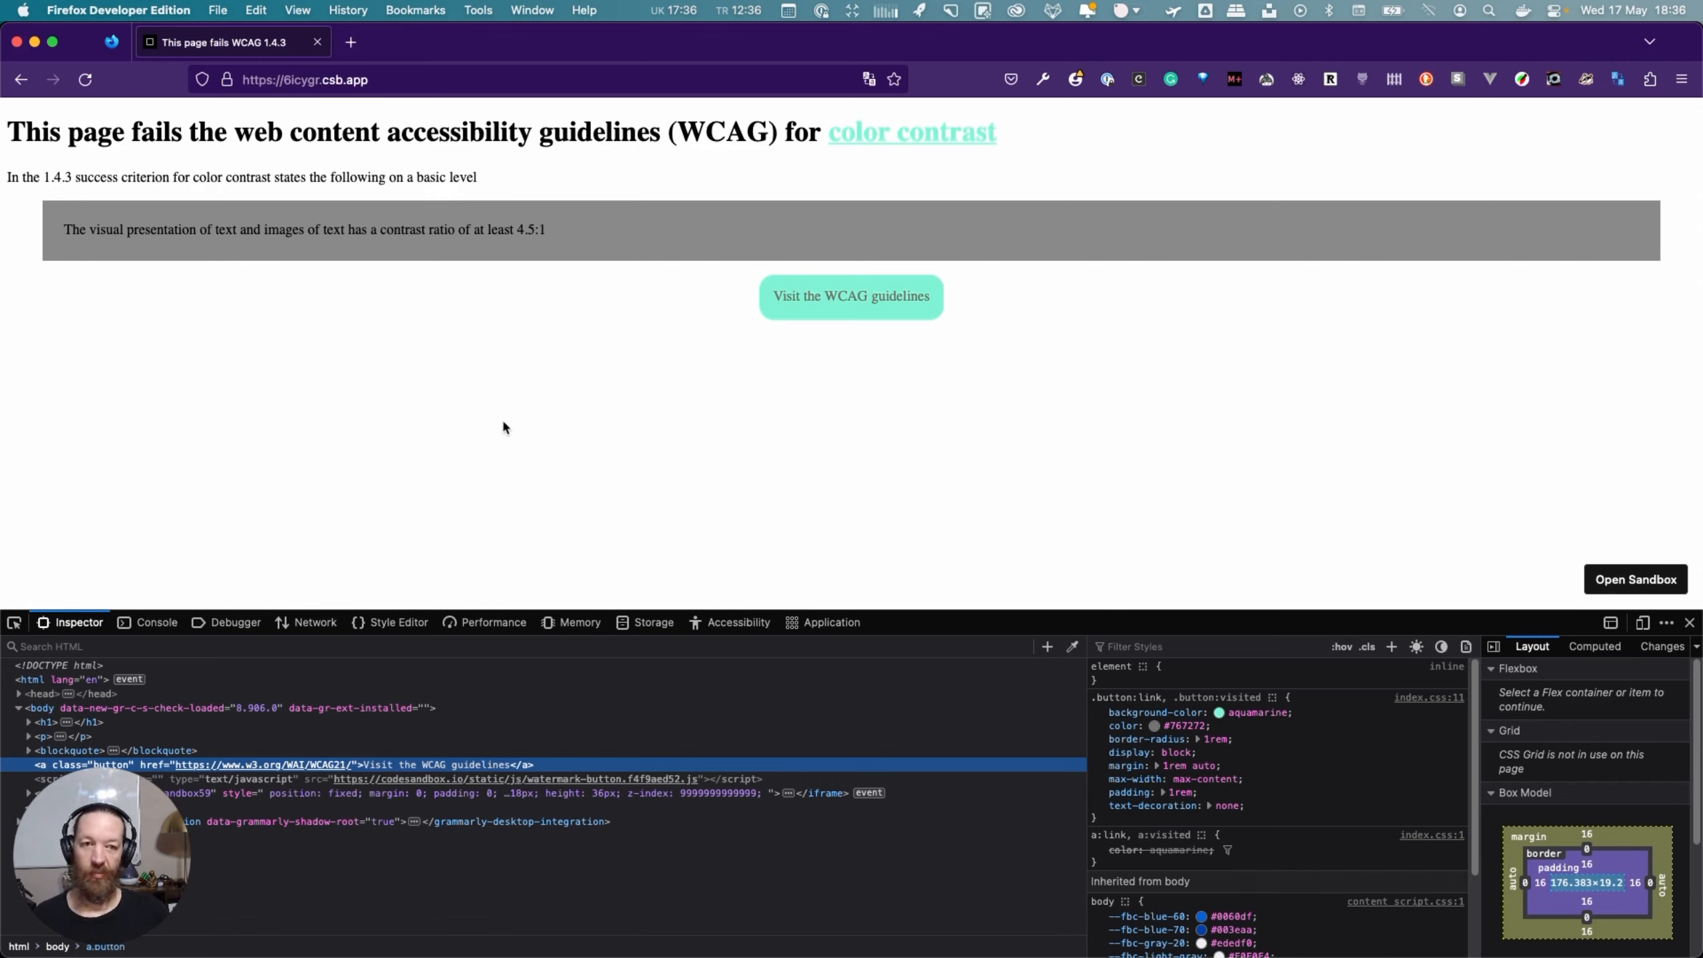
Inspect the color contrast link and try #7ffff3 in its aquamarine colour picker, which still fails
{"action": "right_click", "coordinate": [910, 132]}
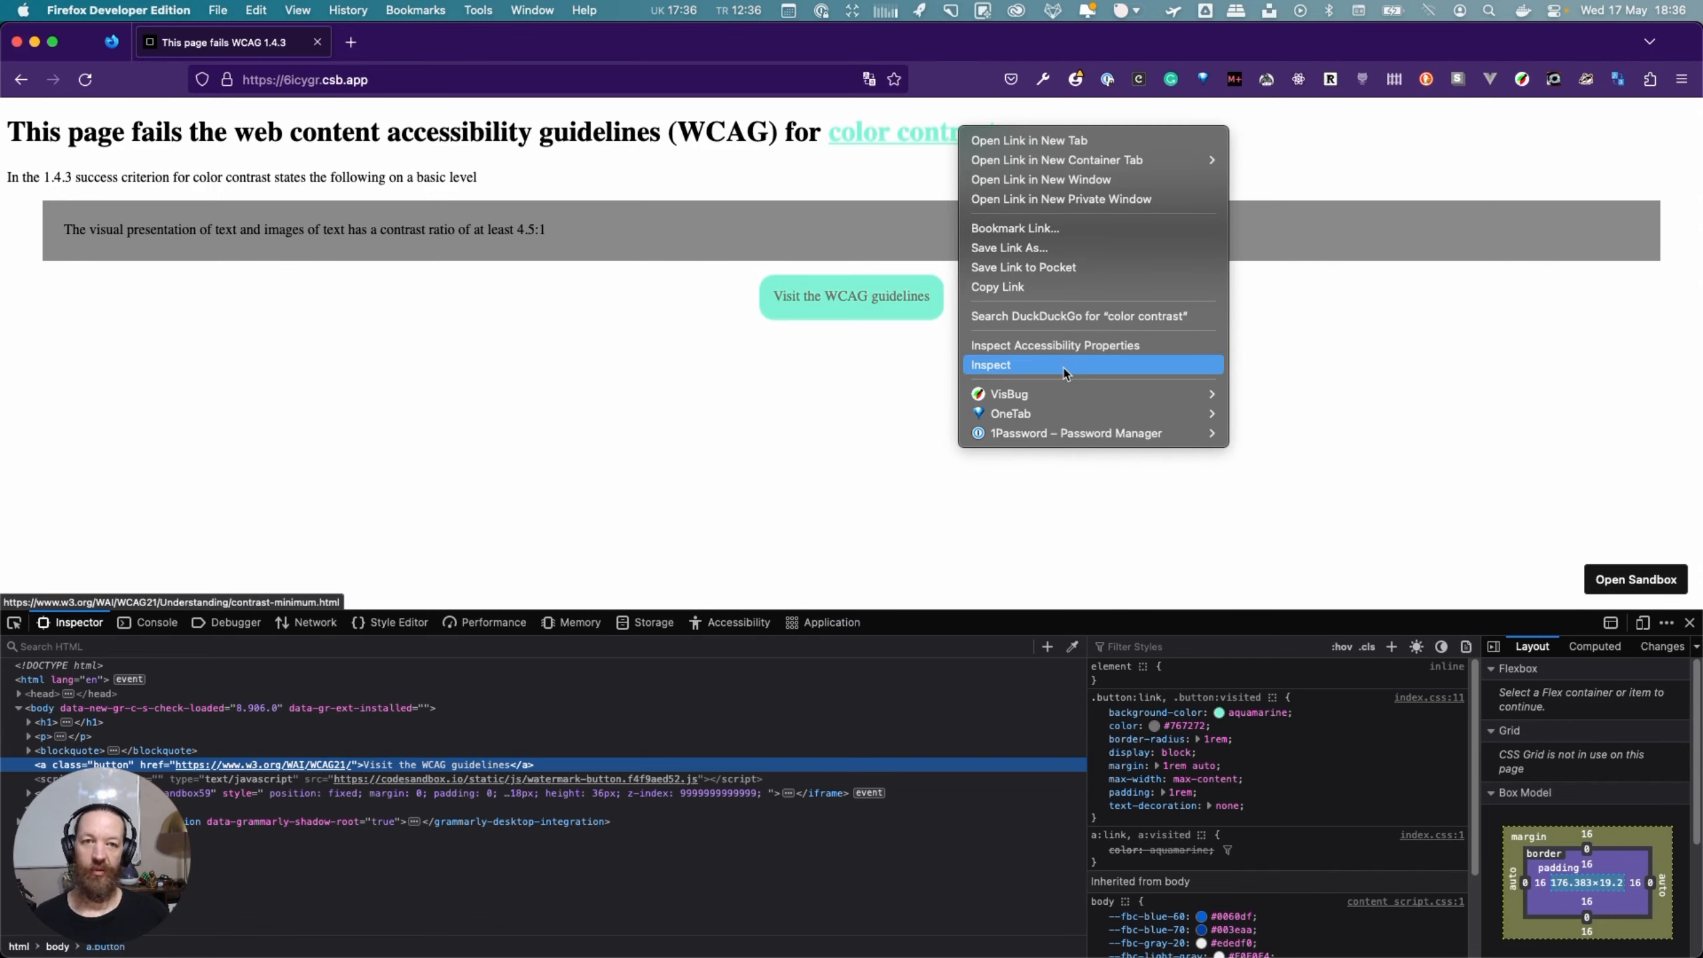
{"action": "left_click", "coordinate": [991, 364]}
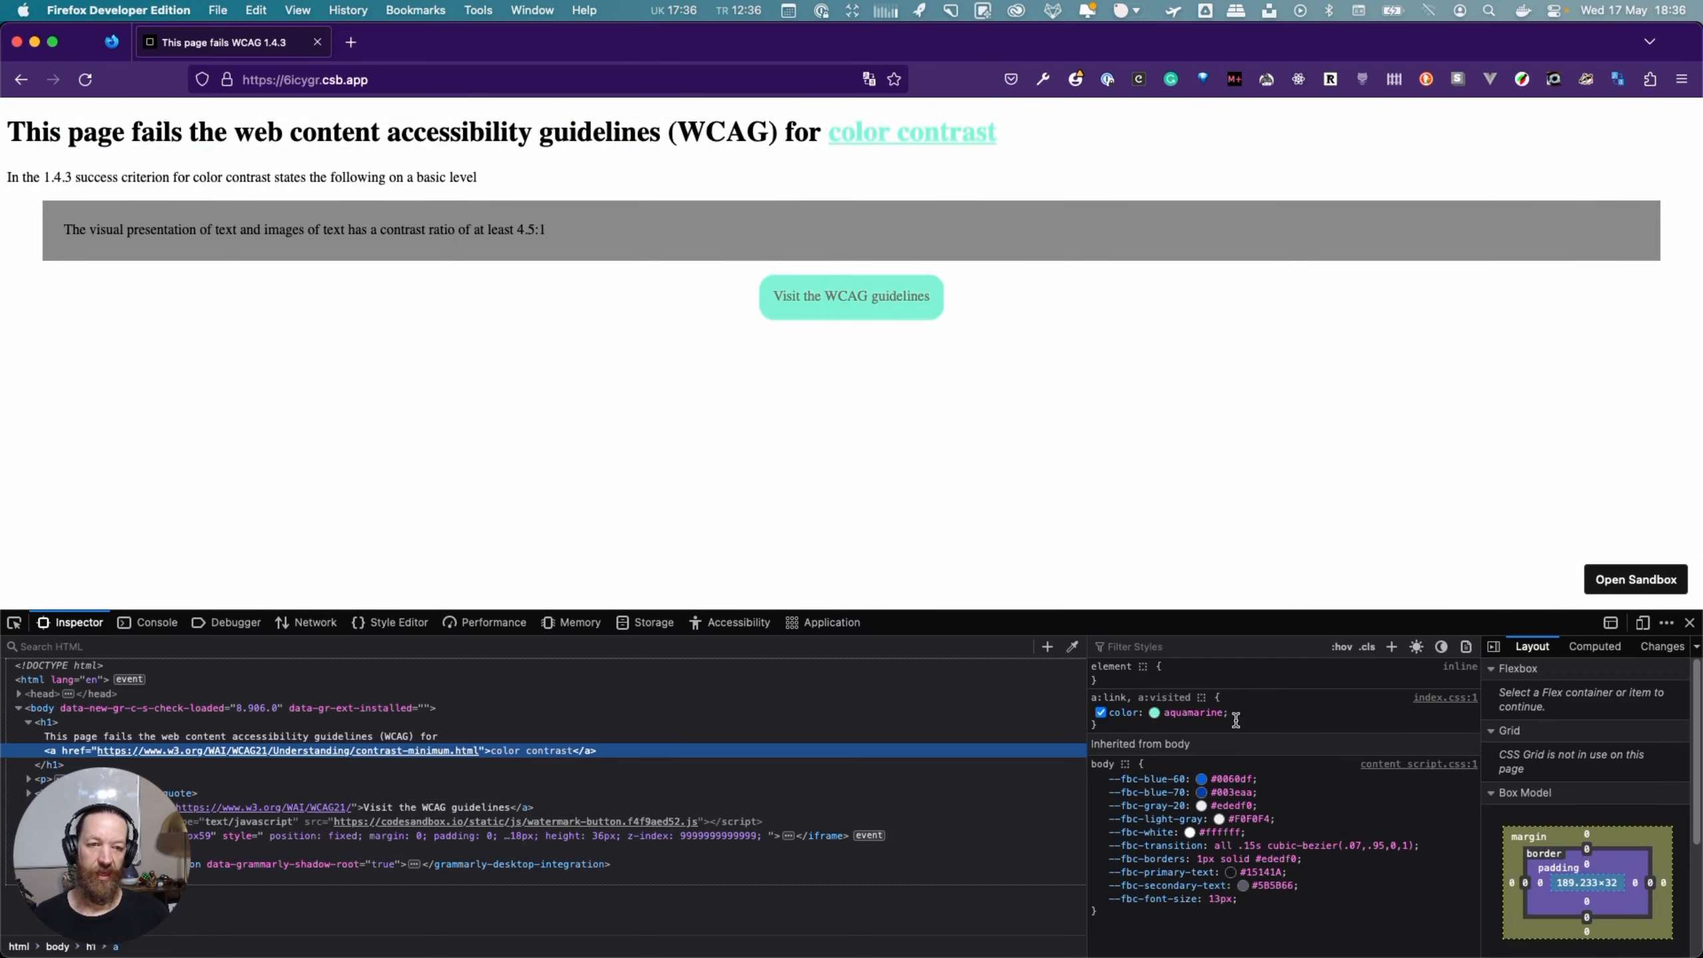
{"action": "left_click", "coordinate": [1155, 713]}
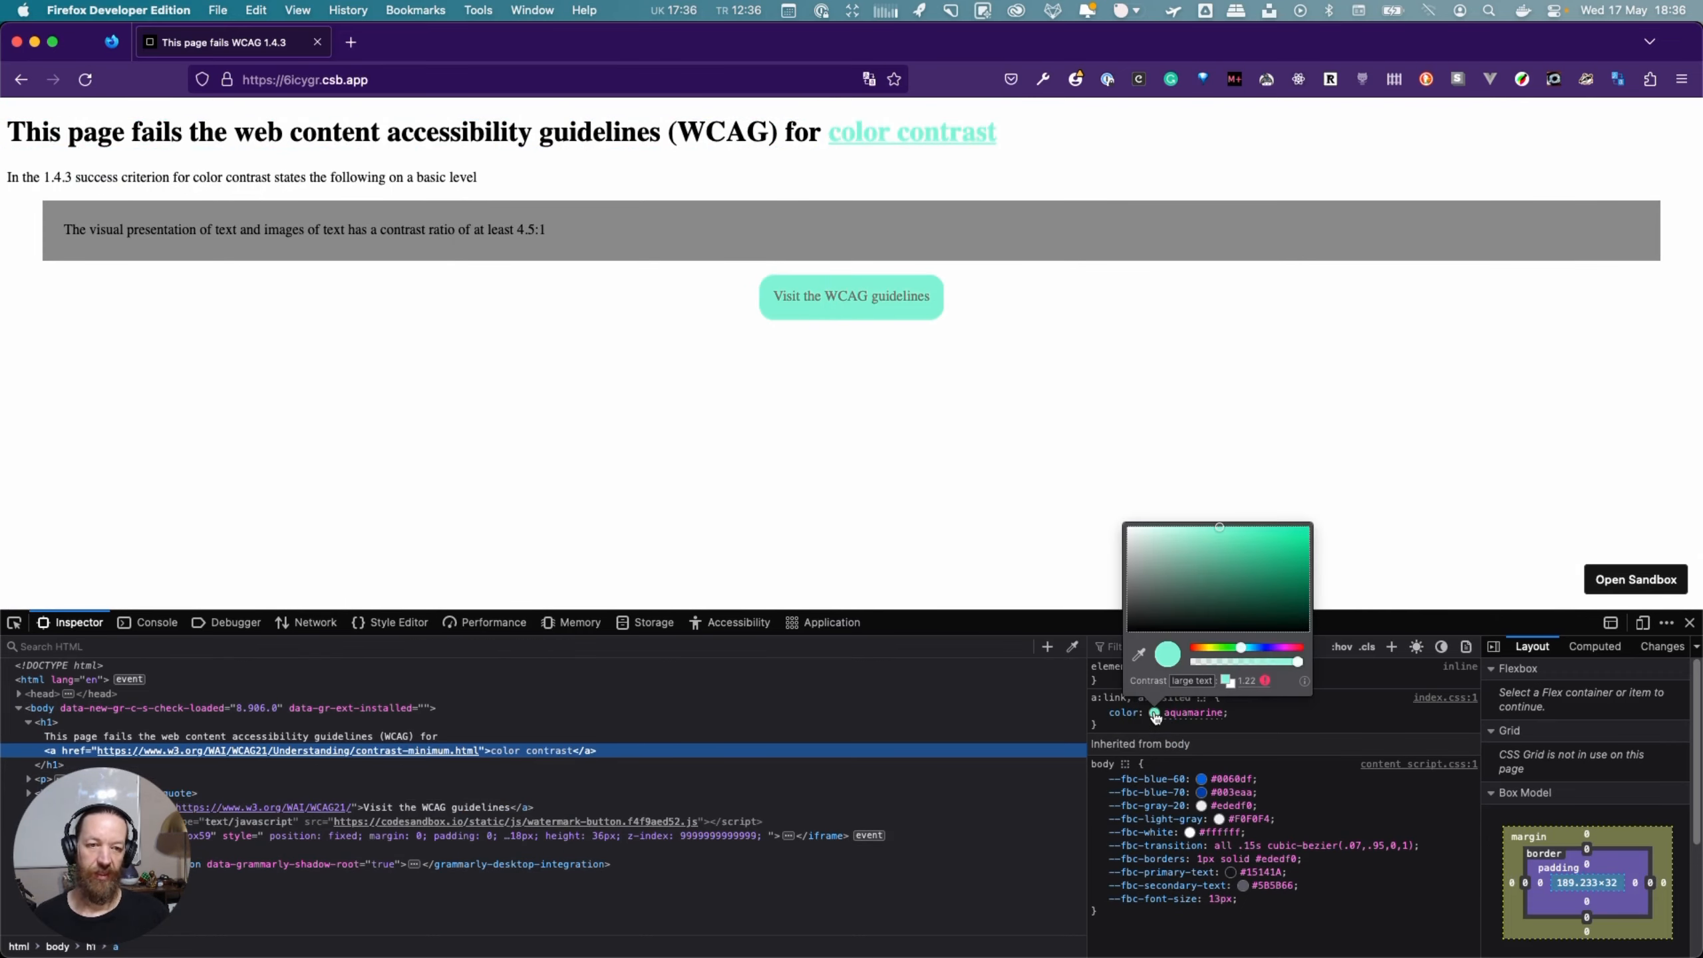
{"action": "mouse_move", "coordinate": [1258, 686]}
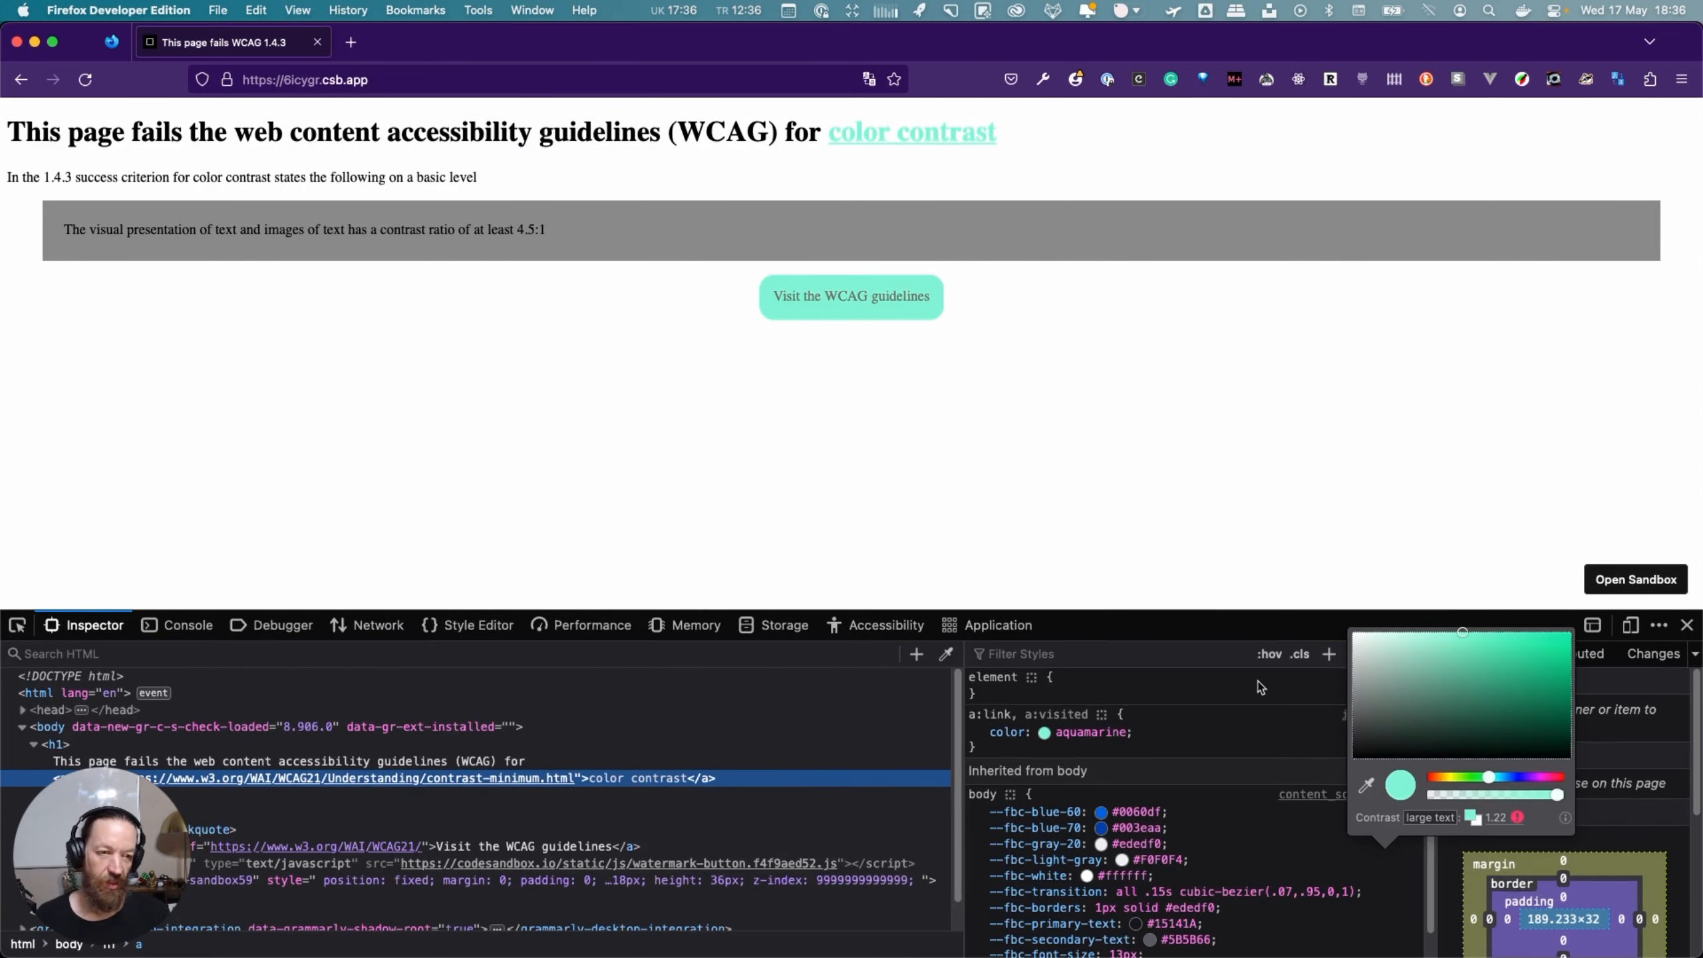
{"action": "left_click", "coordinate": [1479, 657]}
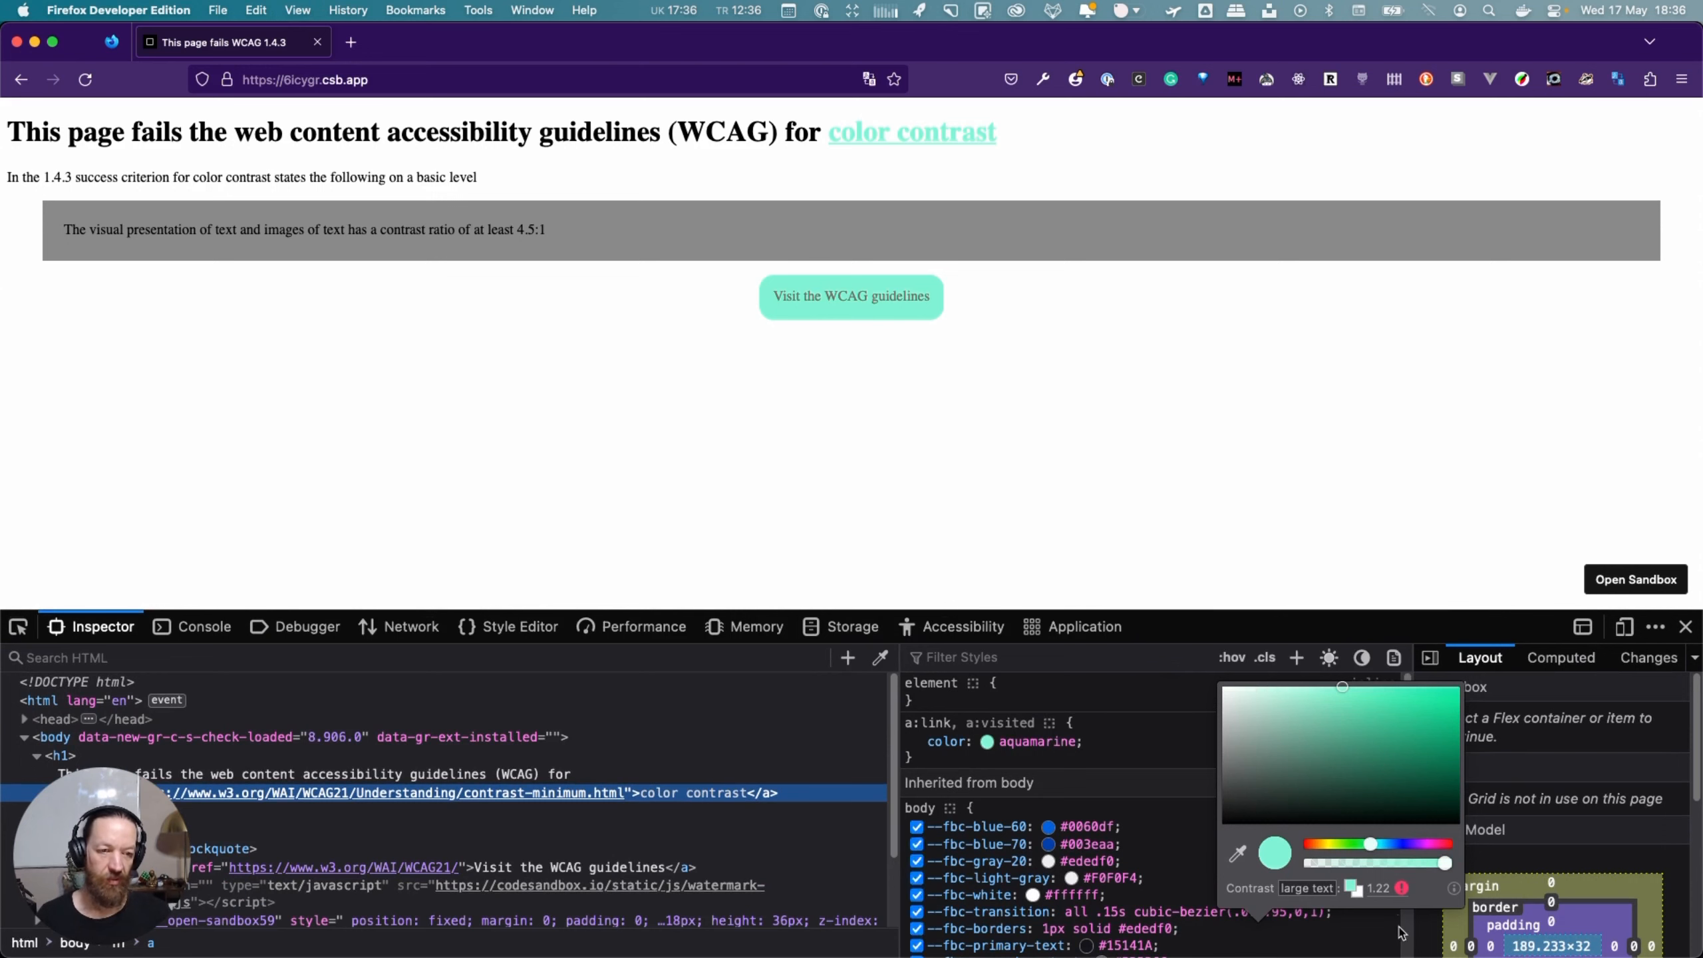
{"action": "mouse_move", "coordinate": [1399, 887]}
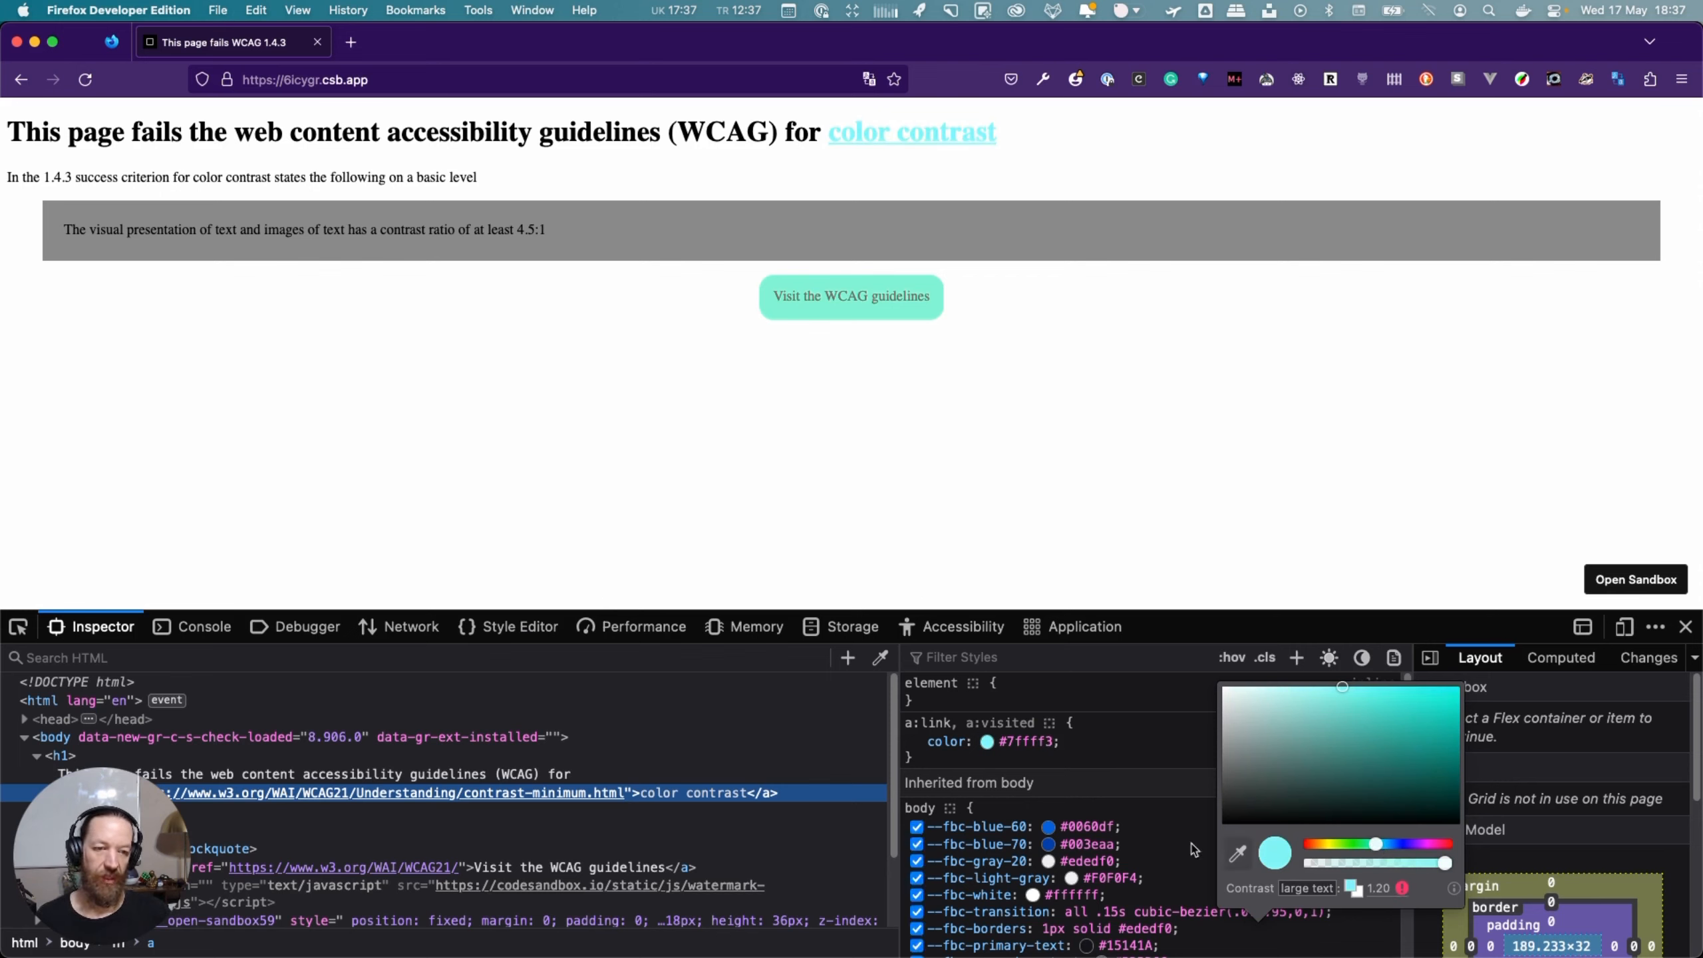
Change the link colour to grey #8a8a8a, confirming a 3.45 large-text AA pass
{"action": "left_click", "coordinate": [1237, 855]}
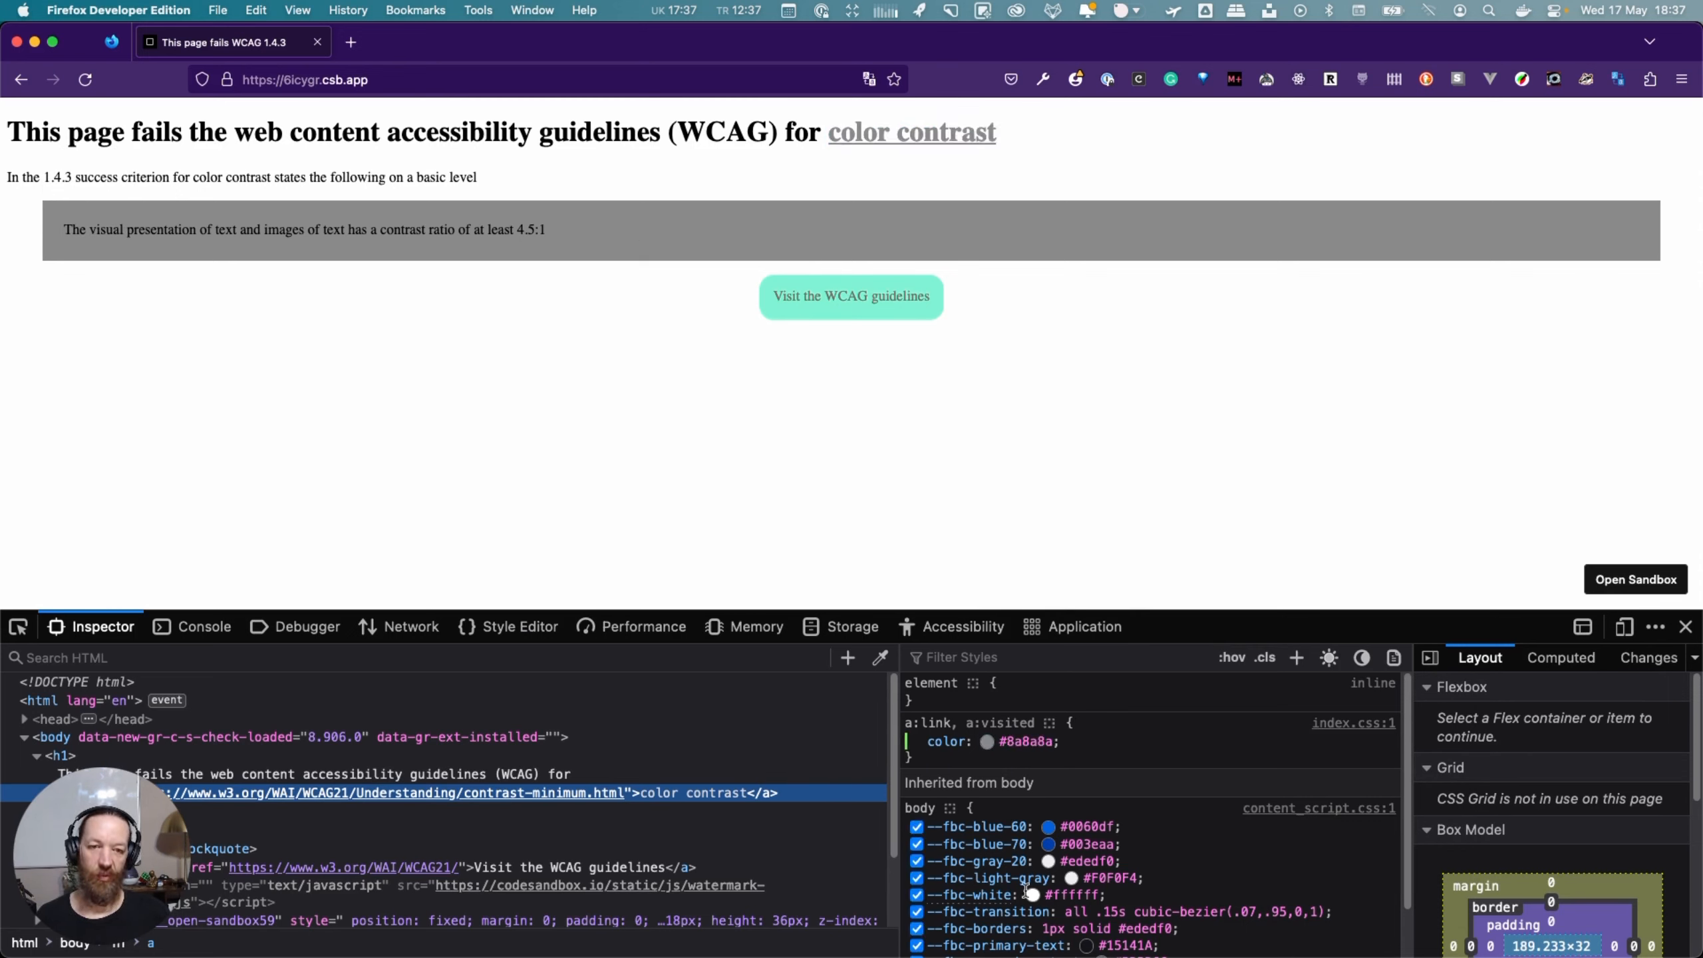
{"action": "left_click", "coordinate": [986, 740]}
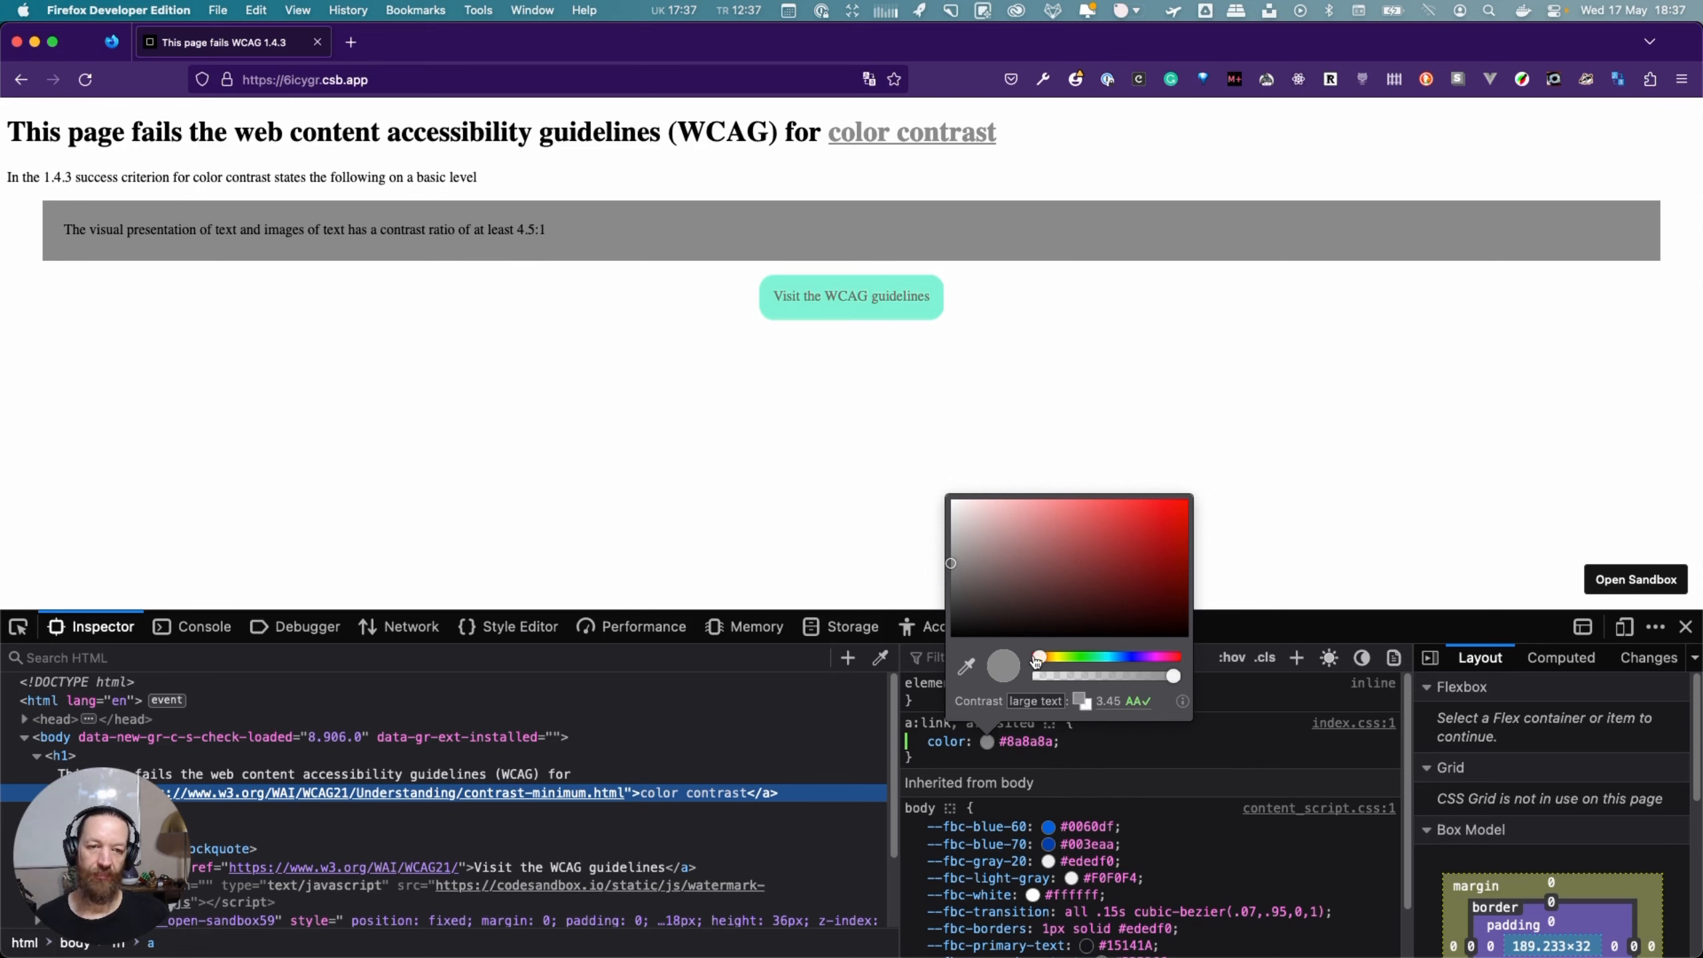
{"action": "mouse_move", "coordinate": [821, 382]}
{"action": "type", "text": "aquamarine"}
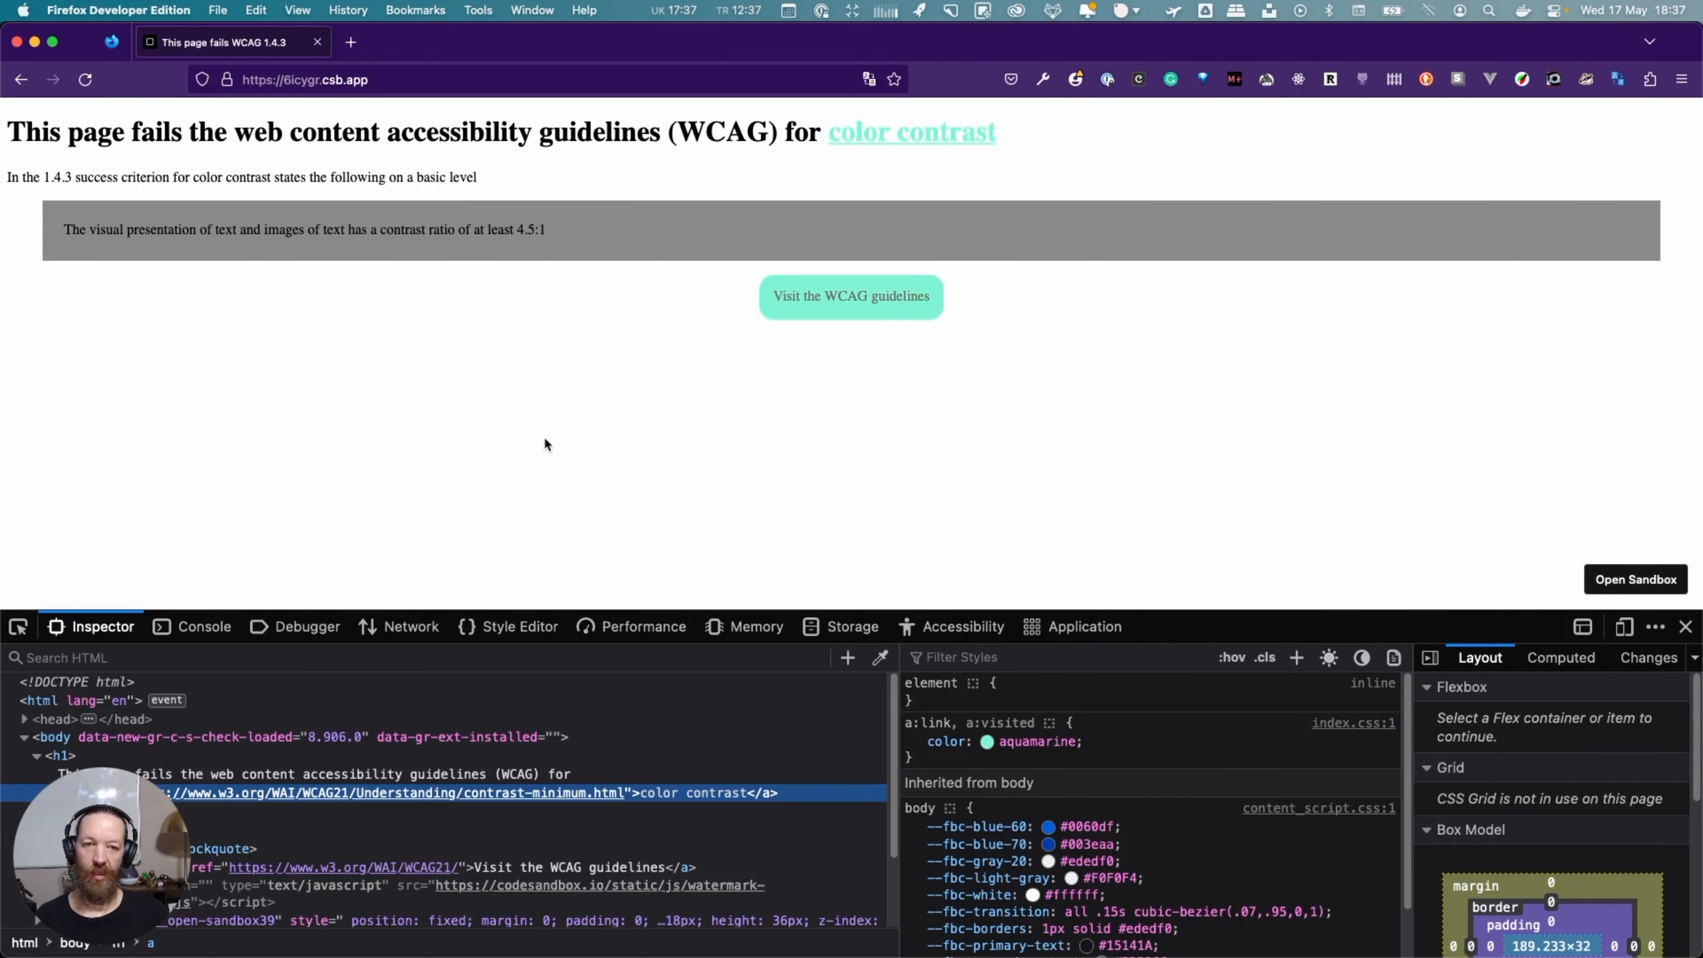
{"action": "mouse_move", "coordinate": [899, 500]}
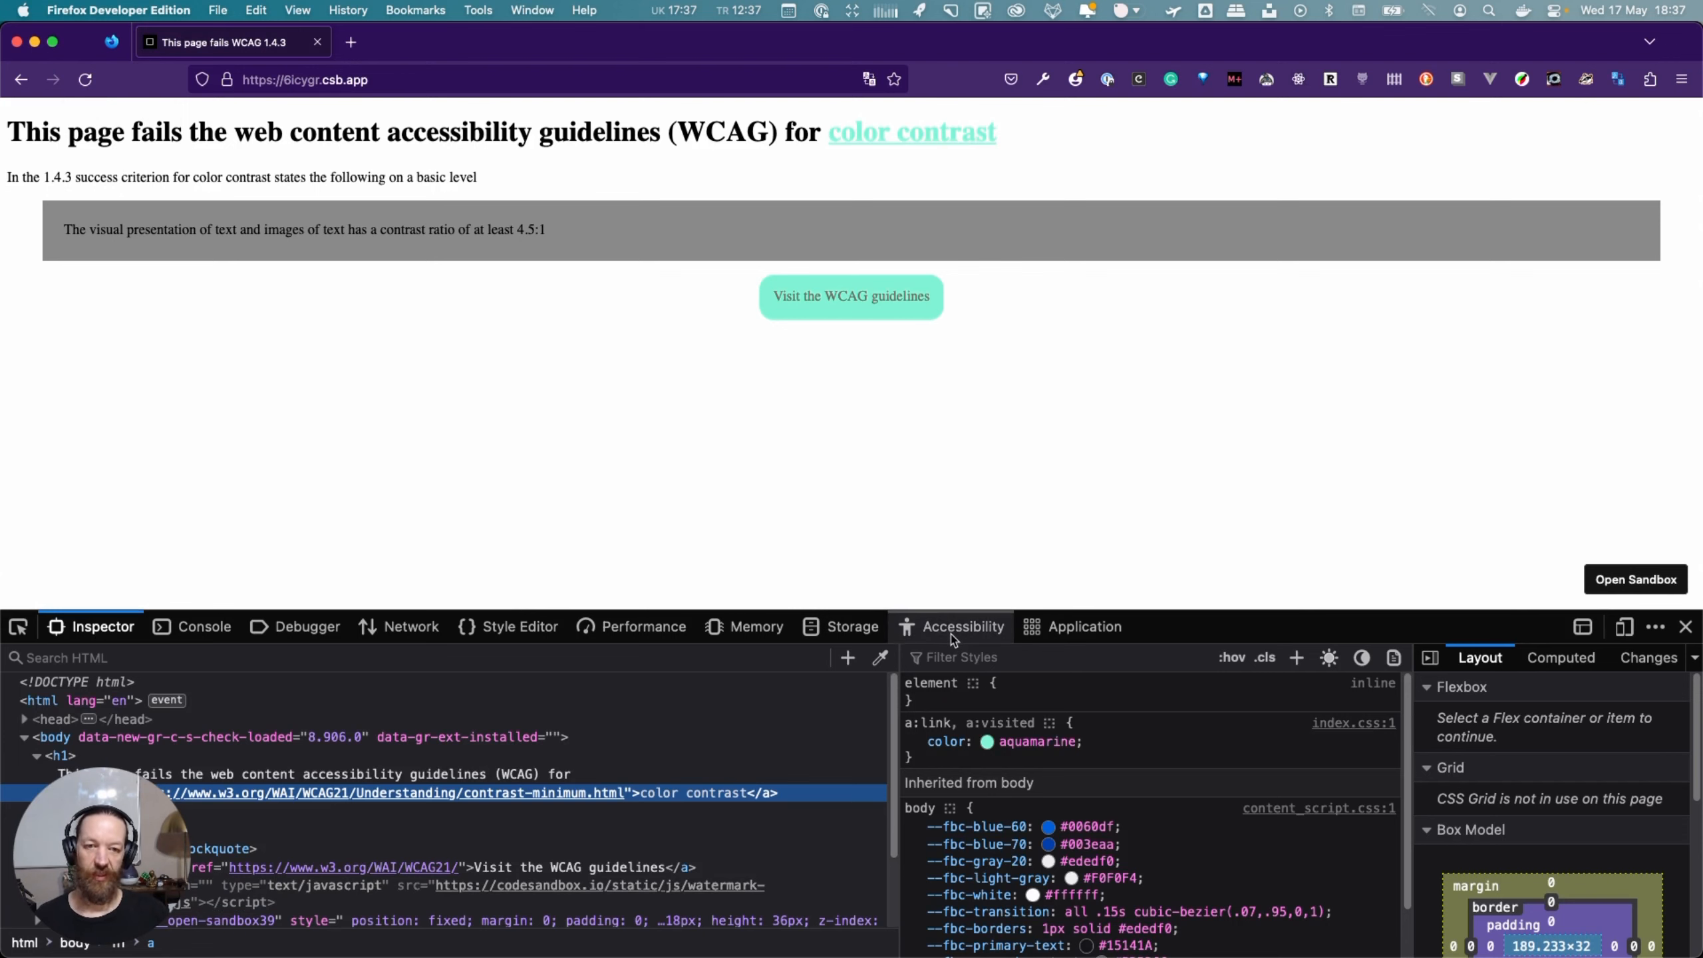
Run the Accessibility contrast check, flagging the link (1.22) and button text (3.88)
{"action": "left_click", "coordinate": [960, 627]}
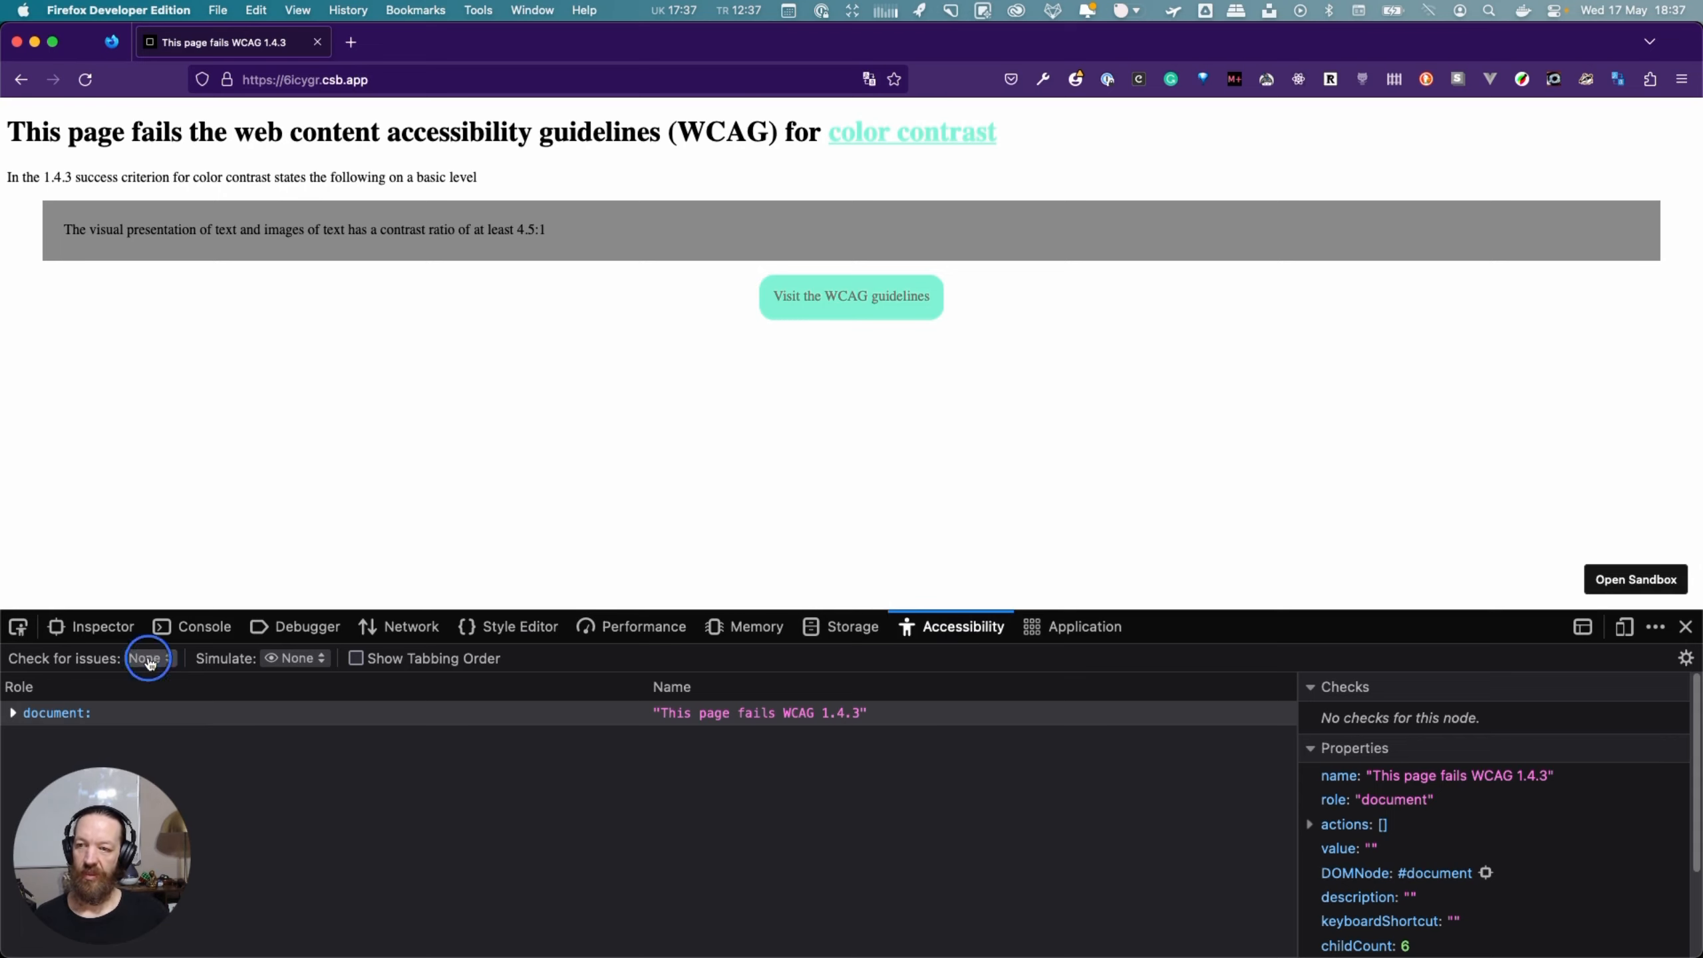
{"action": "left_click", "coordinate": [149, 657]}
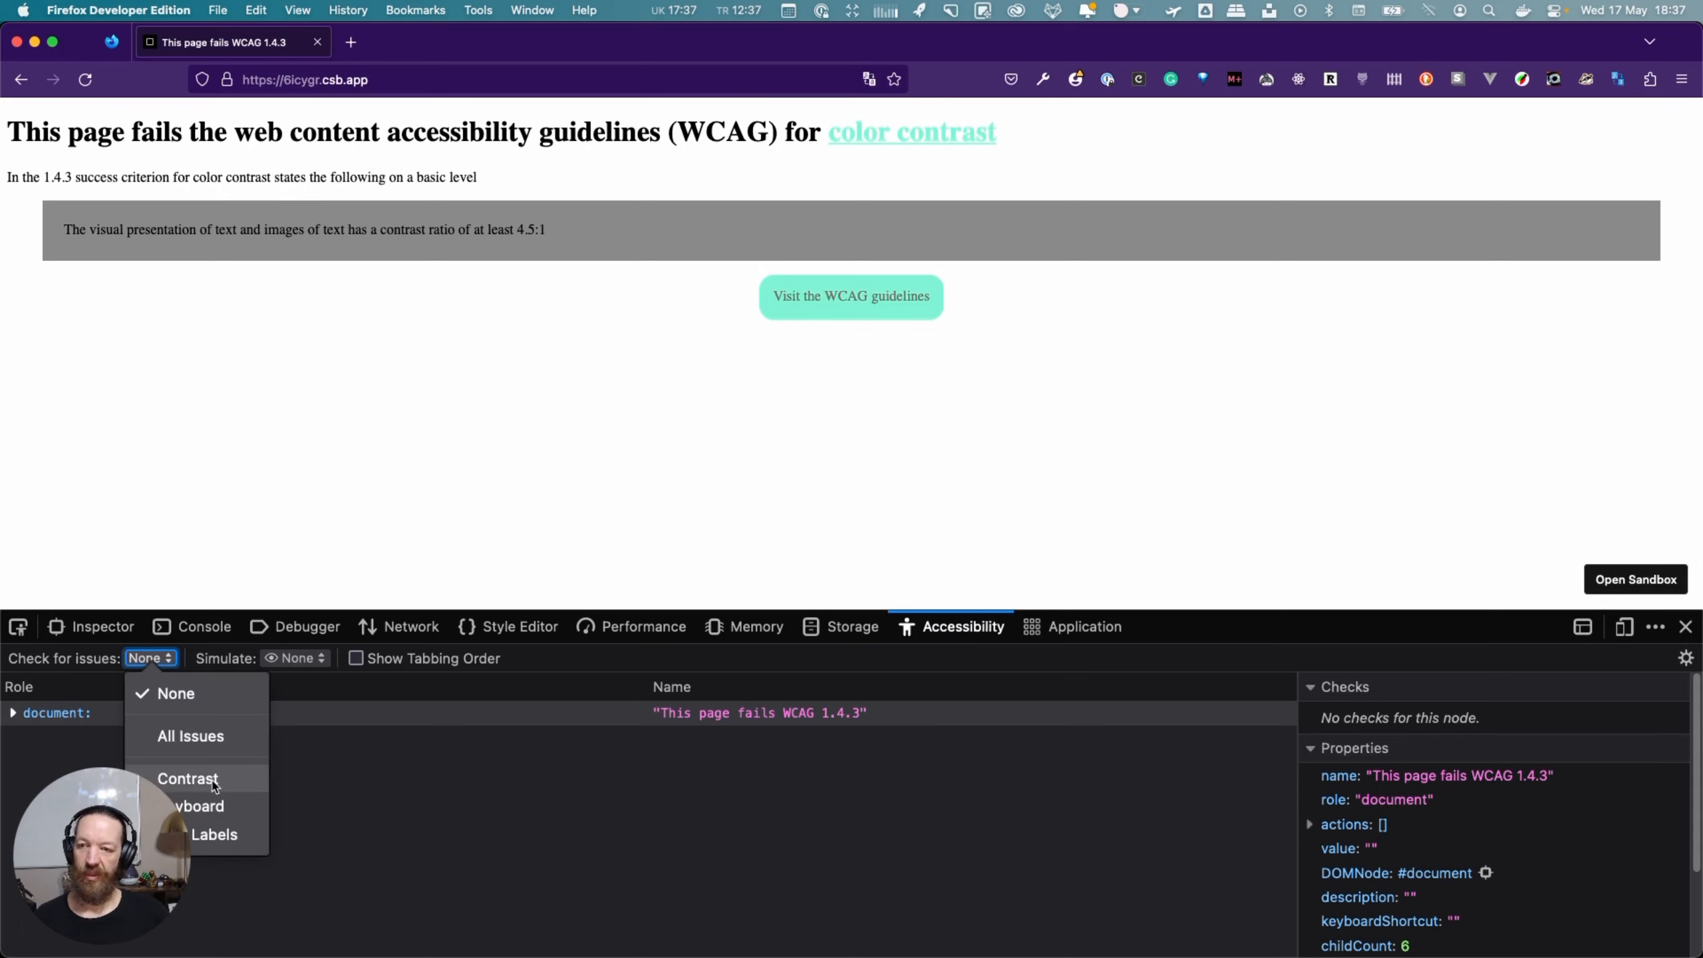
{"action": "left_click", "coordinate": [187, 779]}
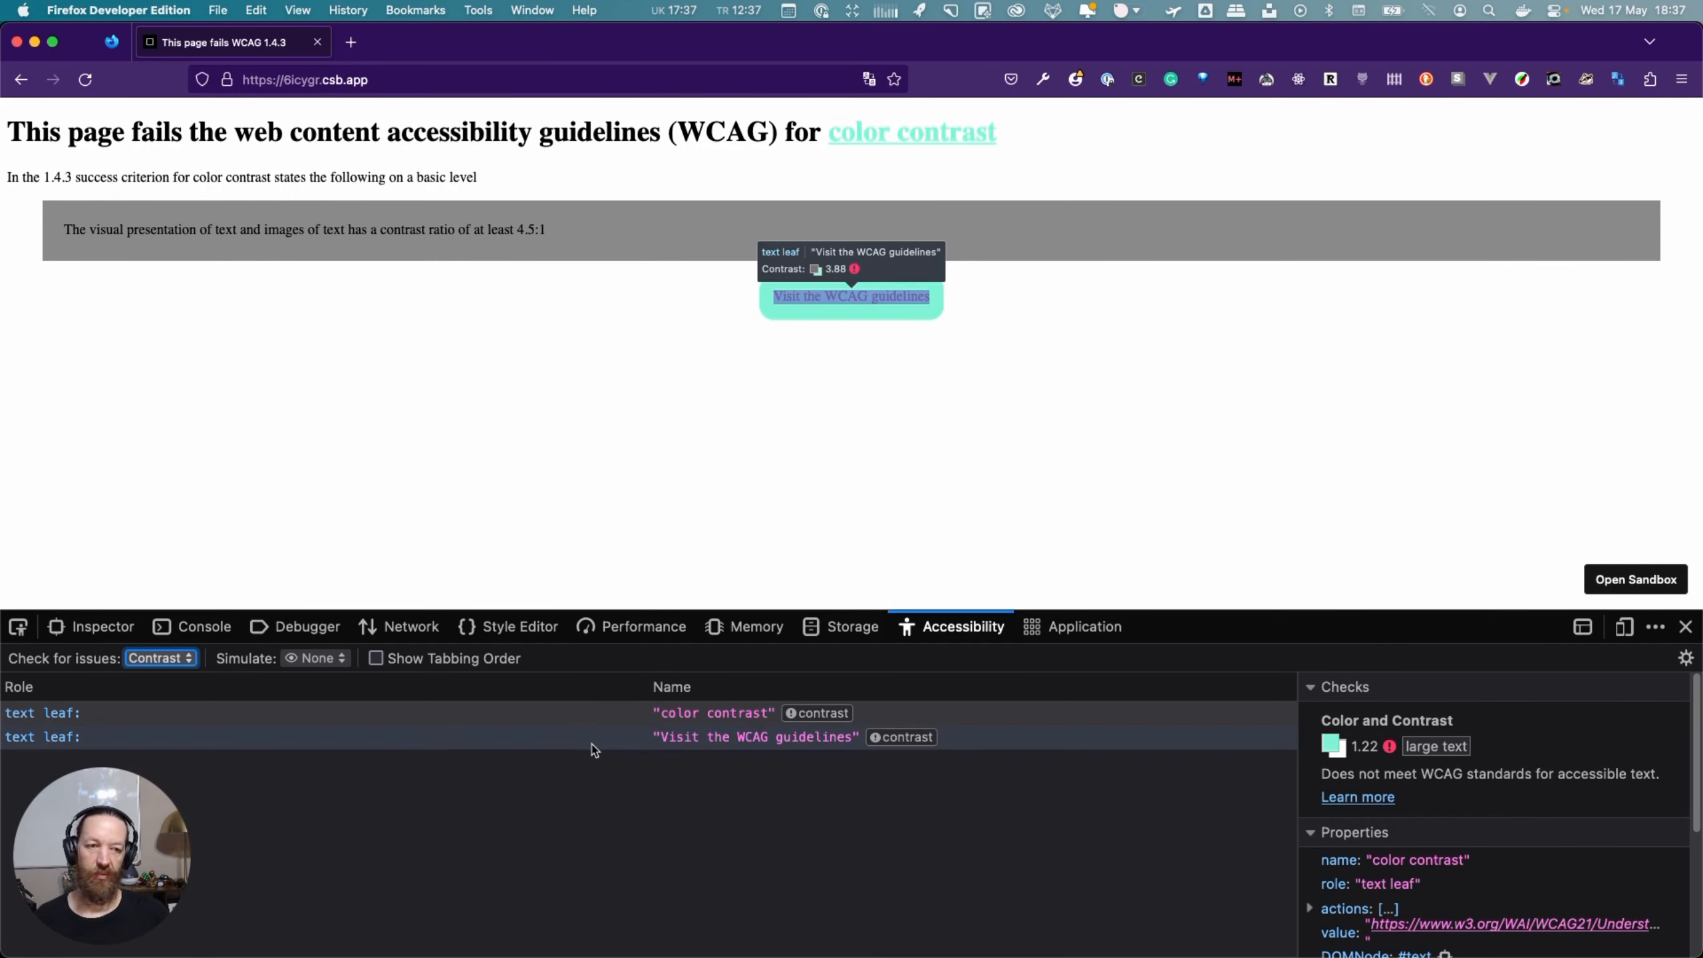
{"action": "mouse_move", "coordinate": [503, 741]}
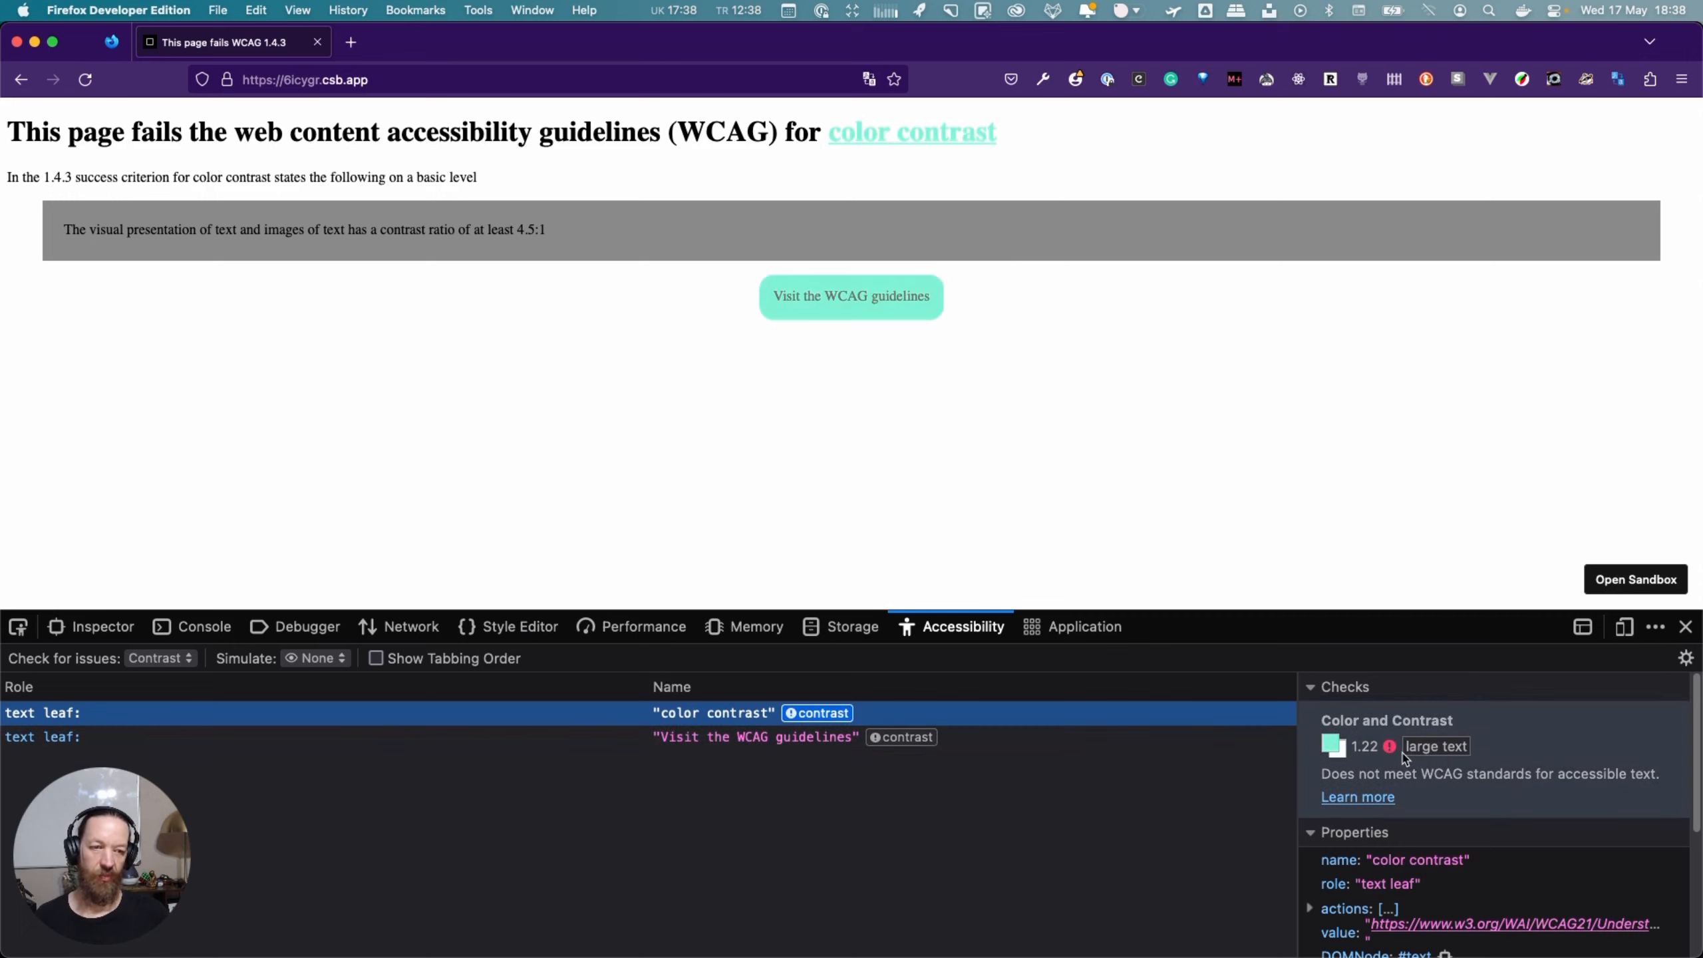
{"action": "mouse_move", "coordinate": [927, 423]}
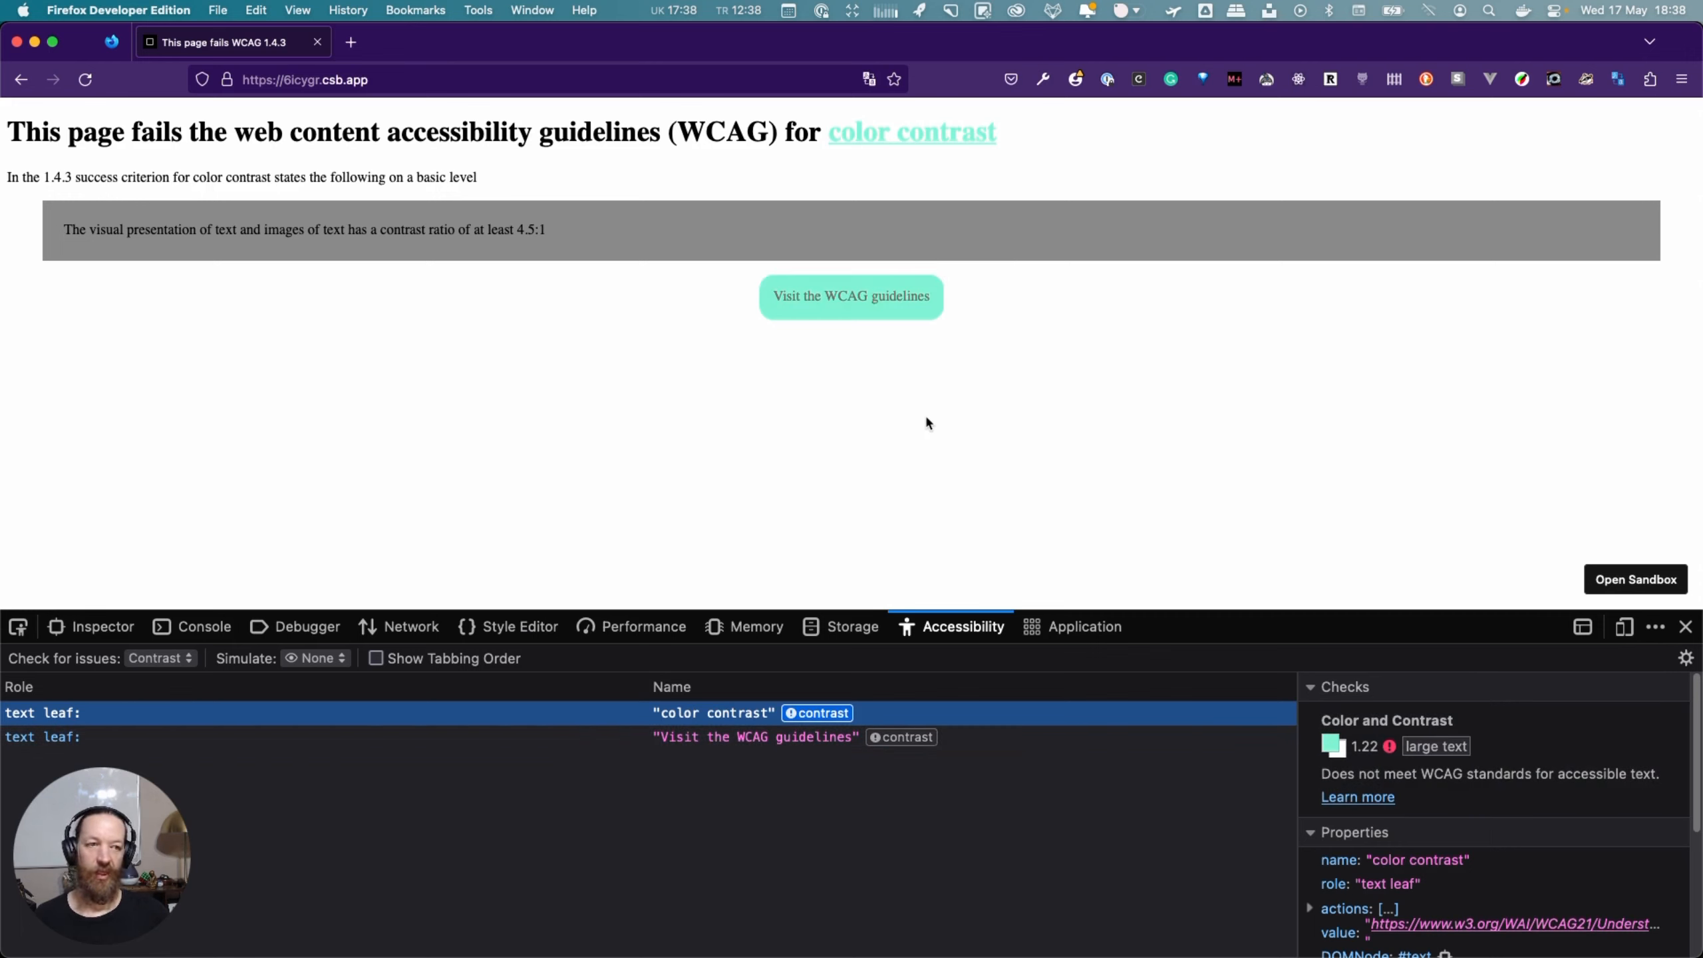
{"action": "mouse_move", "coordinate": [960, 421]}
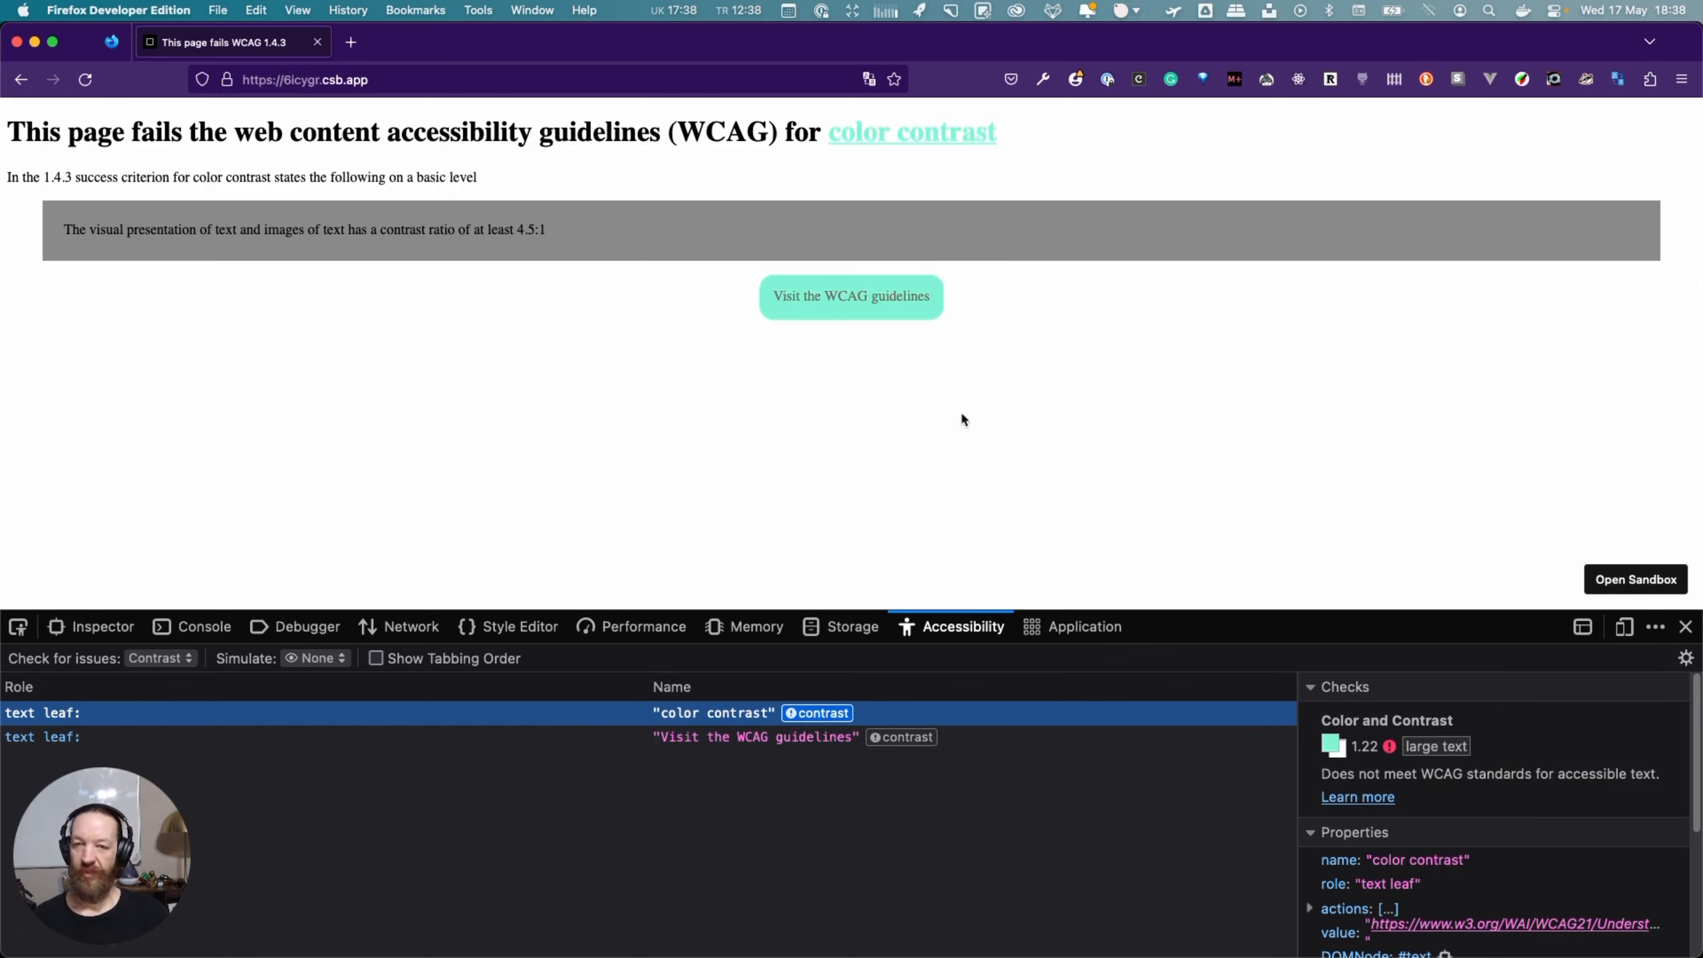
{"action": "mouse_move", "coordinate": [962, 421]}
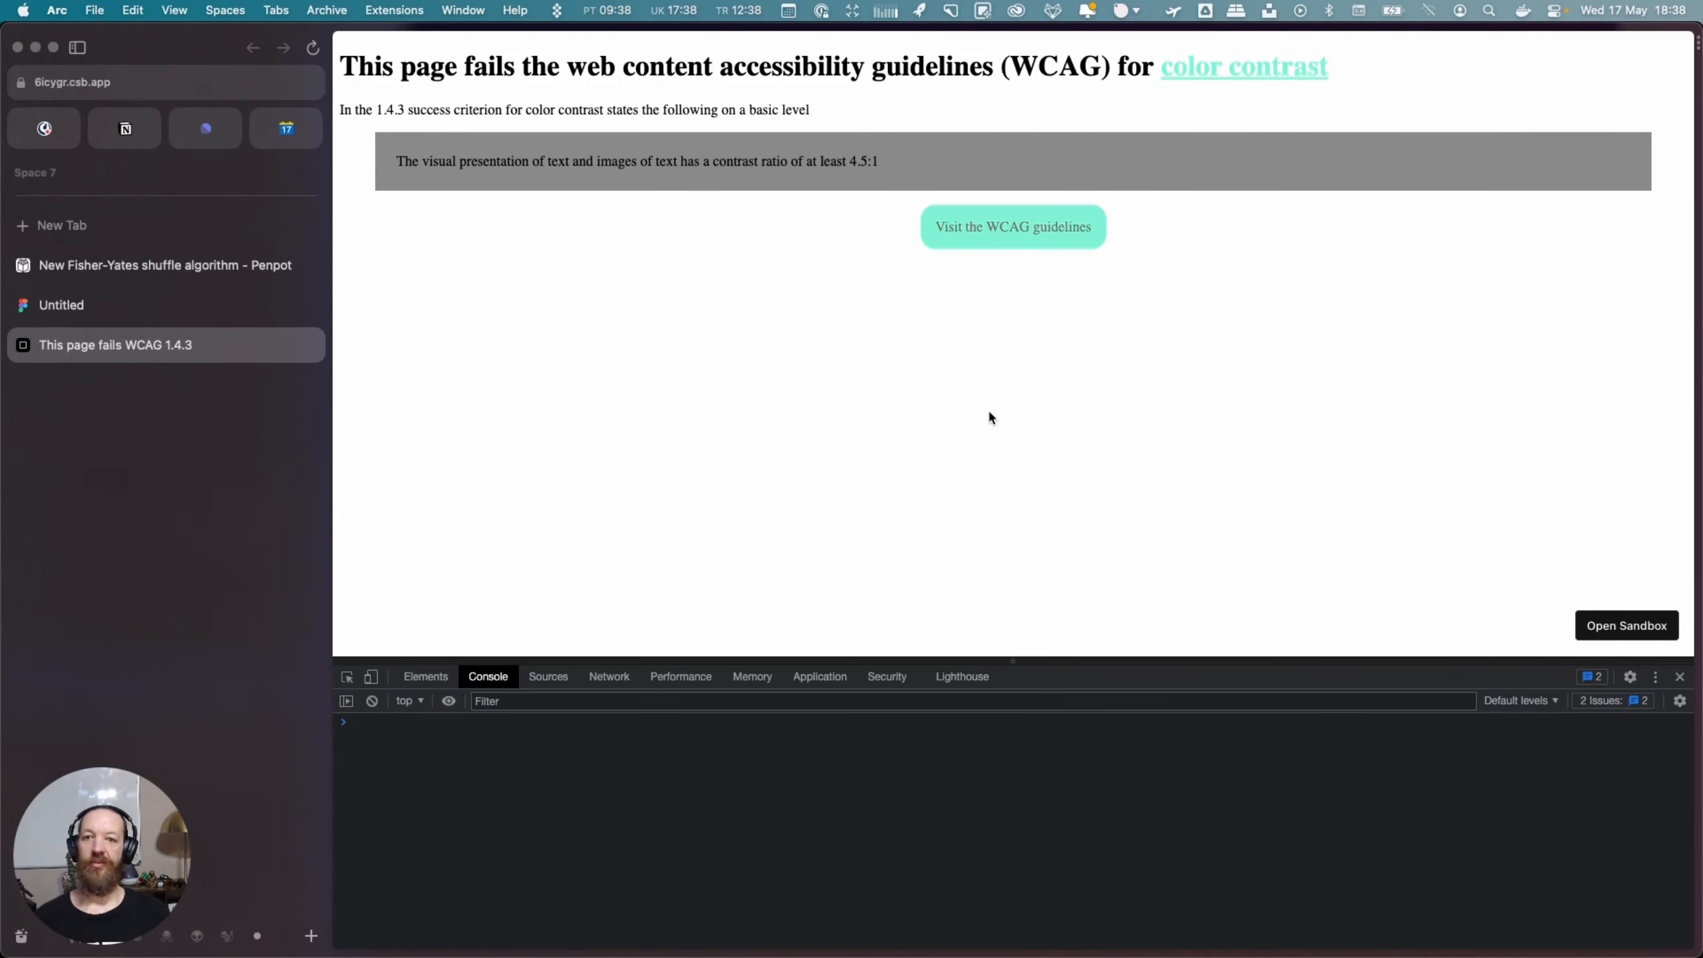
{"action": "mouse_move", "coordinate": [1126, 681]}
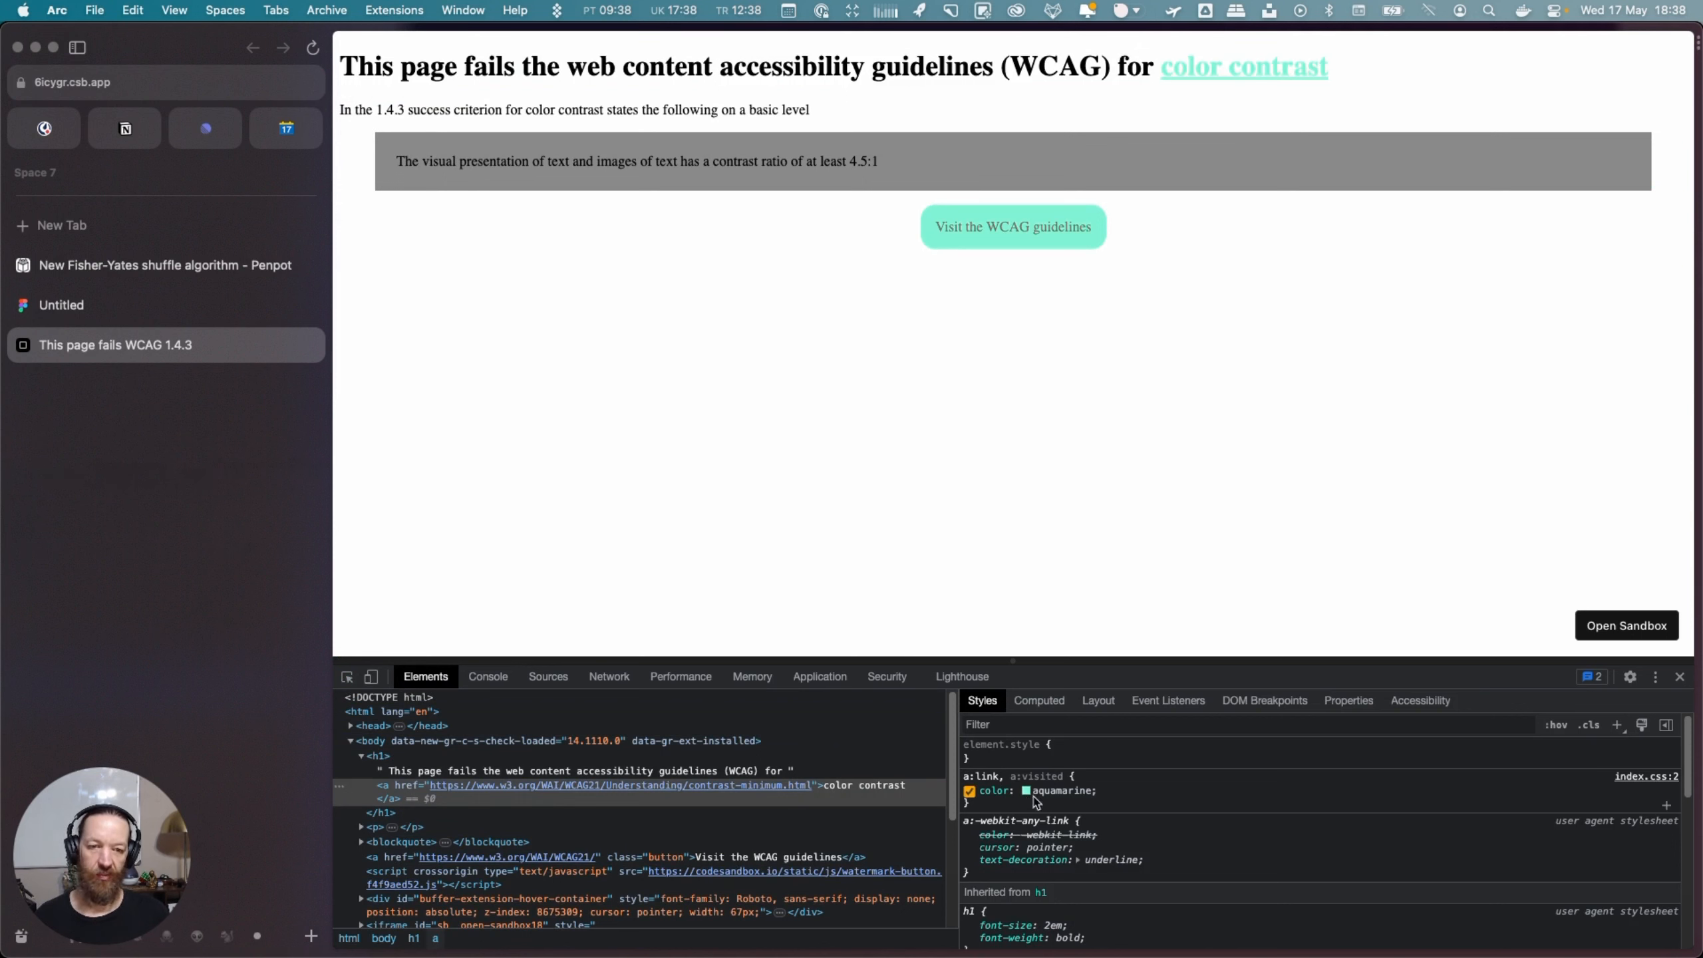
Open the colour picker on the a:link aquamarine (#7fffd4) swatch, showing a 1.22 ratio
{"action": "left_click", "coordinate": [1023, 790]}
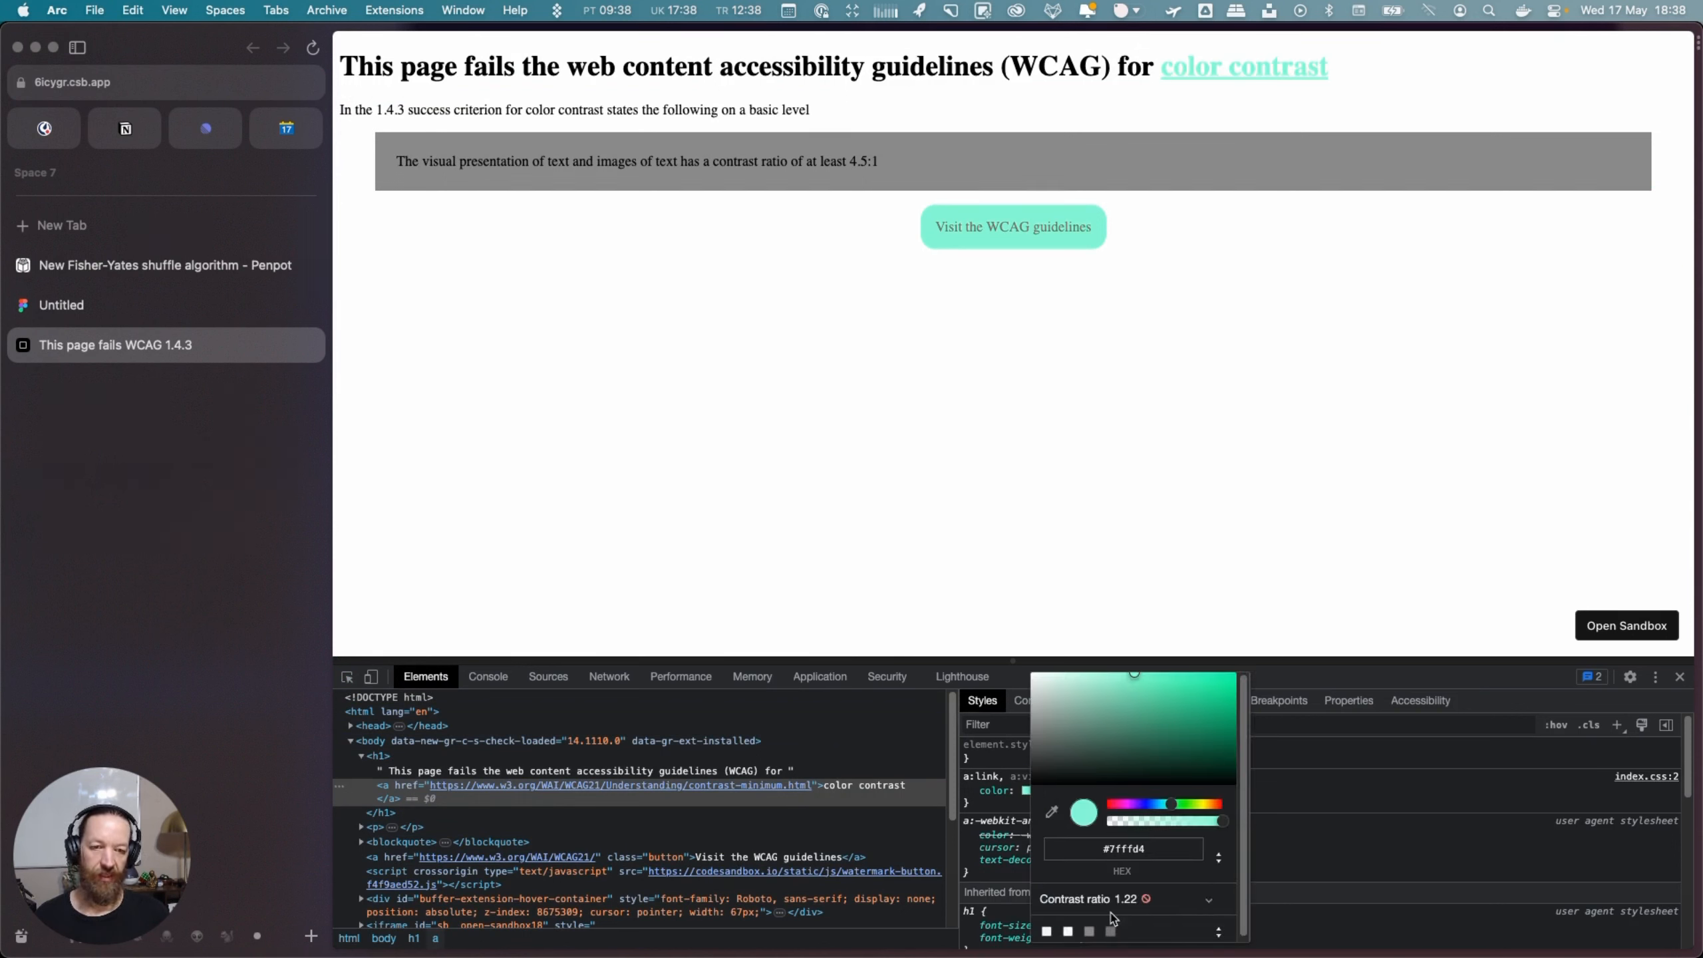
Show the AA/AAA results and change the link hex to #449479, passing AA at 3.65
{"action": "left_click", "coordinate": [1208, 899]}
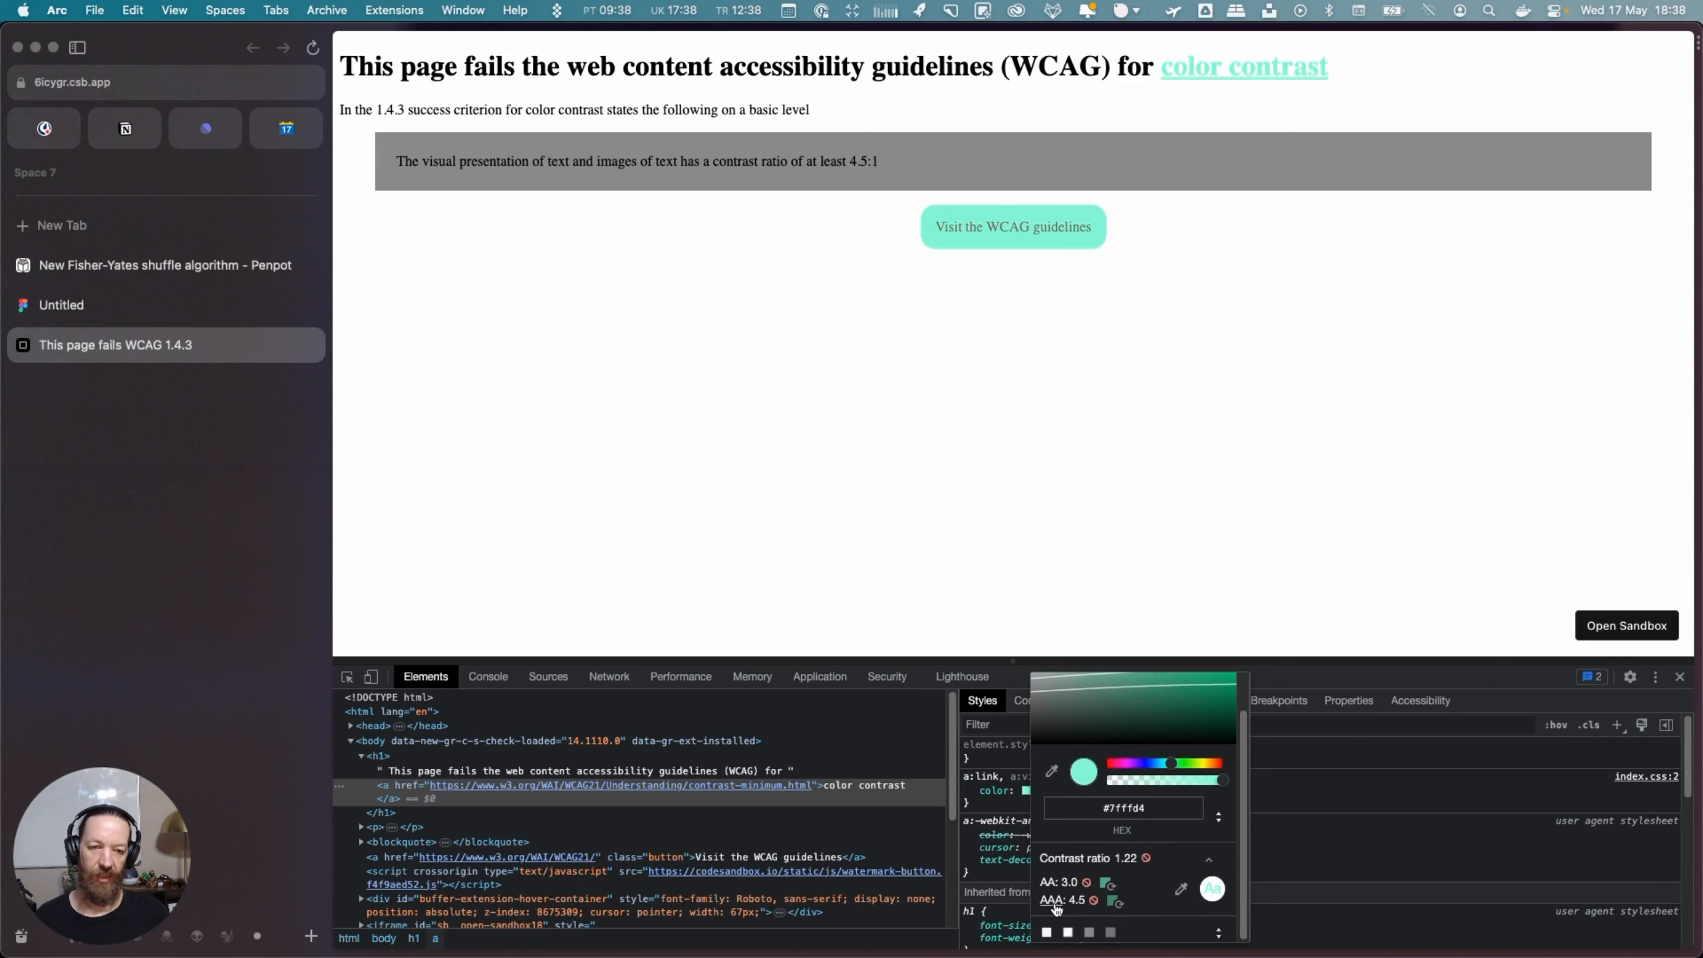
{"action": "mouse_move", "coordinate": [1135, 906]}
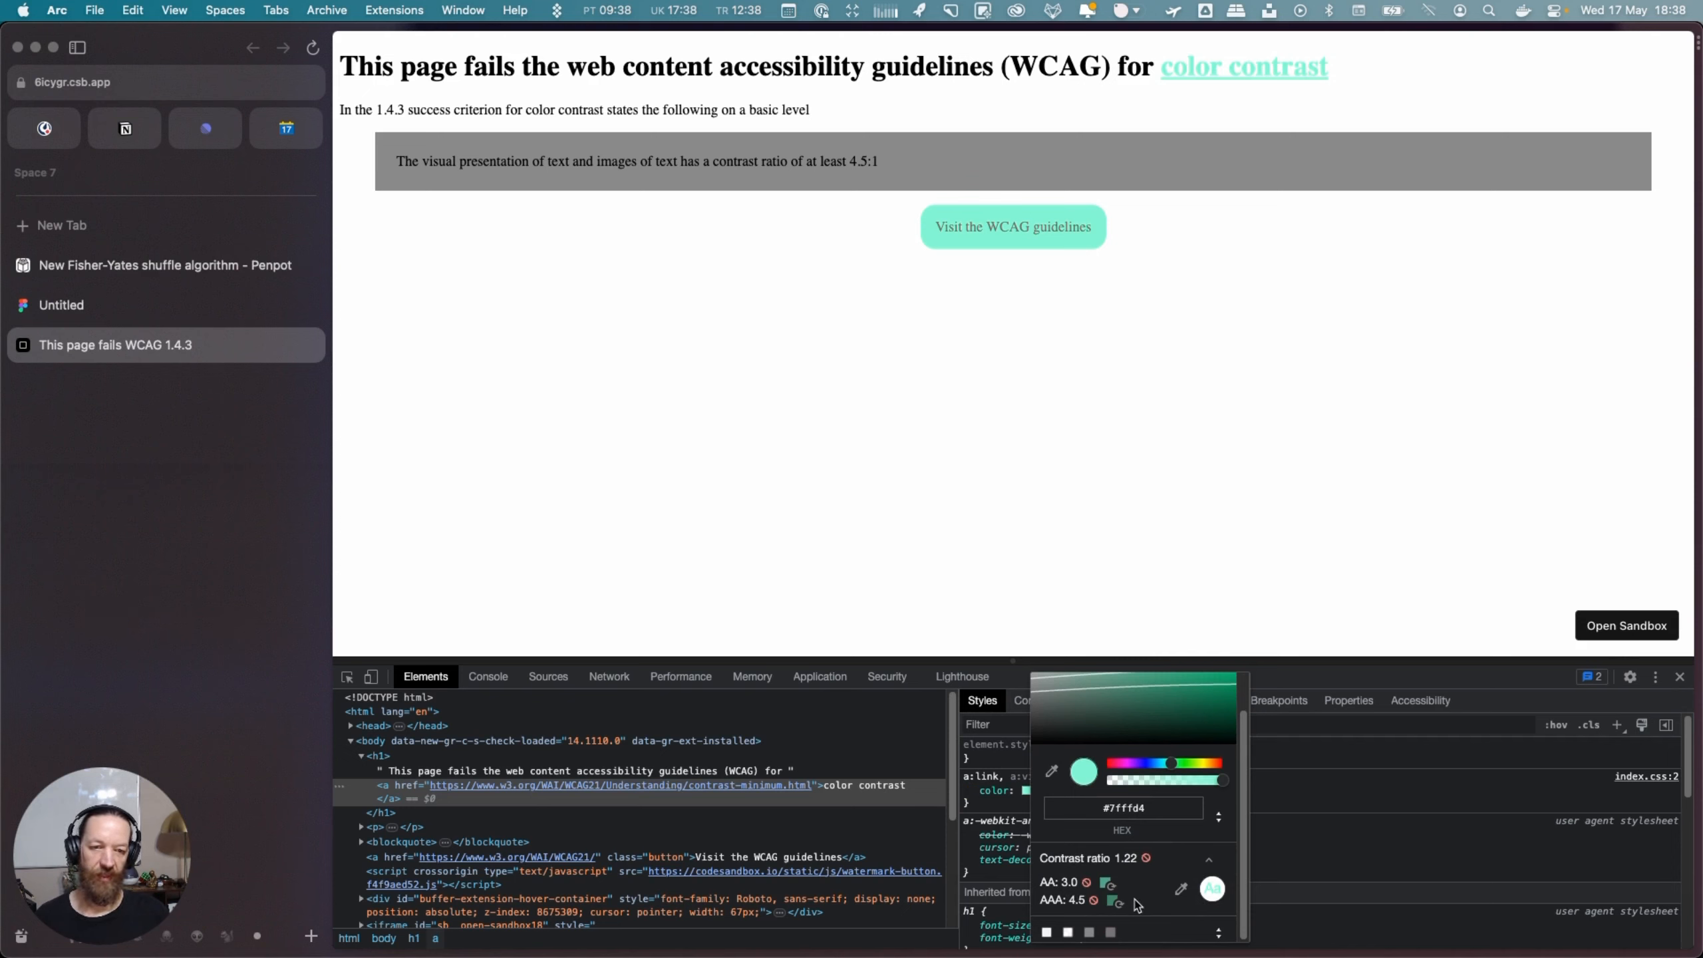
{"action": "mouse_move", "coordinate": [1138, 858]}
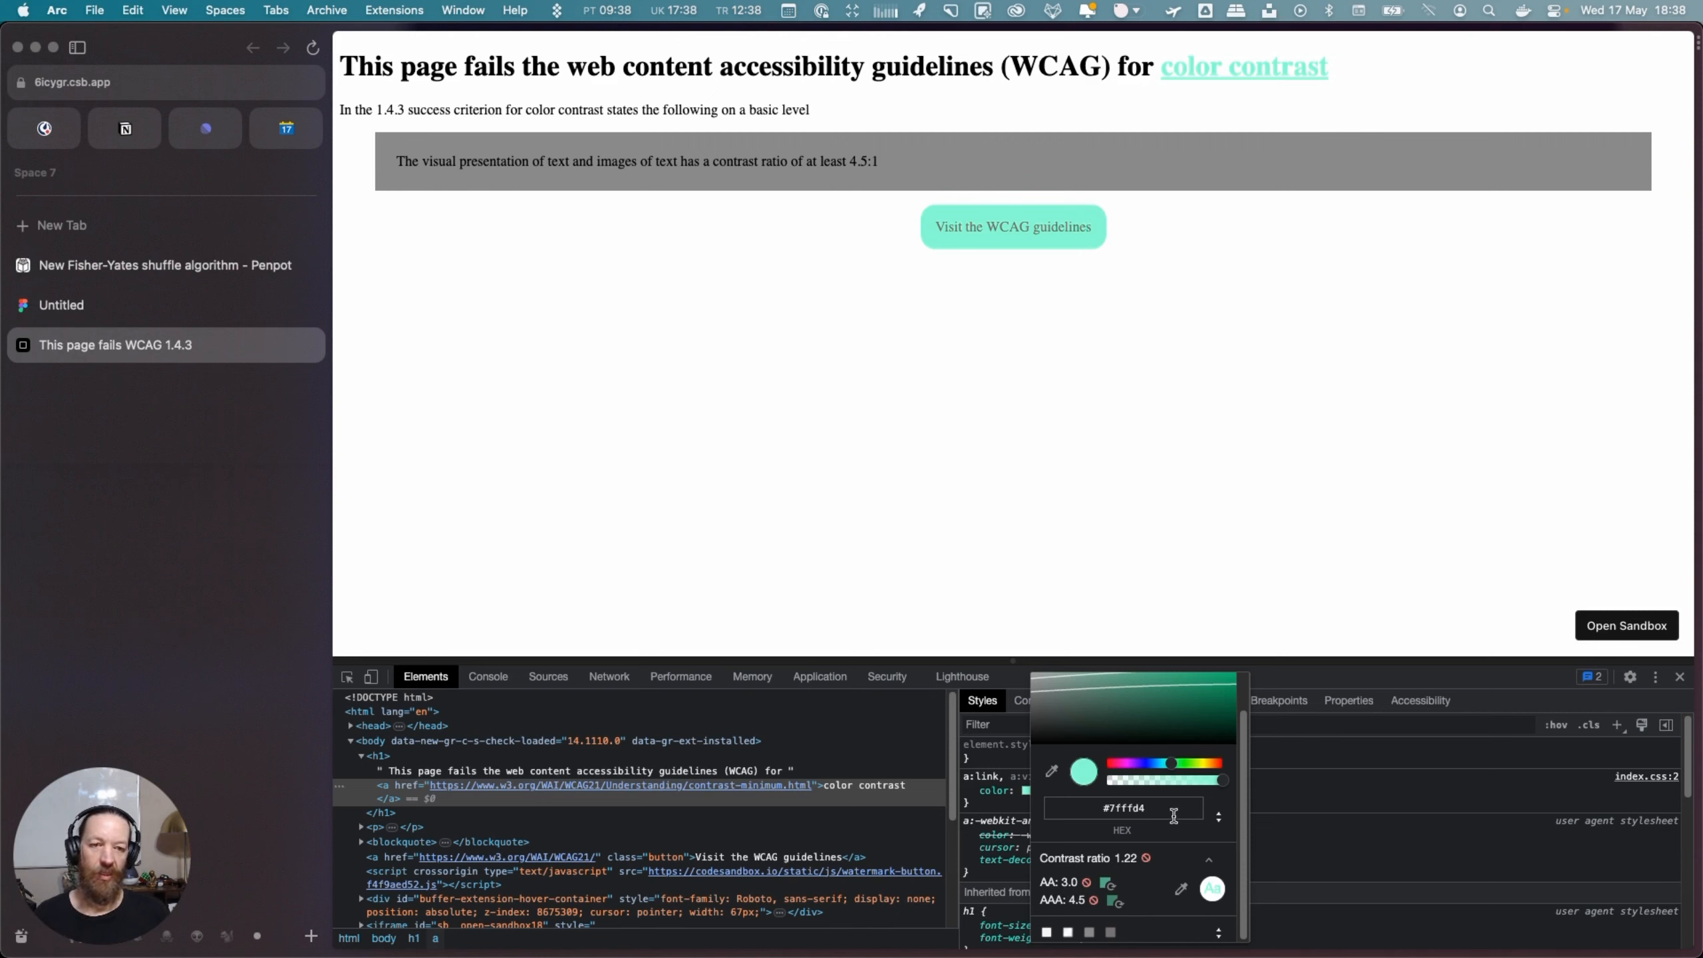
{"action": "left_click", "coordinate": [1217, 816]}
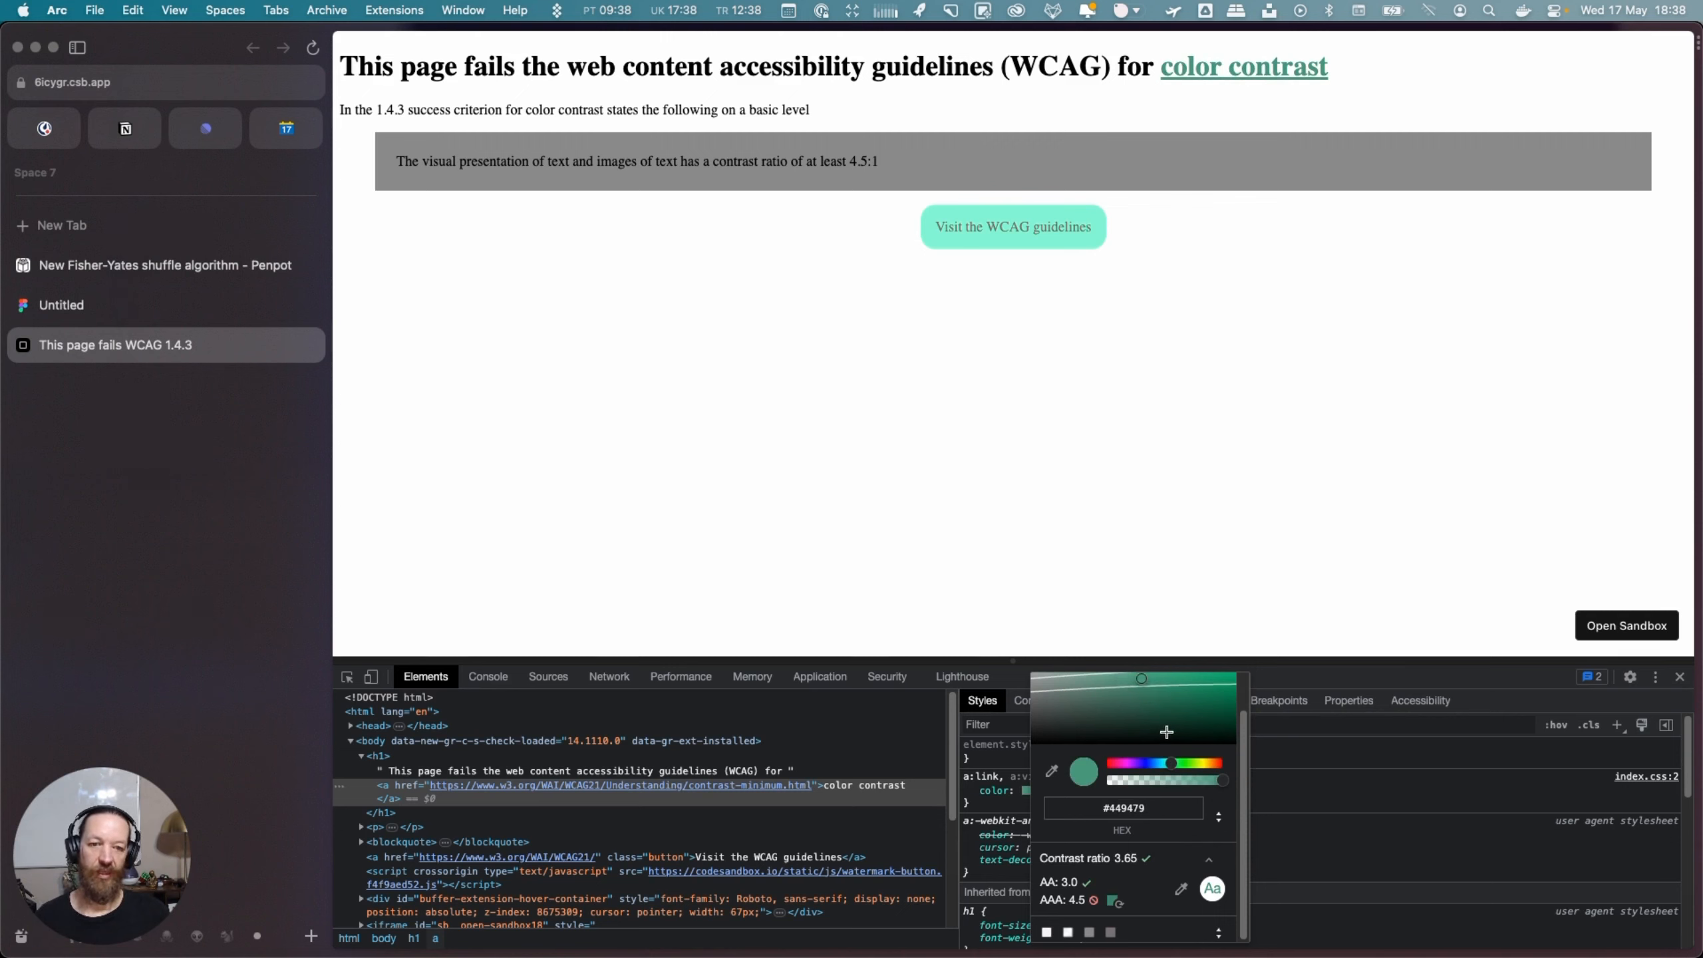
{"action": "mouse_move", "coordinate": [1196, 371]}
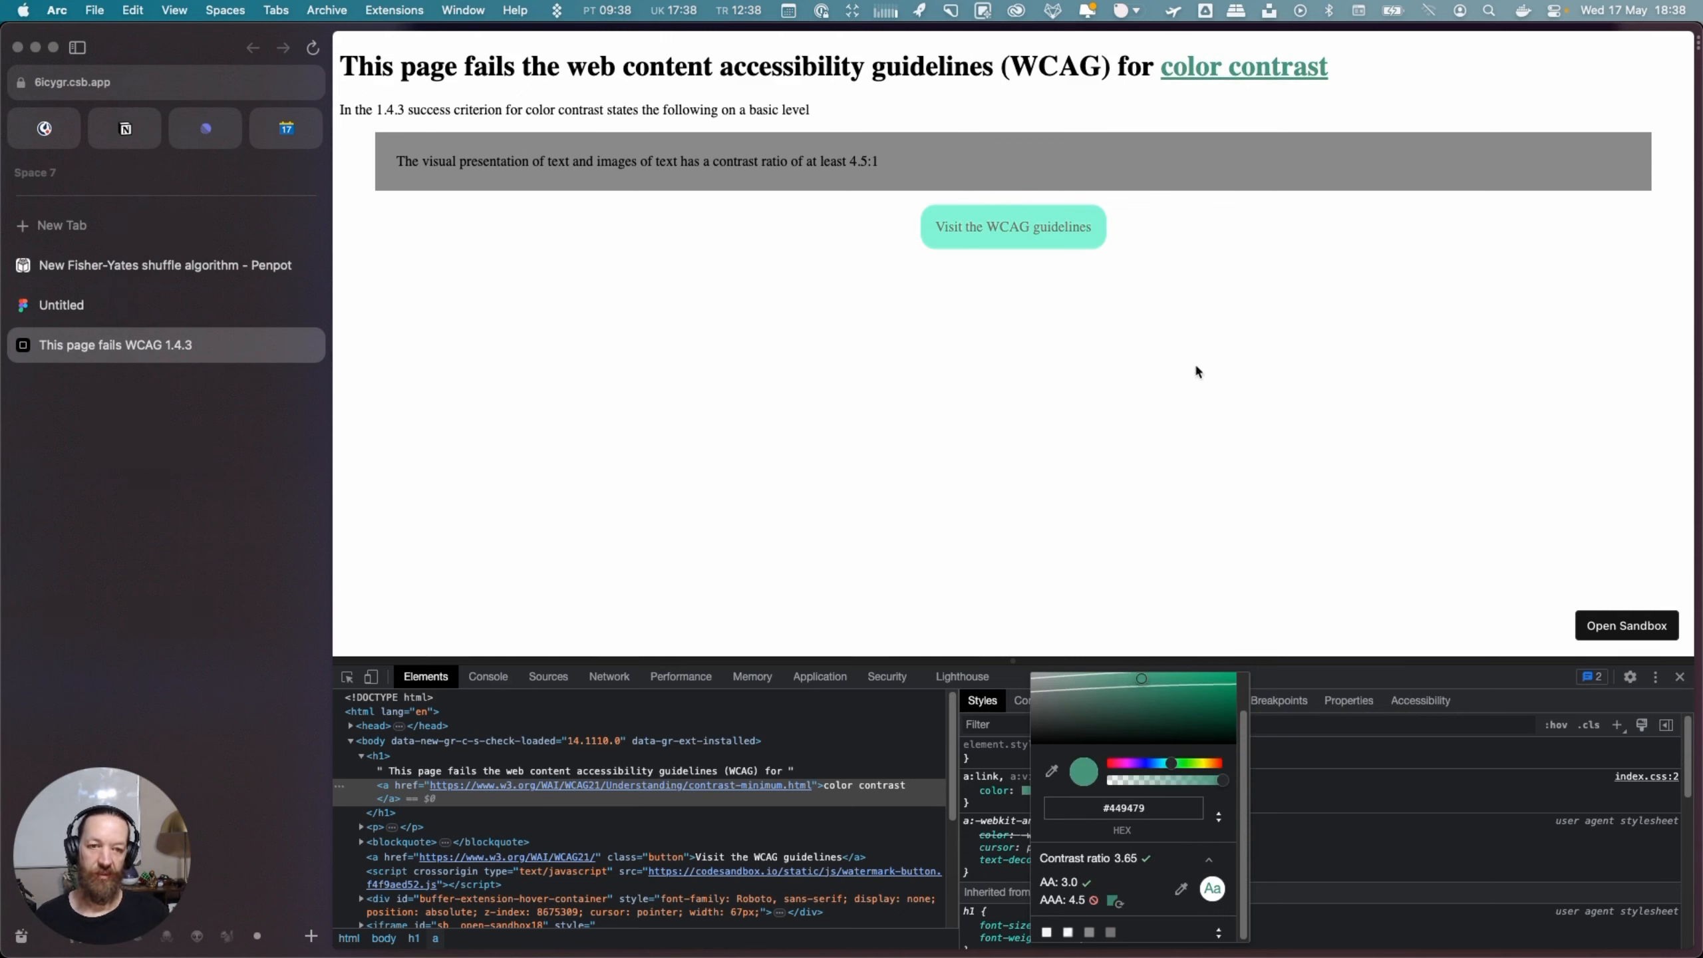
{"action": "mouse_move", "coordinate": [1136, 559]}
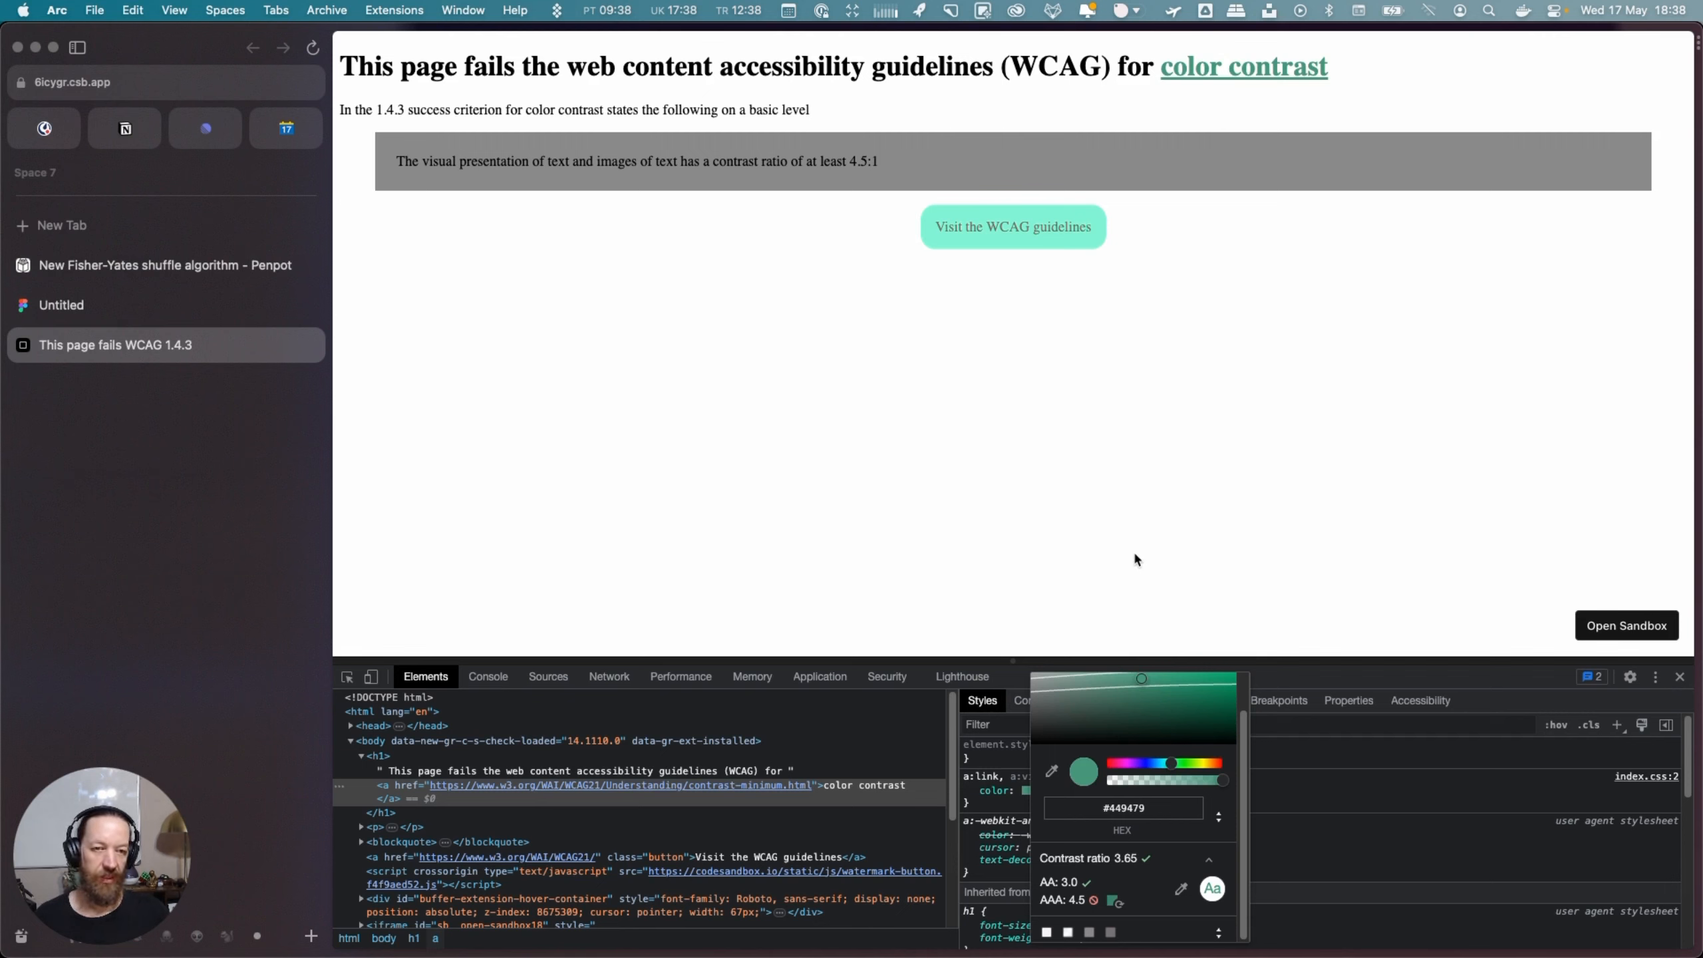
{"action": "mouse_move", "coordinate": [1051, 277]}
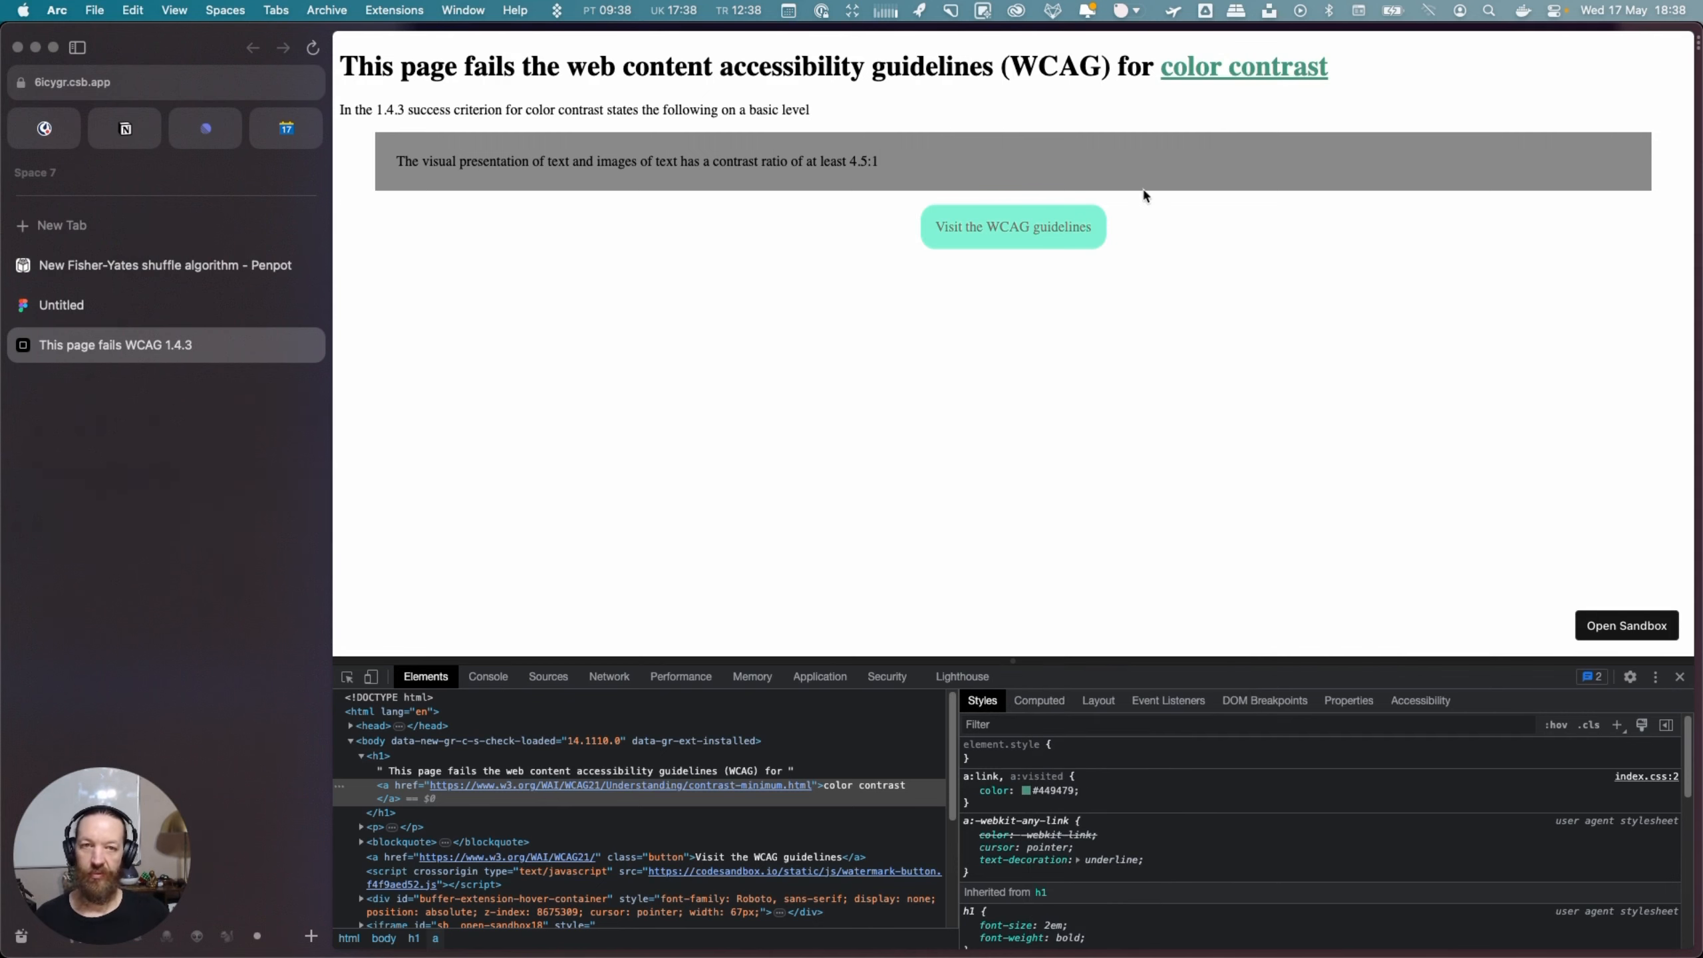
{"action": "left_click", "coordinate": [602, 844]}
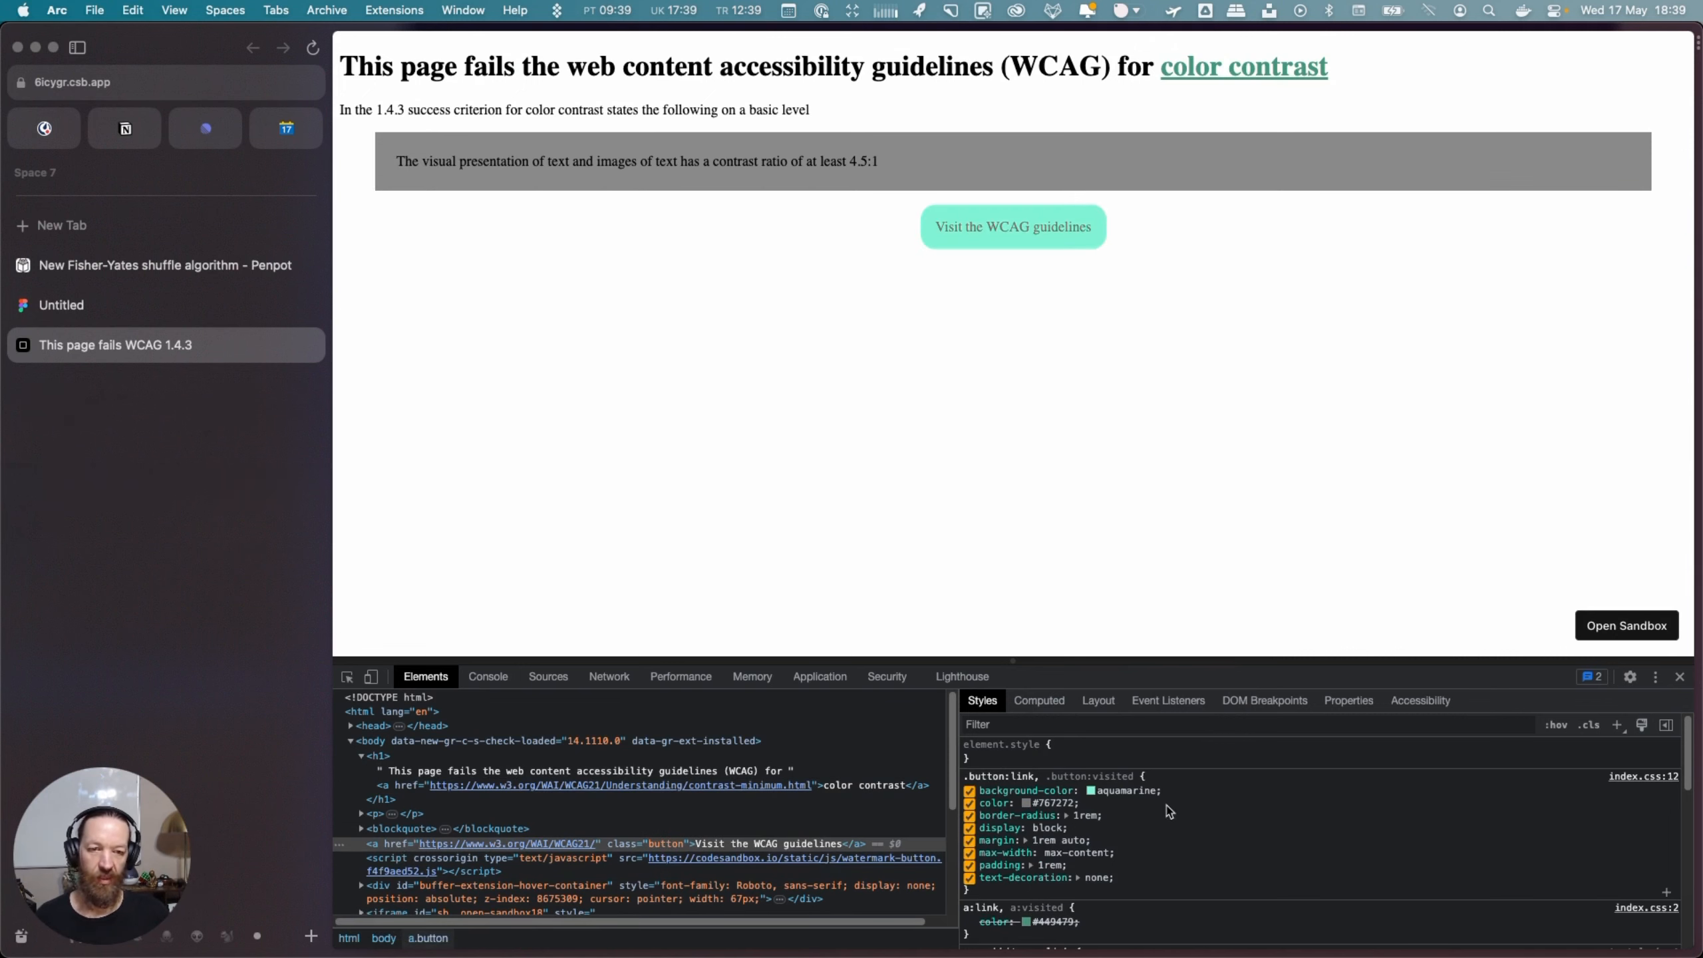
Open the colour picker for the button's grey #767272 text, showing a failing 3.88 ratio
{"action": "left_click", "coordinate": [1090, 791]}
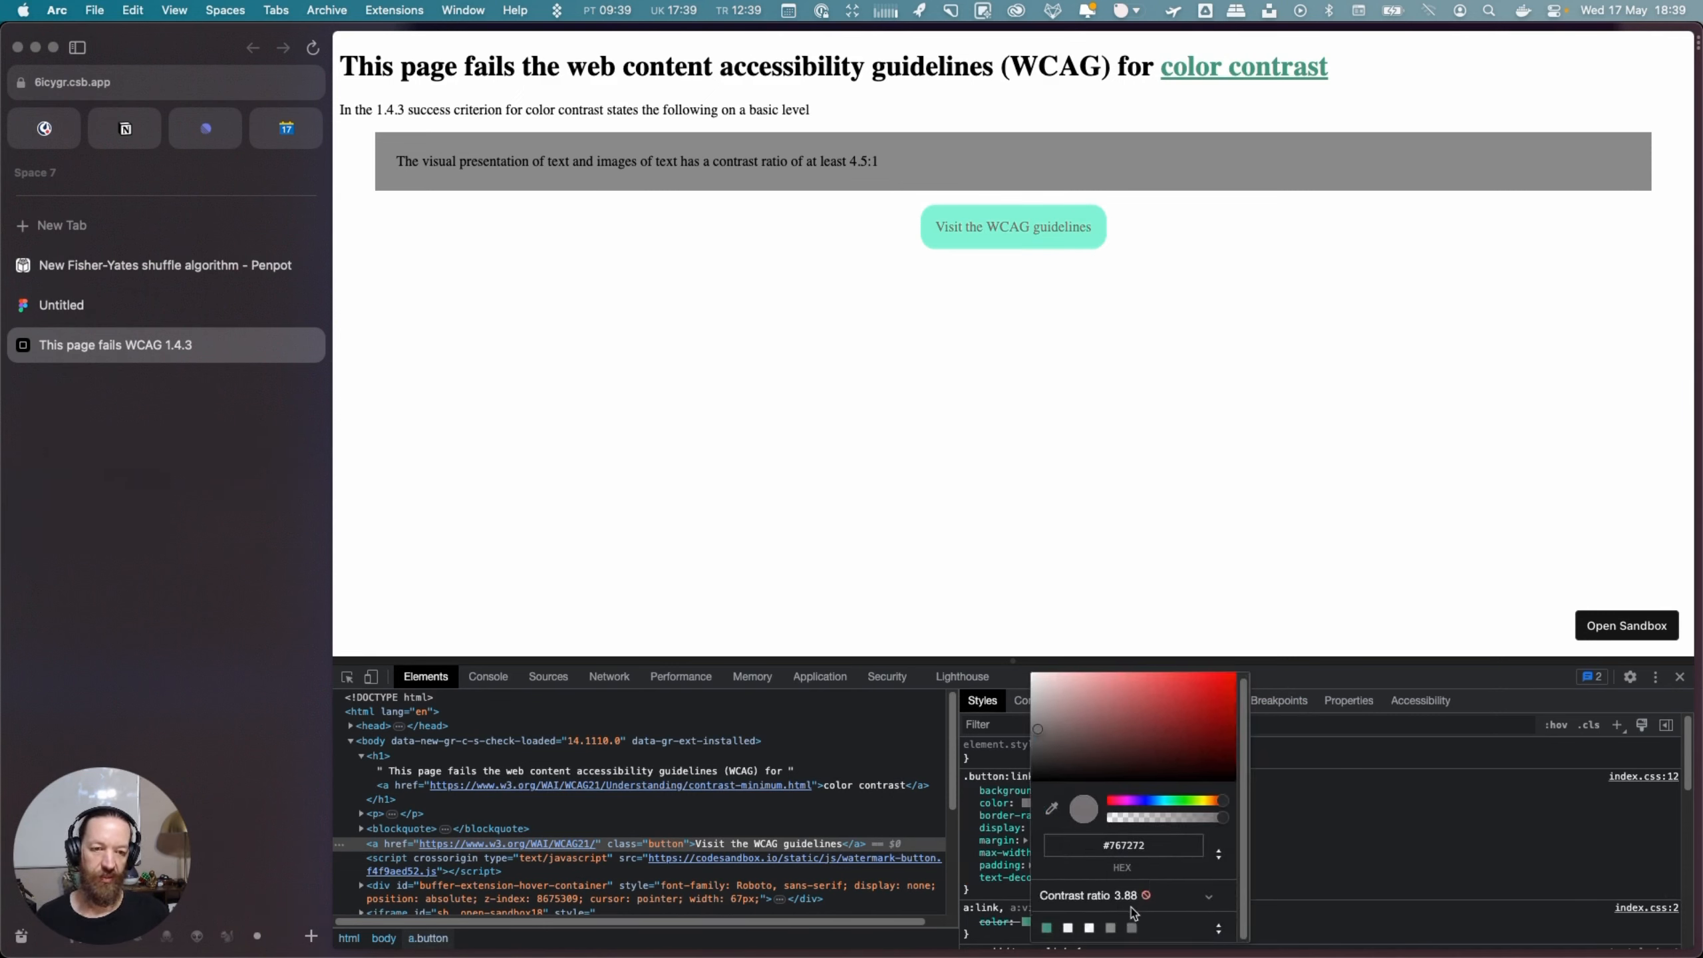
{"action": "mouse_move", "coordinate": [1081, 829]}
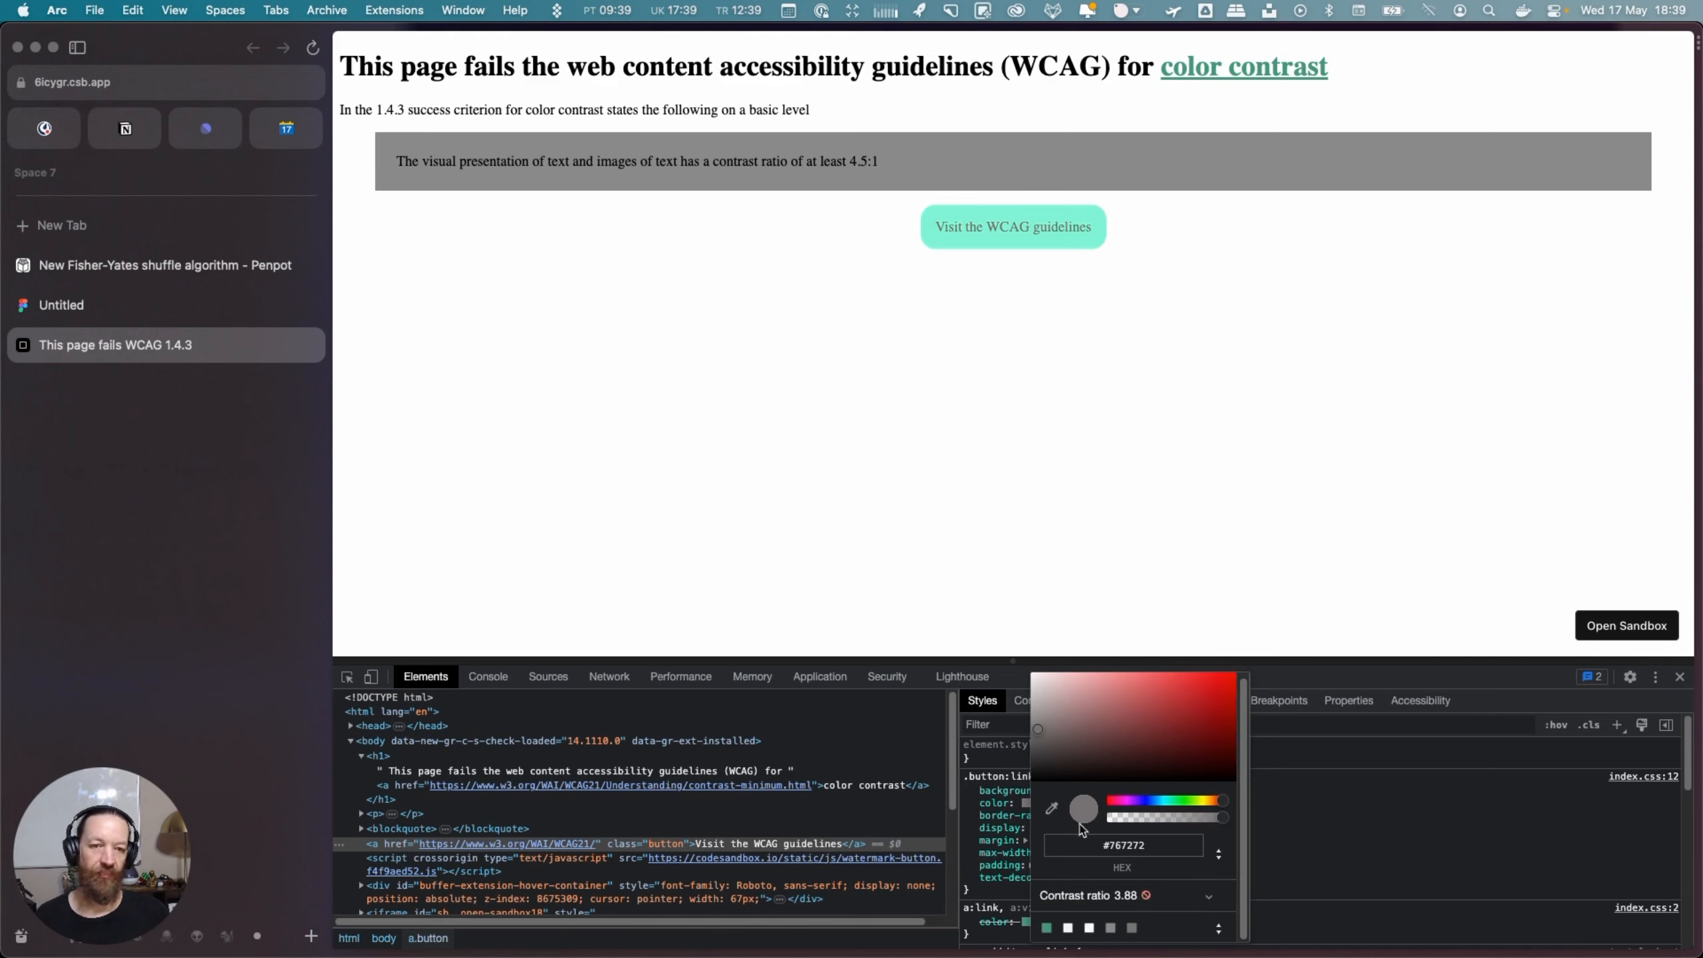
{"action": "mouse_move", "coordinate": [1067, 759]}
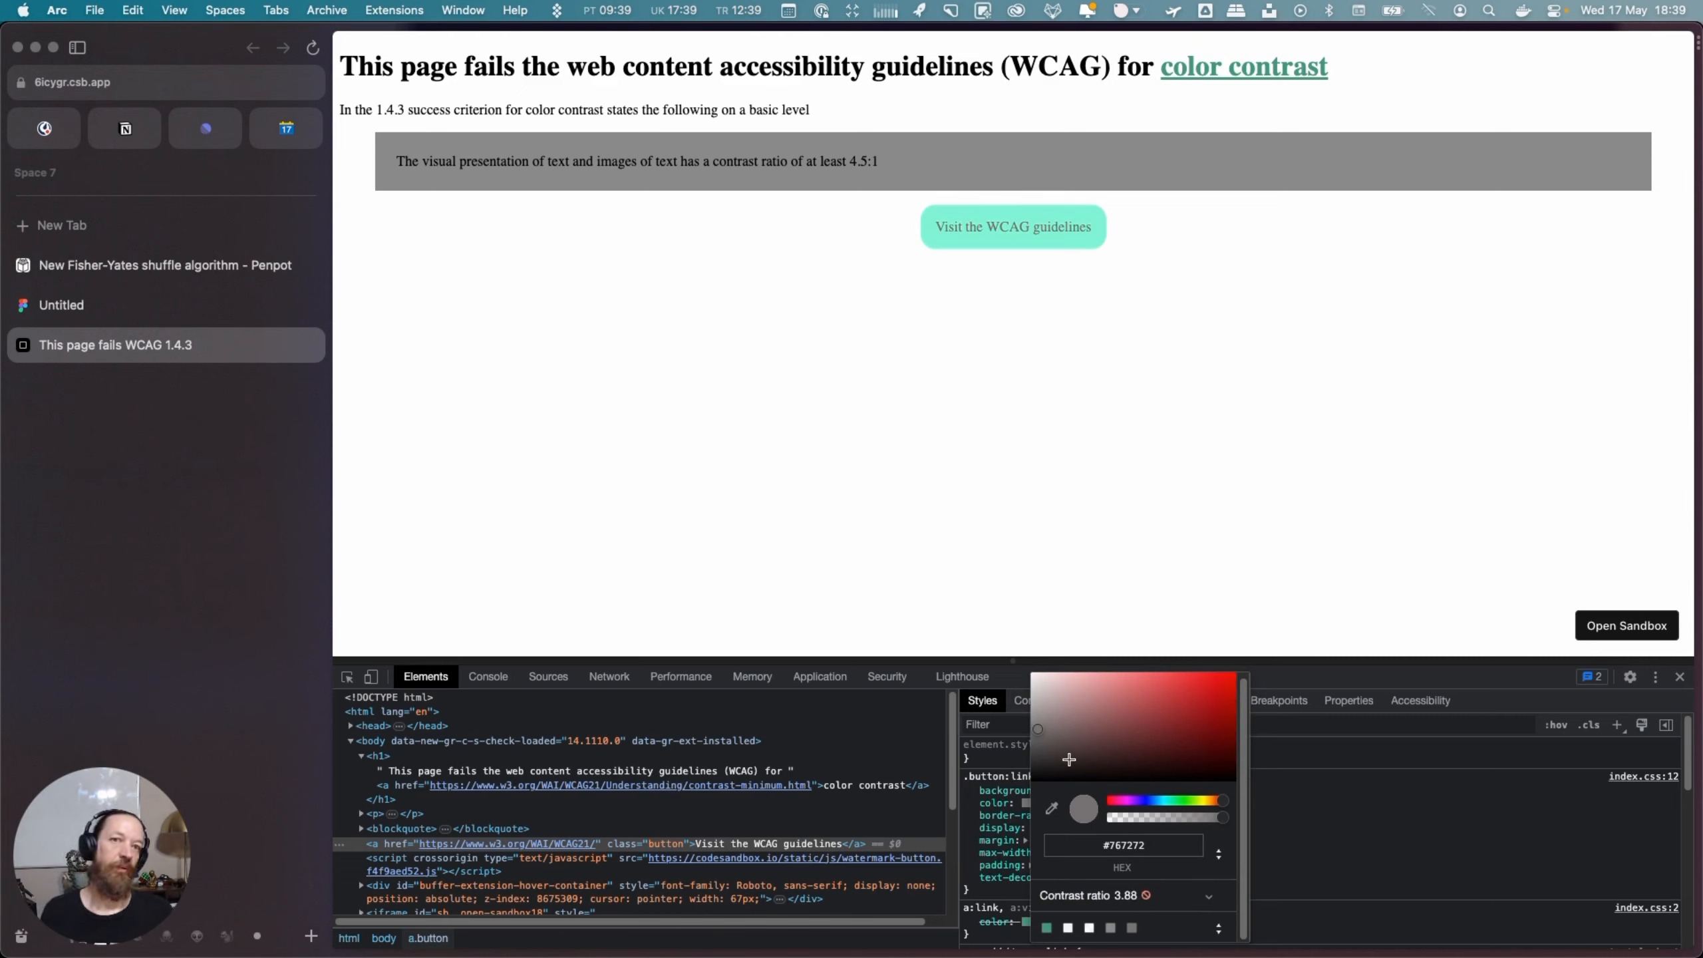
{"action": "mouse_move", "coordinate": [1039, 731]}
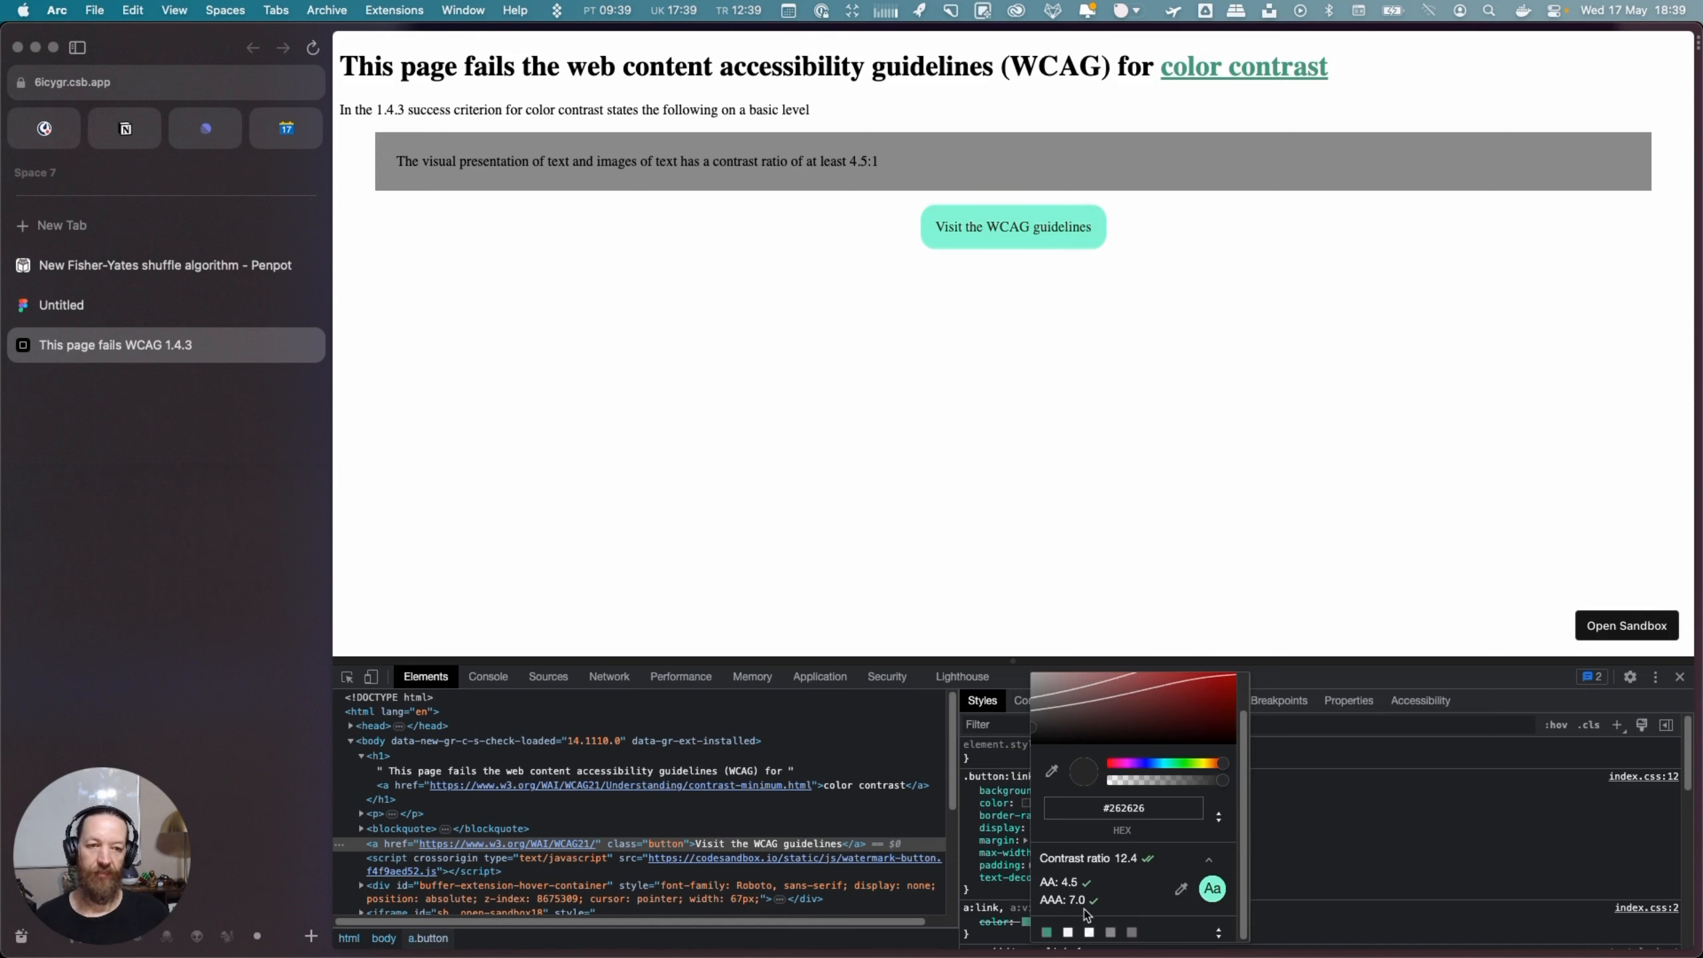
{"action": "mouse_move", "coordinate": [1217, 470]}
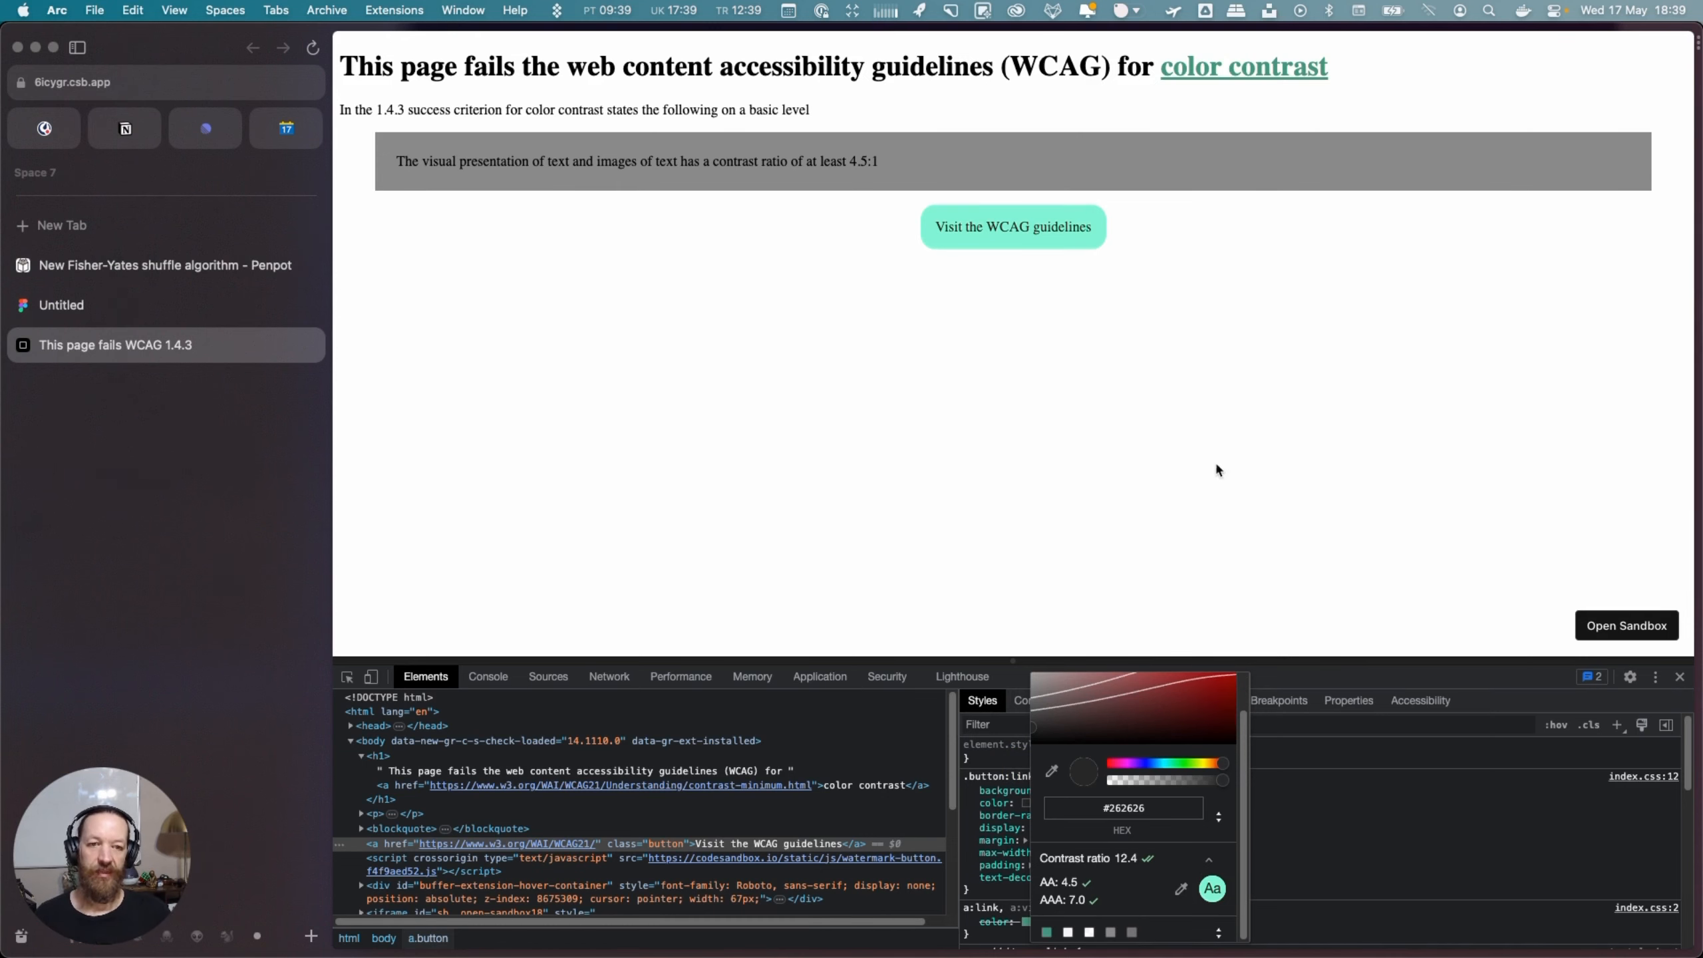
{"action": "mouse_move", "coordinate": [988, 711]}
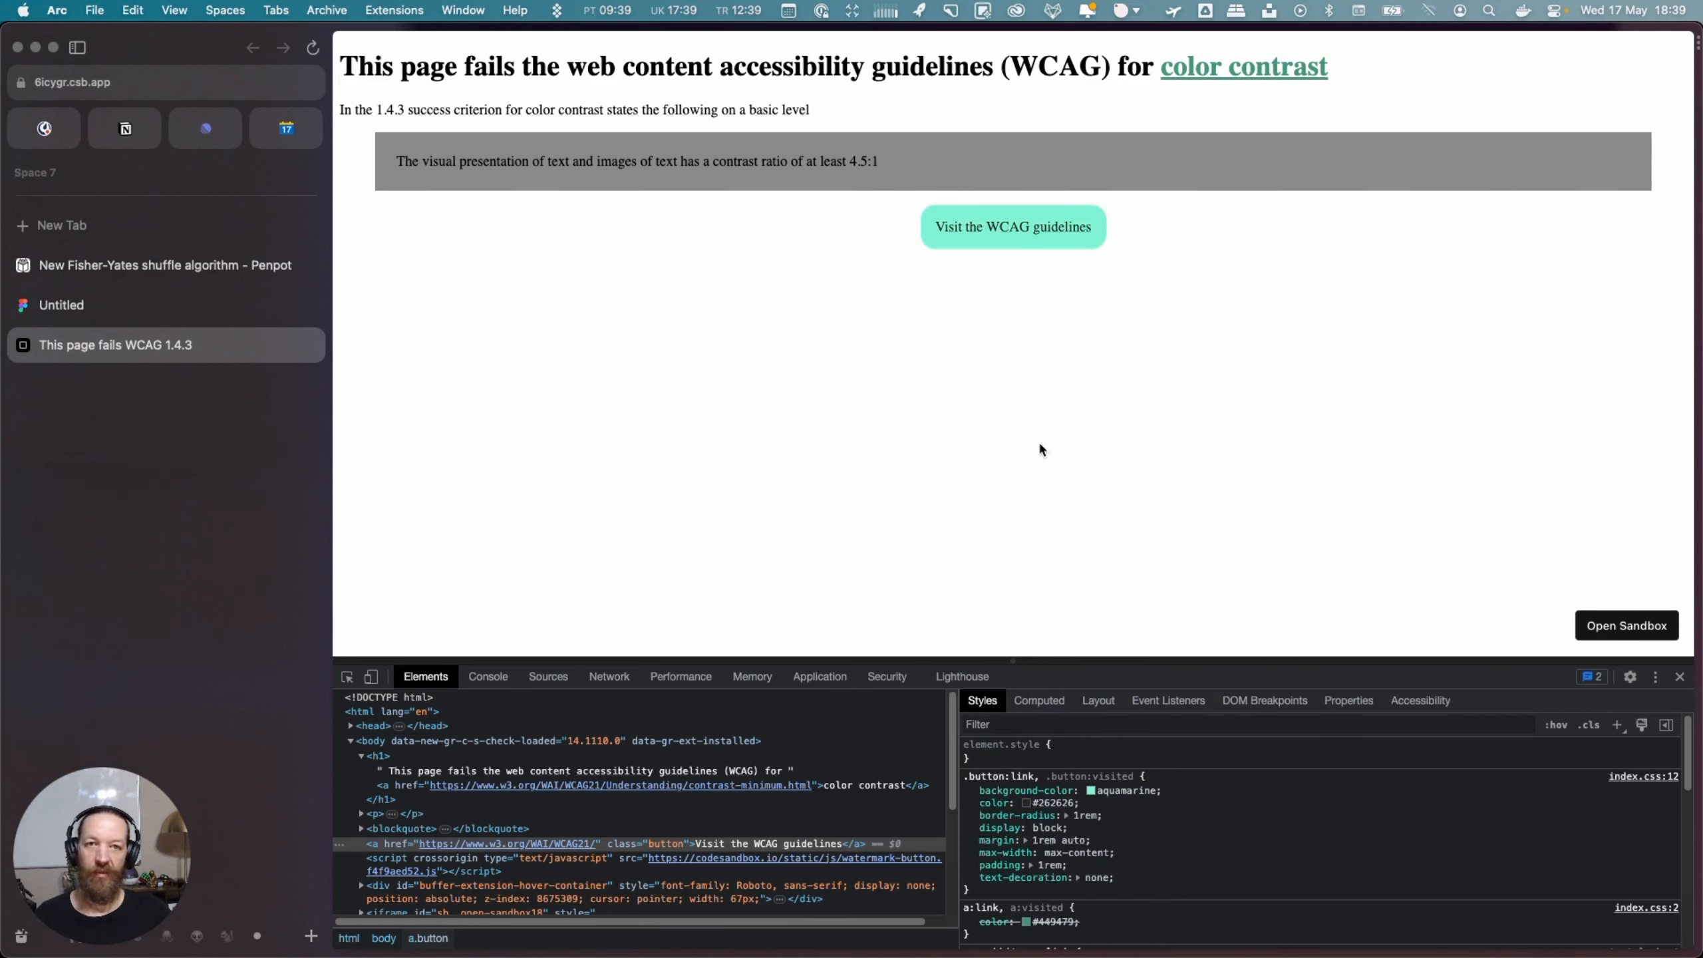
{"action": "mouse_move", "coordinate": [951, 370]}
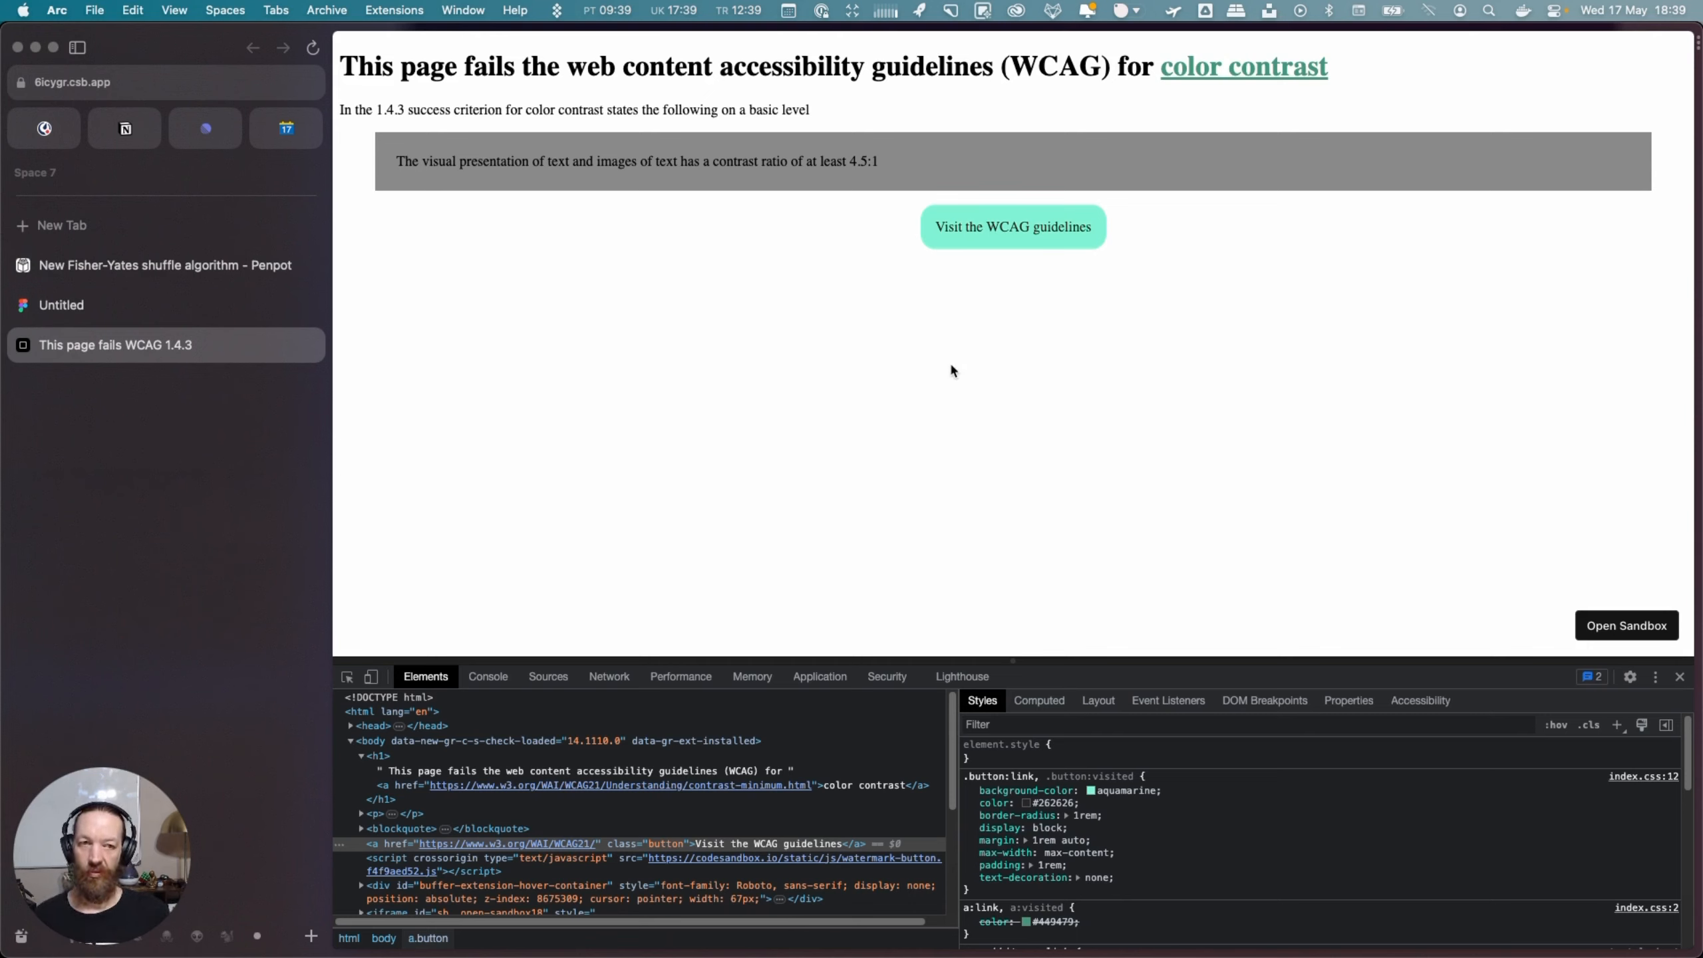
{"action": "mouse_move", "coordinate": [1022, 368]}
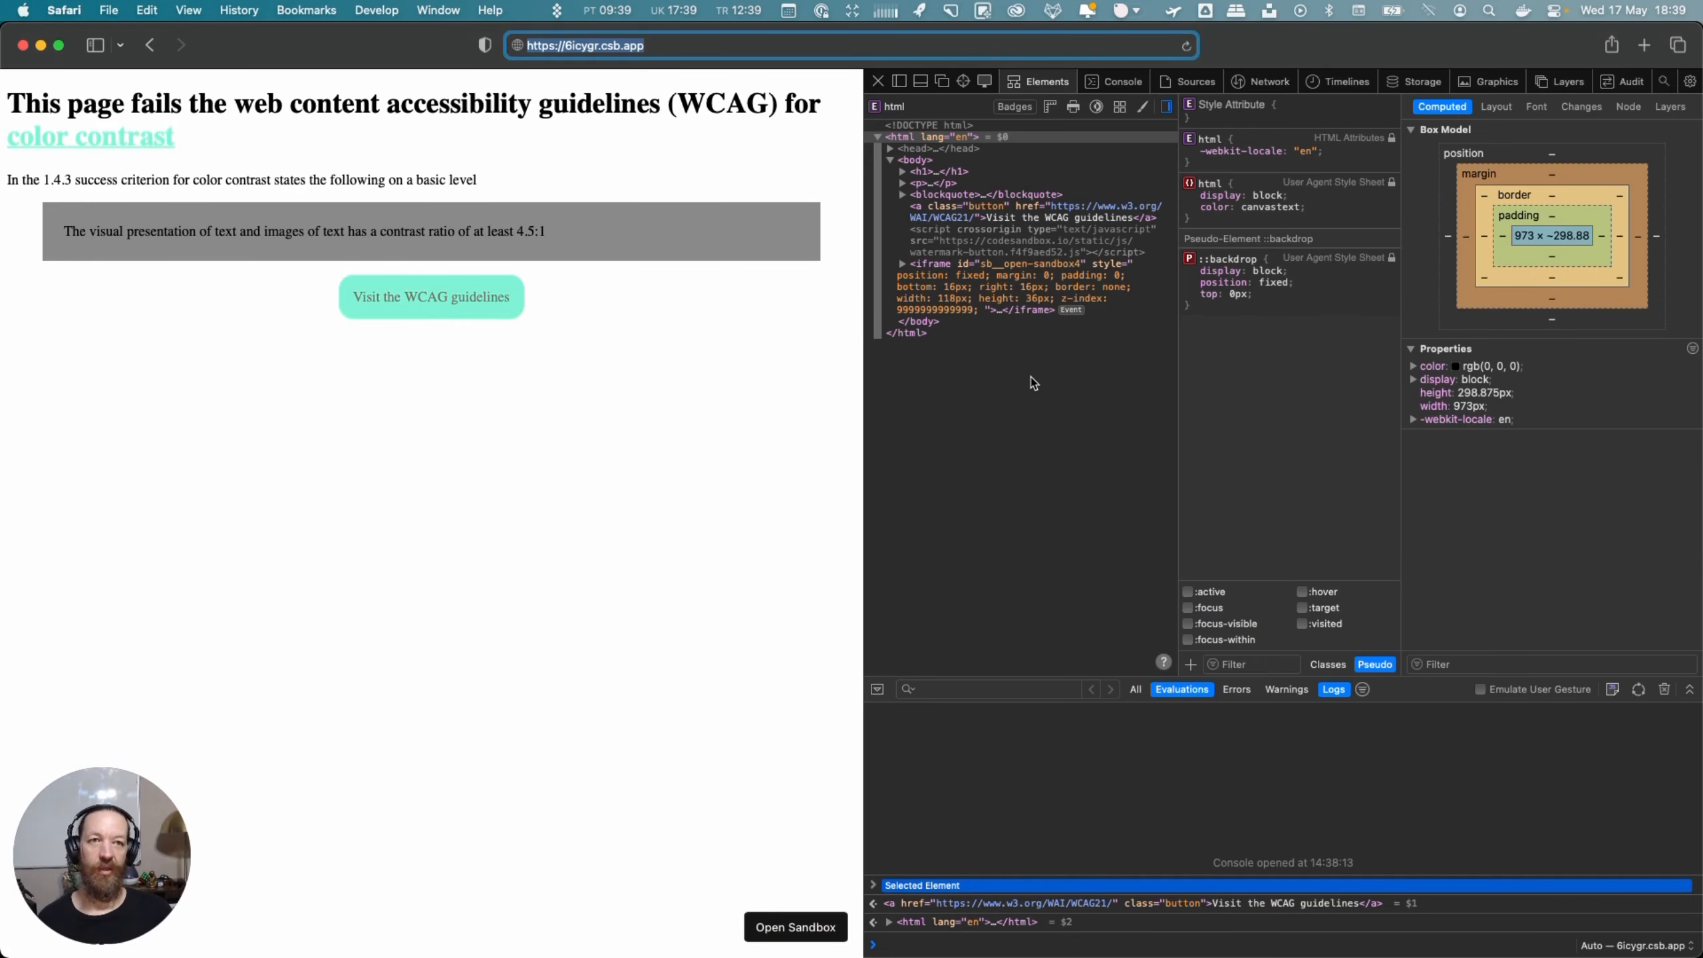
{"action": "mouse_move", "coordinate": [1061, 395]}
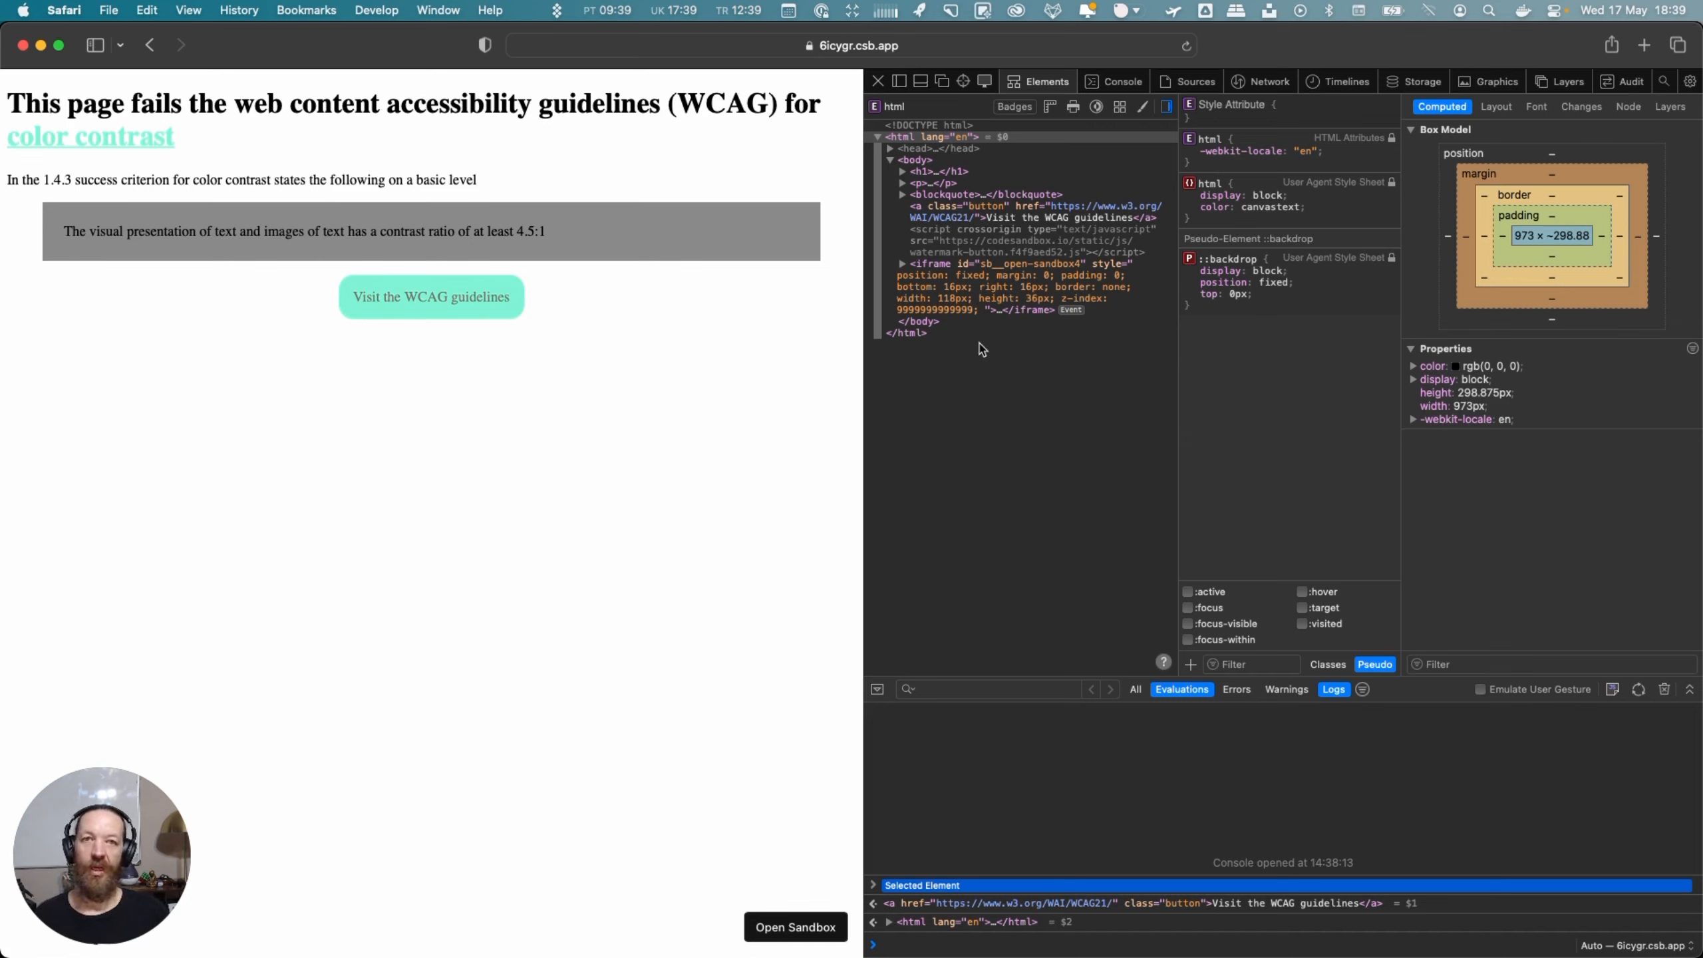
Inspect the color contrast link in Safari and view its aquamarine swatch (127, 255, 212)
{"action": "right_click", "coordinate": [91, 135]}
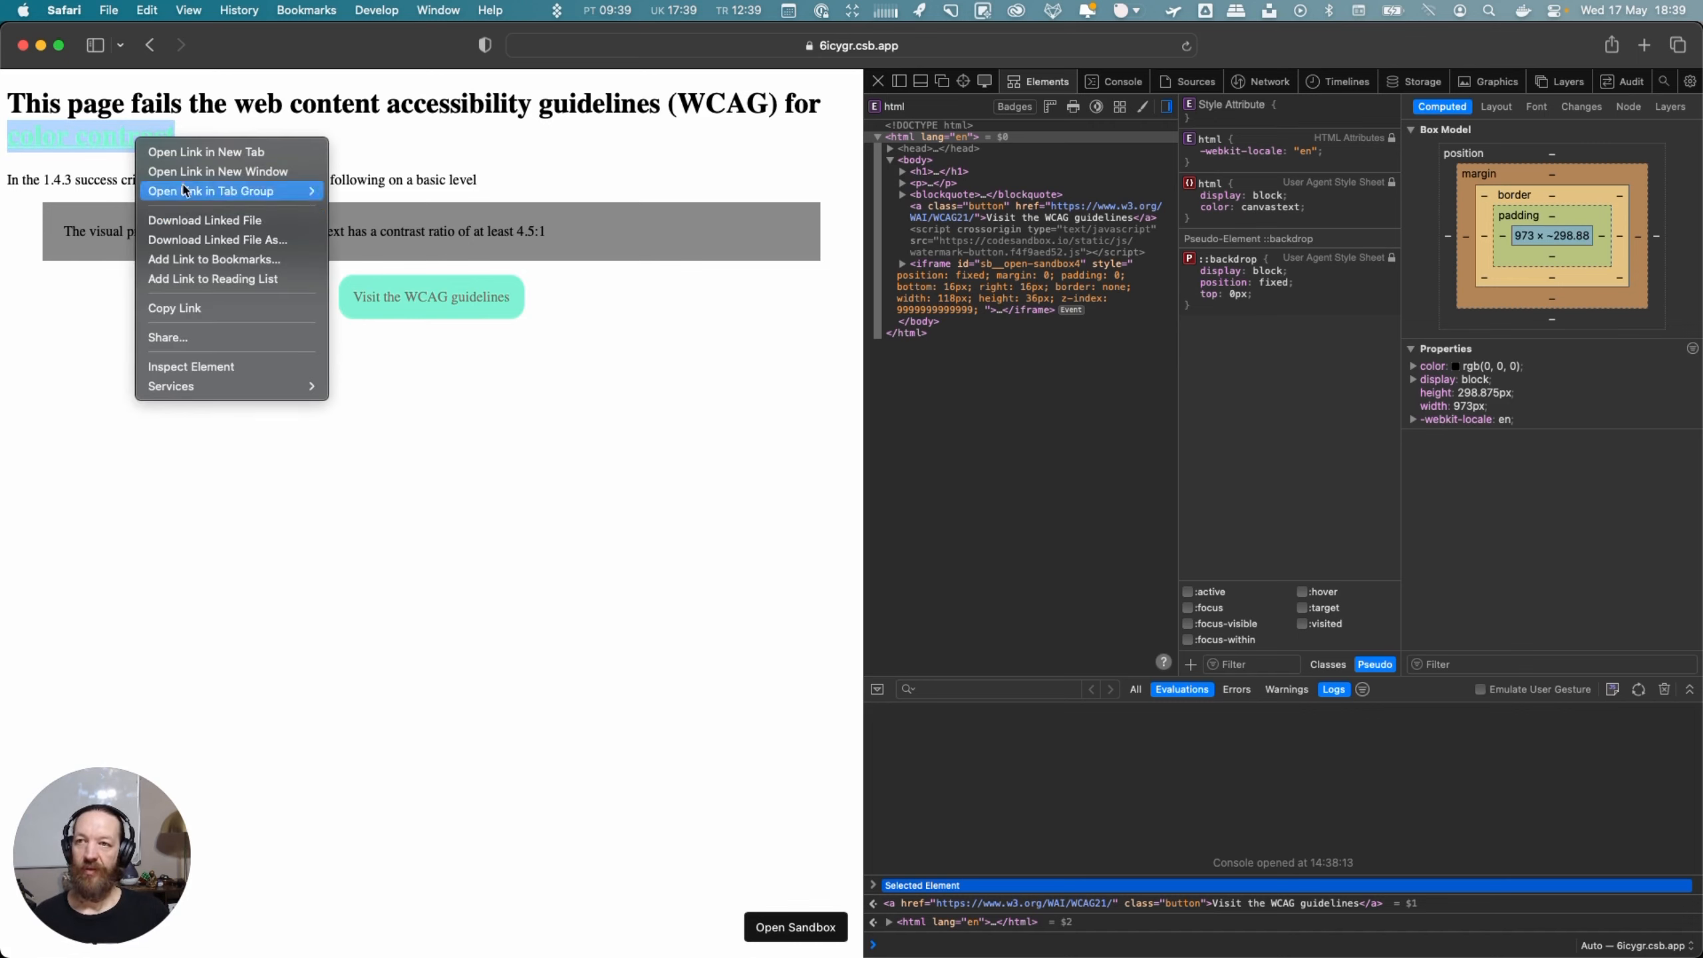
{"action": "left_click", "coordinate": [191, 366]}
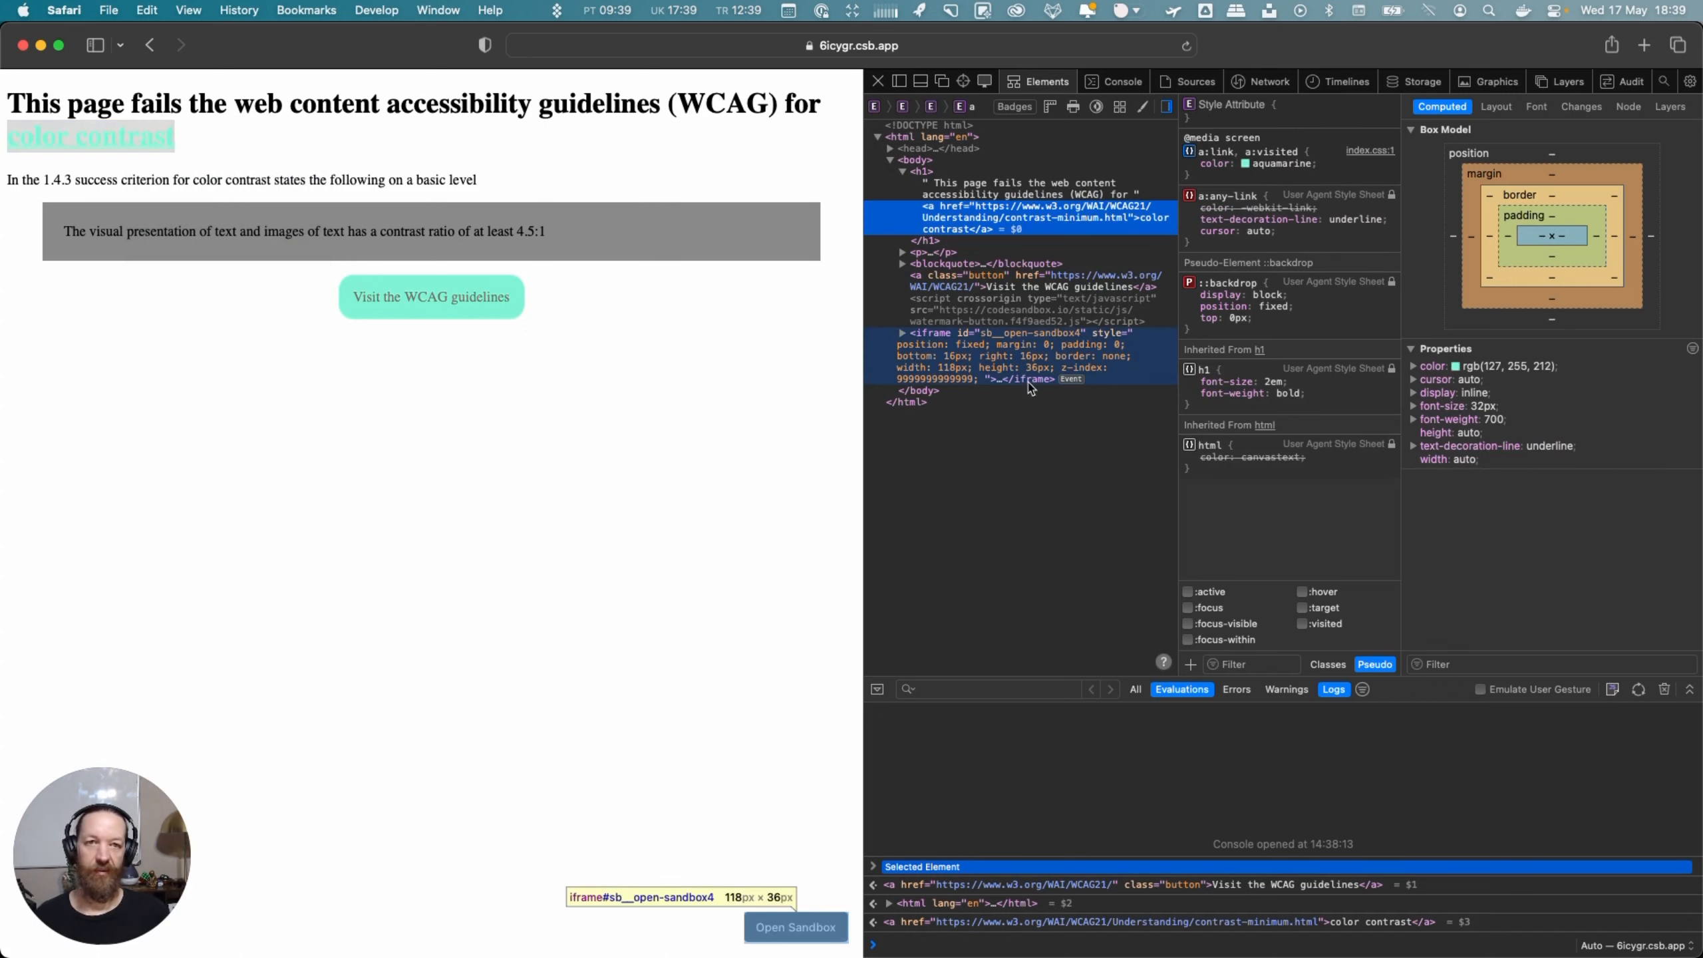
{"action": "left_click", "coordinate": [1233, 163]}
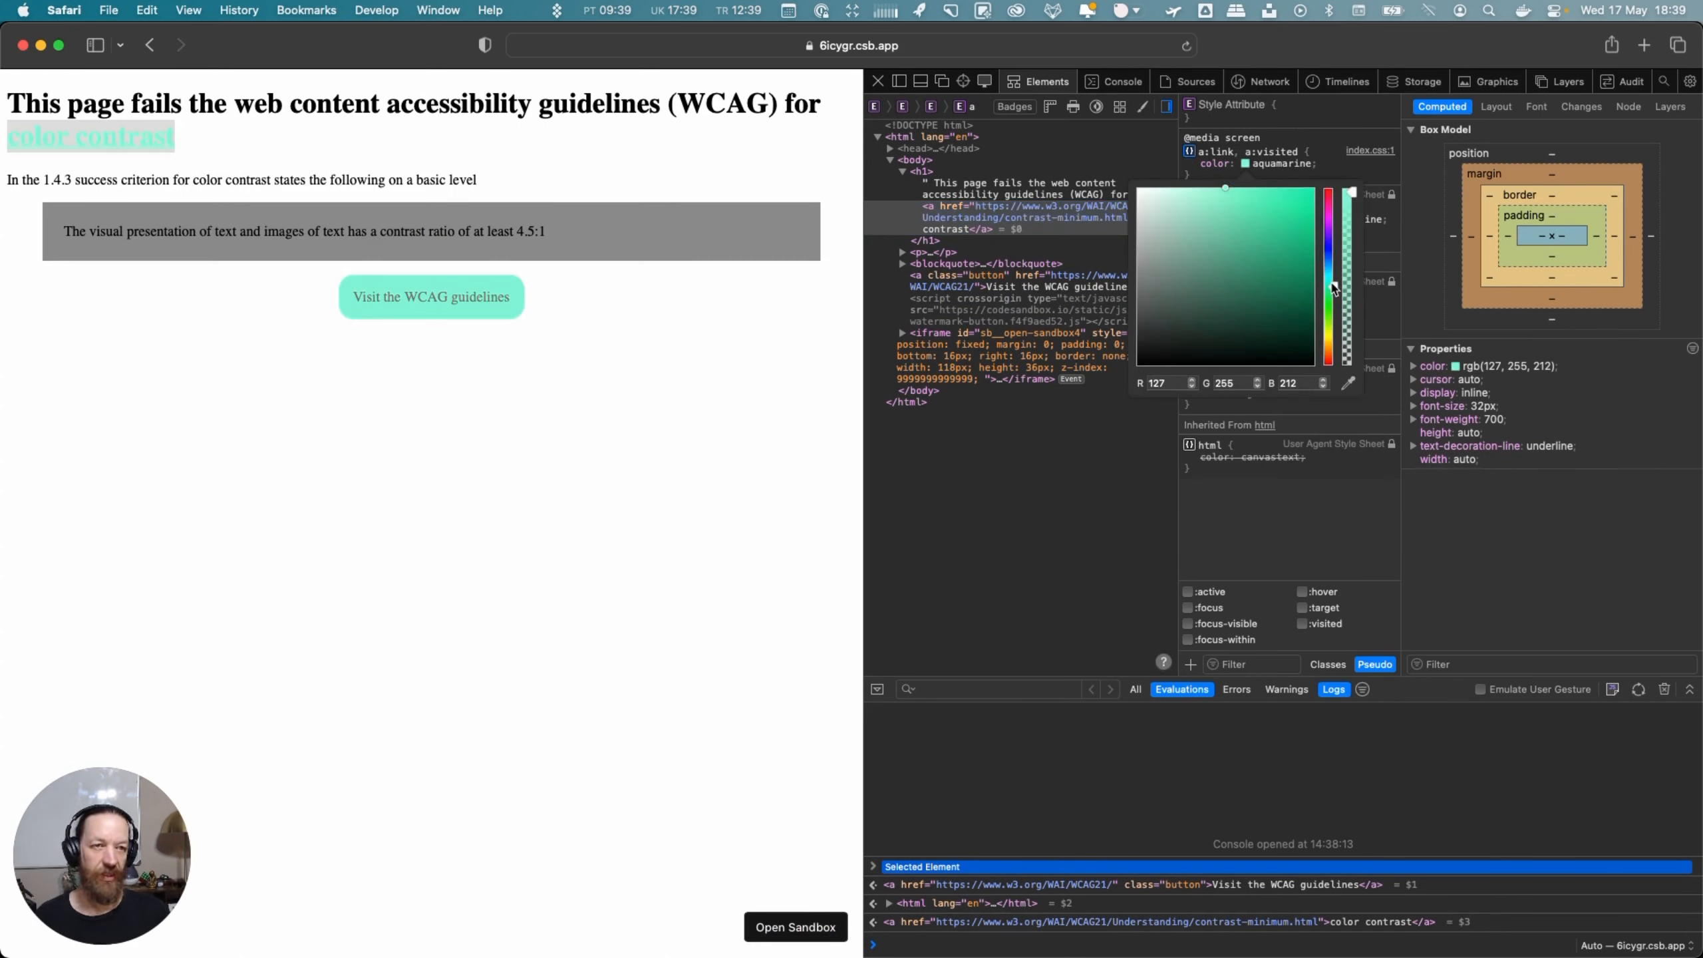
{"action": "mouse_move", "coordinate": [1340, 410]}
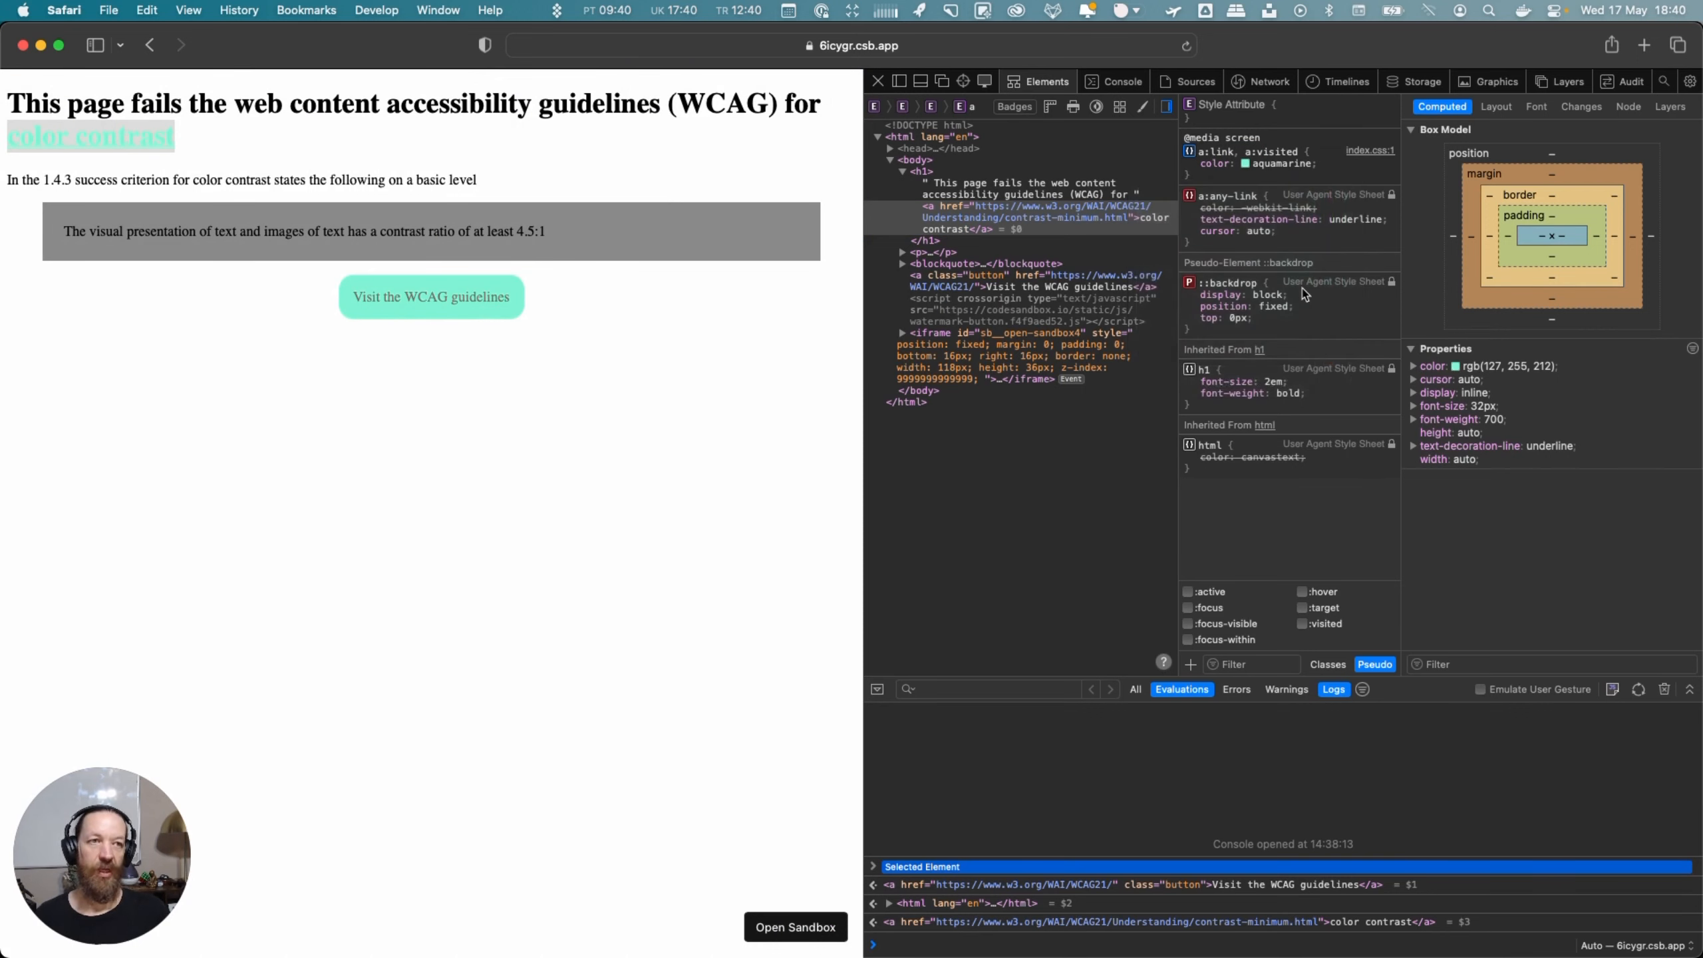
Review the Accessibility audit tests, then return to the element tree
{"action": "left_click", "coordinate": [1622, 81]}
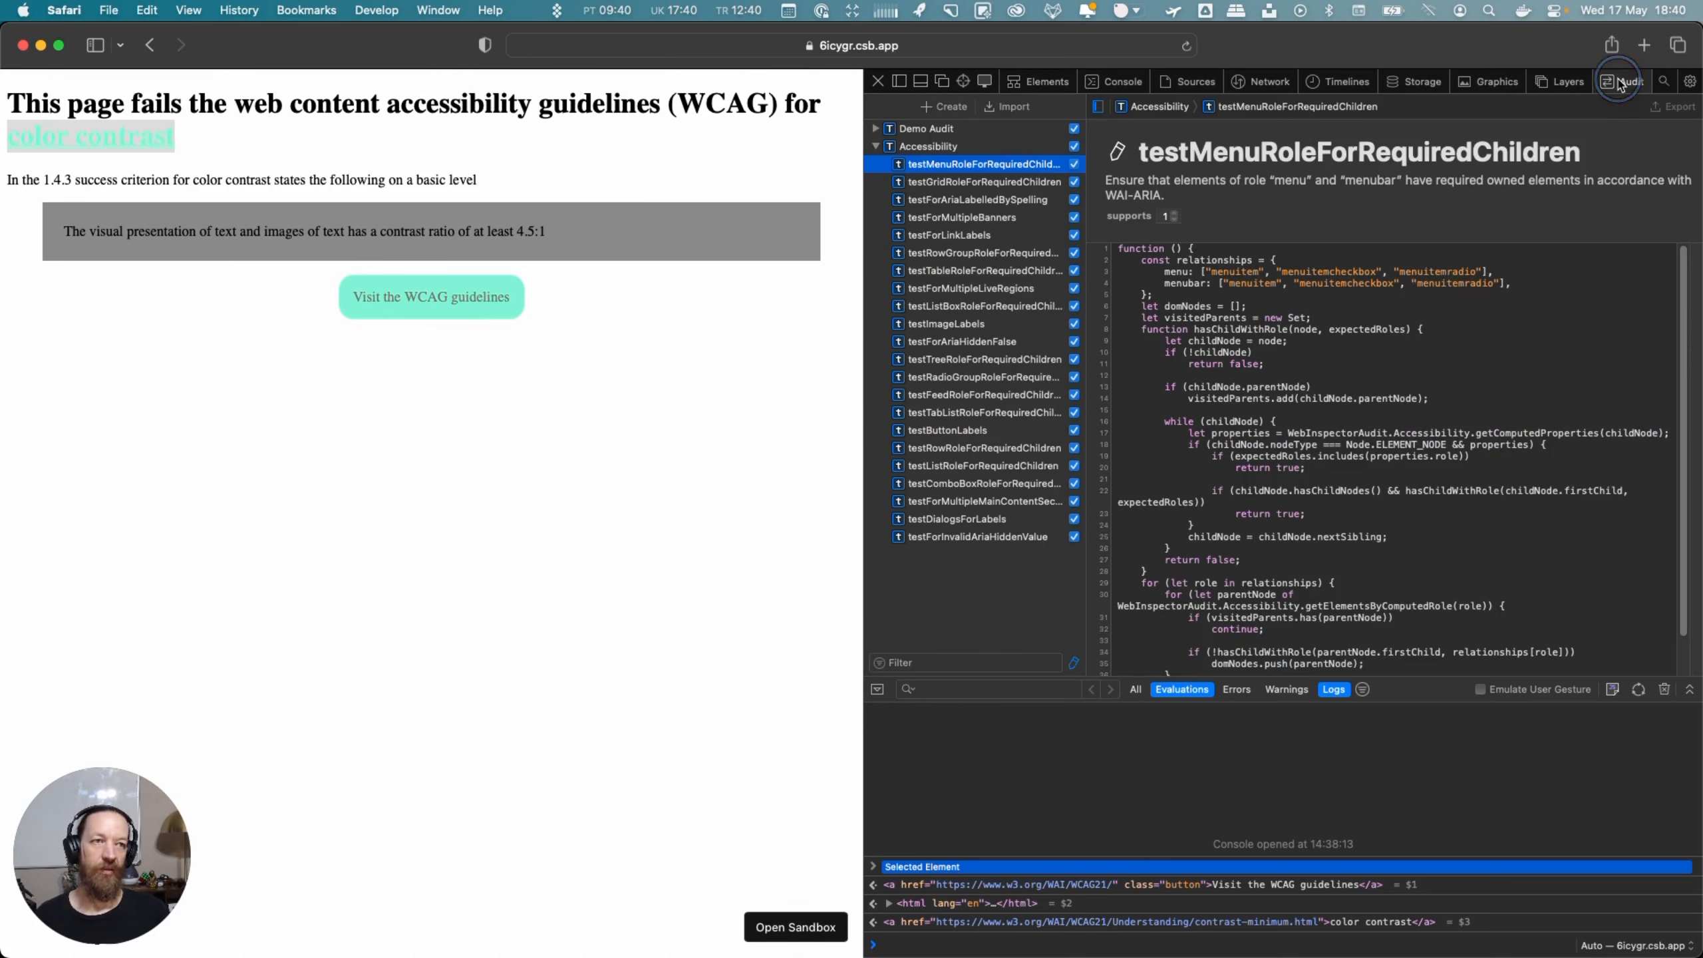
{"action": "mouse_move", "coordinate": [1395, 208]}
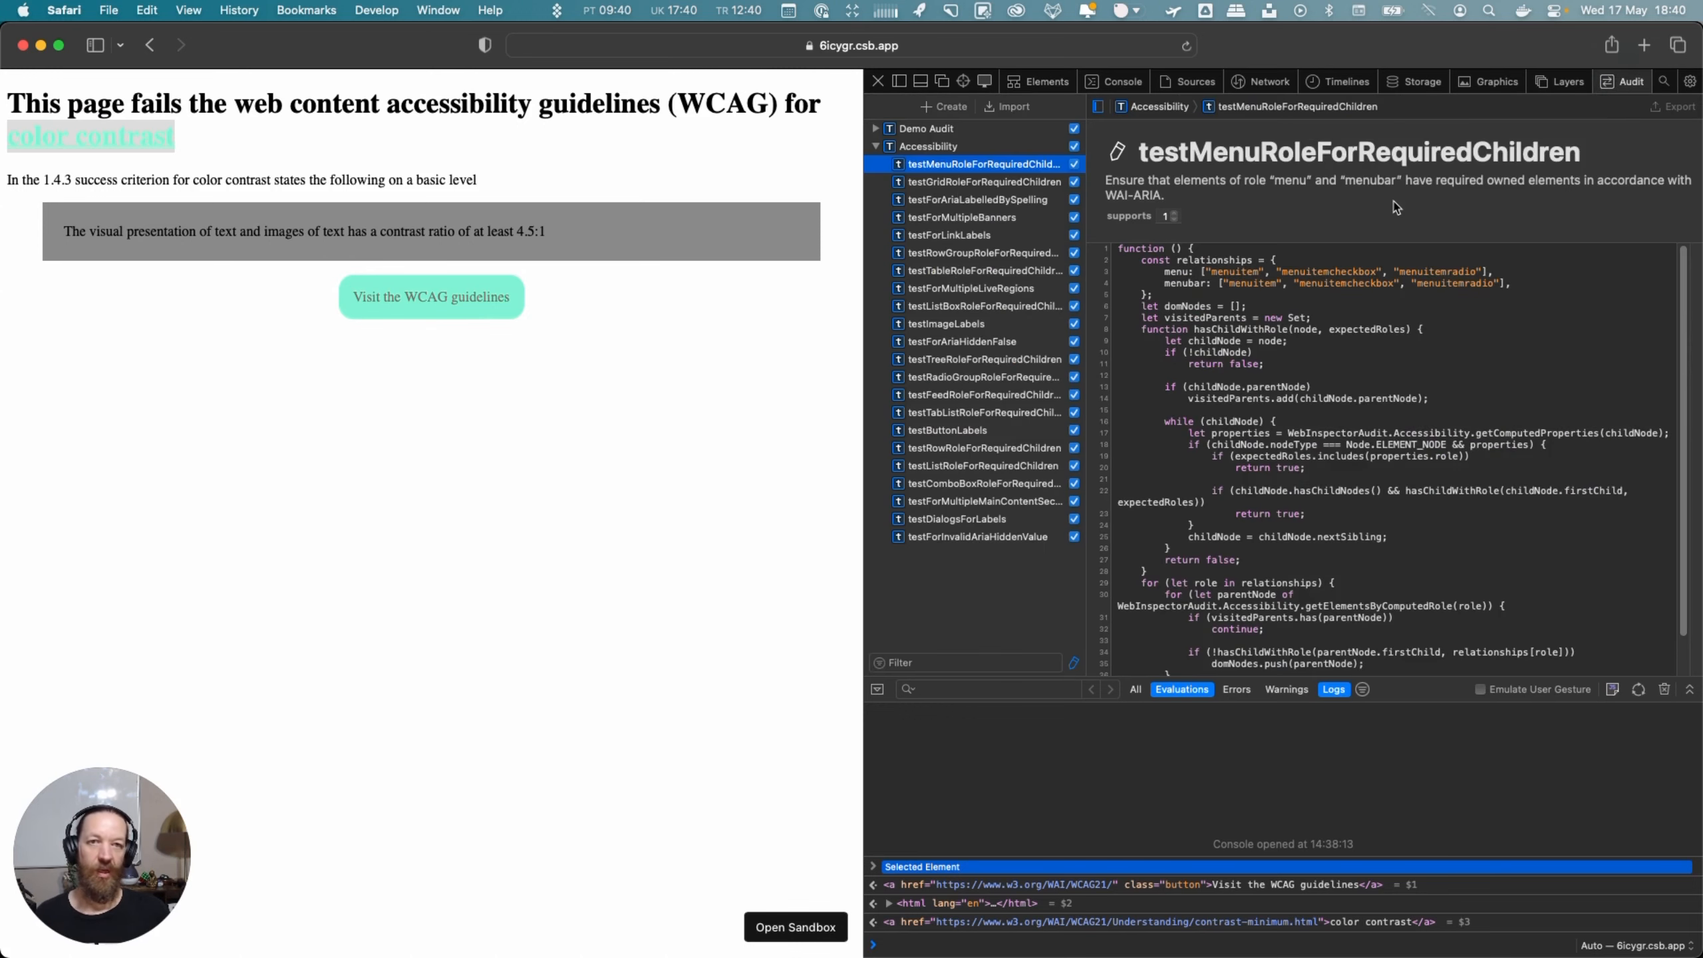
{"action": "mouse_move", "coordinate": [942, 196]}
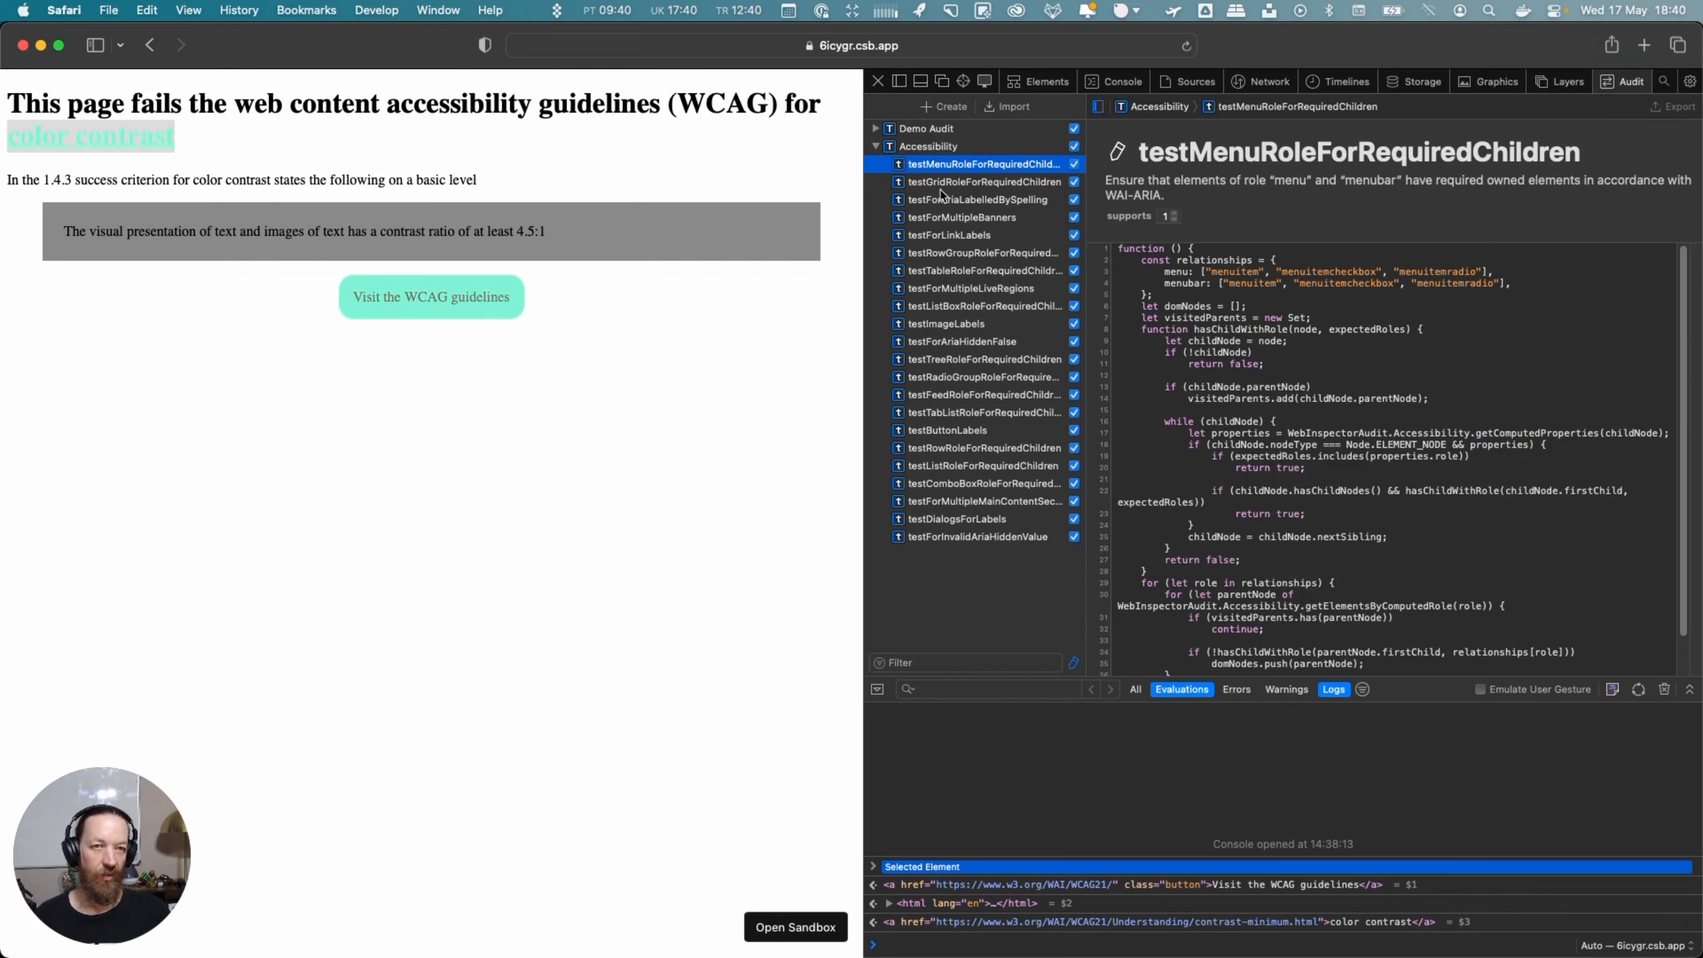
{"action": "mouse_move", "coordinate": [1003, 350]}
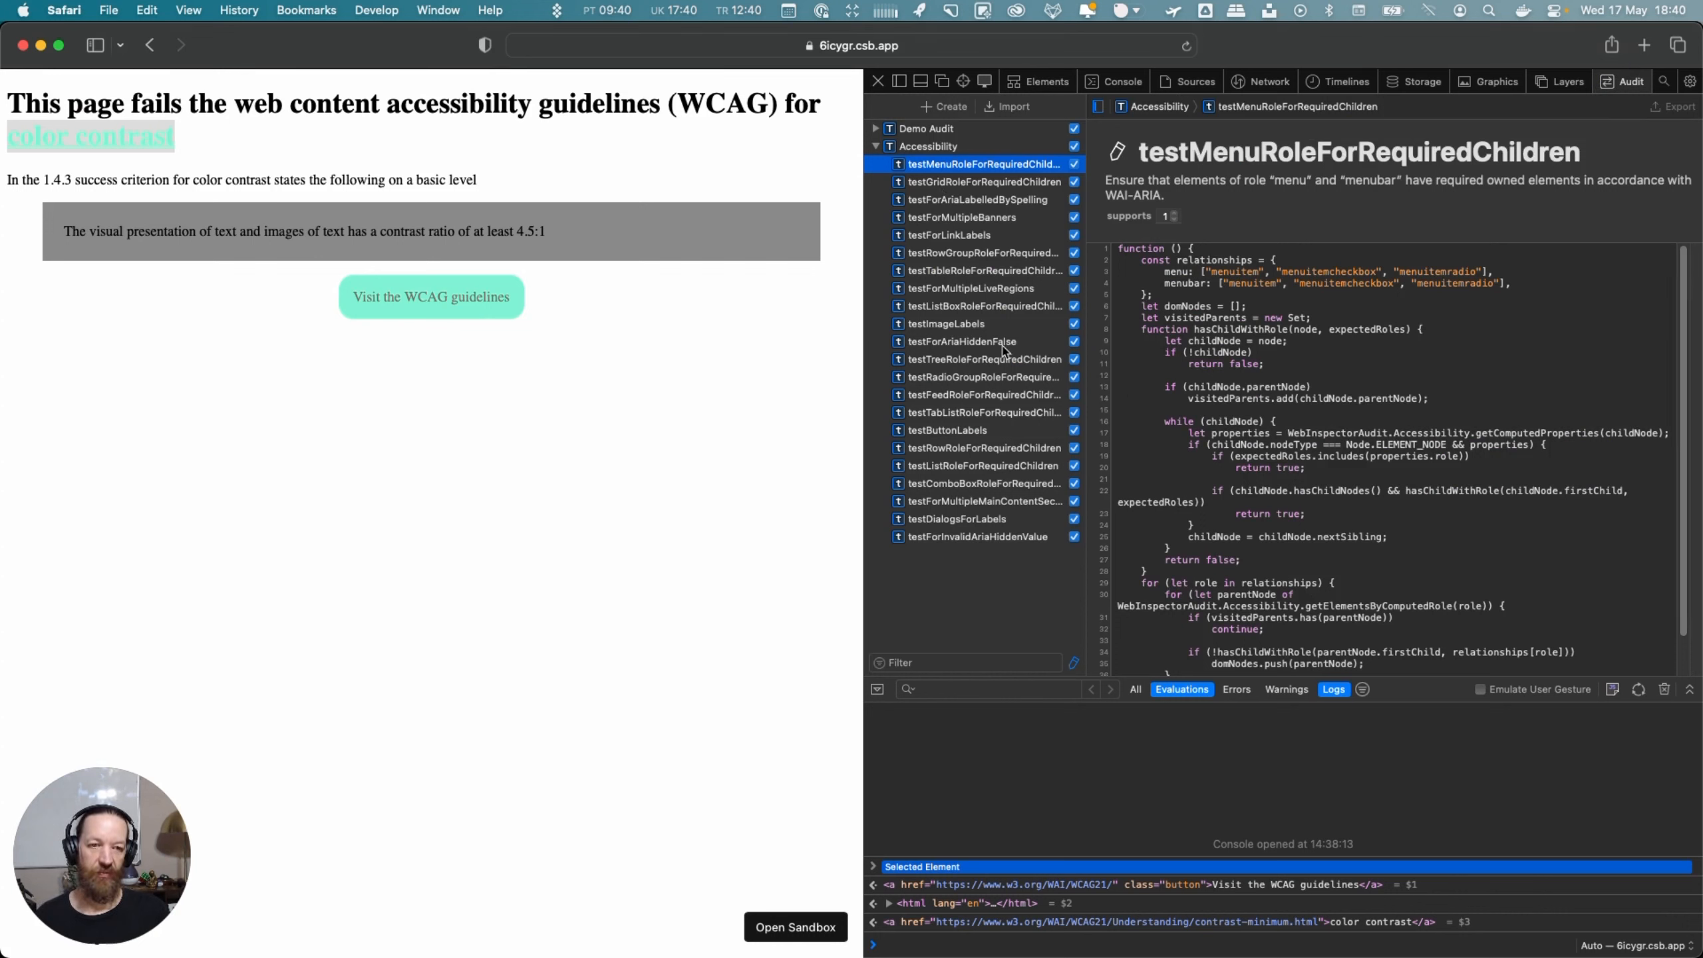
{"action": "mouse_move", "coordinate": [1187, 94]}
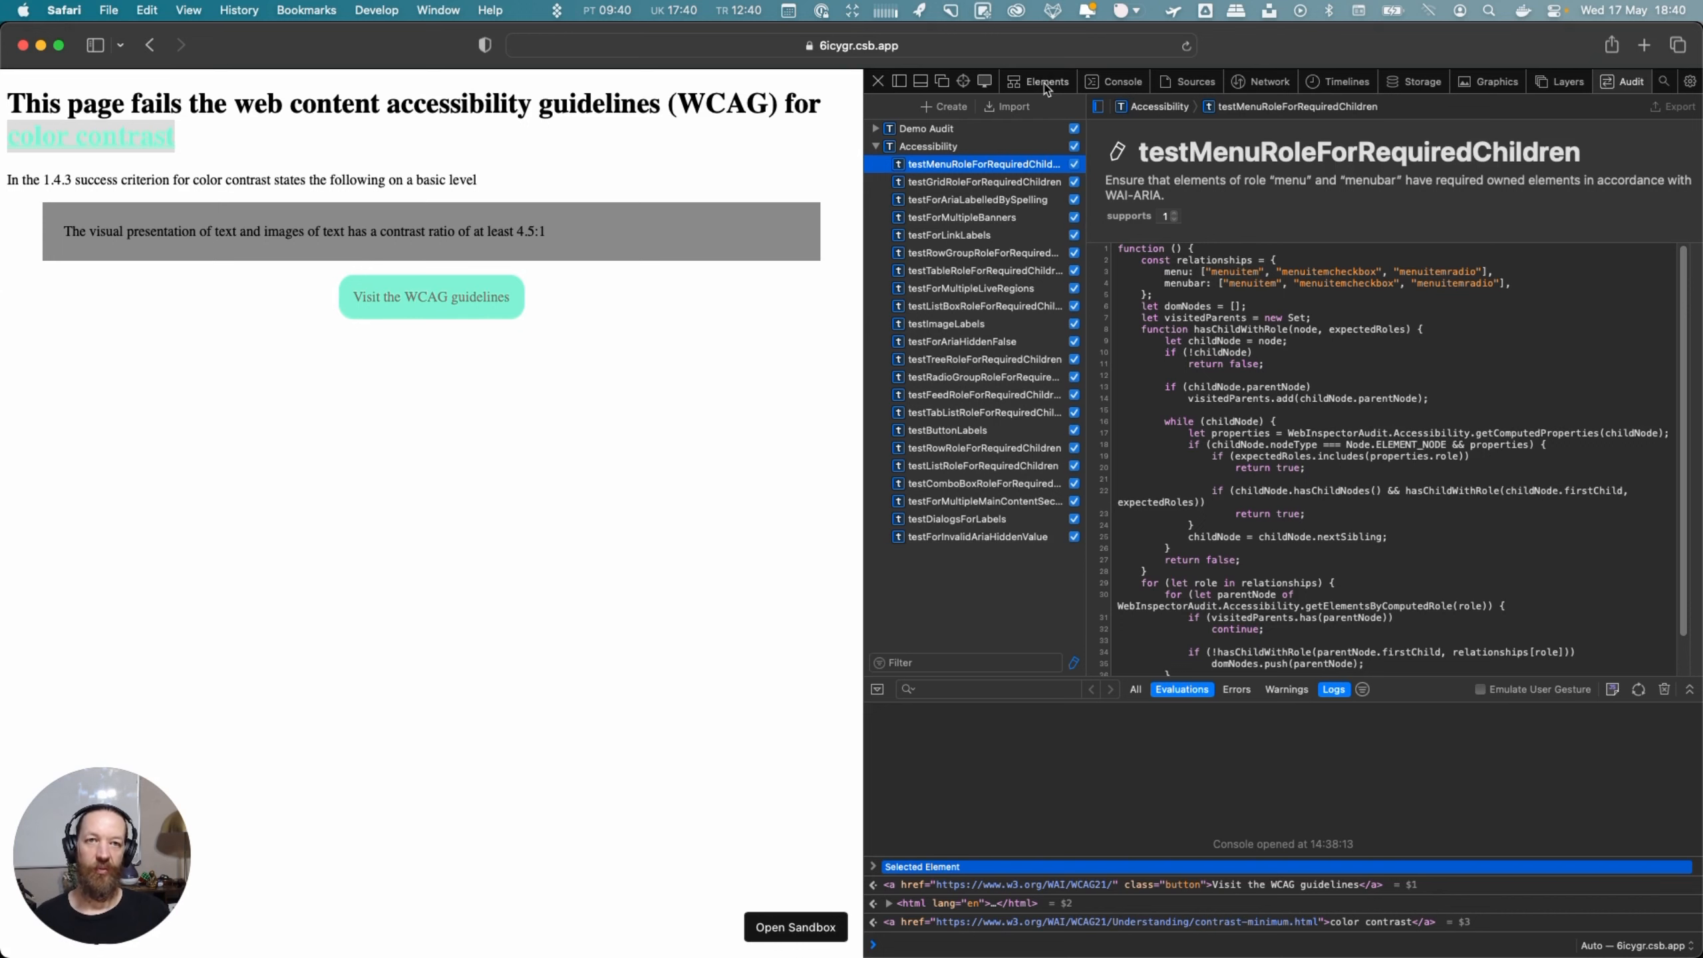
{"action": "left_click", "coordinate": [1045, 82]}
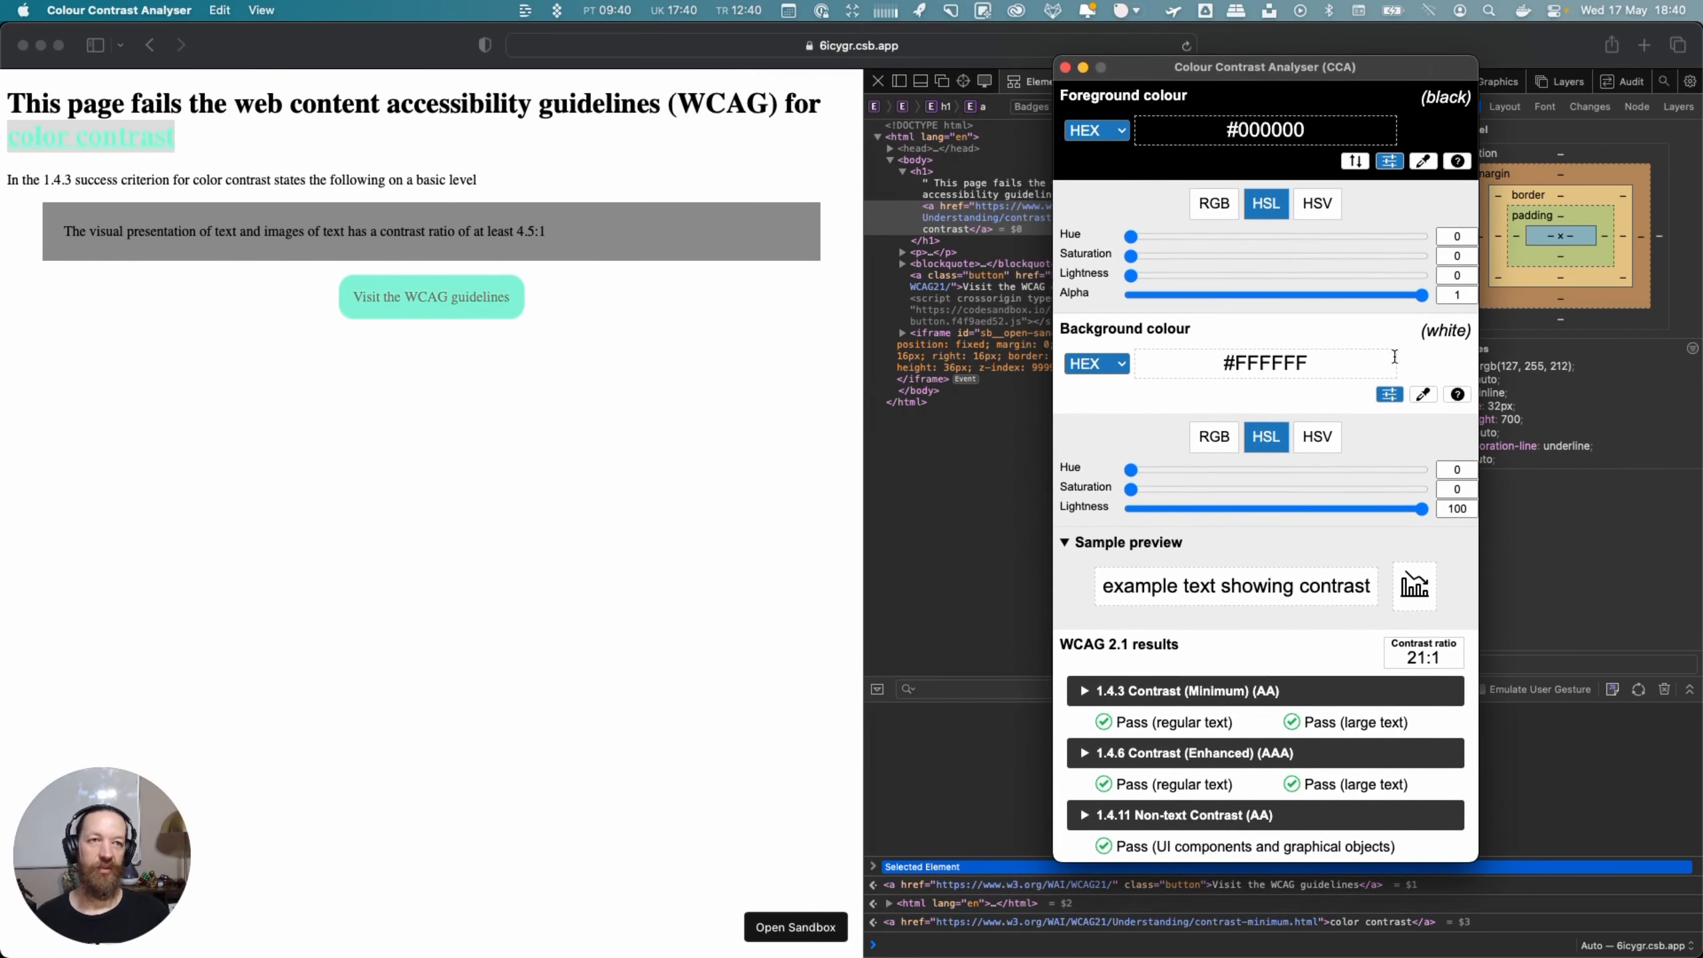
{"action": "mouse_move", "coordinate": [1362, 208]}
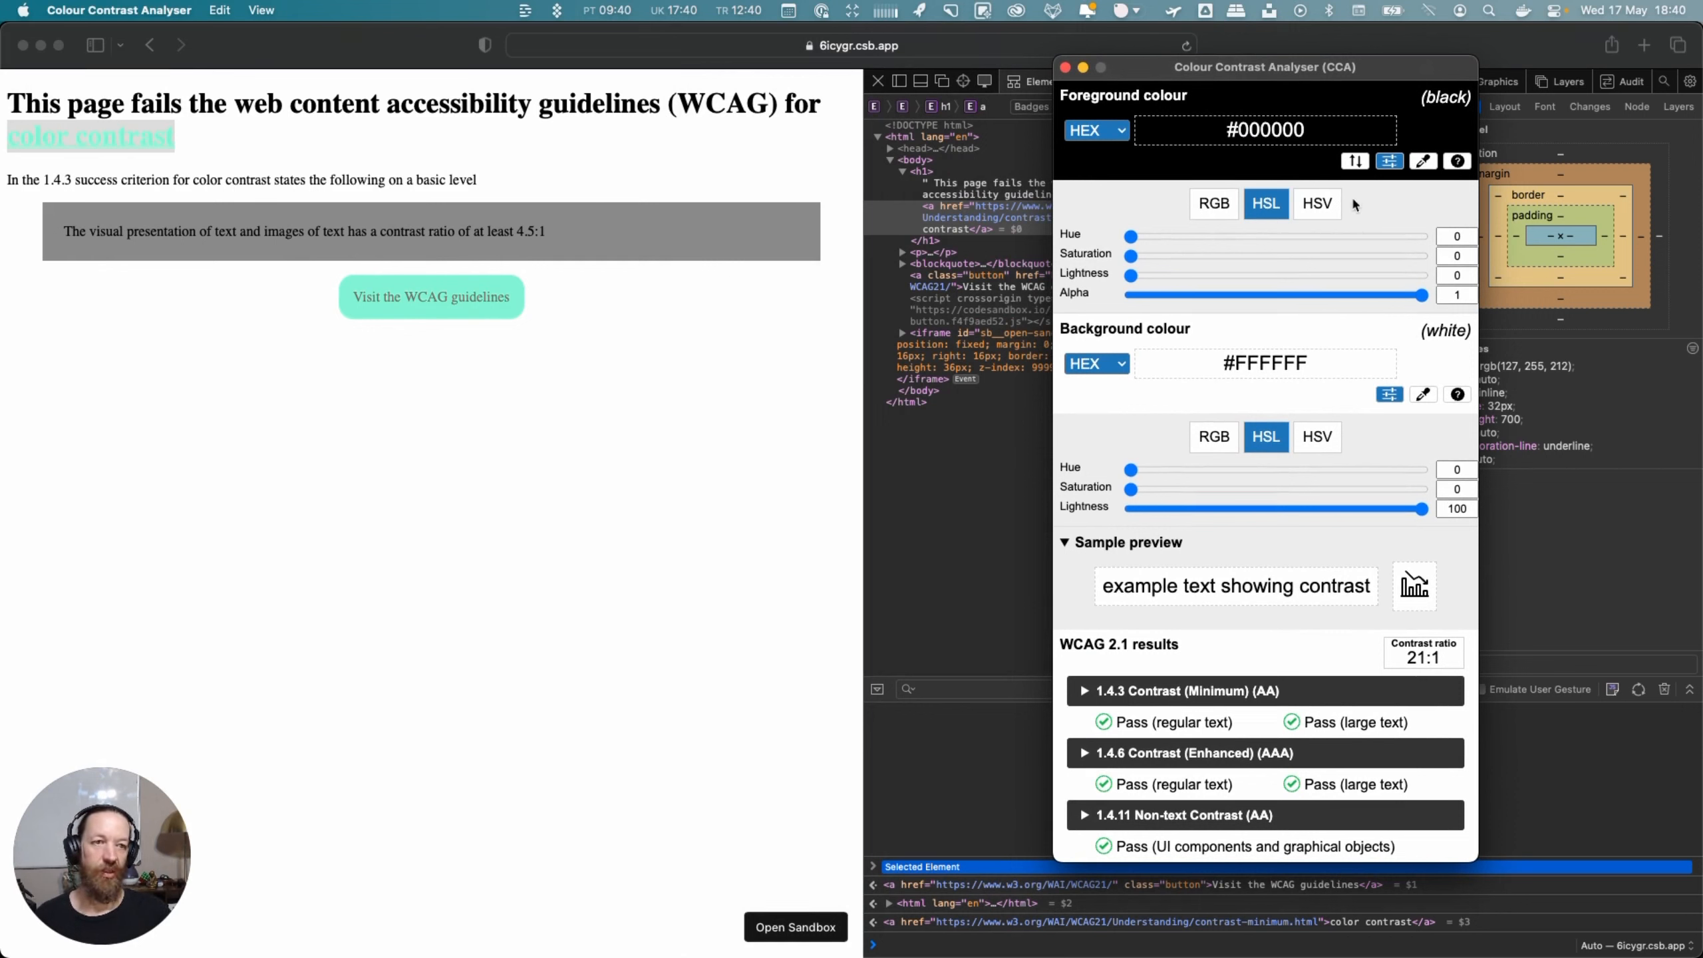
{"action": "mouse_move", "coordinate": [1428, 400]}
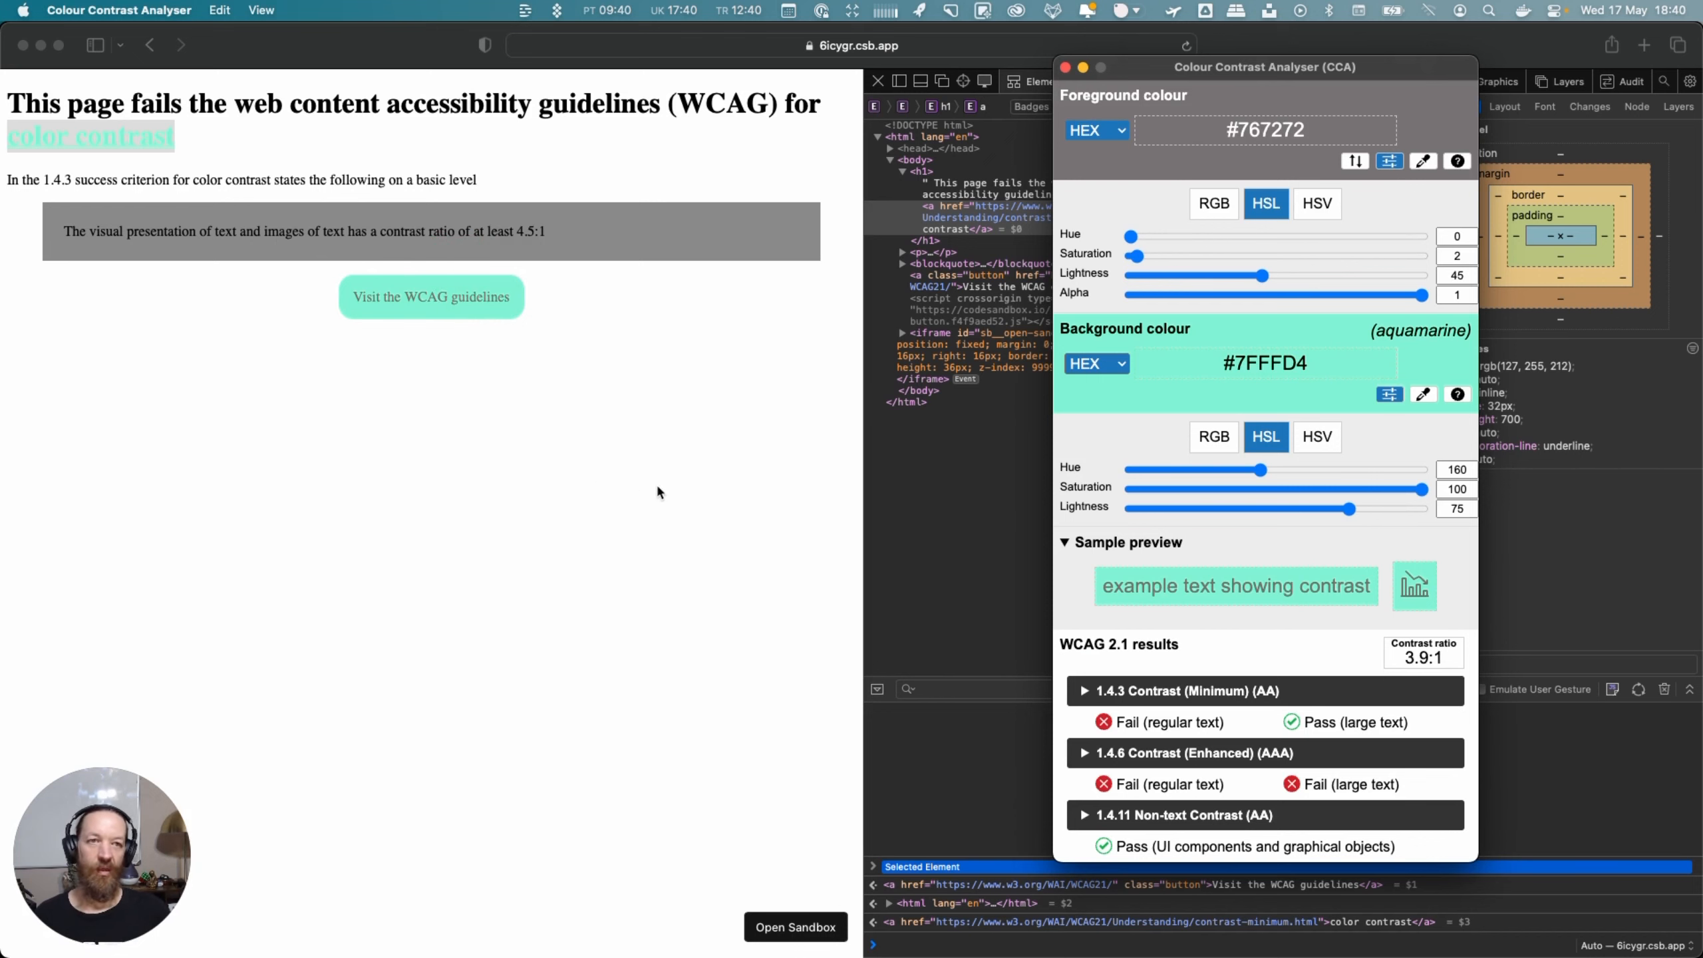
{"action": "mouse_move", "coordinate": [907, 494]}
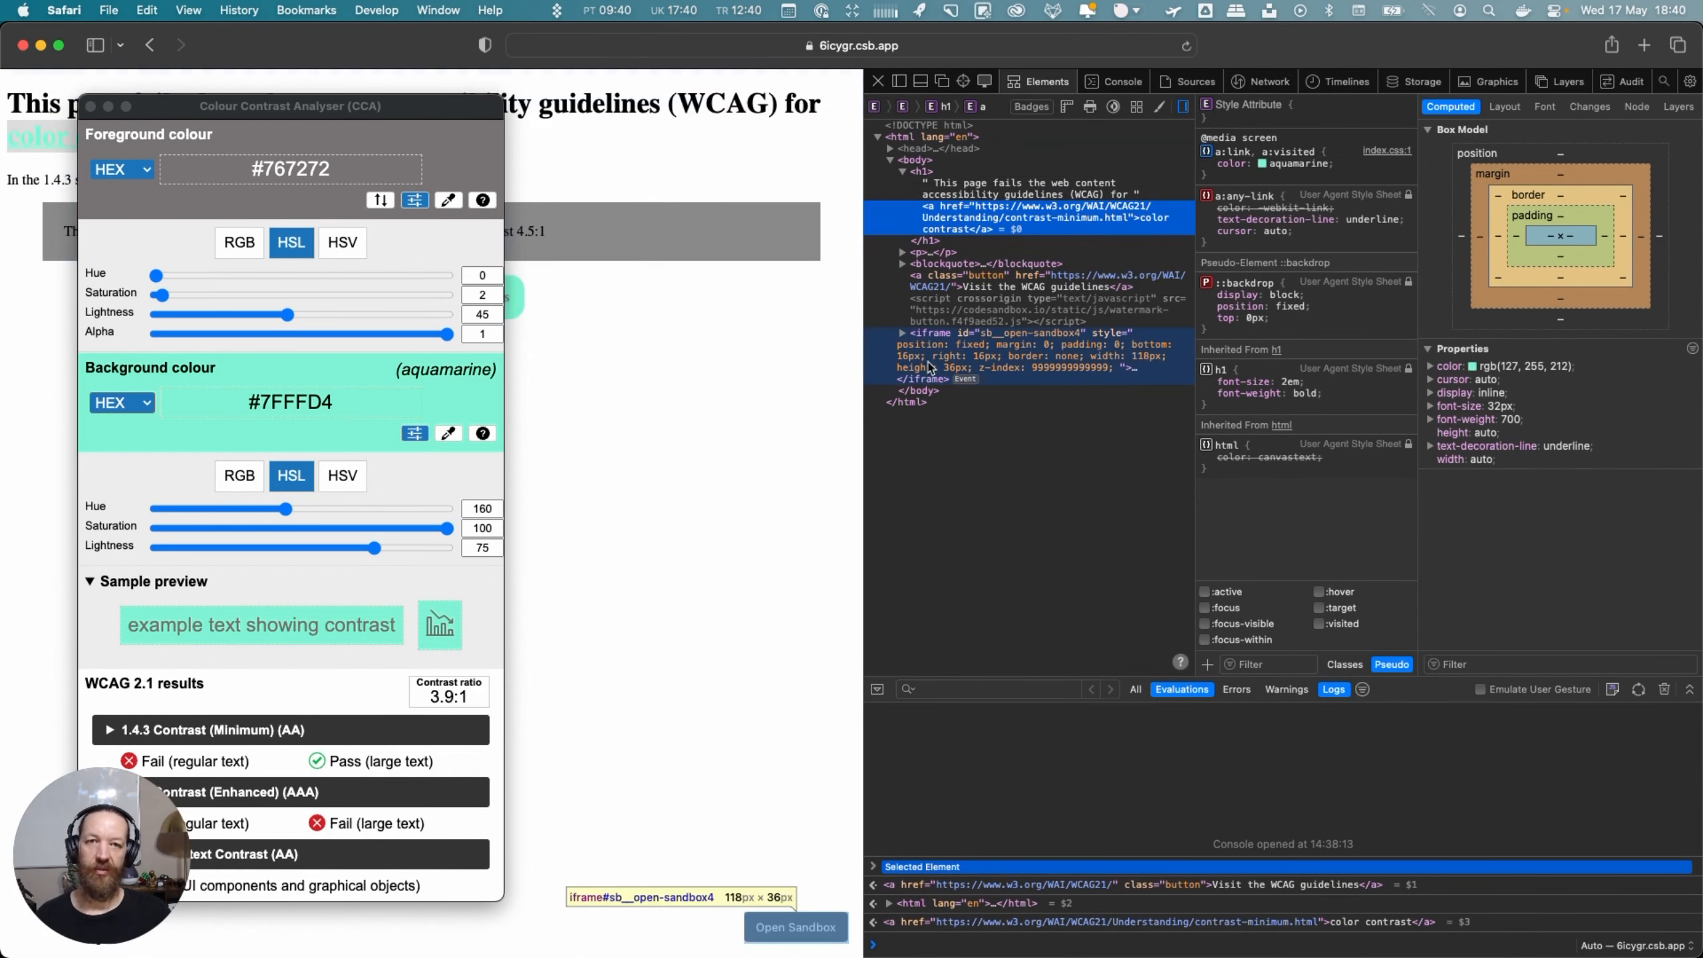
Bring the Colour Contrast Analyser window back into focus
{"action": "left_click", "coordinate": [1026, 286]}
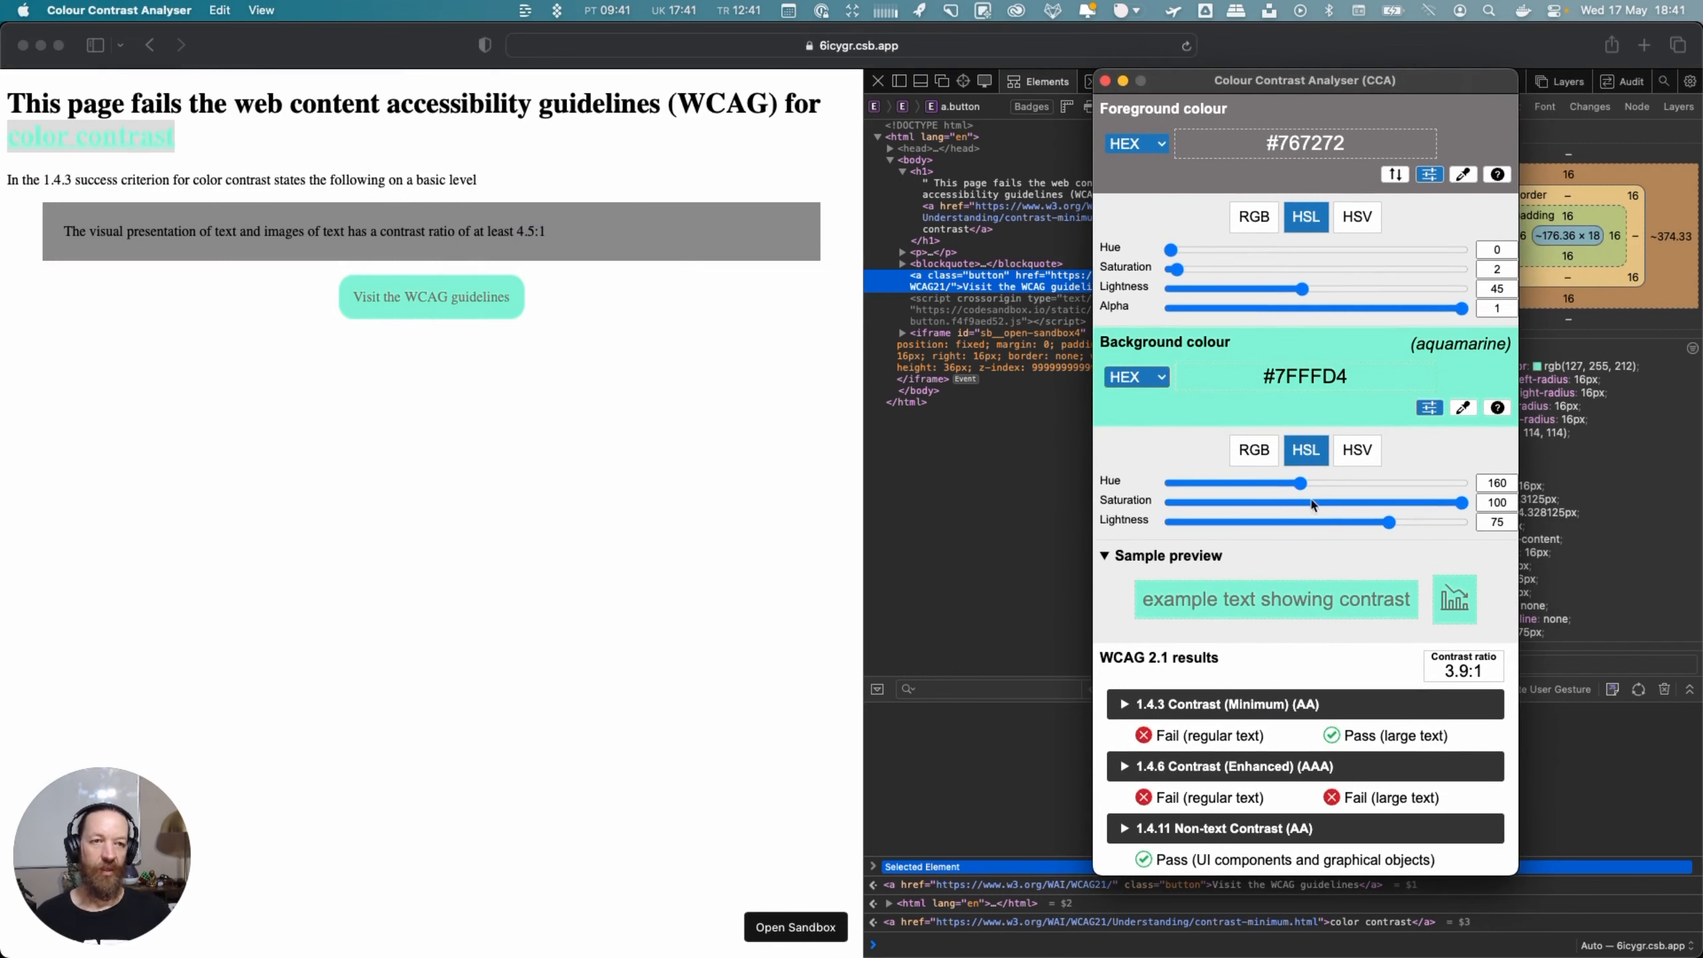
{"action": "mouse_move", "coordinate": [1364, 412]}
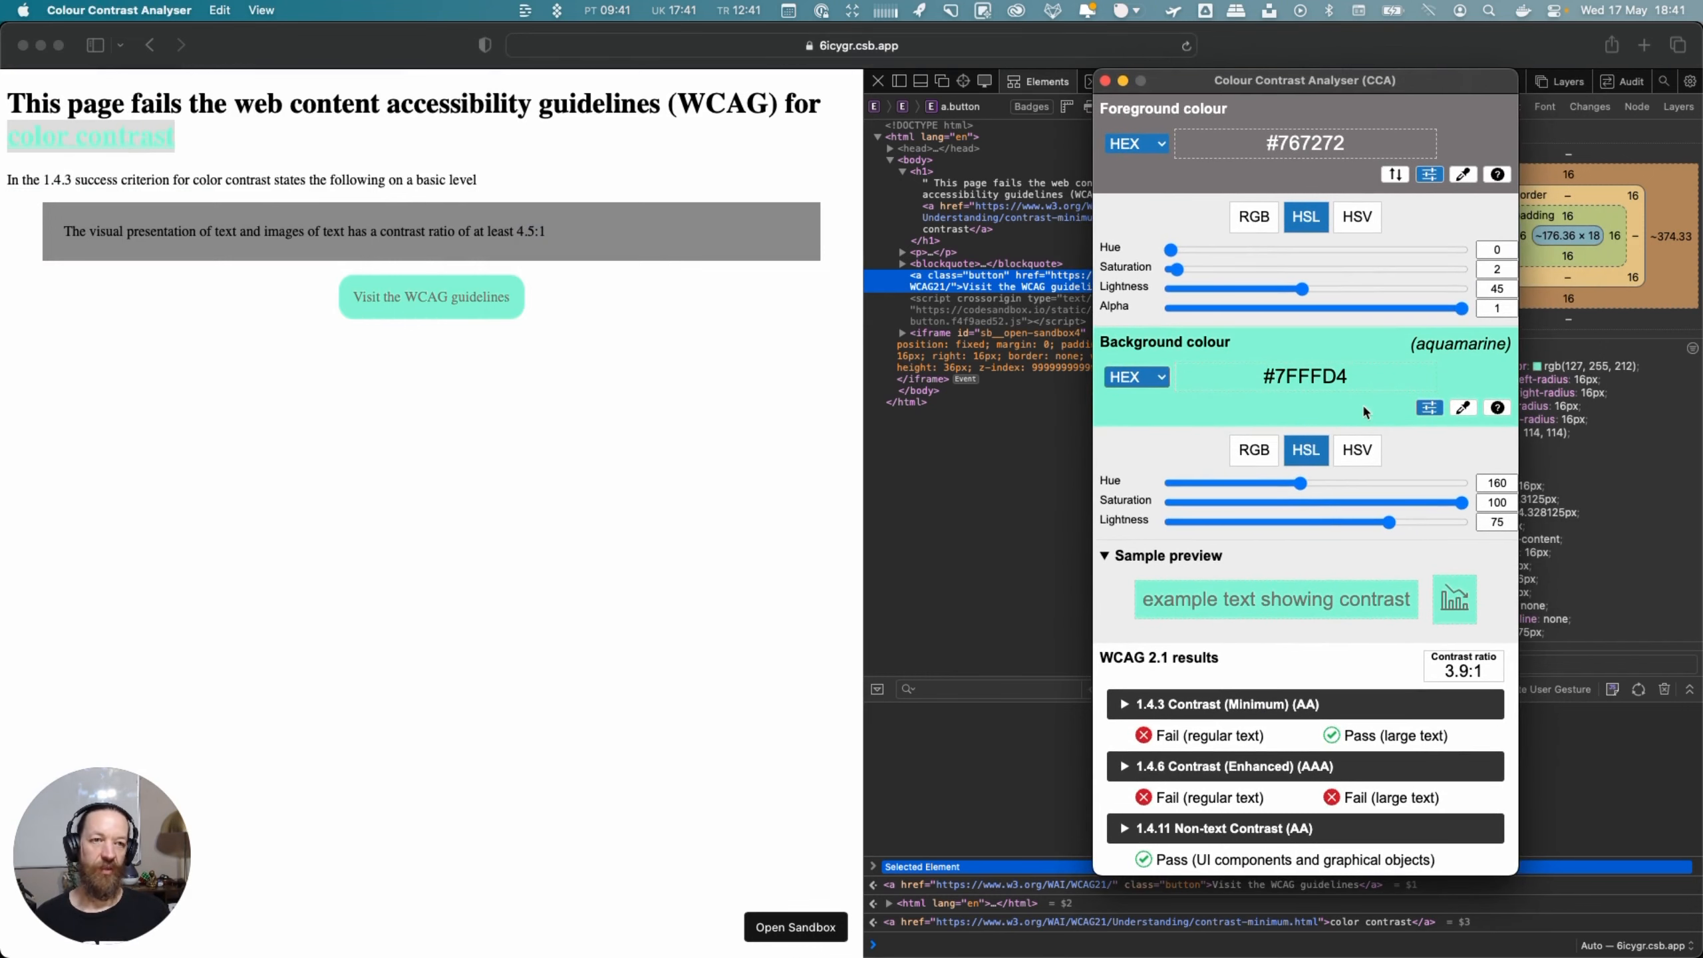
{"action": "mouse_move", "coordinate": [1320, 366]}
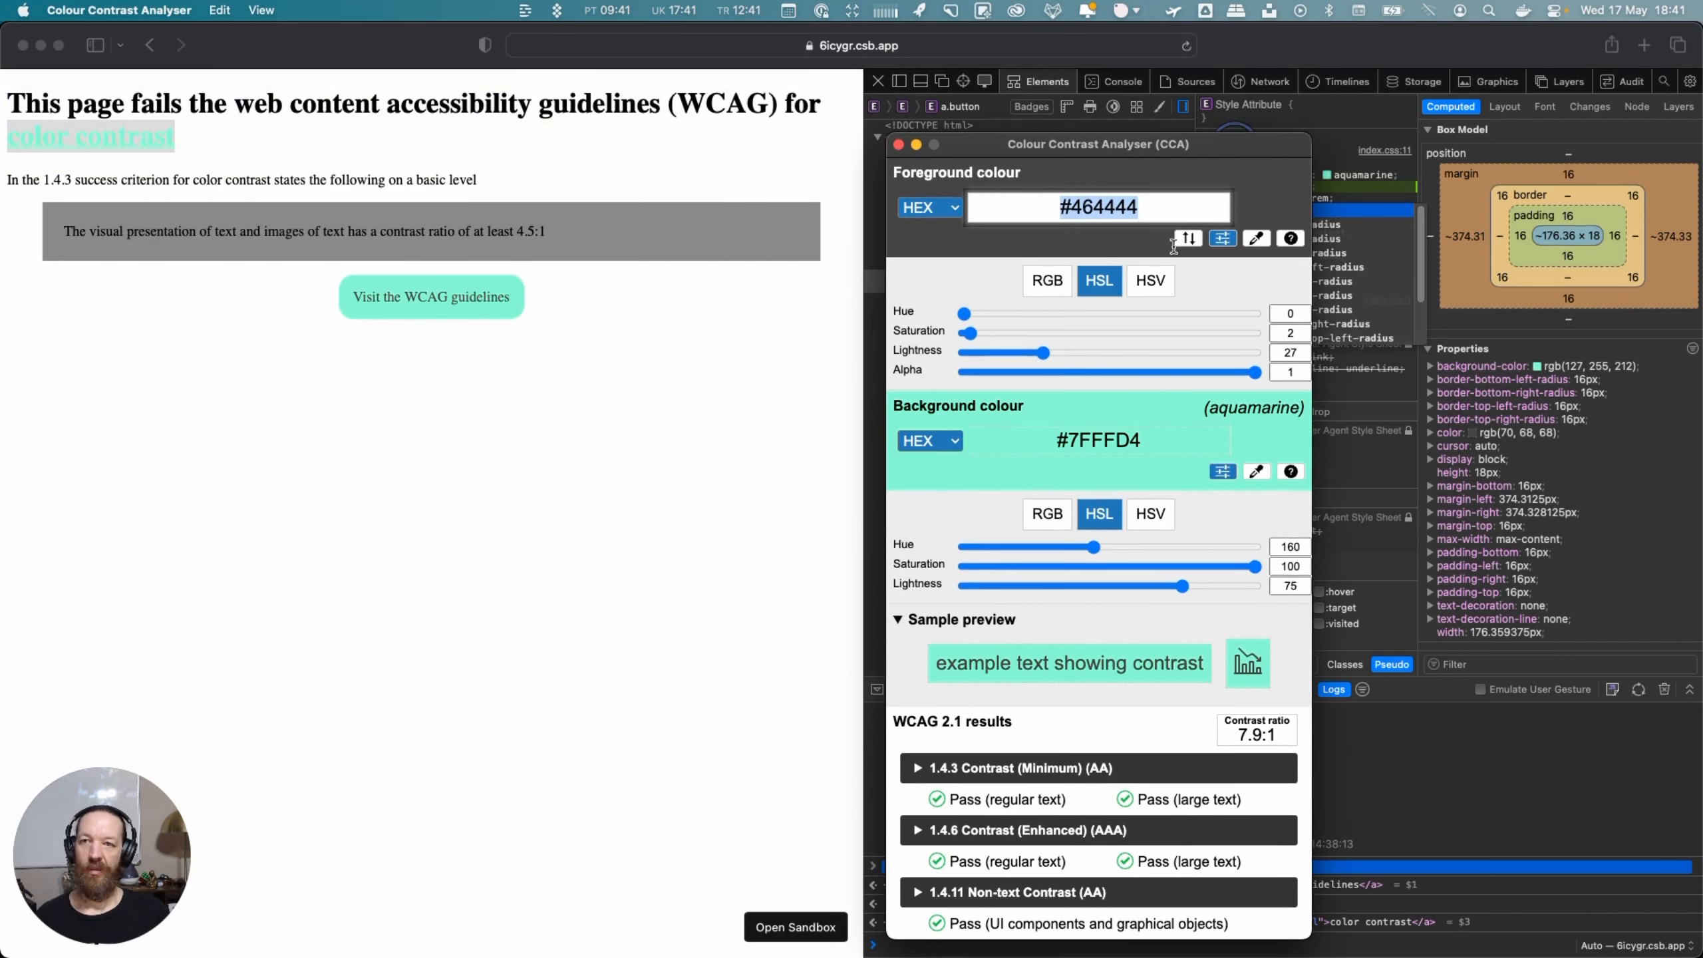
{"action": "mouse_move", "coordinate": [635, 402]}
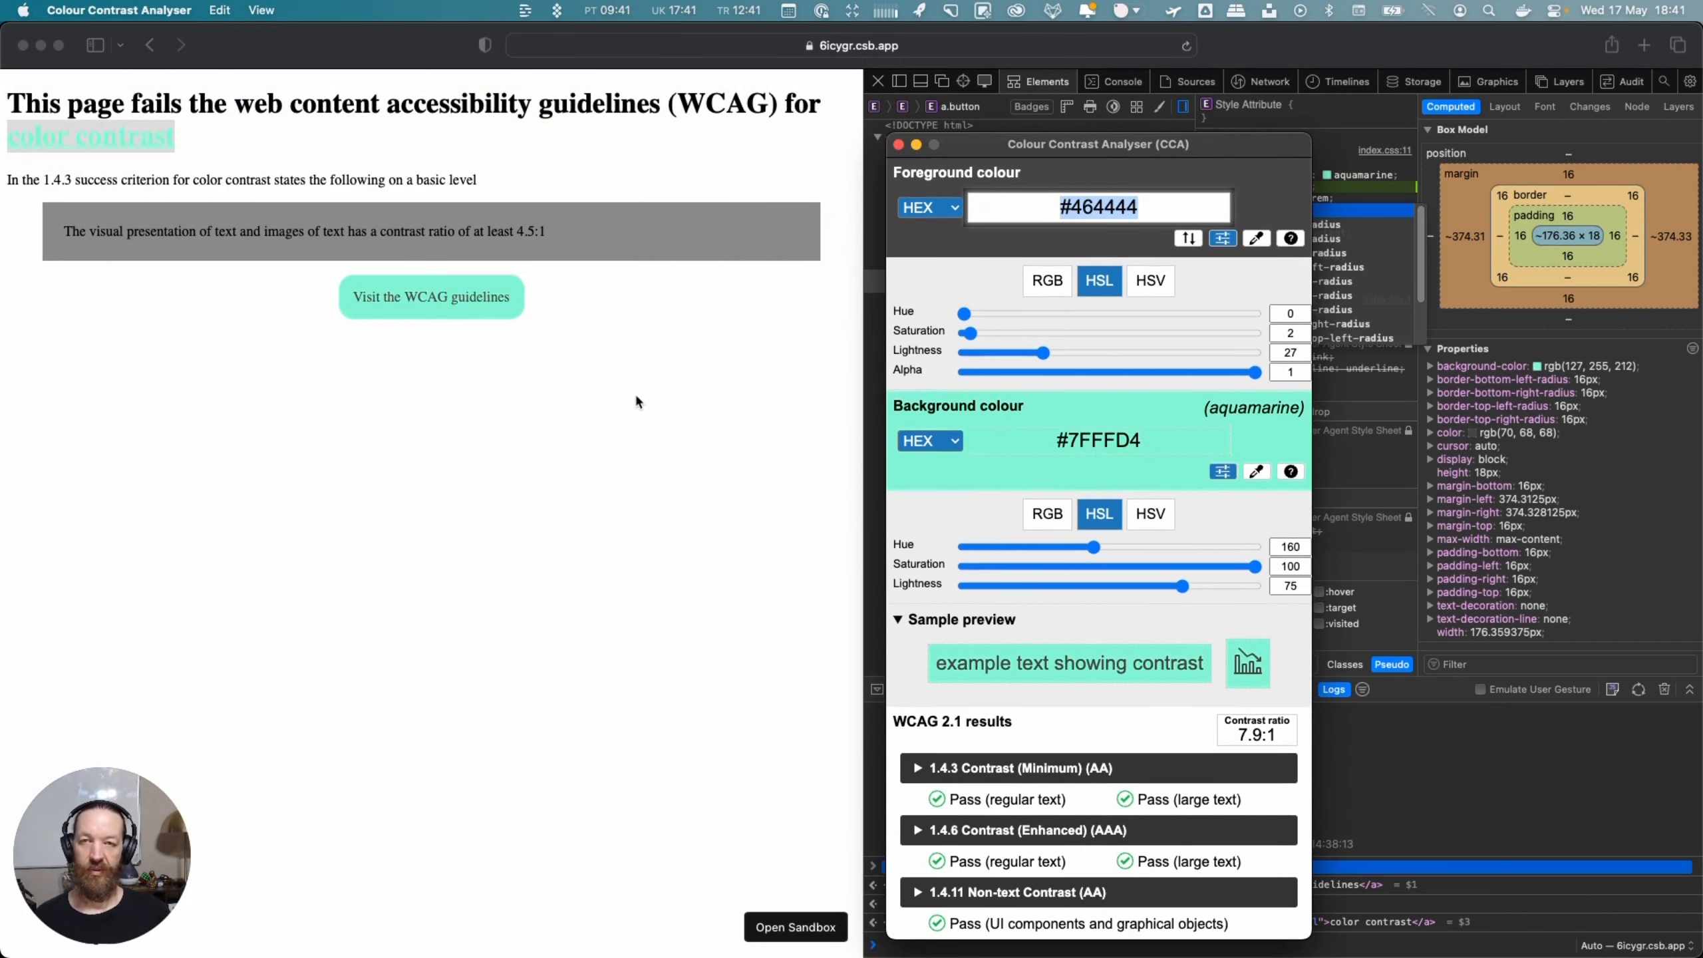
{"action": "mouse_move", "coordinate": [766, 321]}
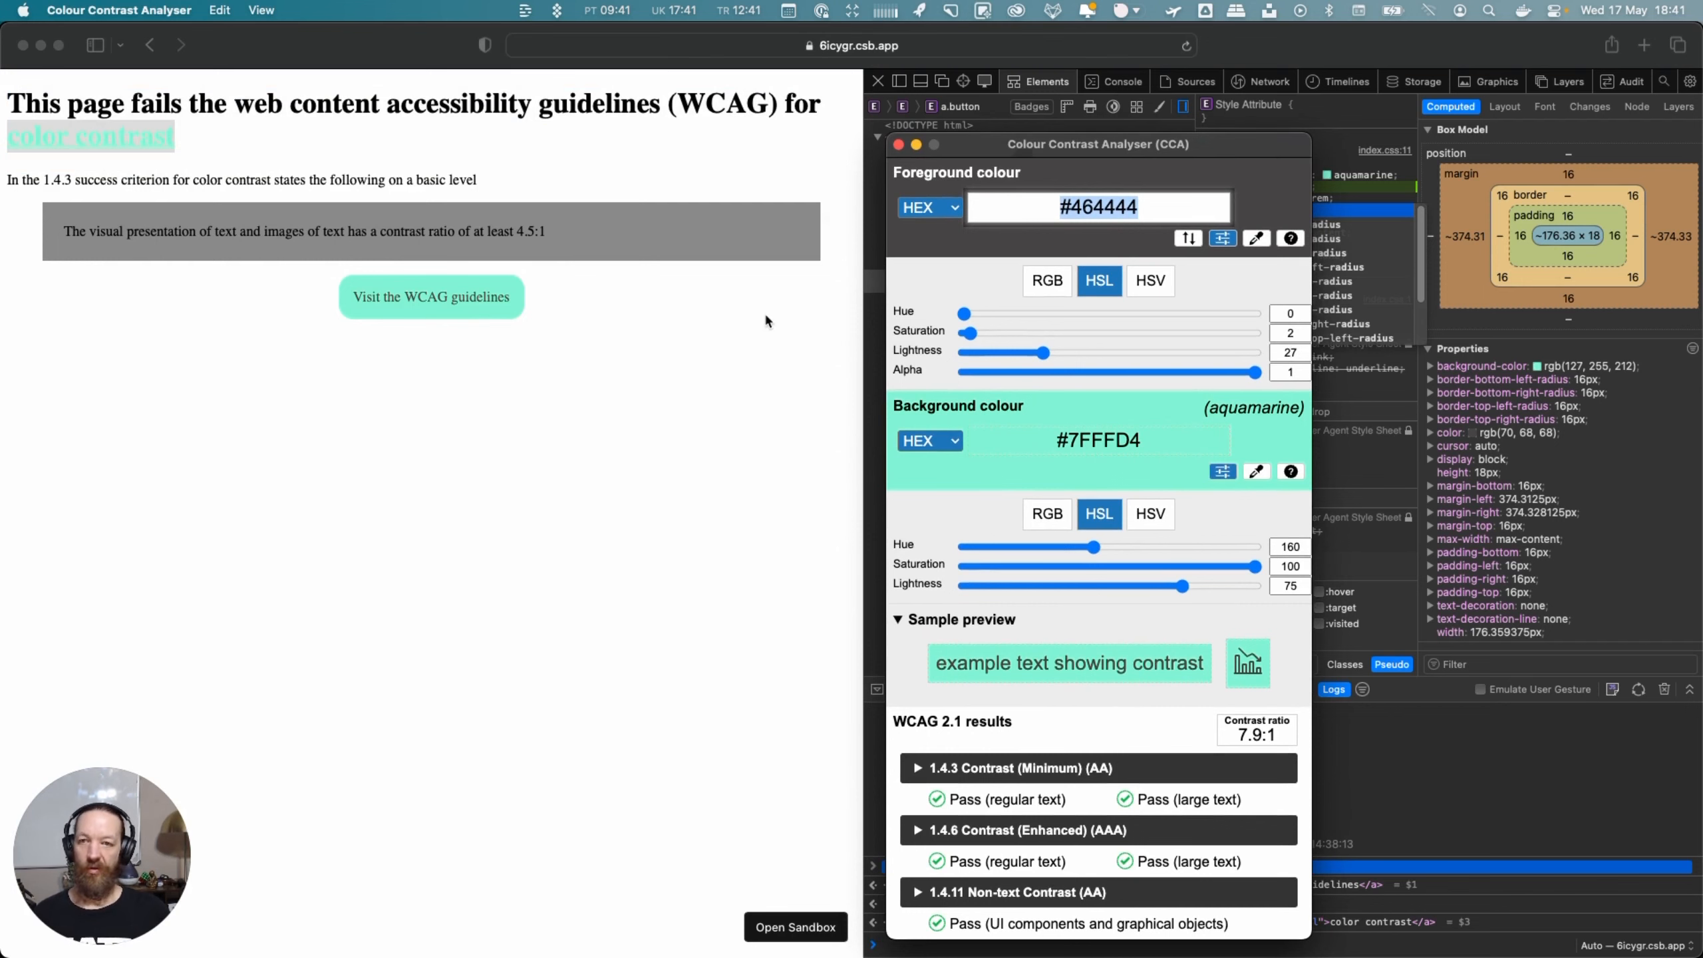
{"action": "mouse_move", "coordinate": [764, 322]}
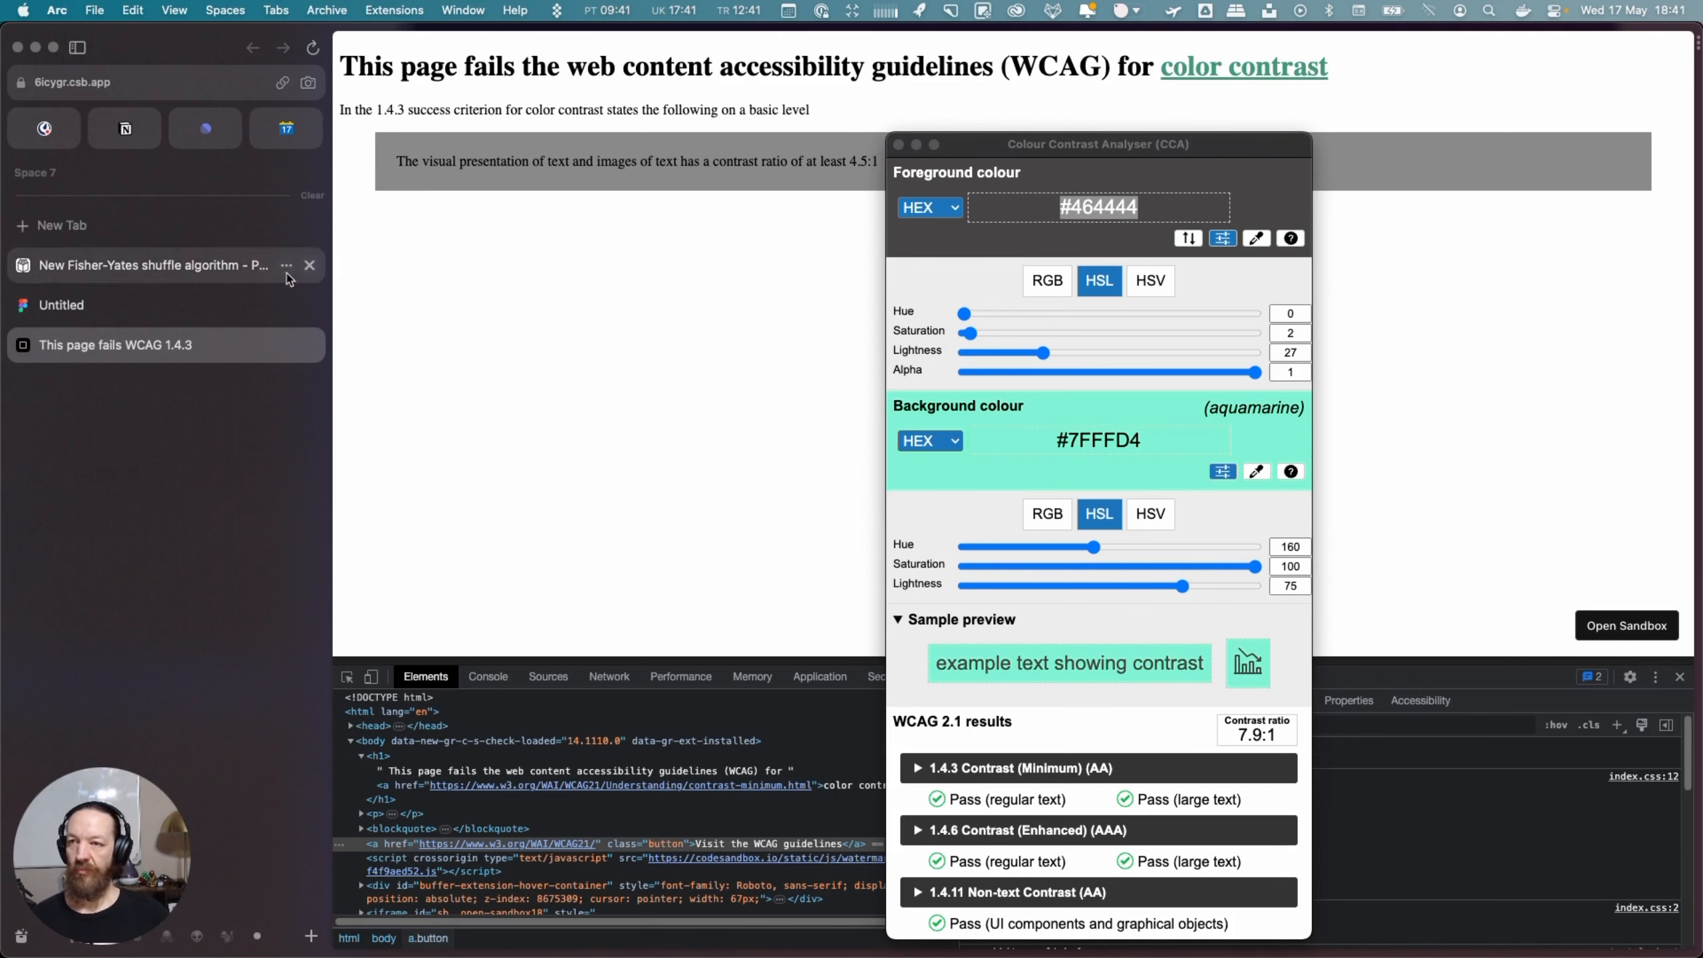
{"action": "left_click", "coordinate": [61, 304]}
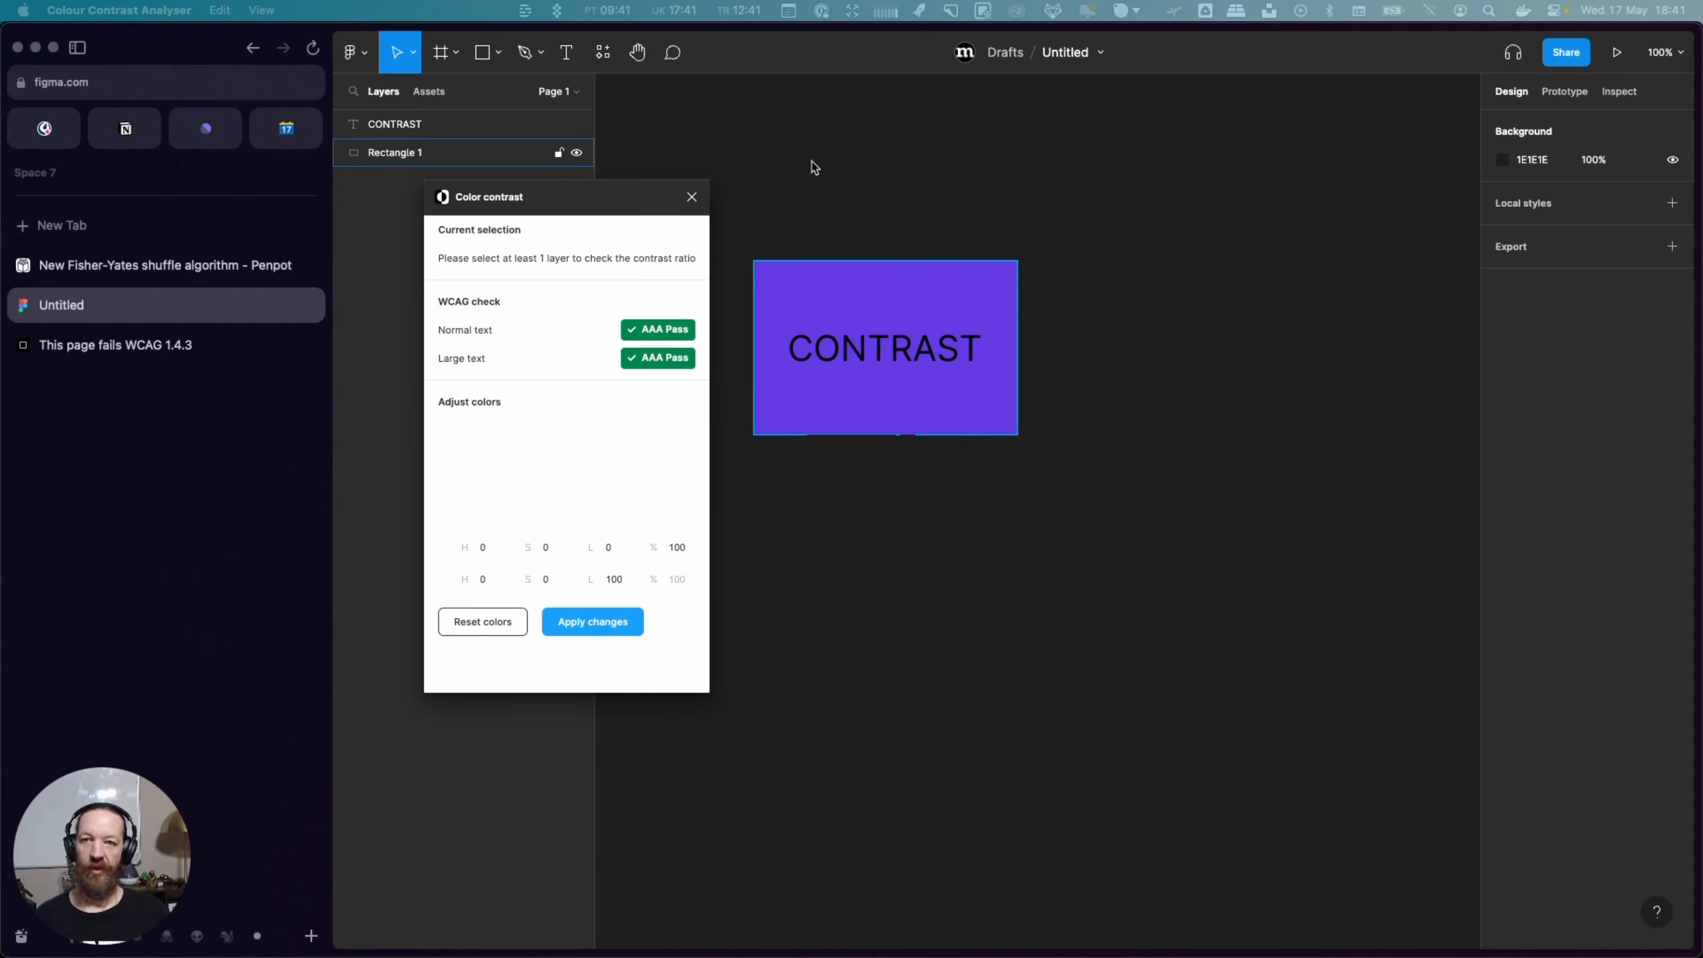
{"action": "mouse_move", "coordinate": [568, 202]}
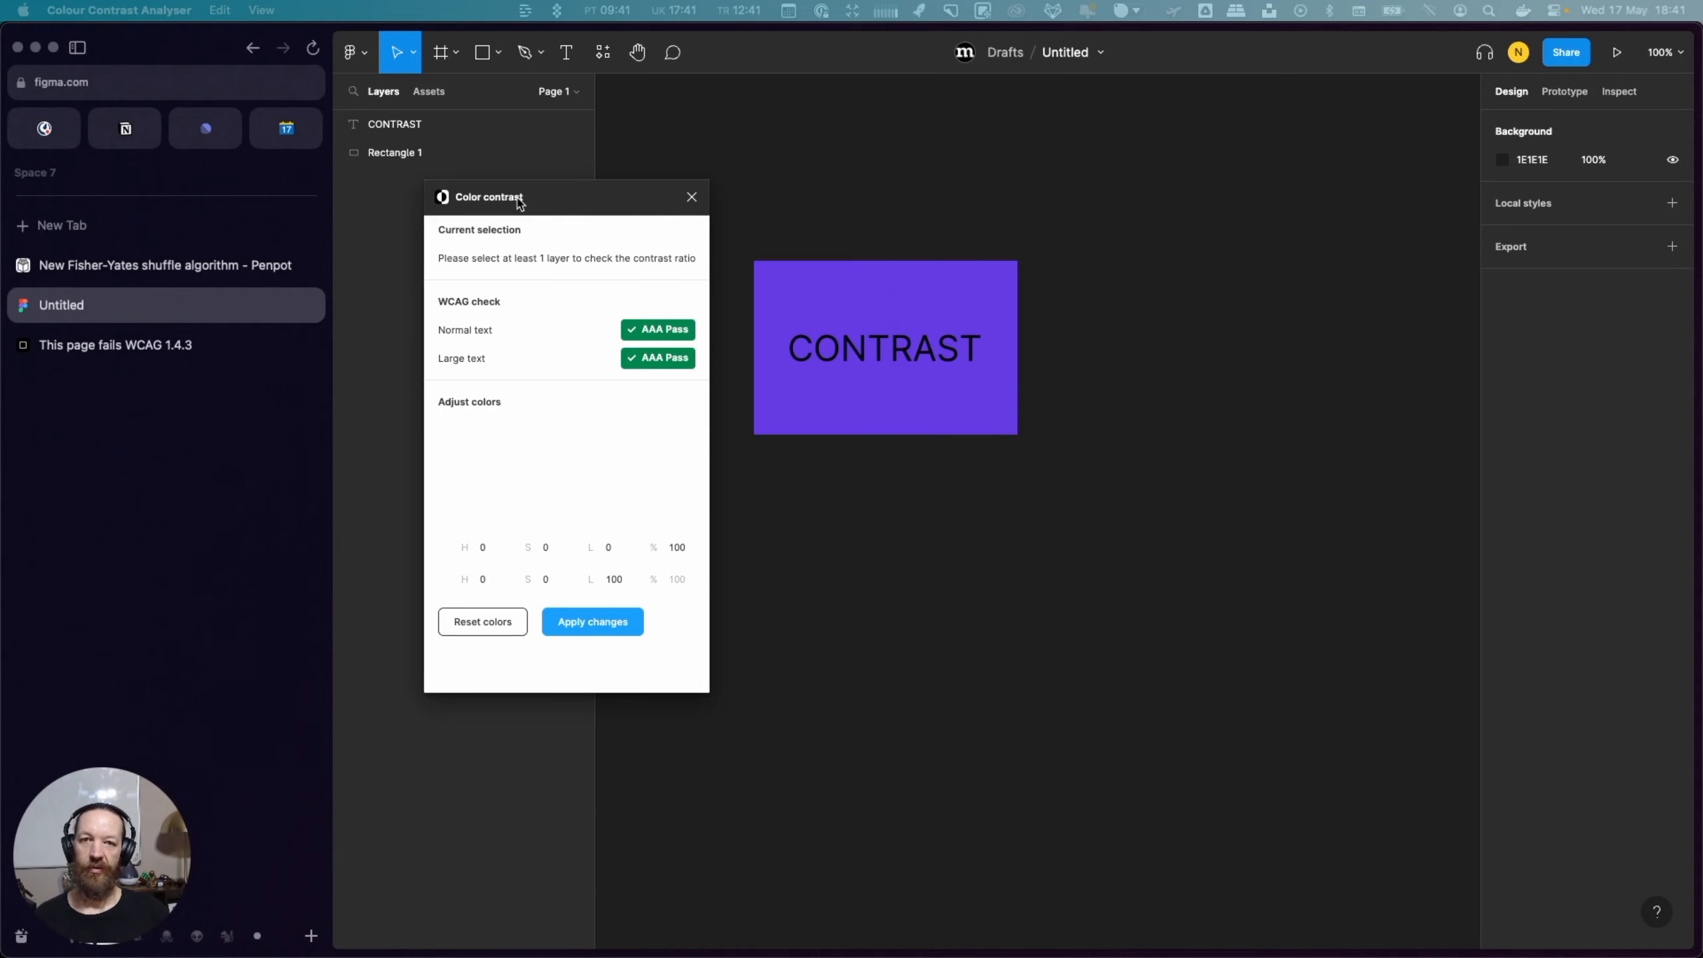
{"action": "mouse_move", "coordinate": [678, 202]}
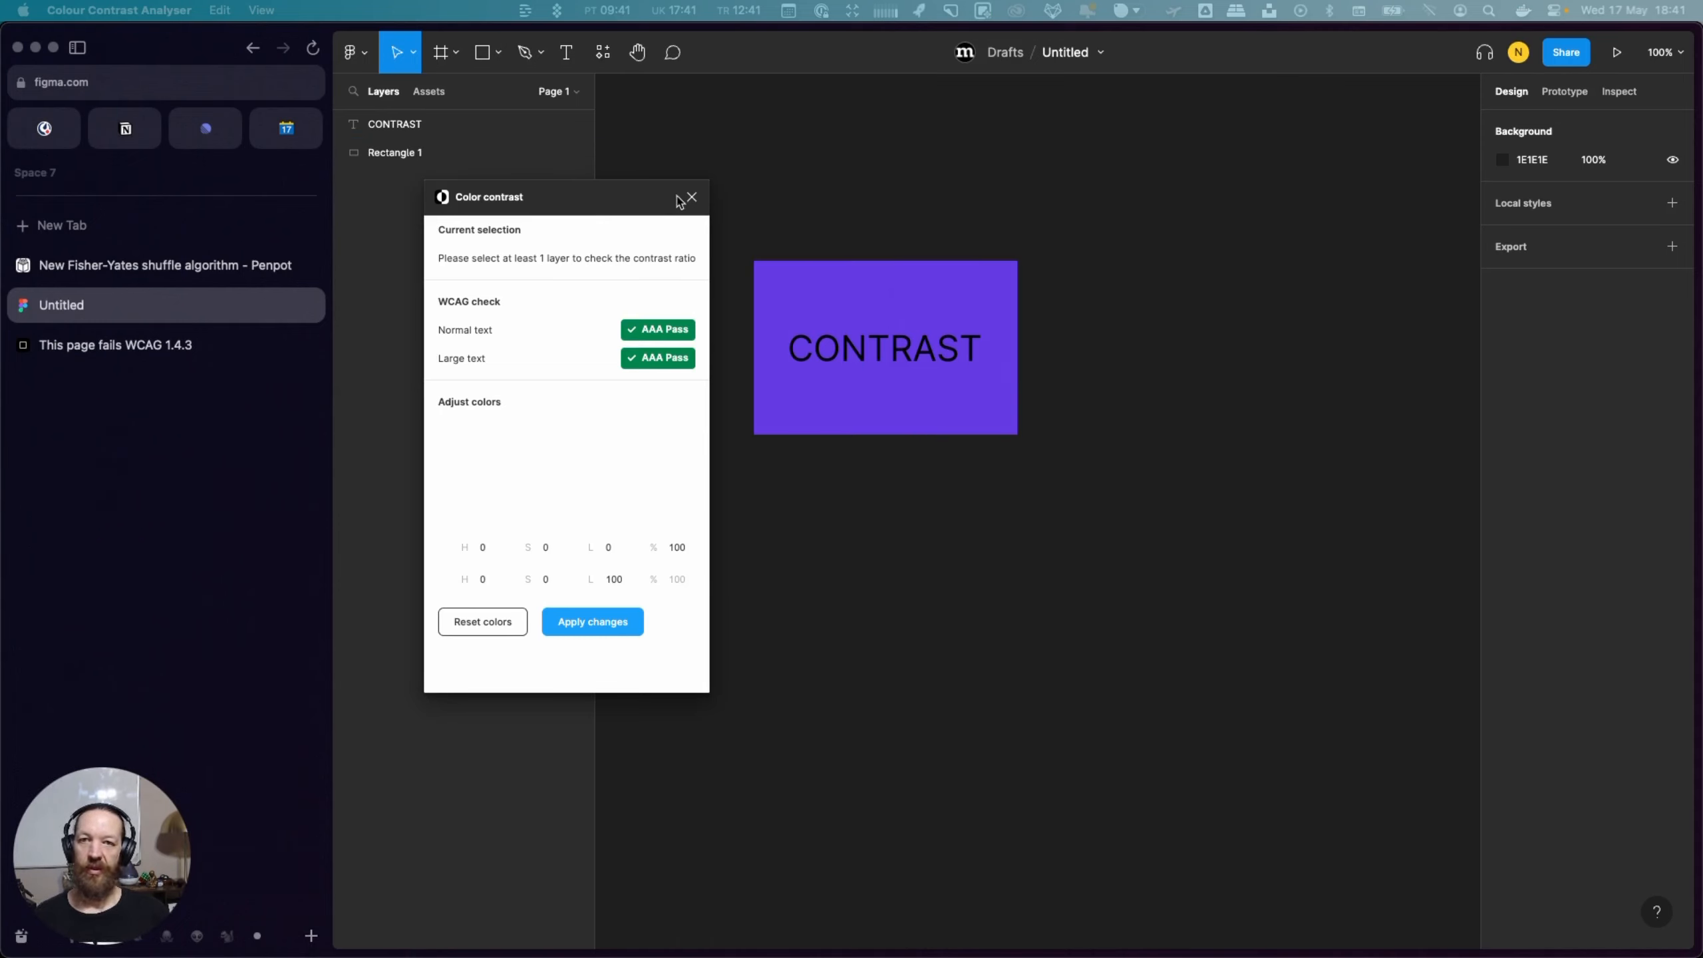
{"action": "left_click", "coordinate": [691, 198]}
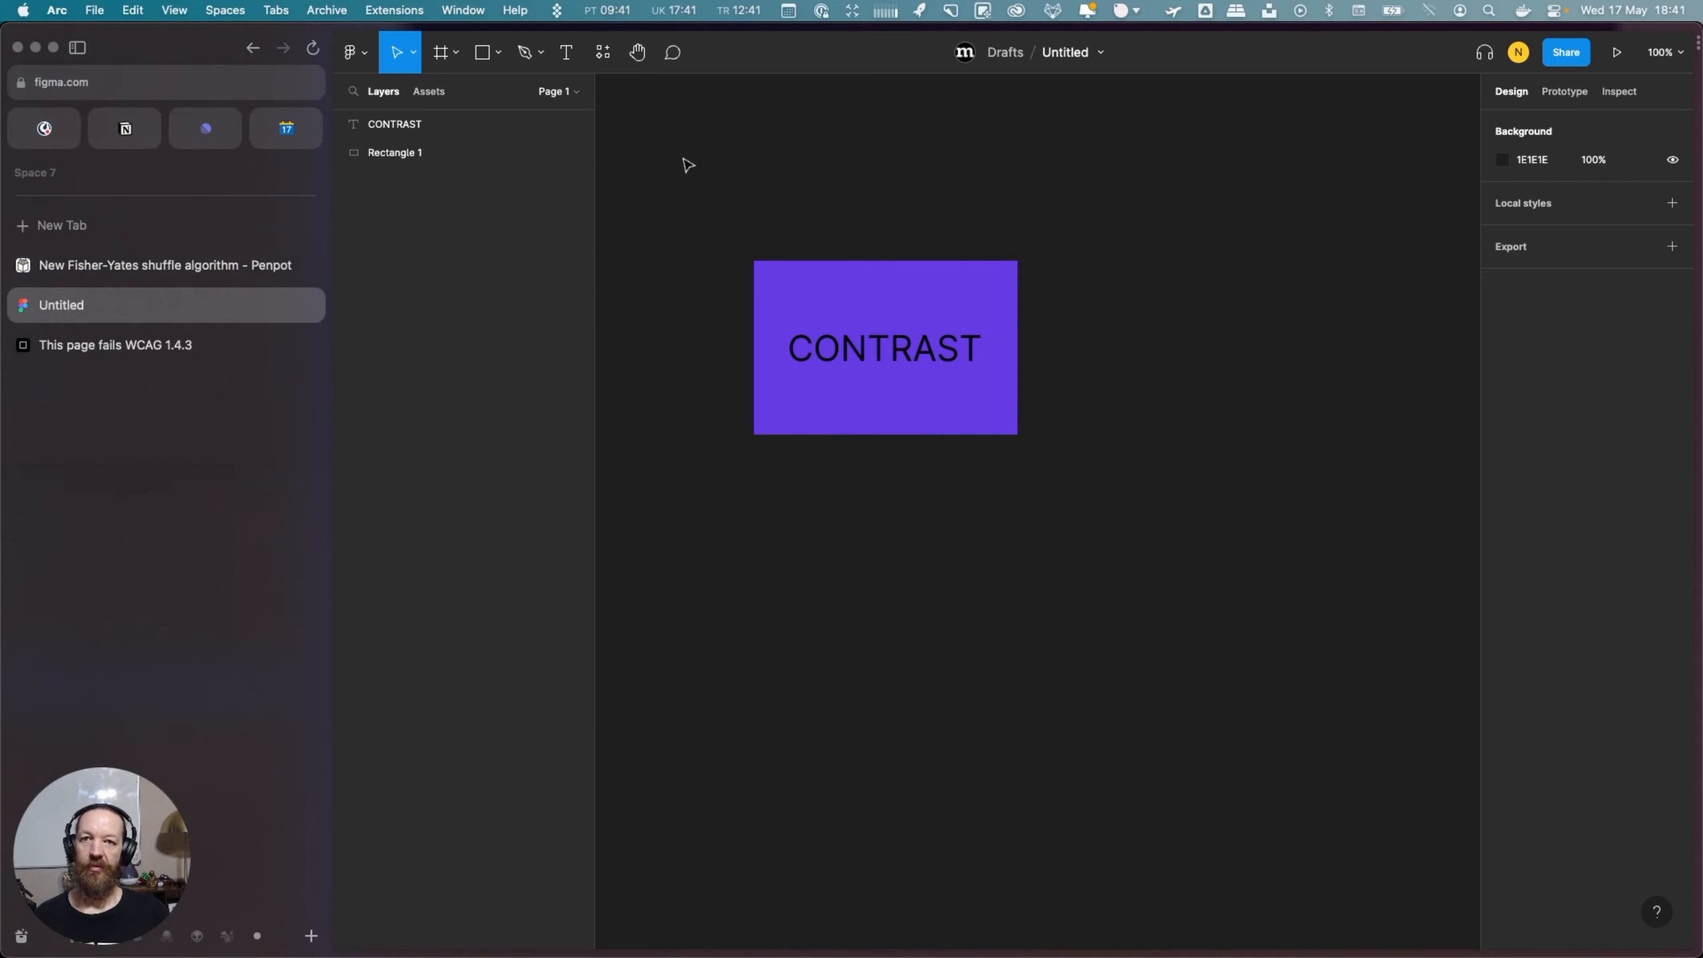
{"action": "left_click", "coordinate": [604, 51]}
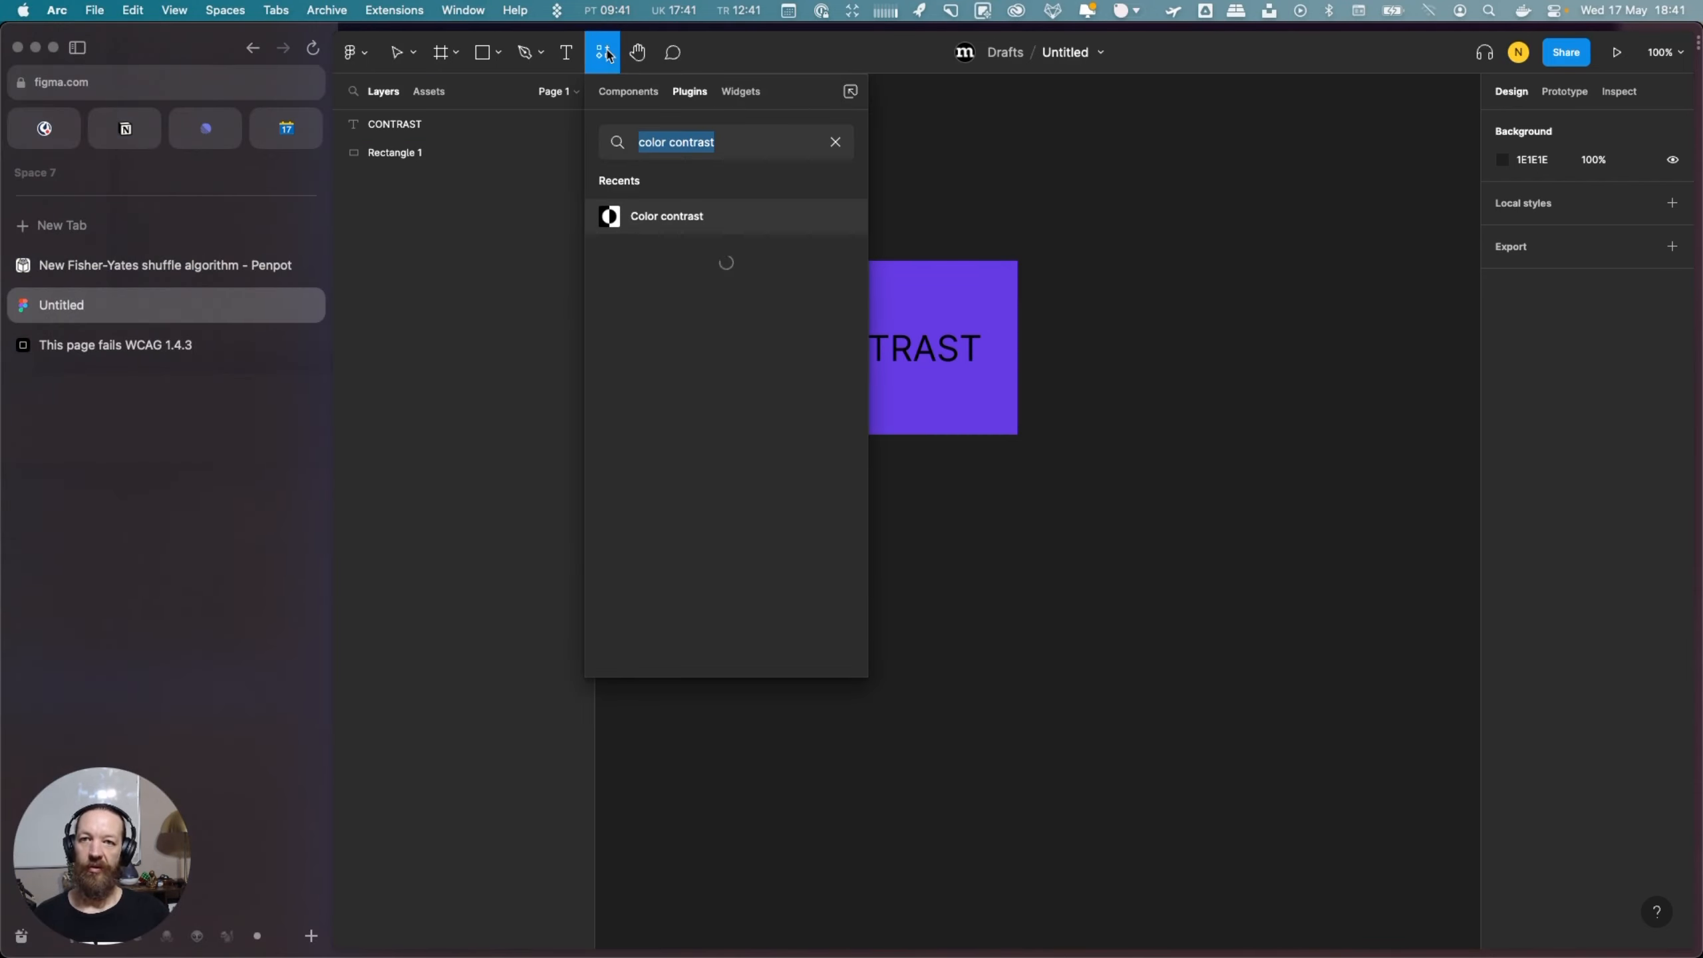
{"action": "mouse_move", "coordinate": [692, 228]}
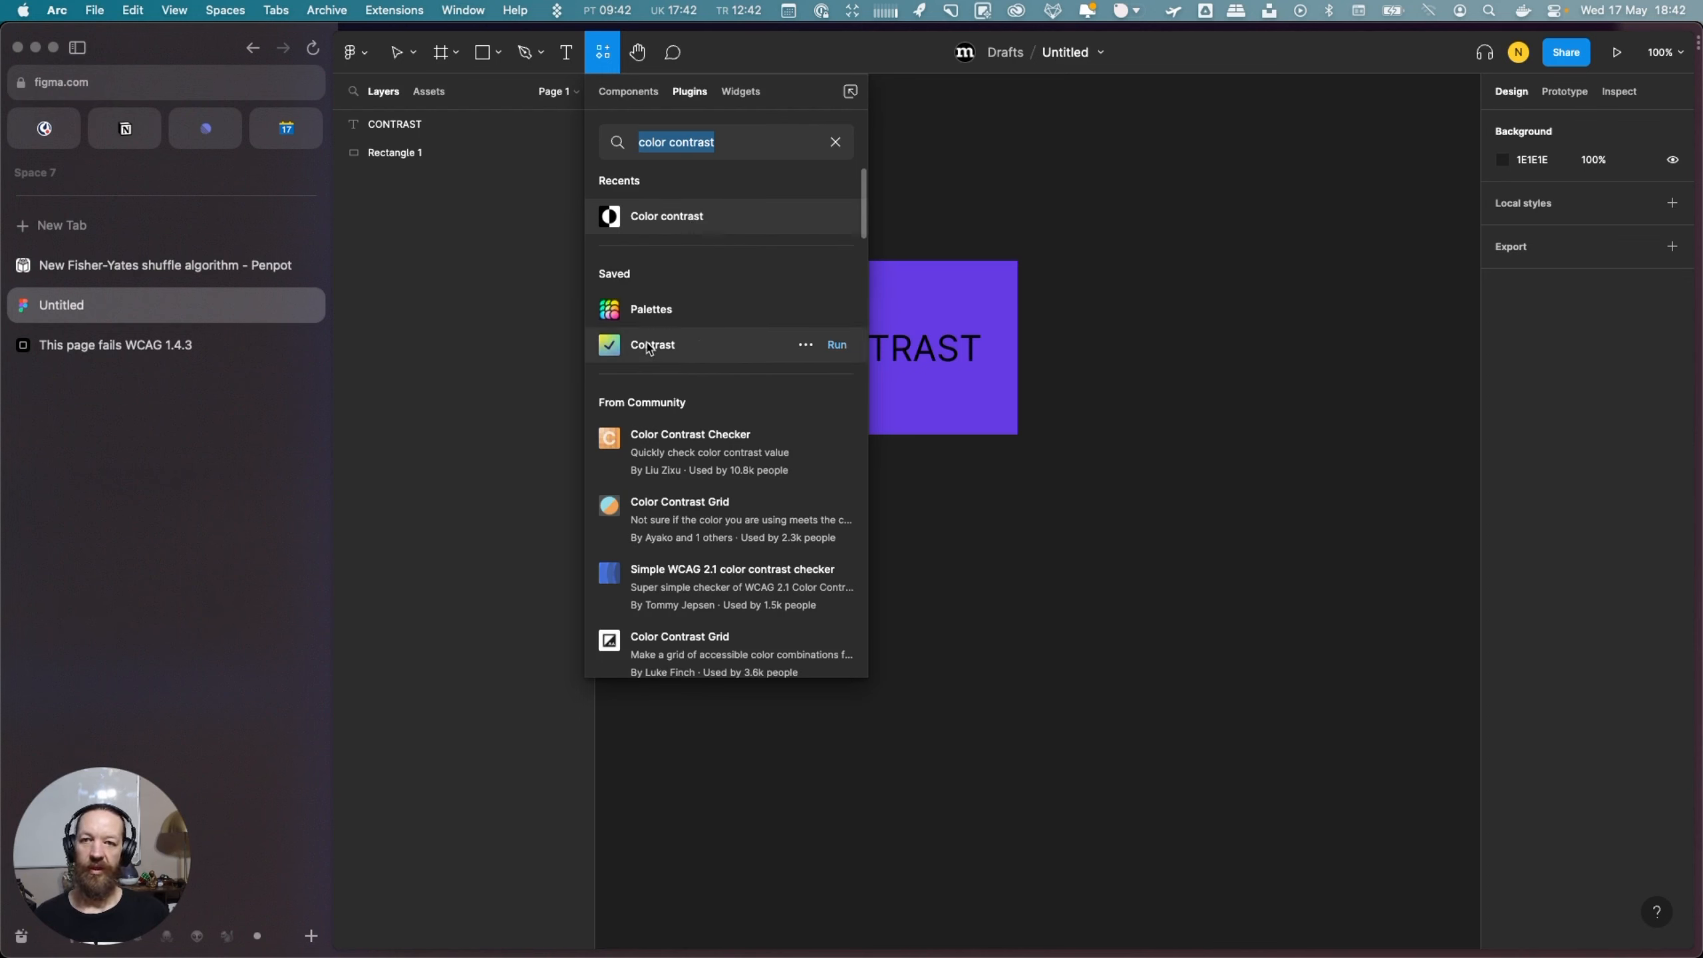
{"action": "mouse_move", "coordinate": [755, 220]}
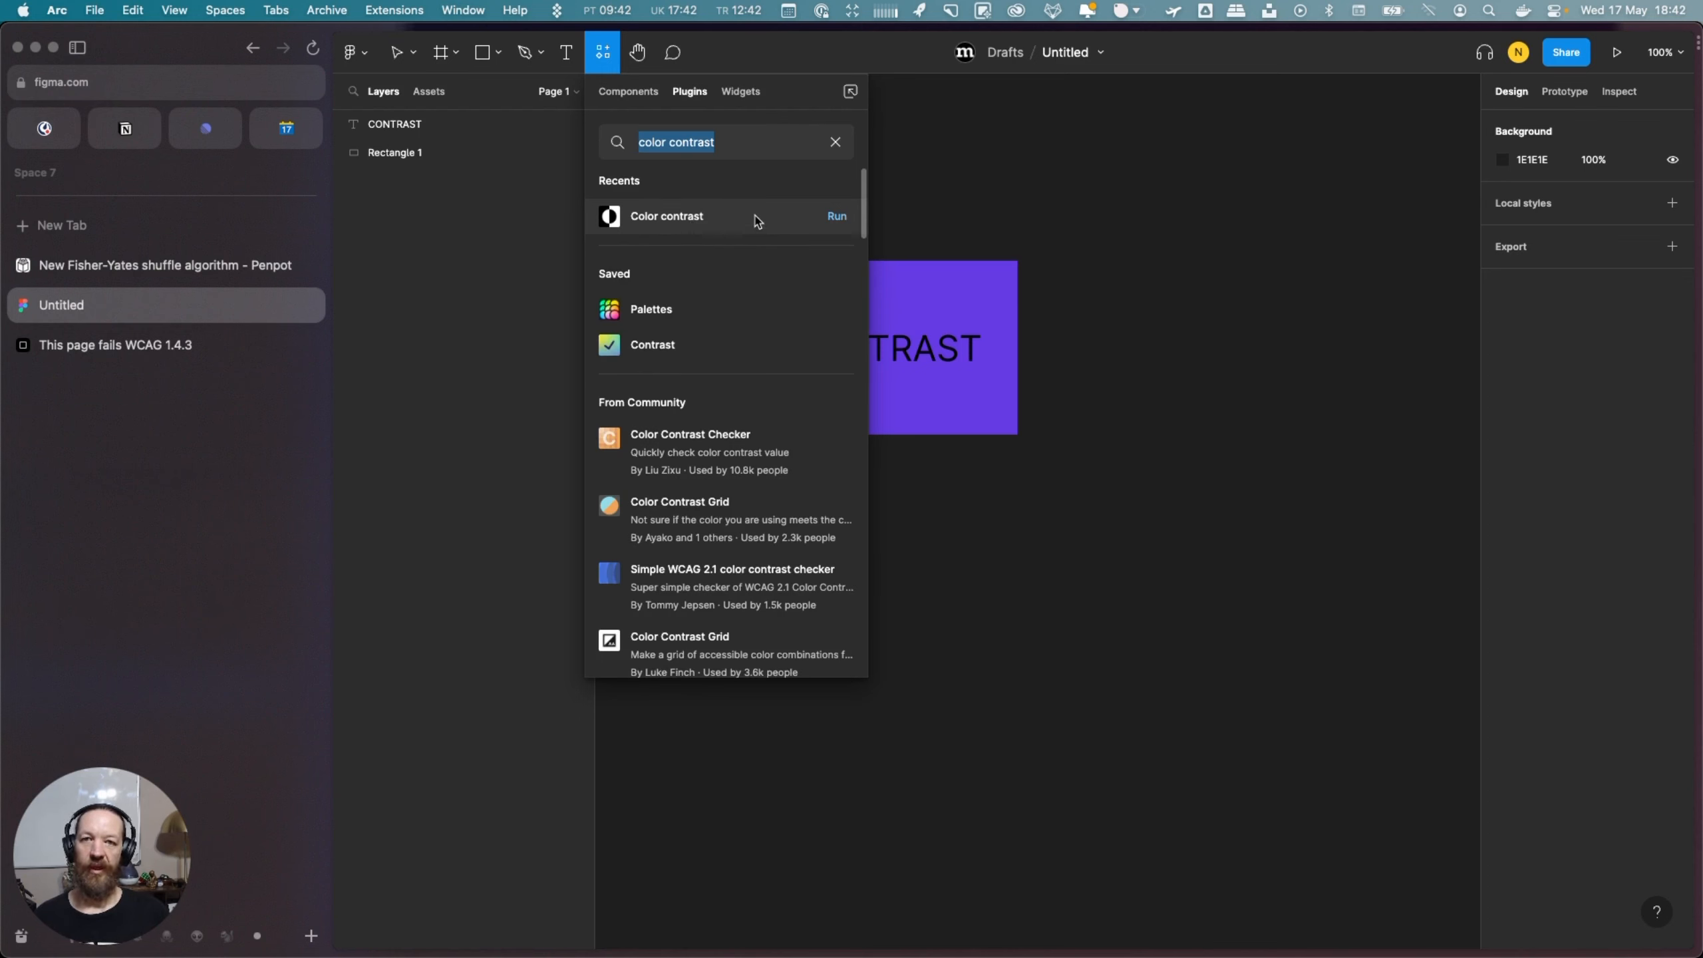
{"action": "mouse_move", "coordinate": [970, 226]}
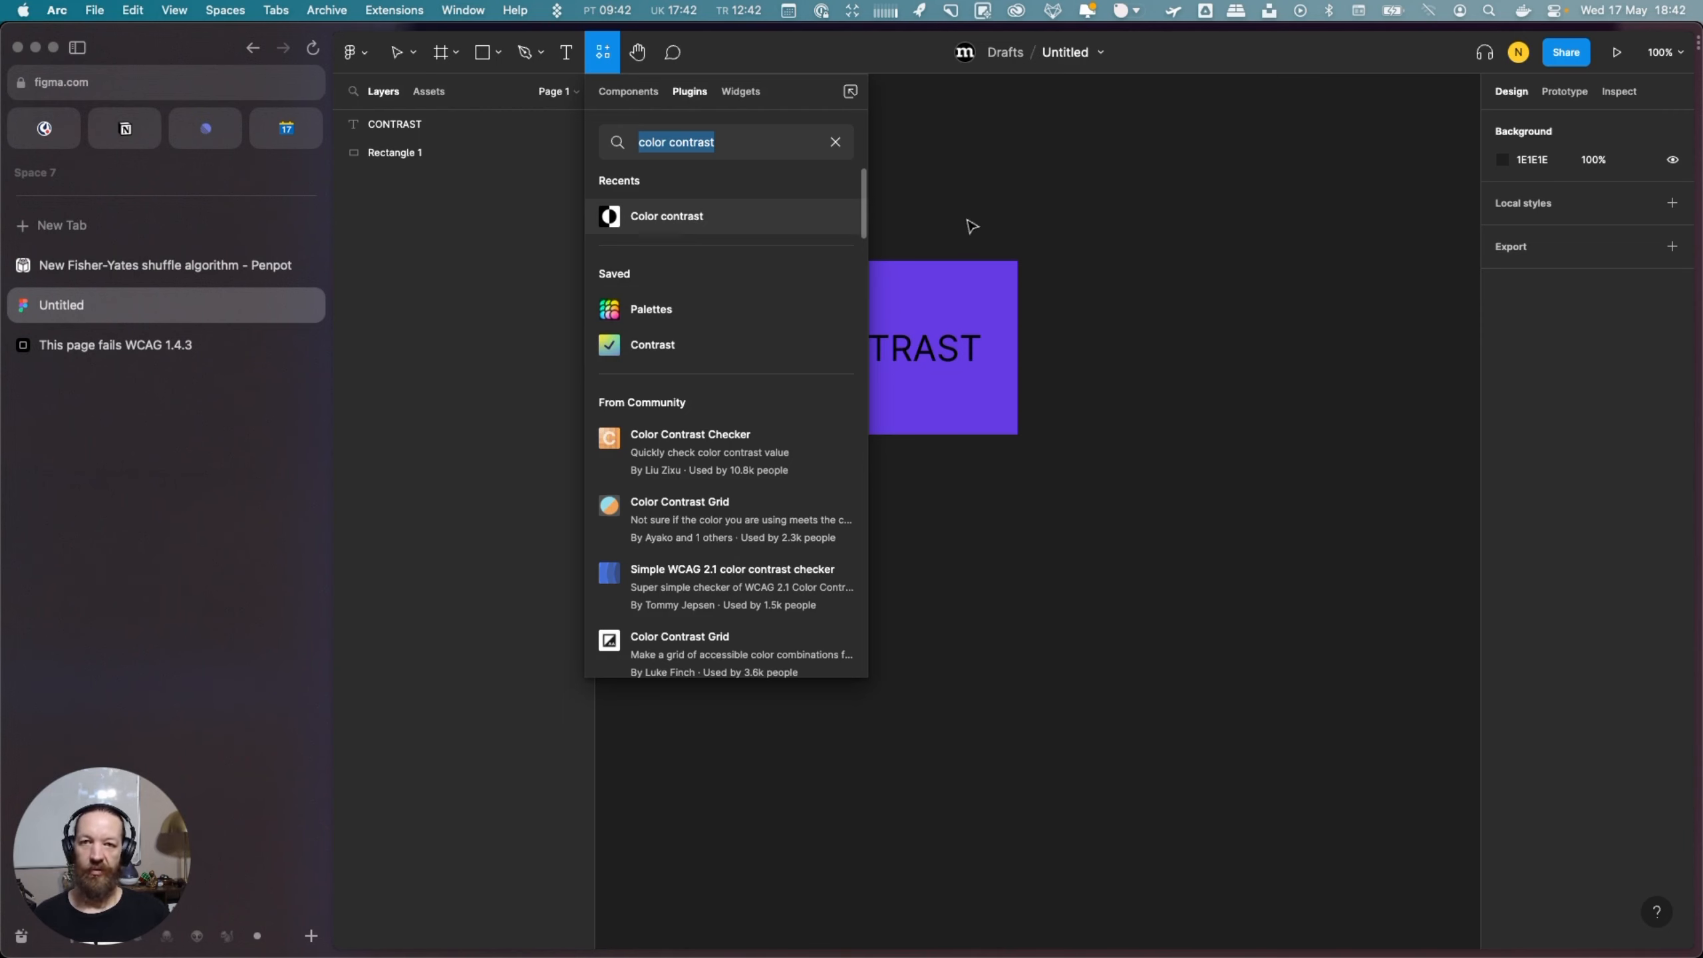
{"action": "left_click", "coordinate": [666, 215]}
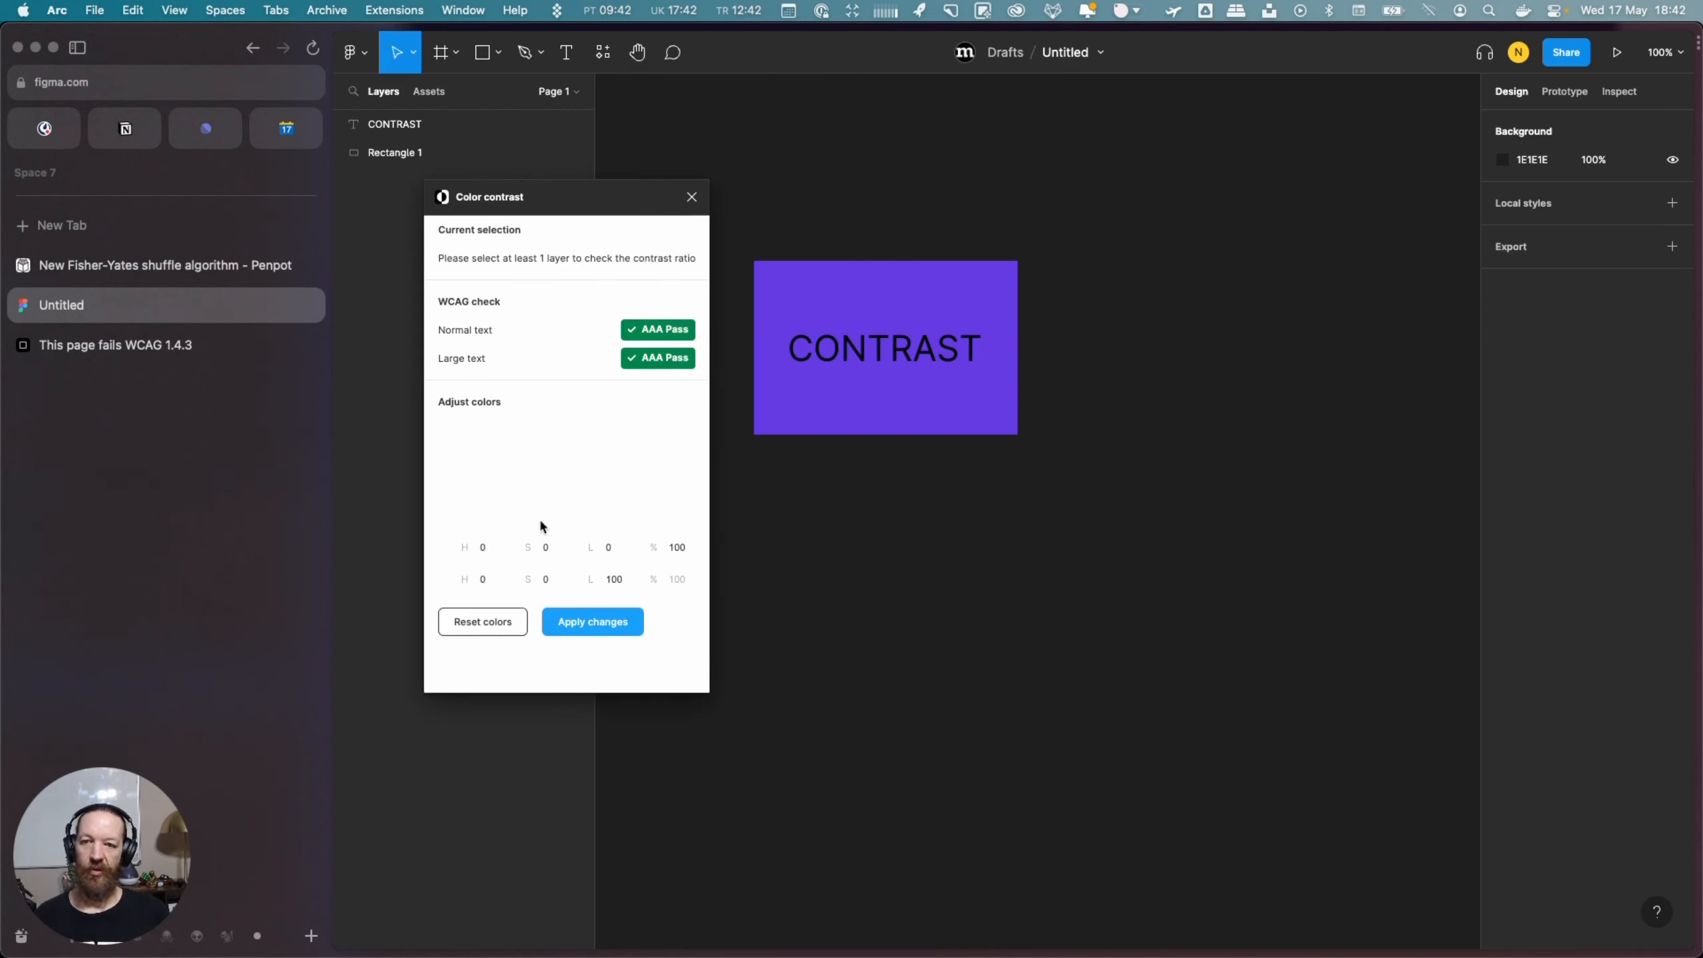
{"action": "mouse_move", "coordinate": [522, 368]}
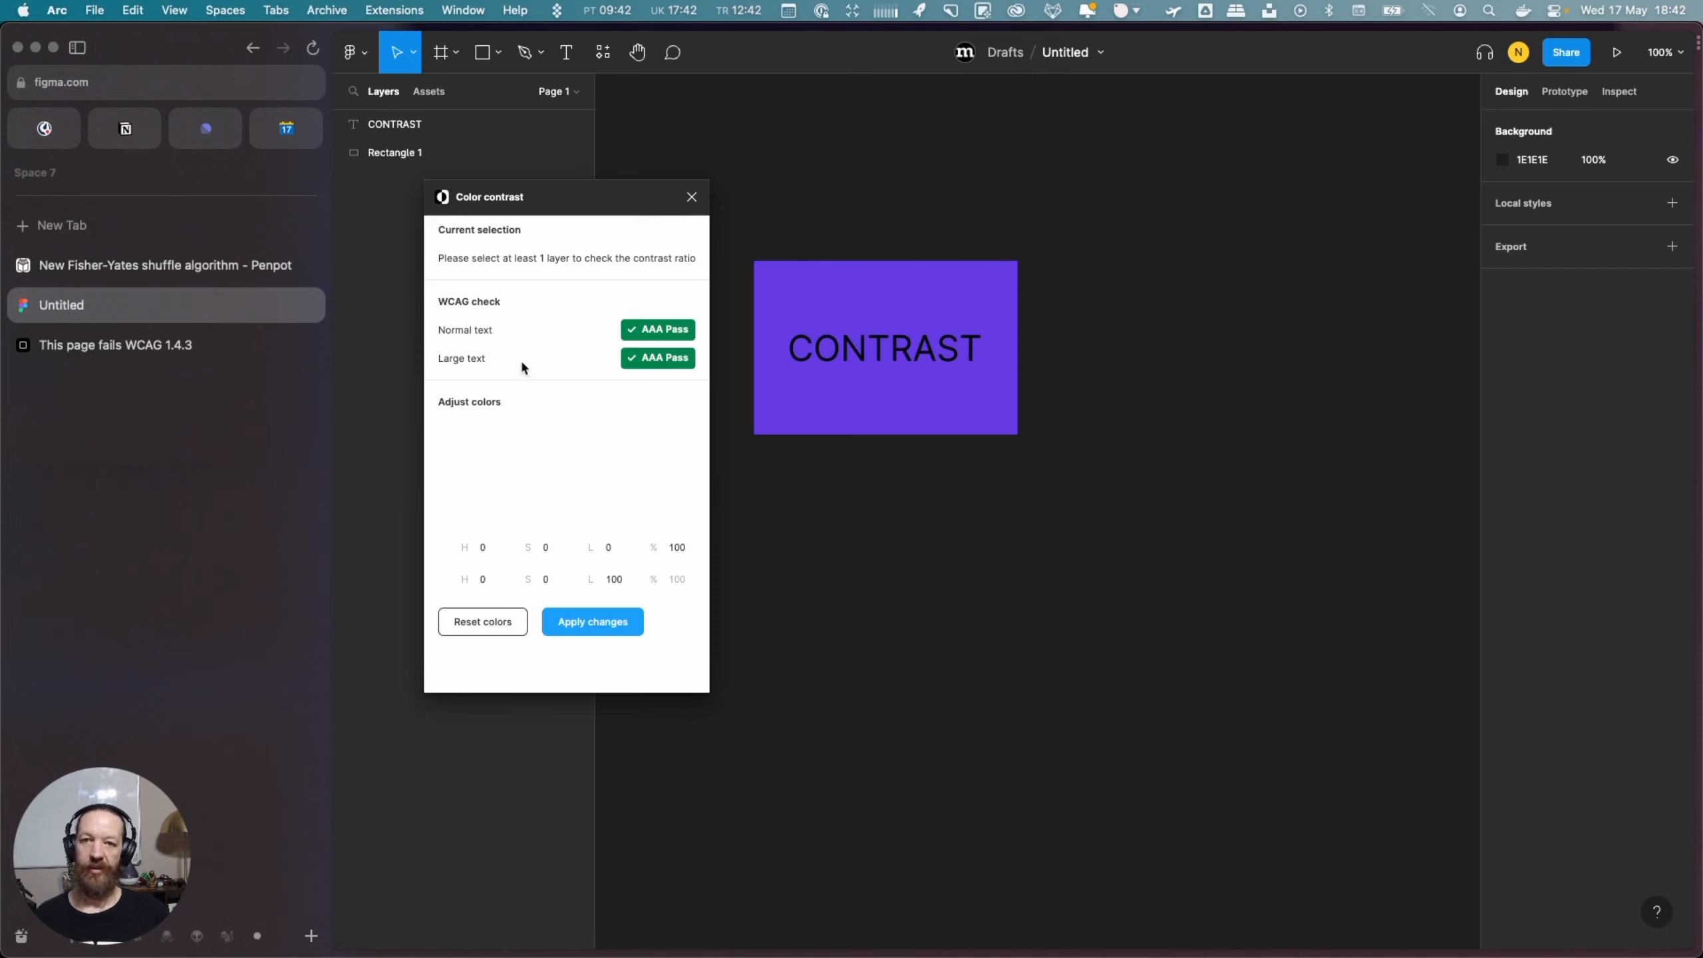
{"action": "mouse_move", "coordinate": [556, 466]}
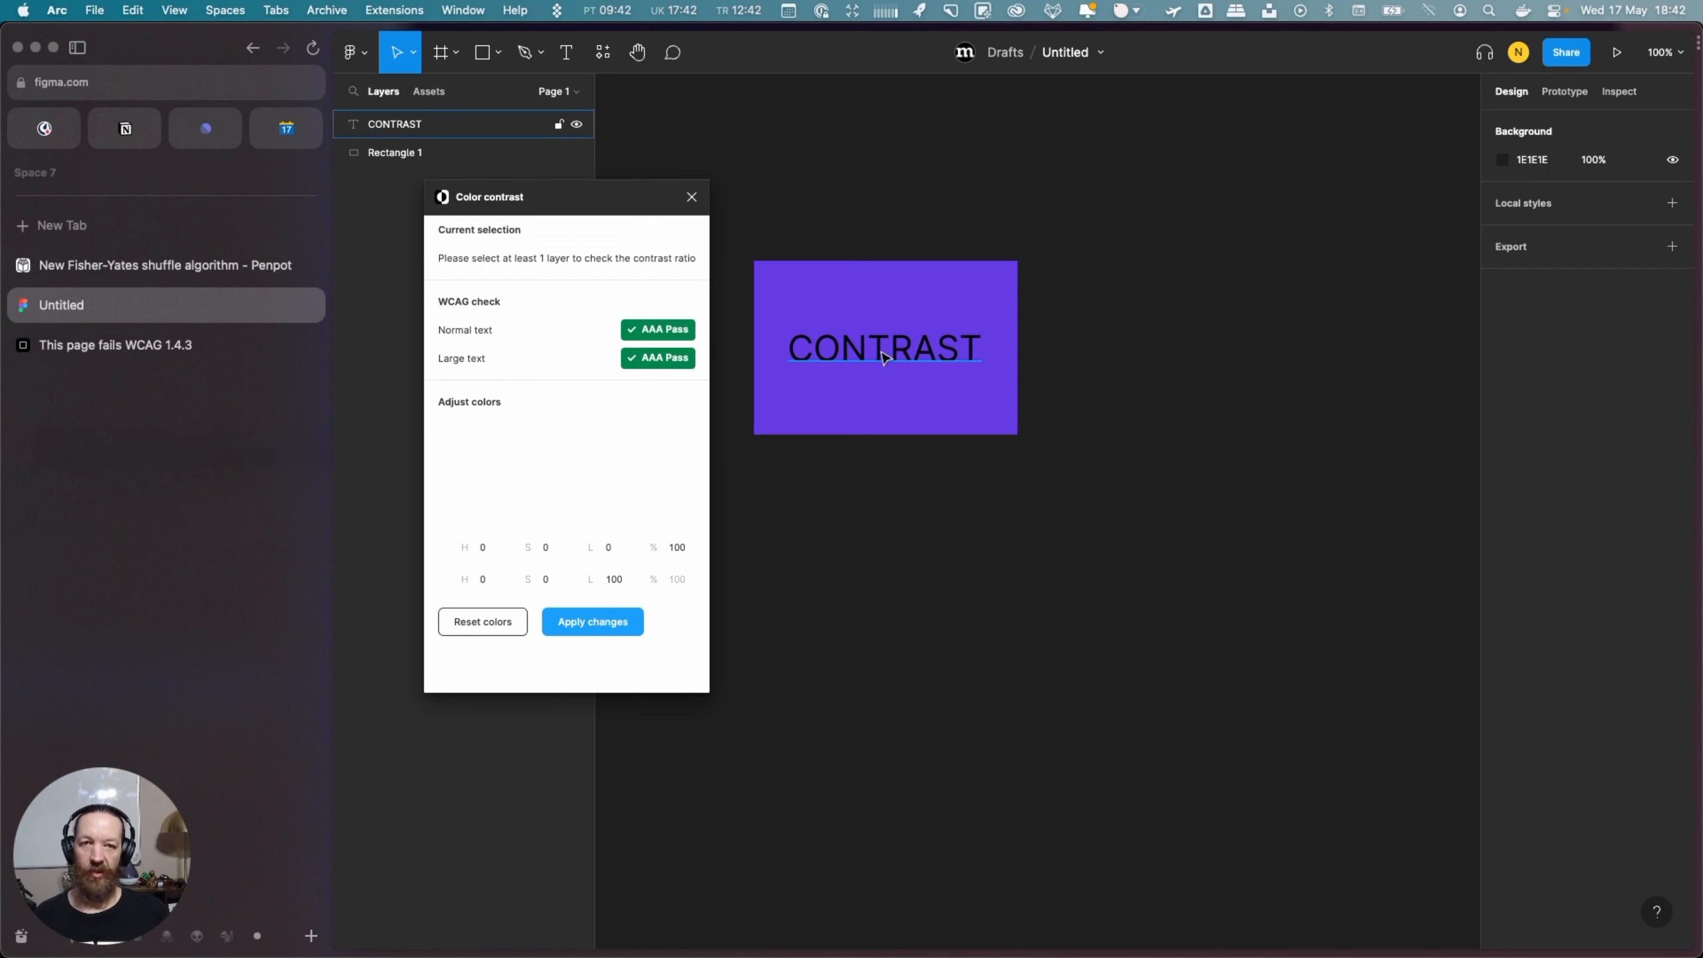
Select the CONTRAST text and set its fill to near-white FFFCFC, reaching a 6.27 ratio
{"action": "left_click", "coordinate": [885, 347]}
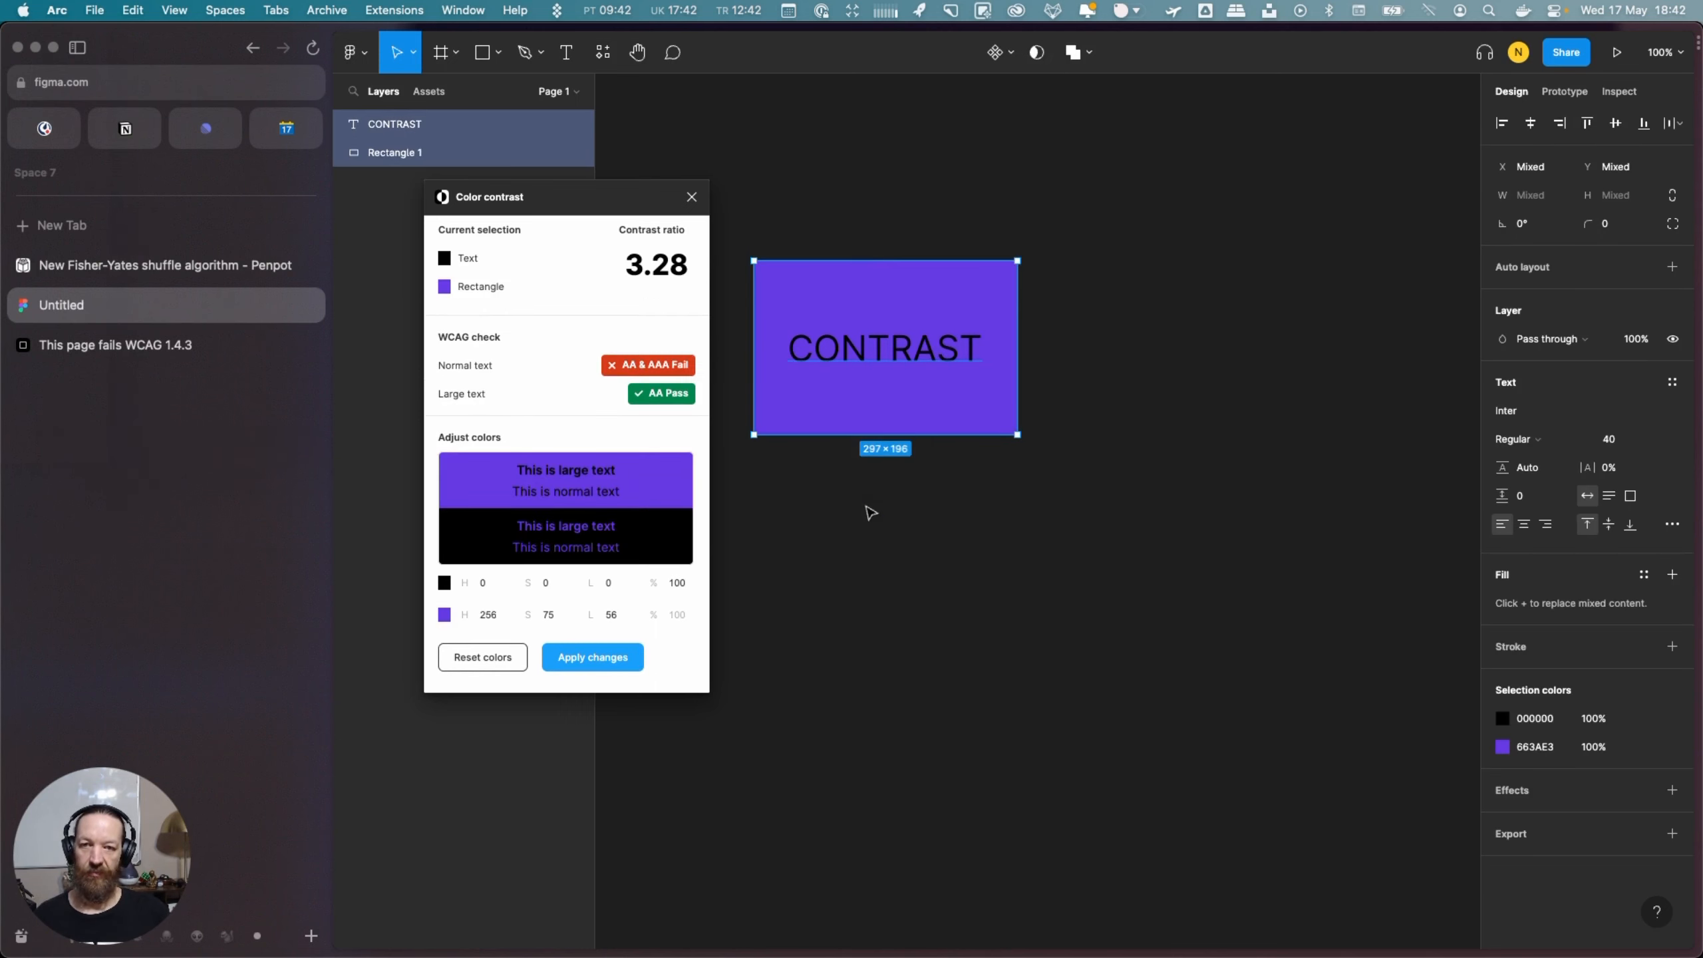
{"action": "mouse_move", "coordinate": [597, 426]}
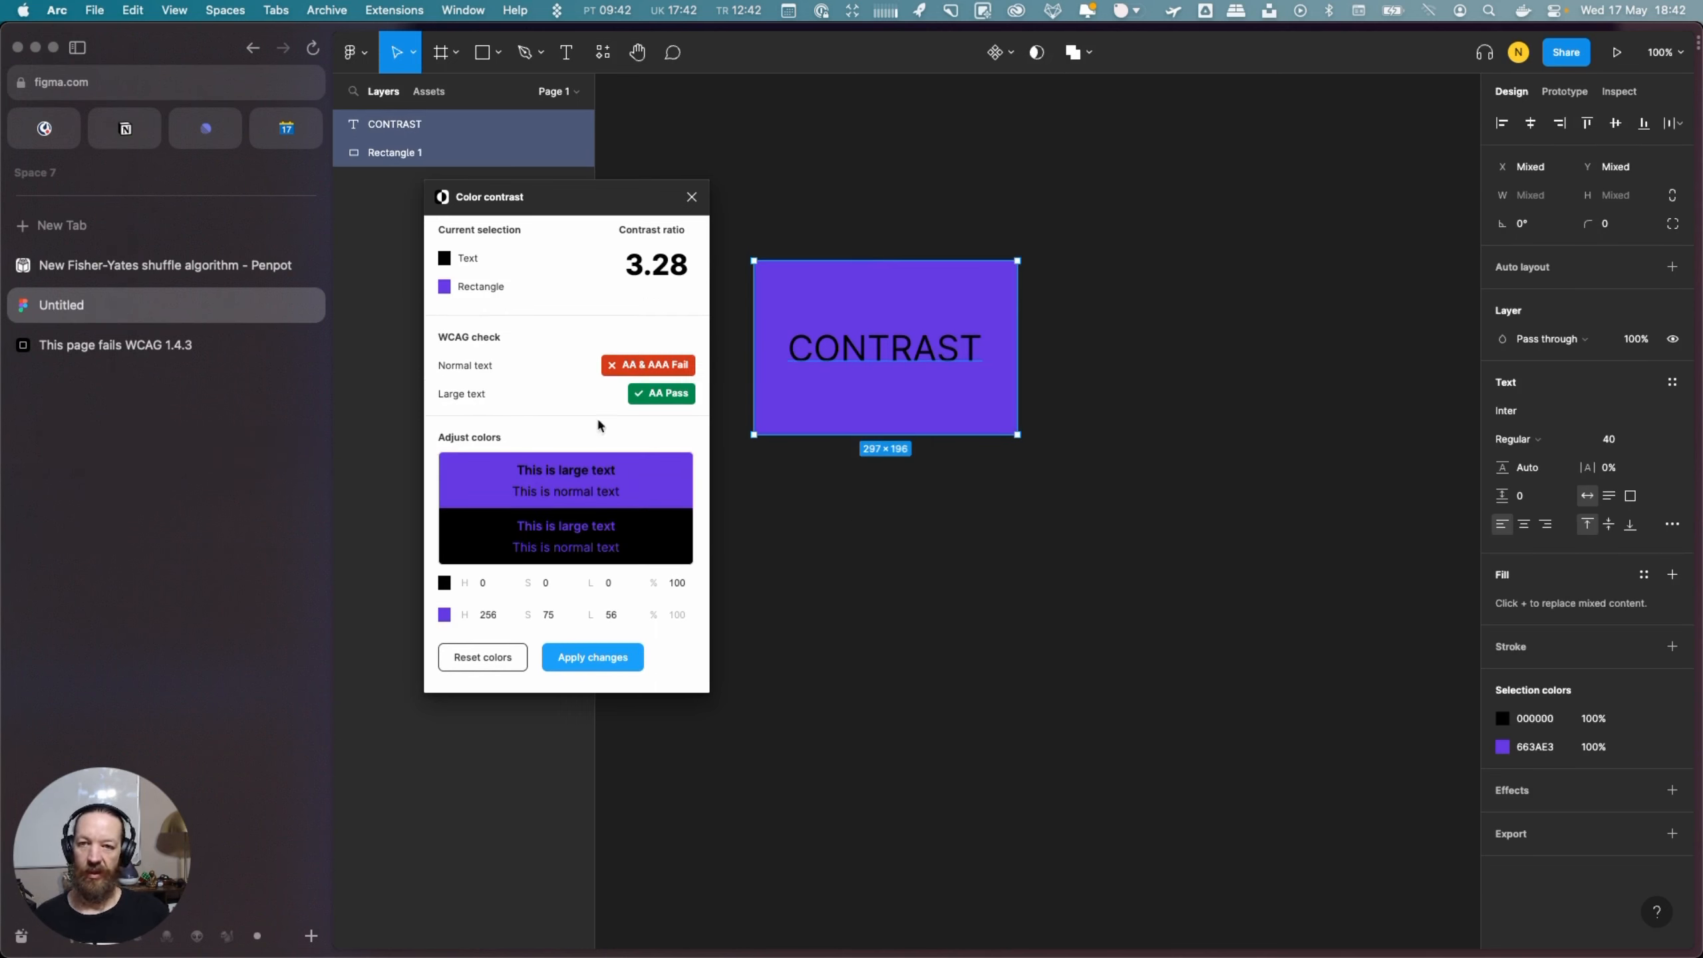
{"action": "mouse_move", "coordinate": [842, 373]}
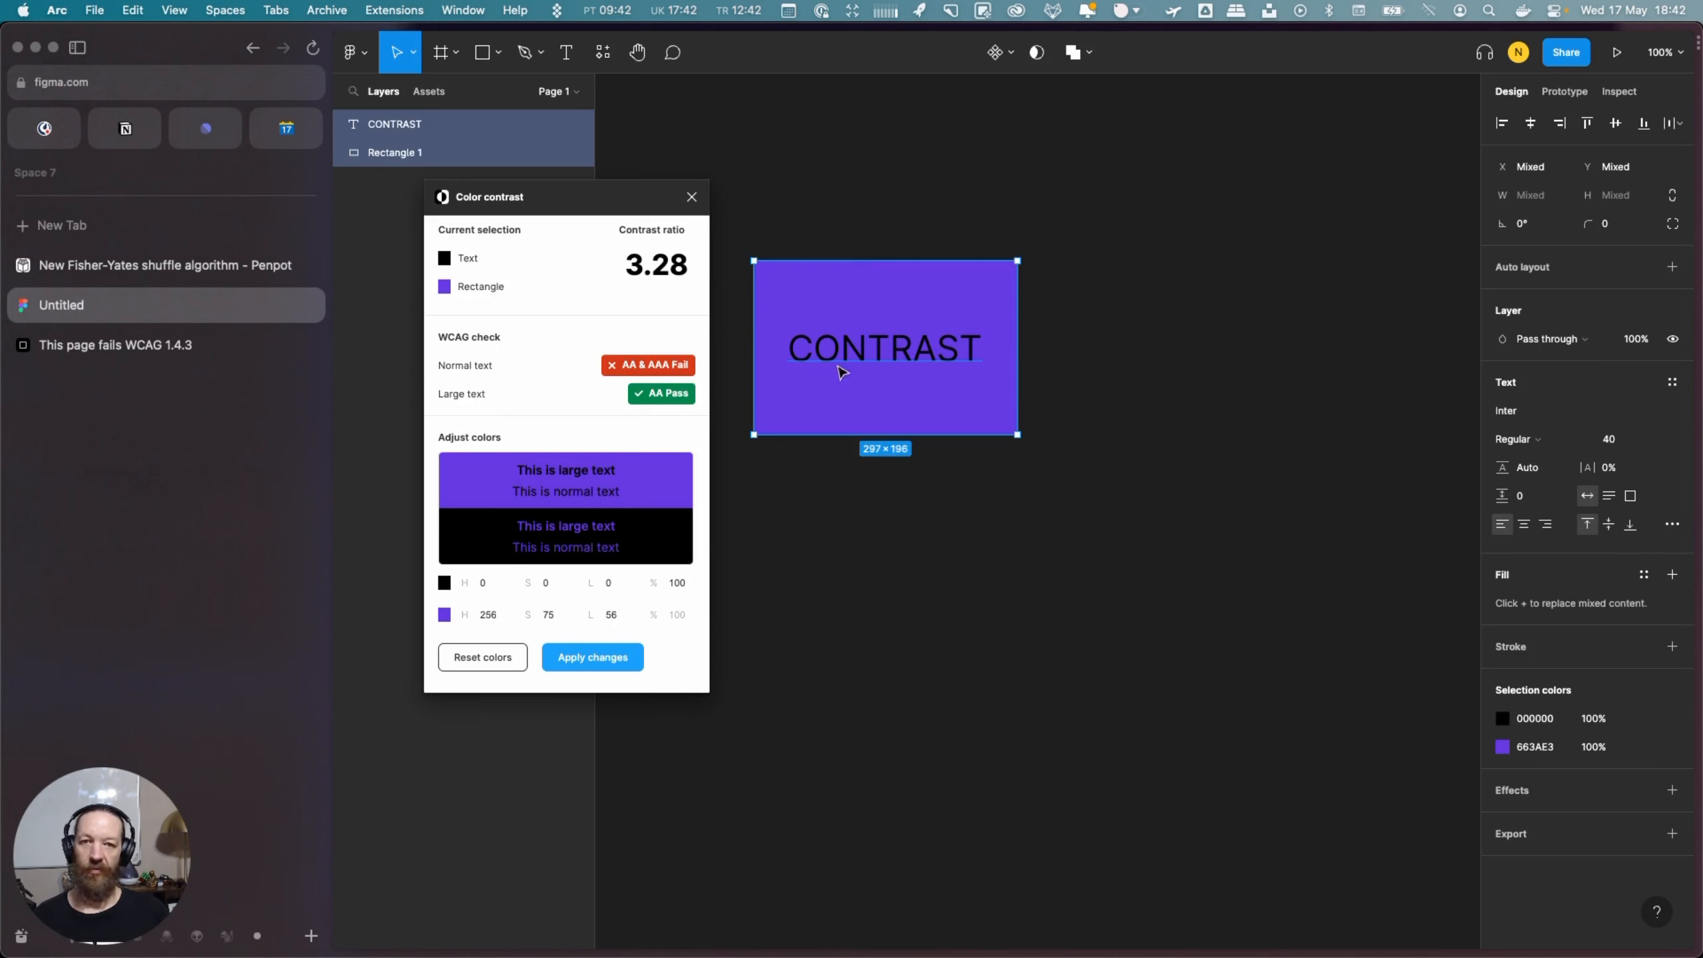
{"action": "mouse_move", "coordinate": [559, 377]}
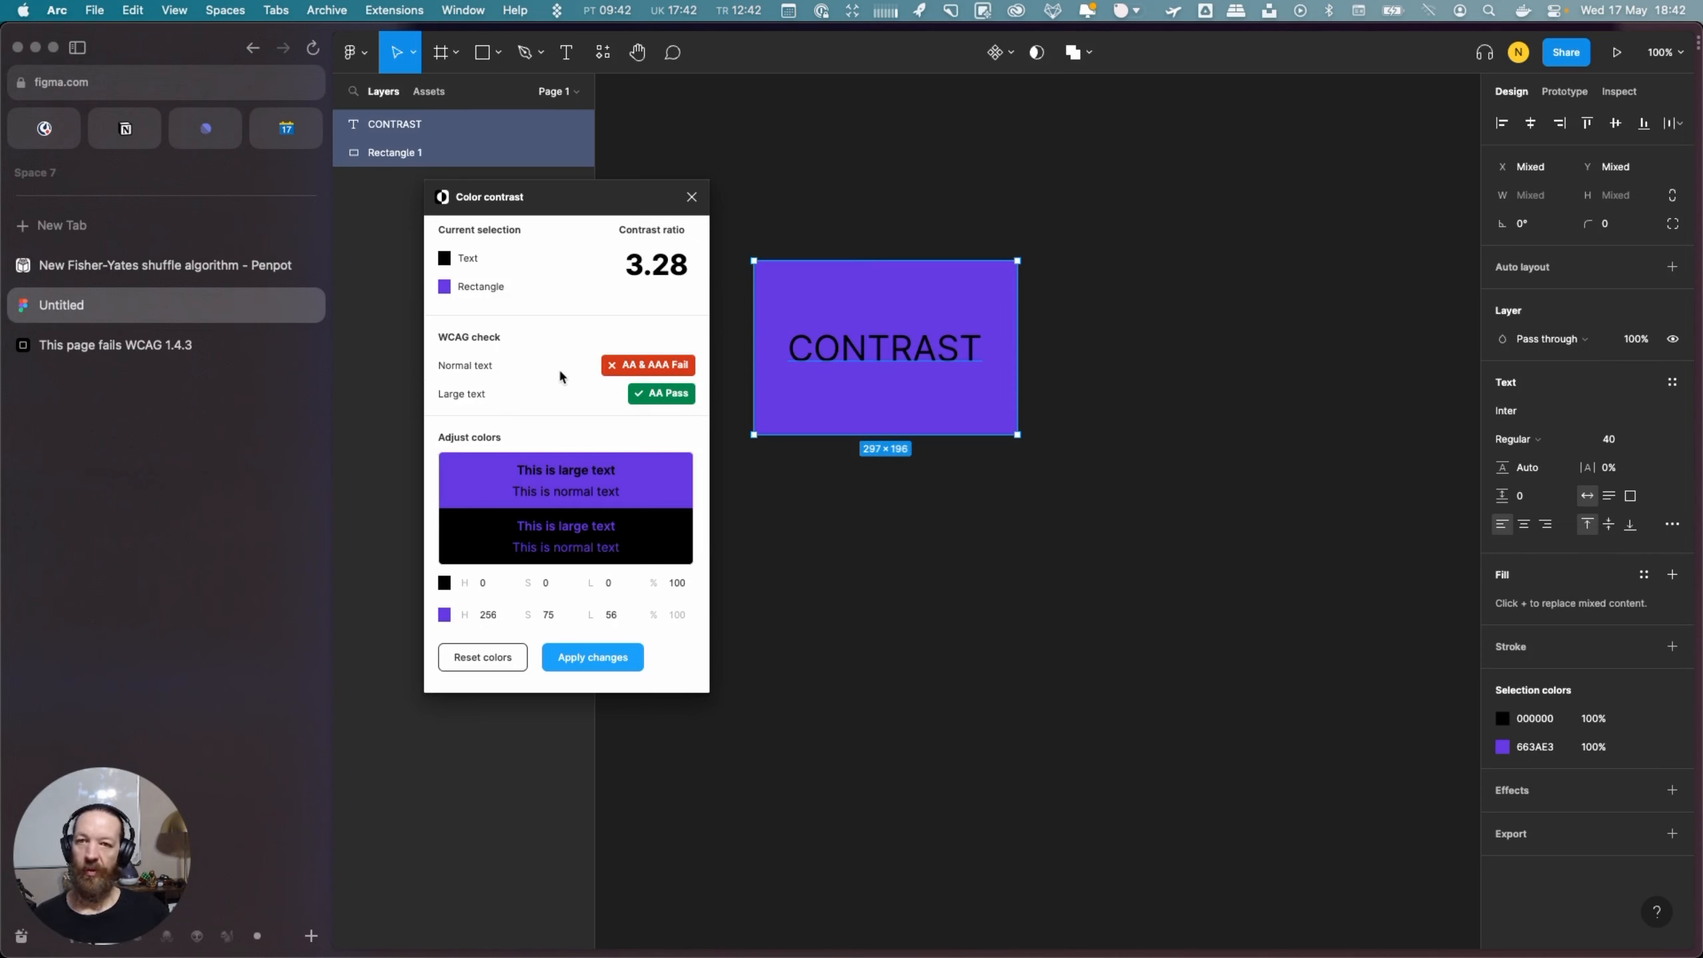
{"action": "mouse_move", "coordinate": [572, 375]}
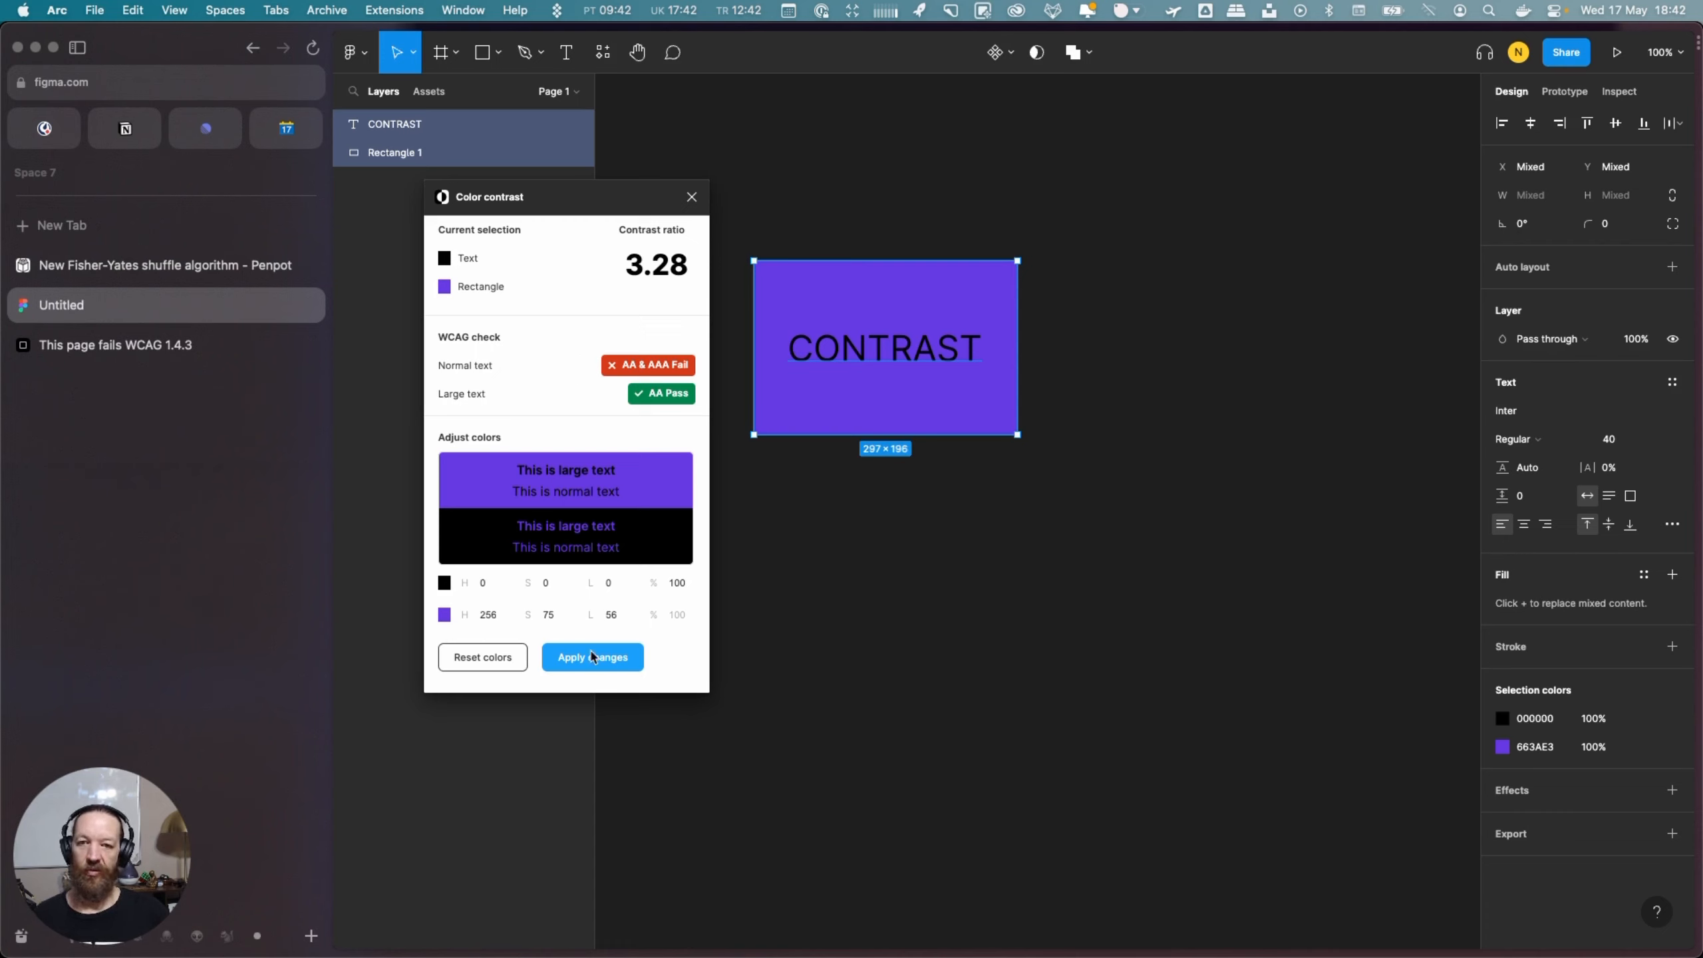
{"action": "mouse_move", "coordinate": [584, 671]}
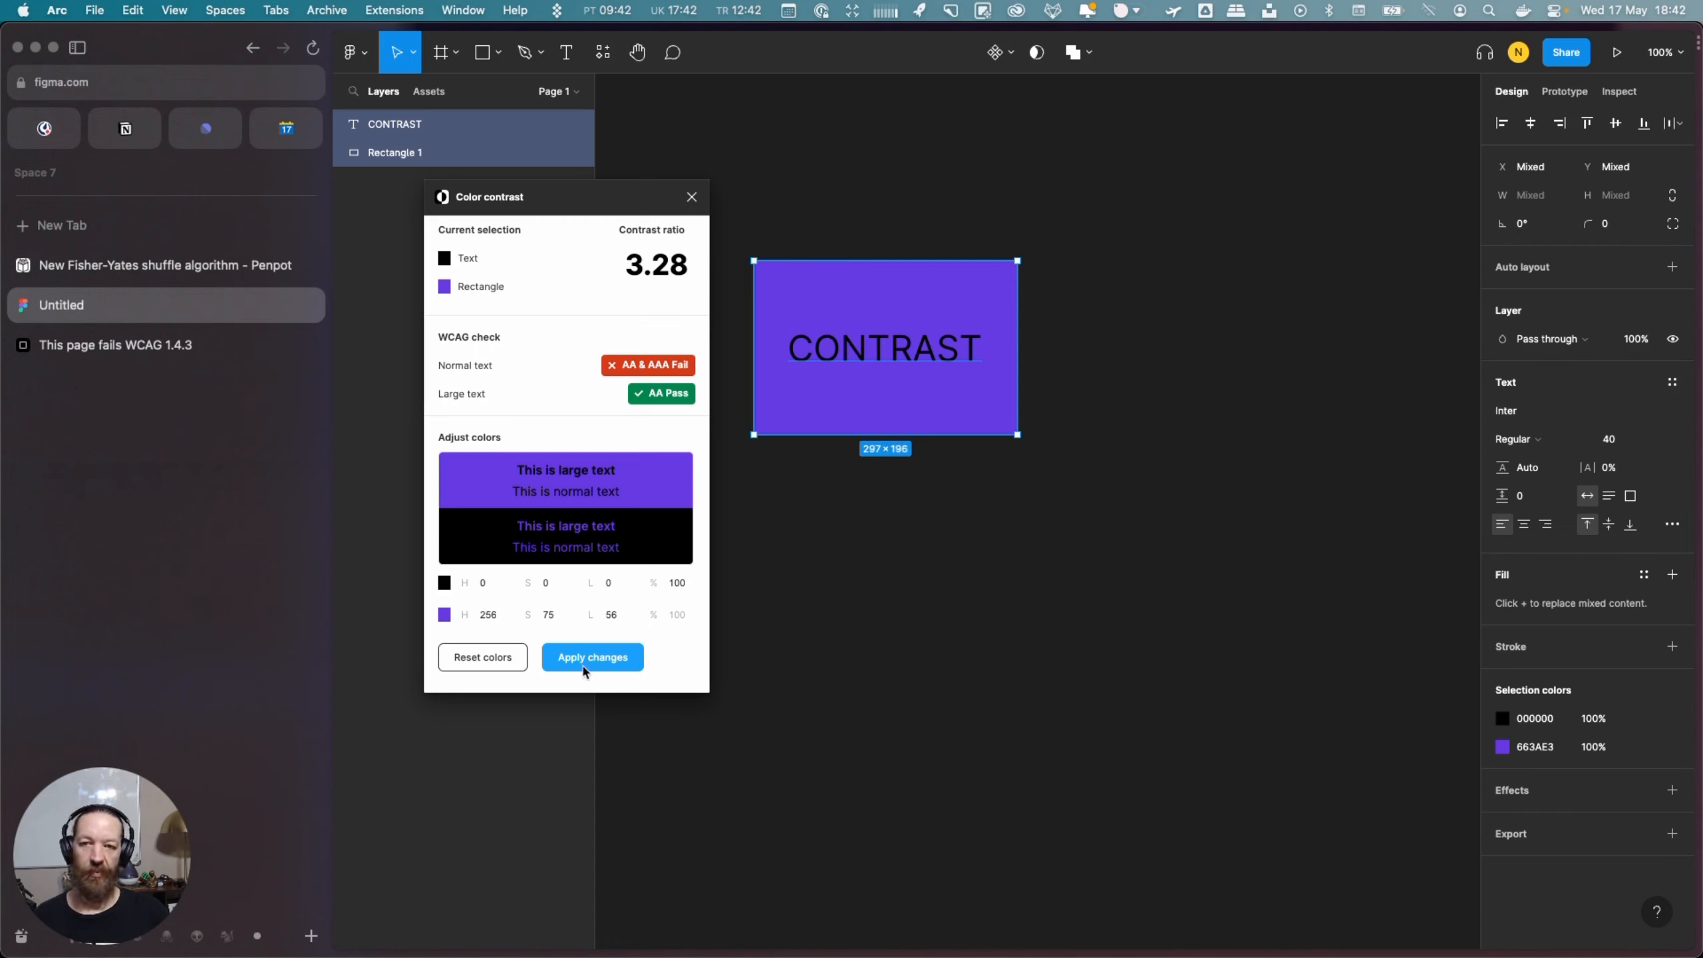
{"action": "mouse_move", "coordinate": [1503, 751]}
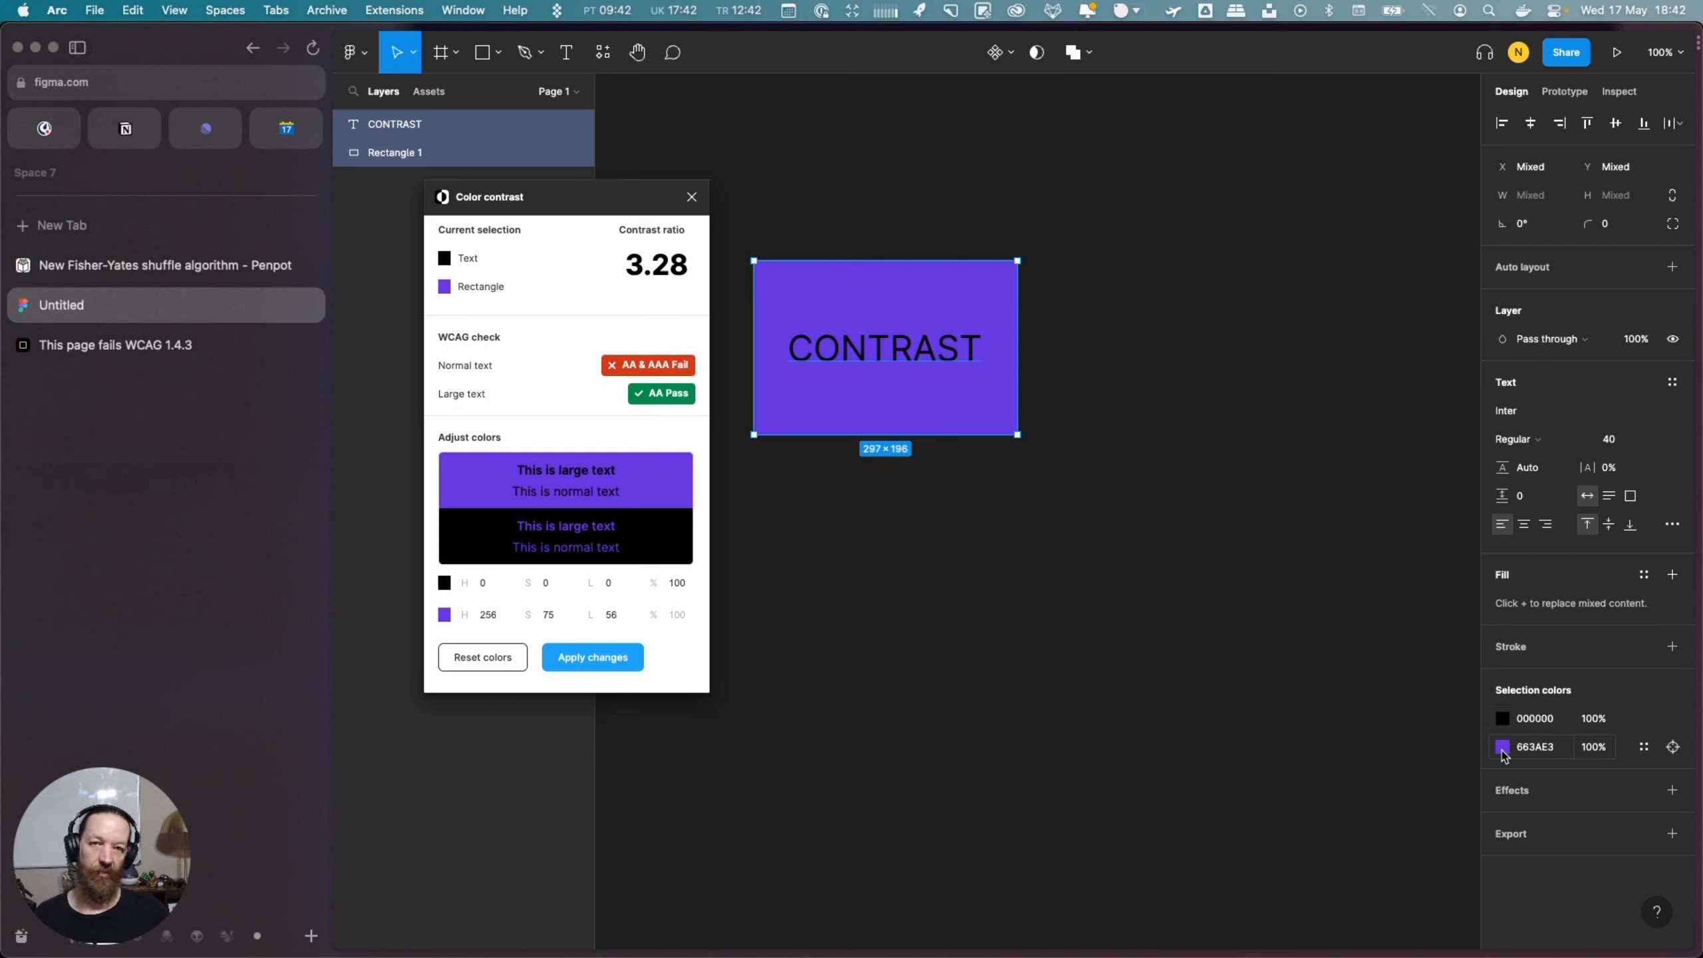
{"action": "left_click", "coordinate": [1502, 718]}
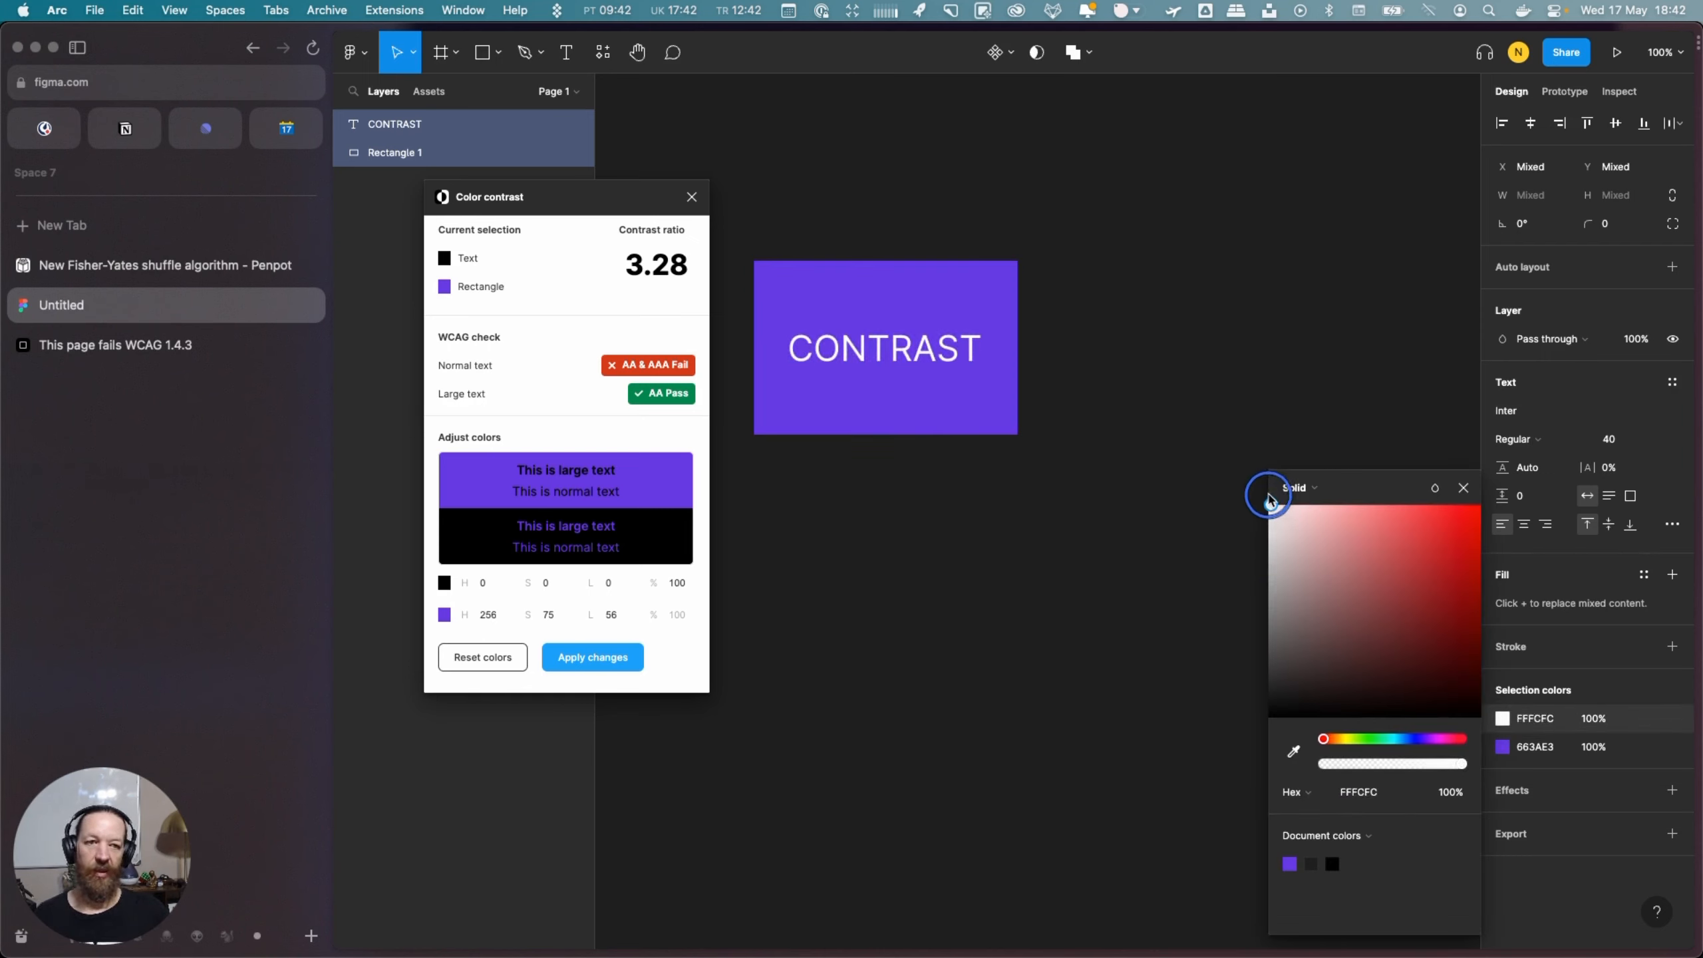
{"action": "left_click", "coordinate": [1116, 219]}
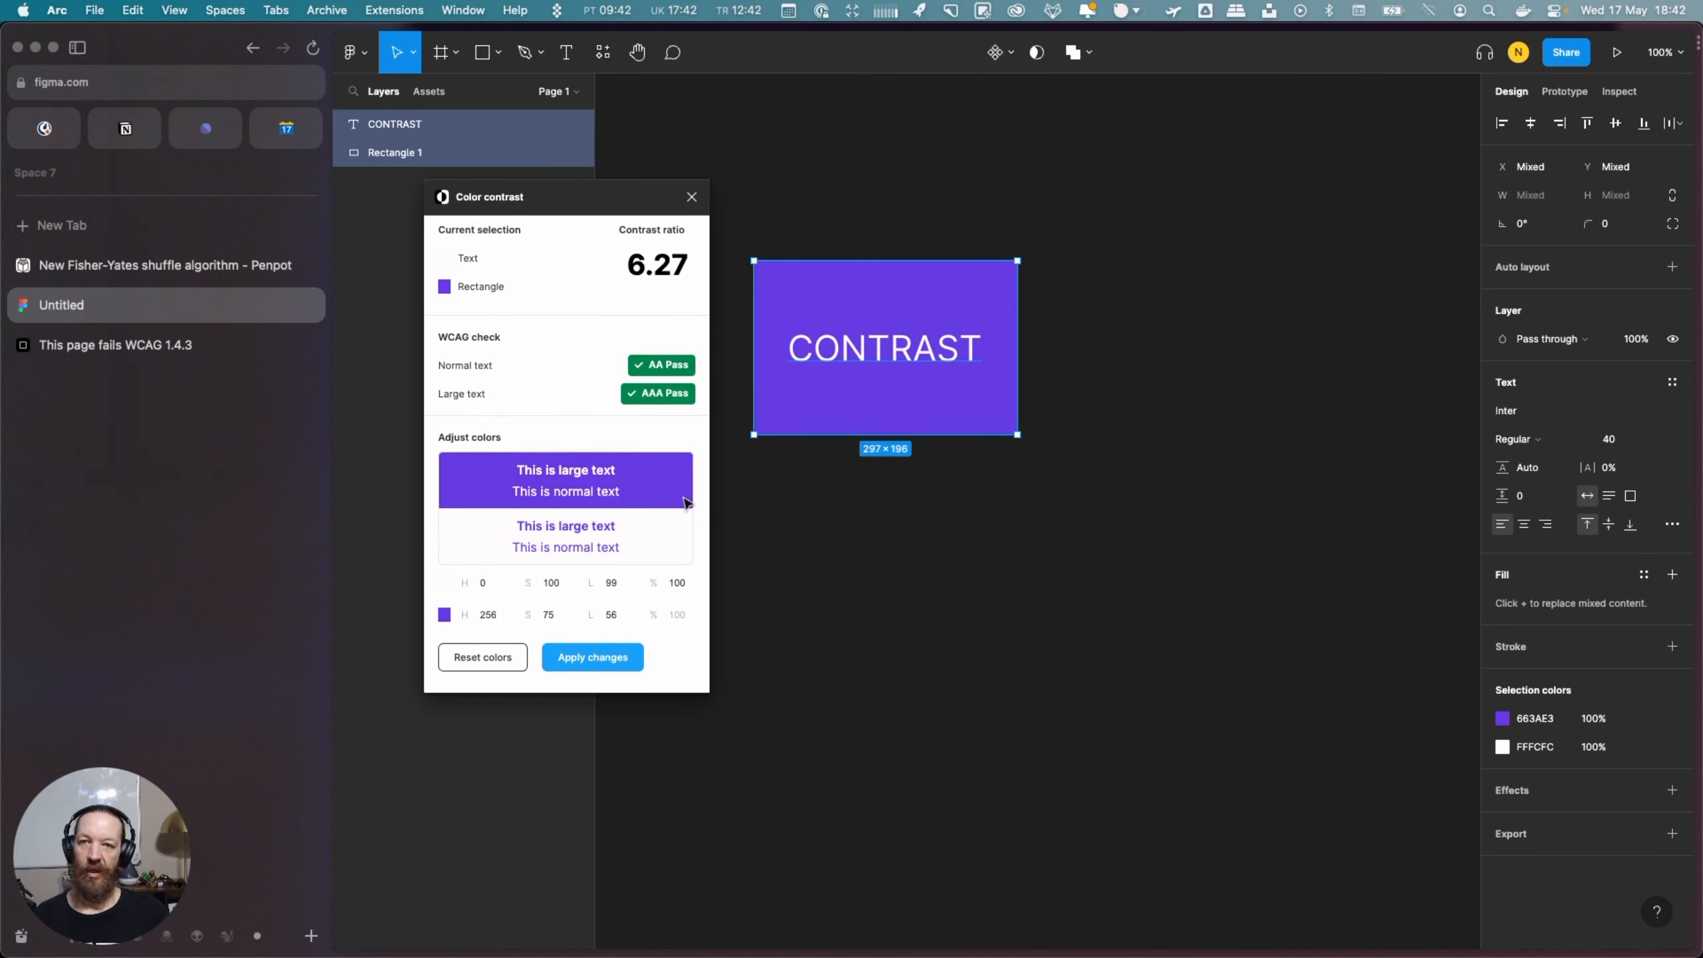
{"action": "mouse_move", "coordinate": [659, 430]}
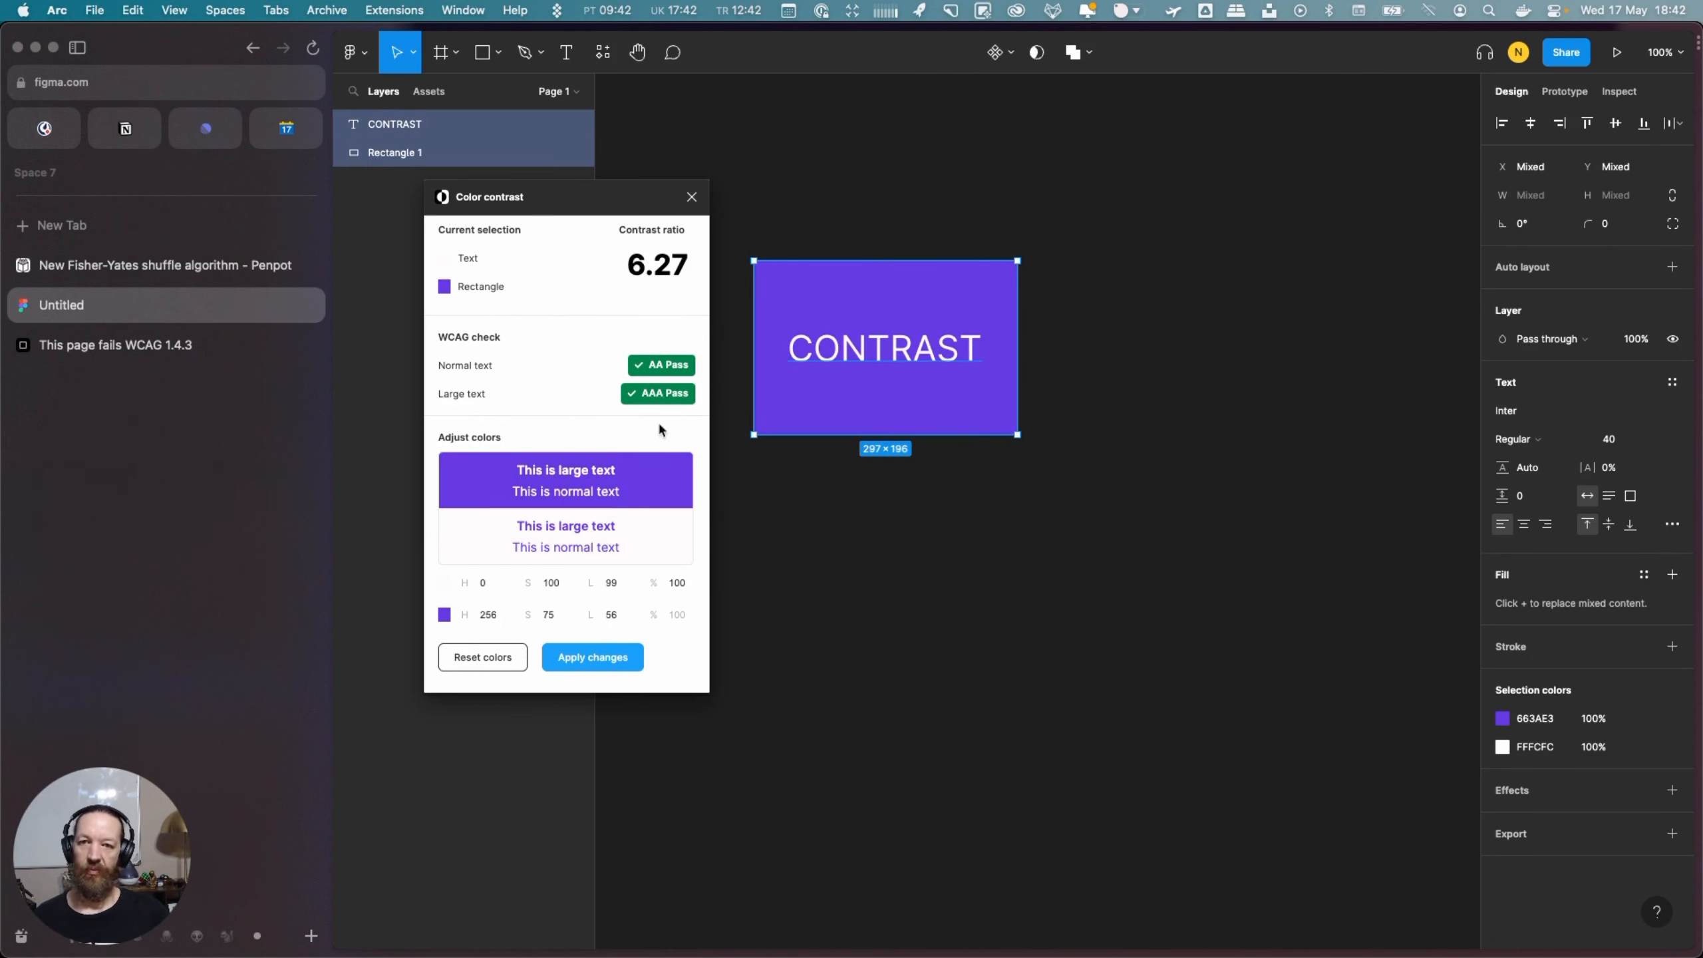
{"action": "mouse_move", "coordinate": [675, 404]}
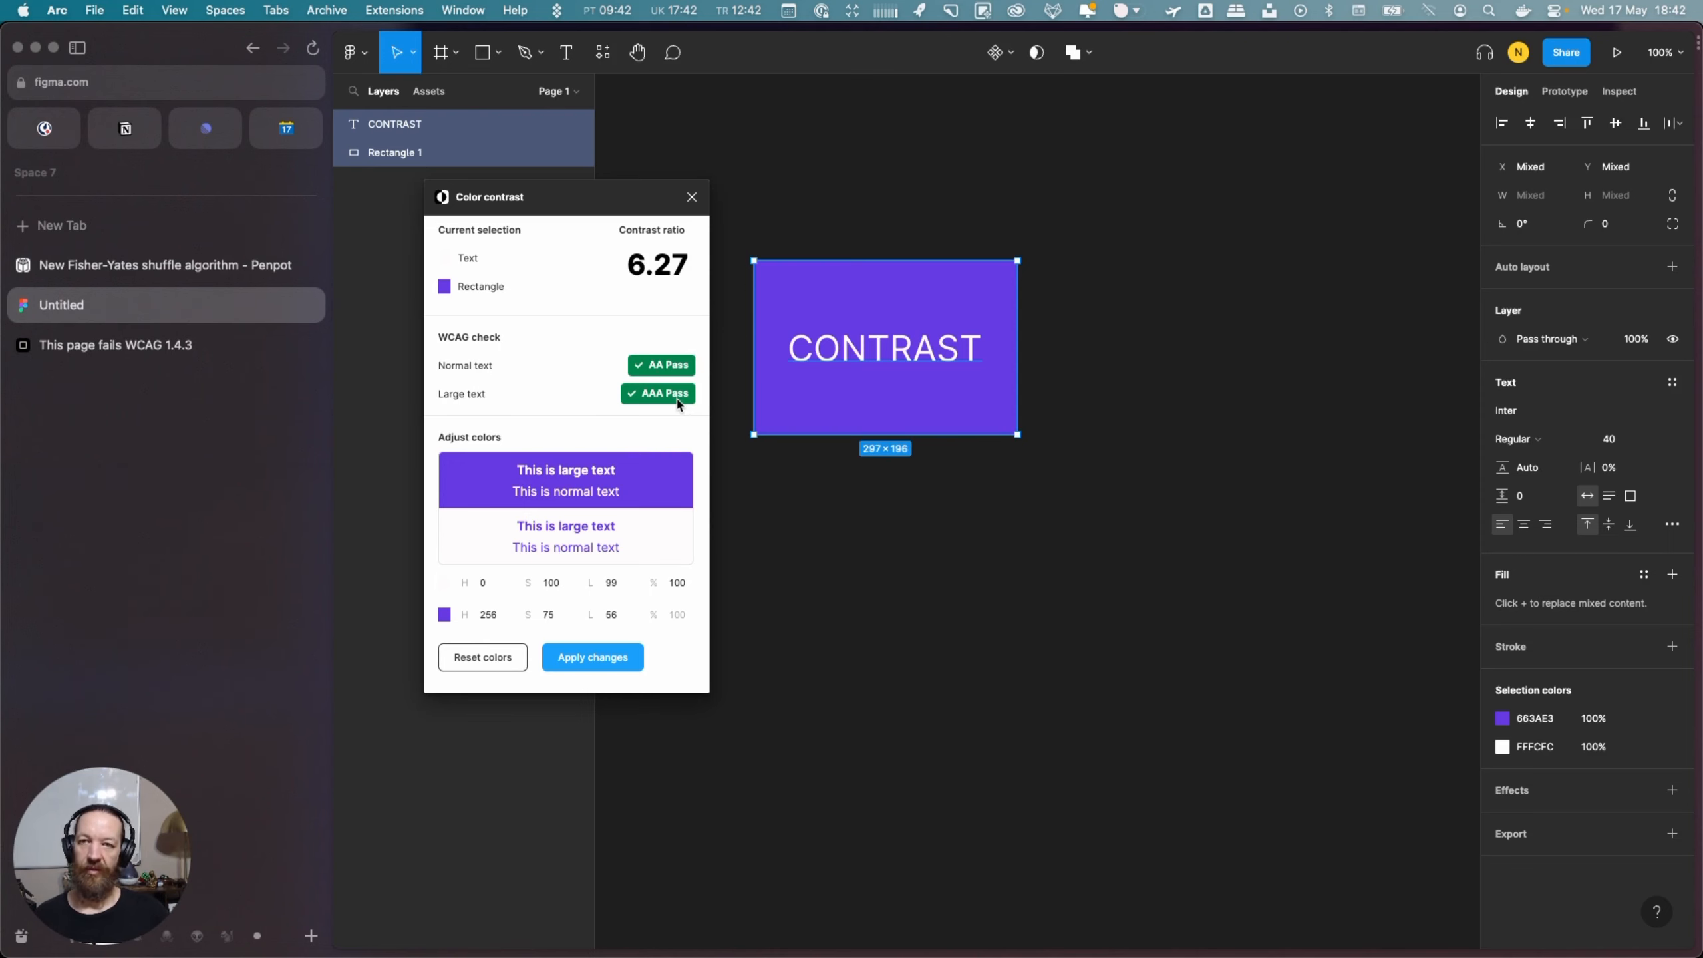
{"action": "mouse_move", "coordinate": [240, 271]}
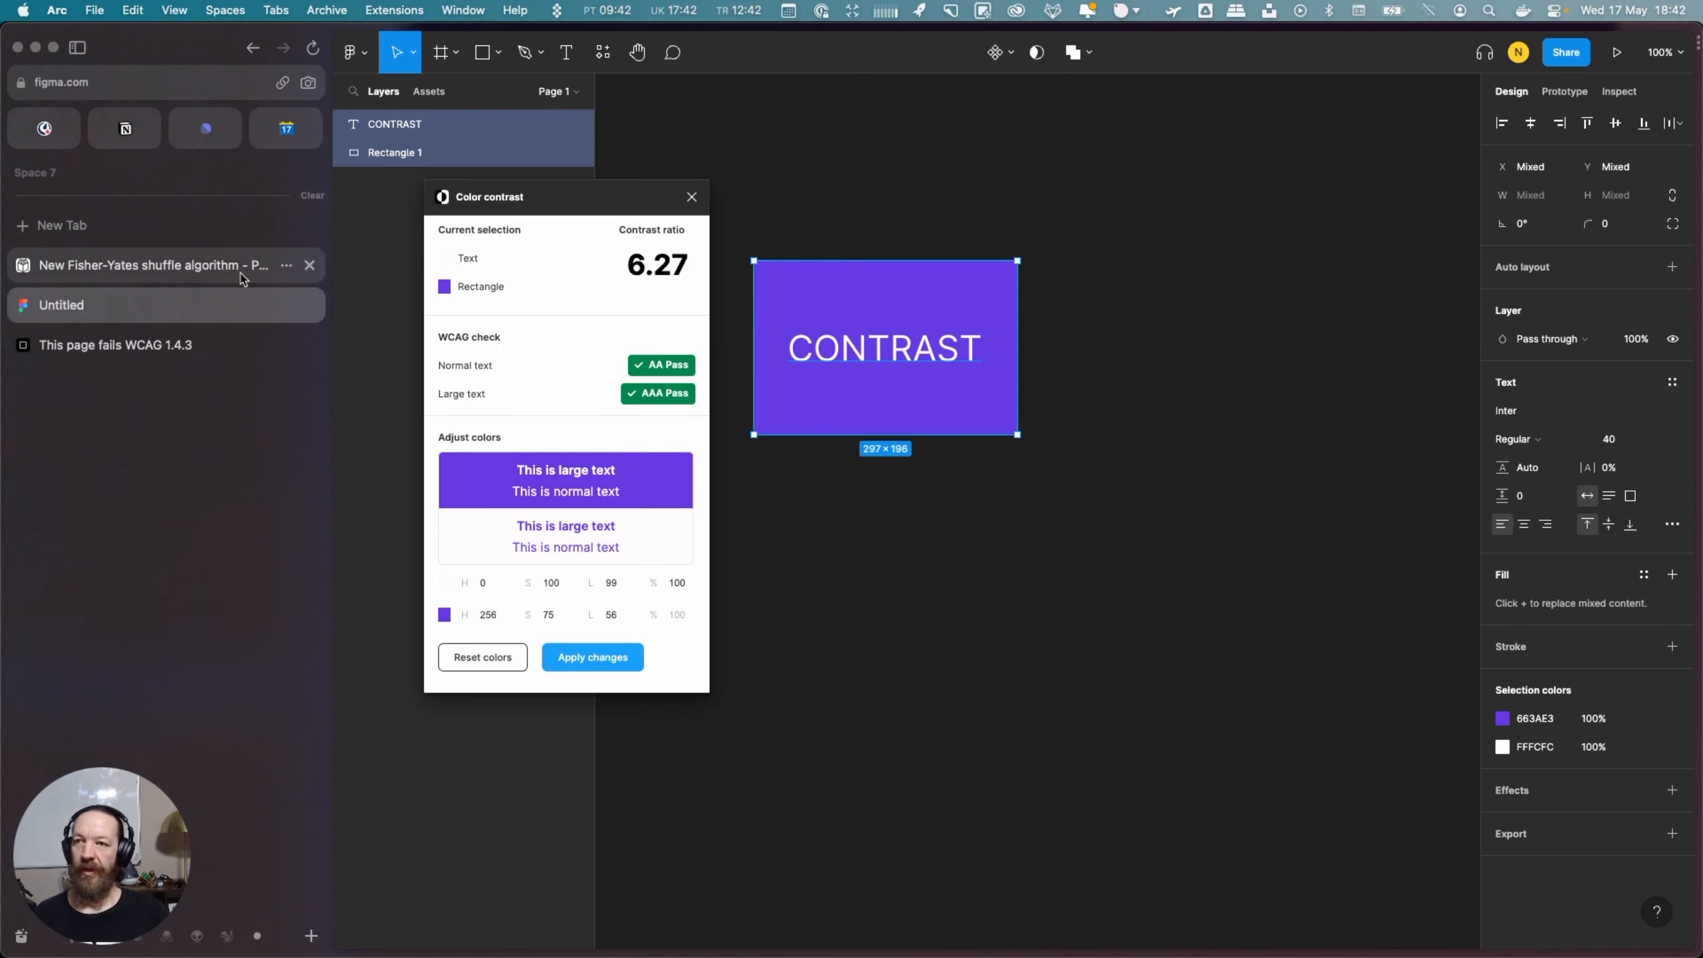
Open the Penpot design showing black CONTRAST text on the purple 663ae3 rectangle
{"action": "left_click", "coordinate": [152, 265]}
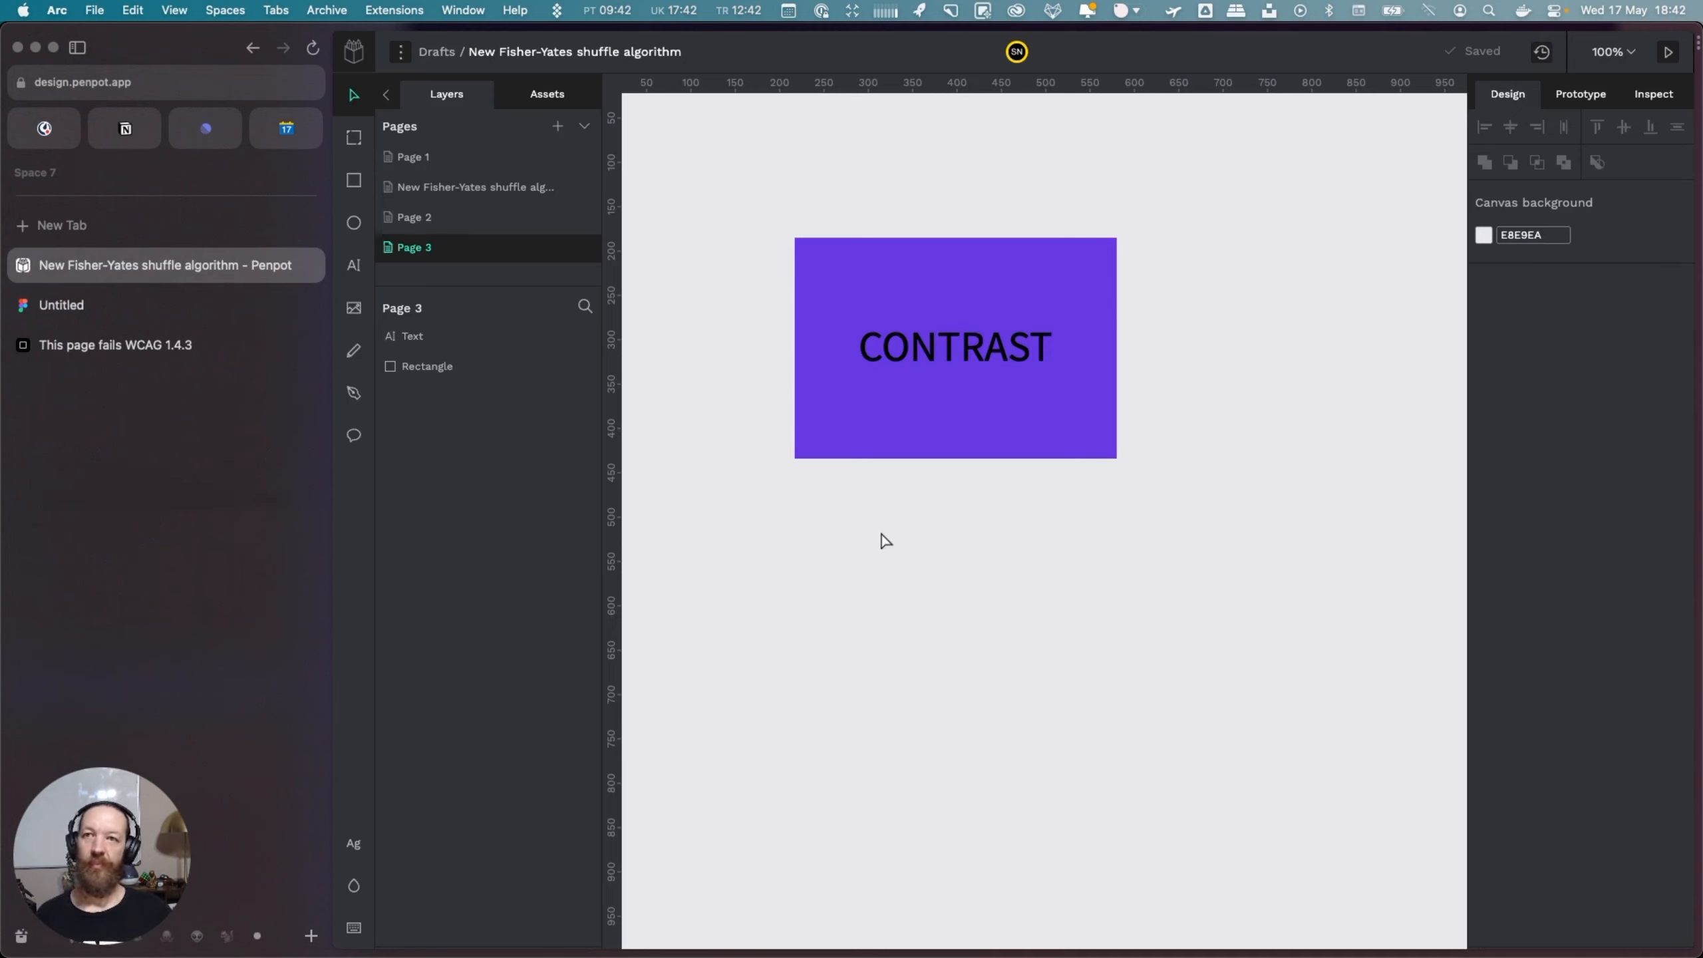
{"action": "mouse_move", "coordinate": [896, 534]}
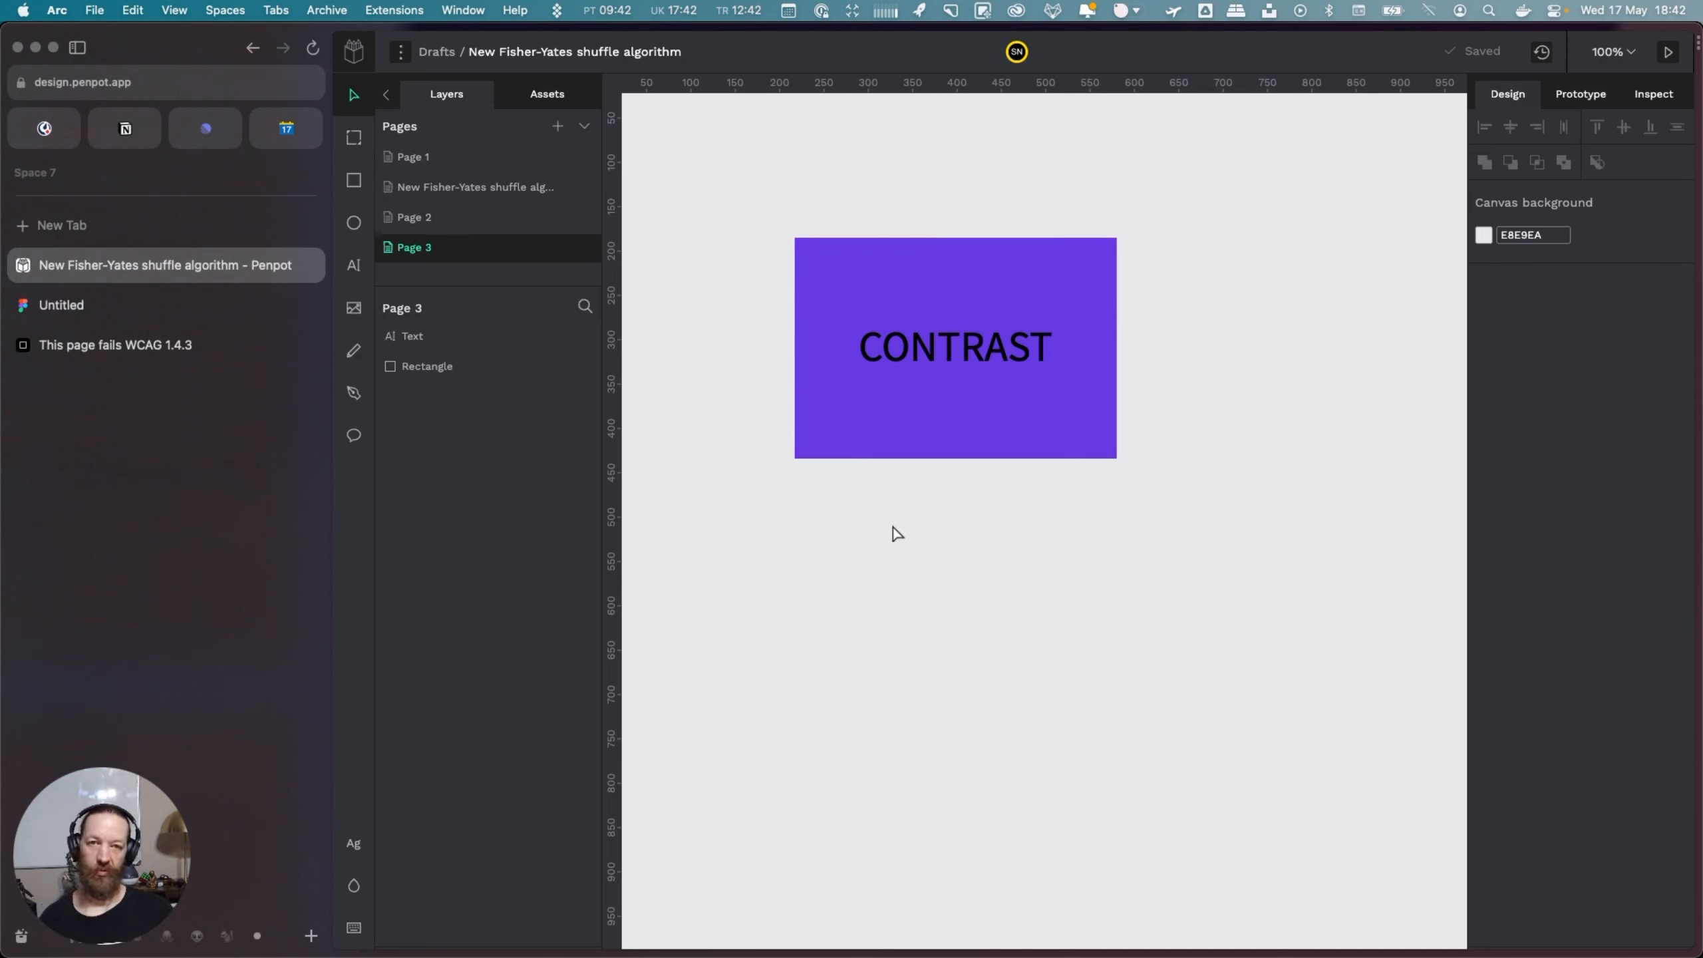
{"action": "mouse_move", "coordinate": [913, 529]}
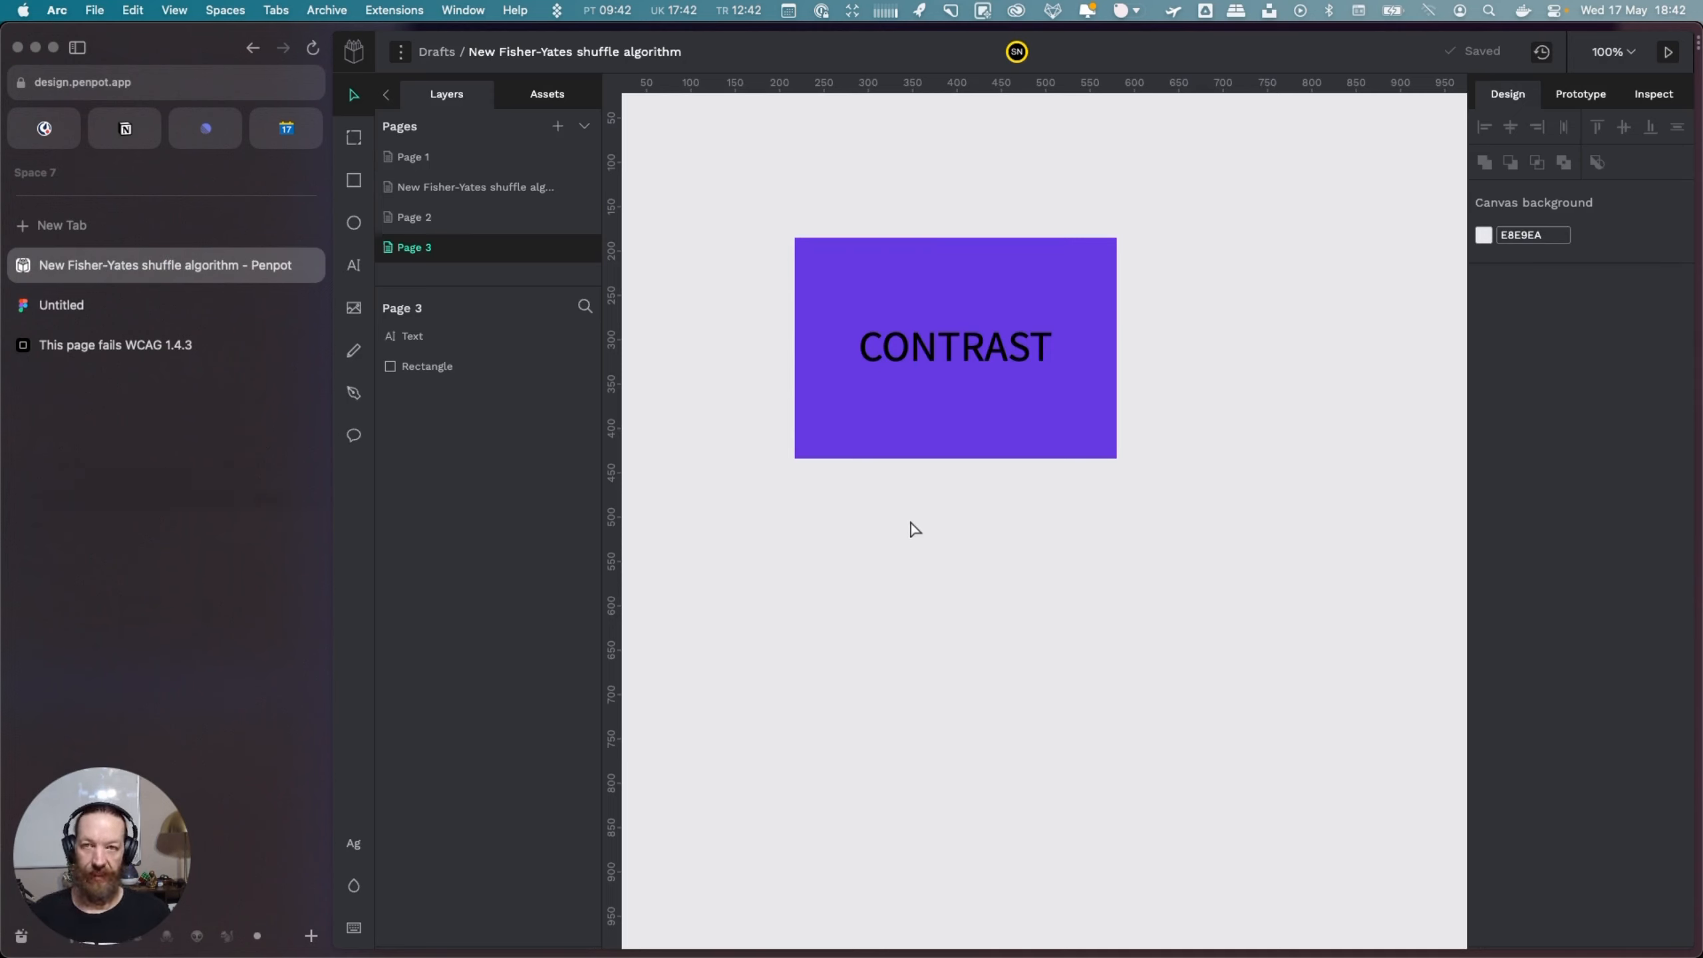
{"action": "mouse_move", "coordinate": [1239, 231]}
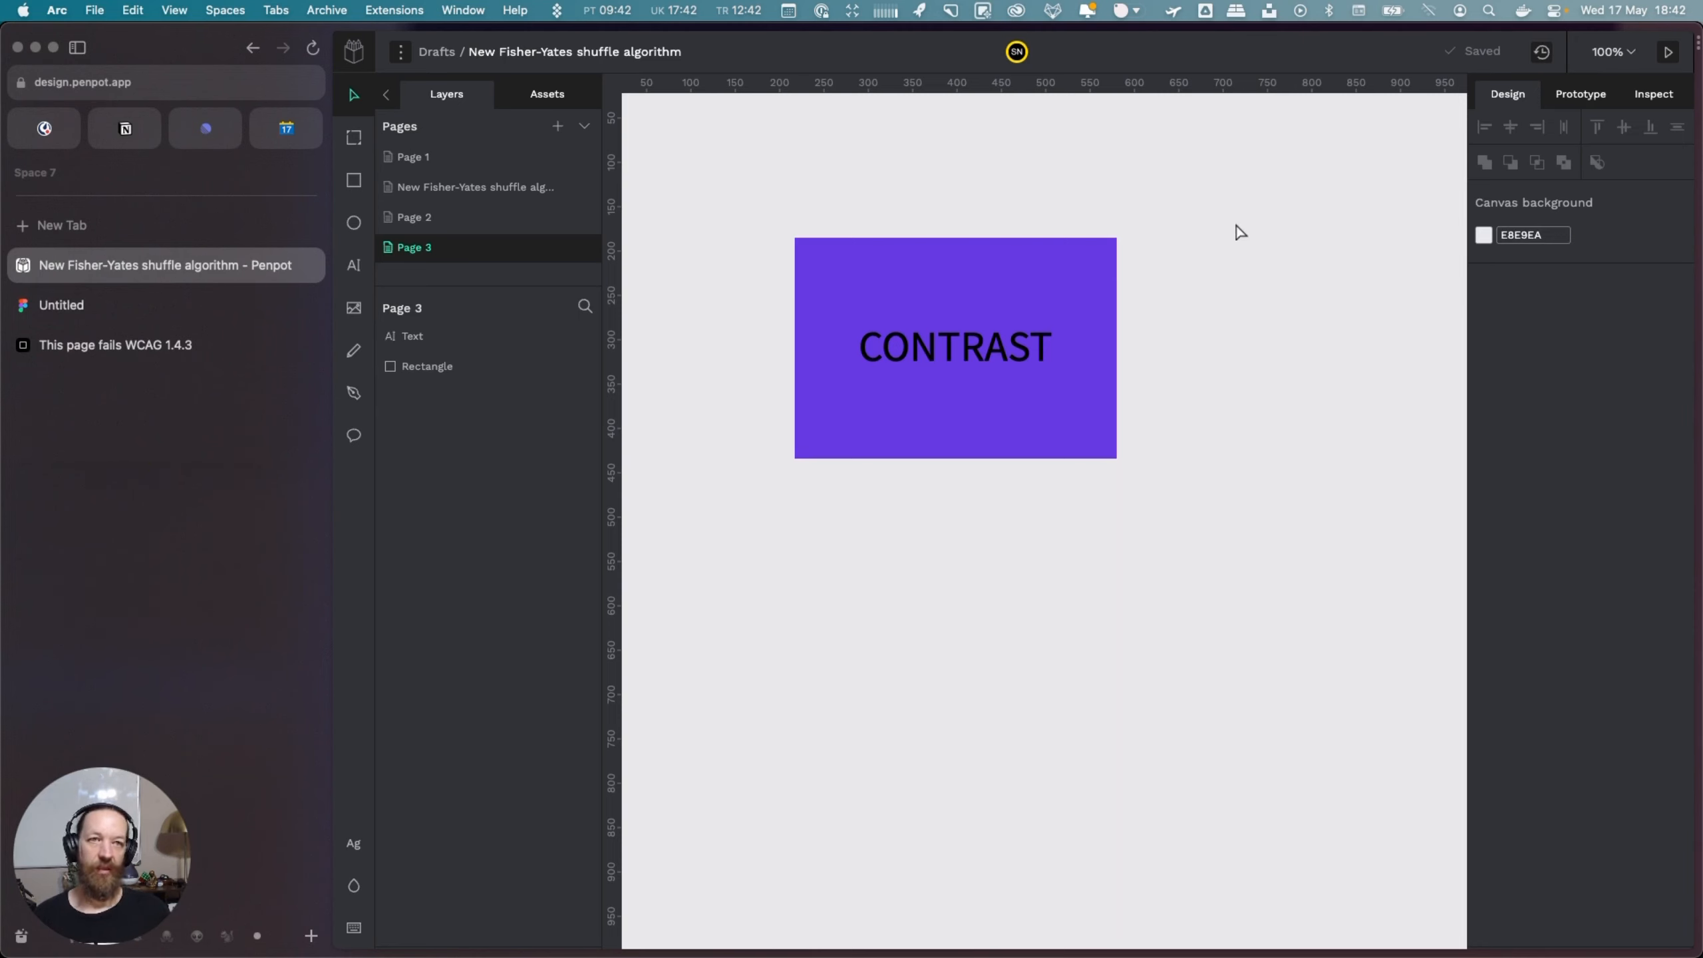
{"action": "mouse_move", "coordinate": [693, 395]}
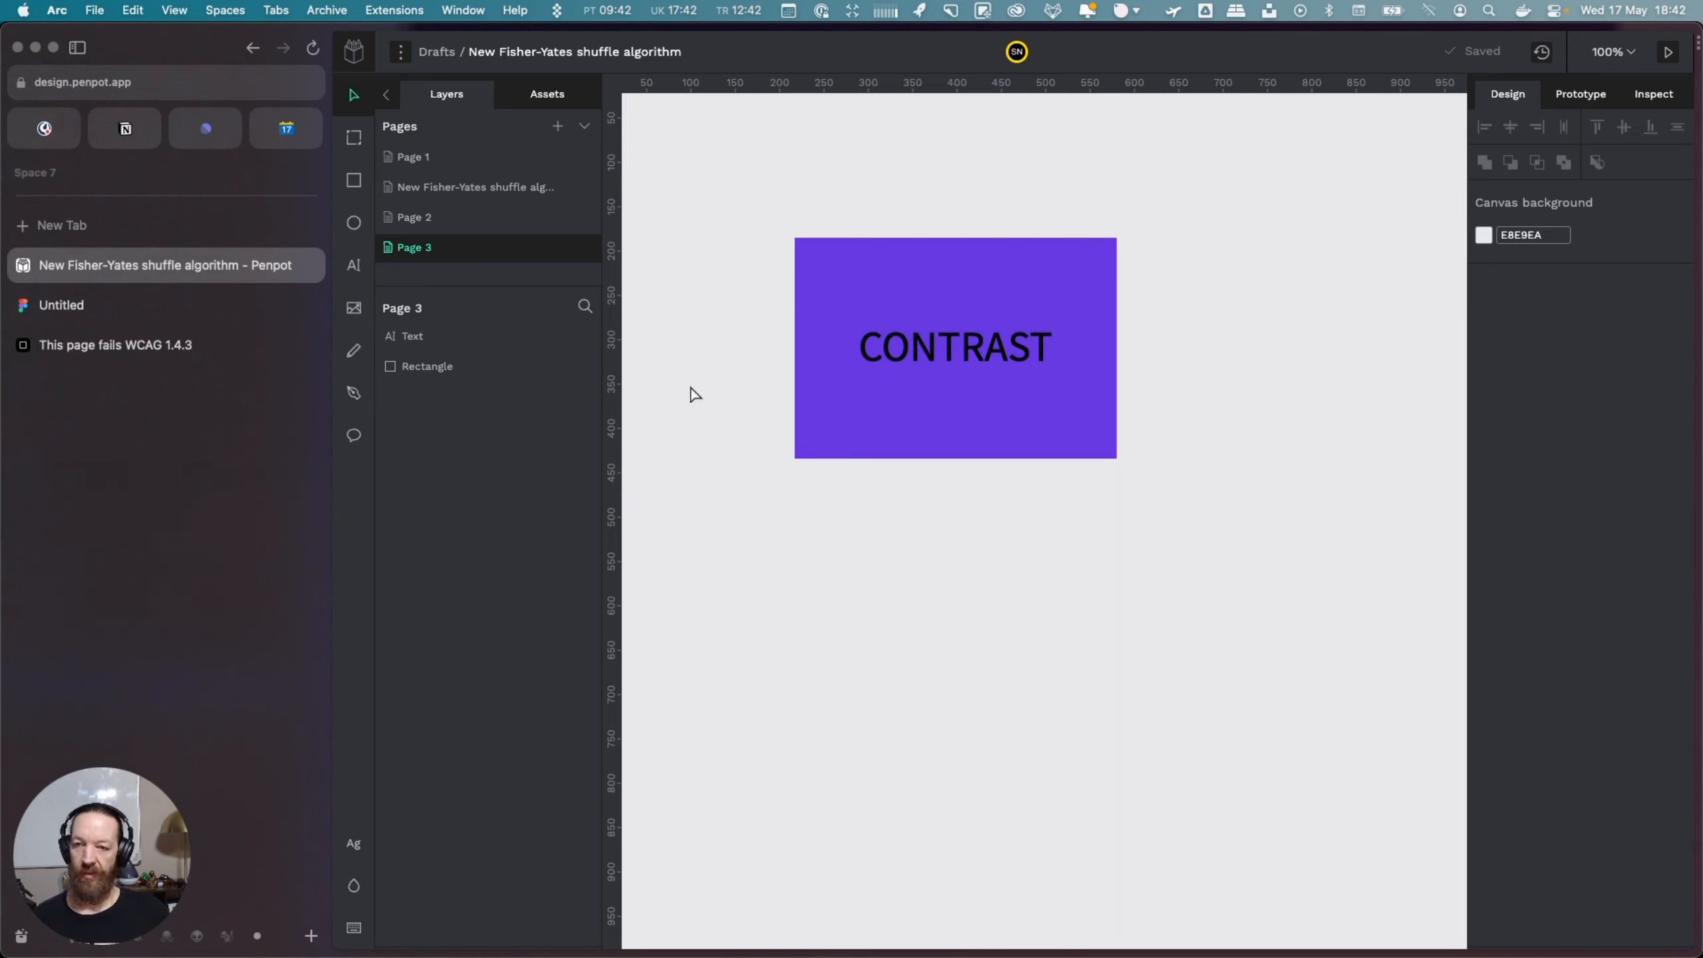
{"action": "mouse_move", "coordinate": [1226, 434]}
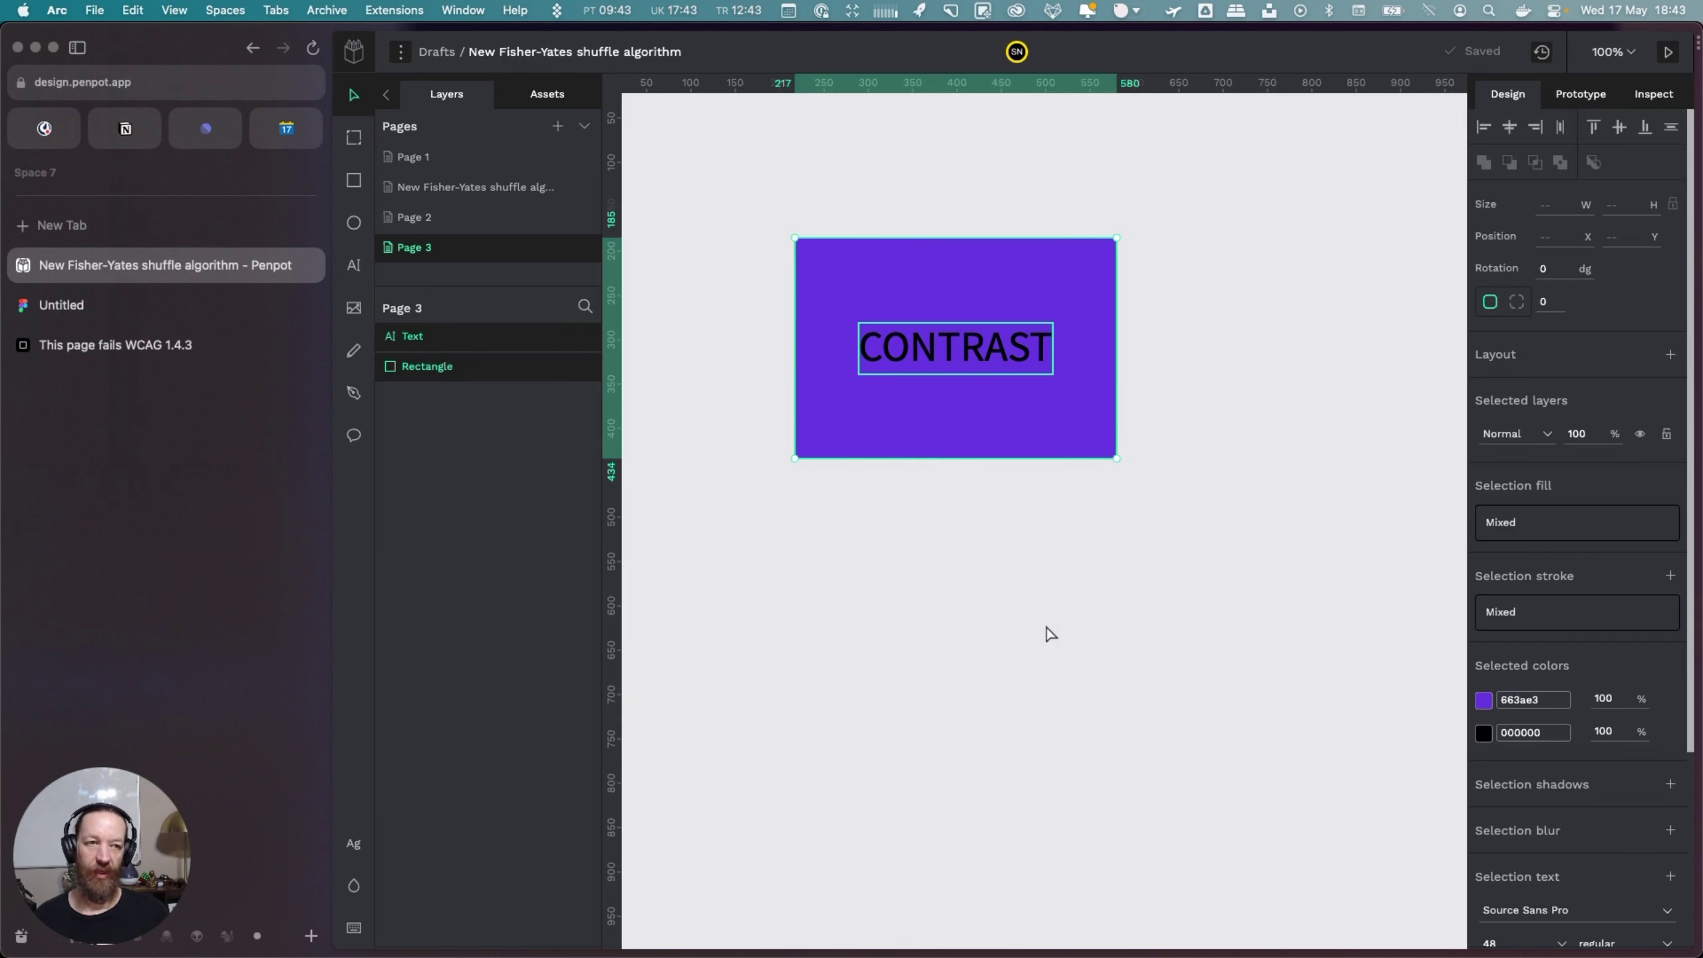
{"action": "scroll", "scroll_direction": "down", "scroll_amount": 3}
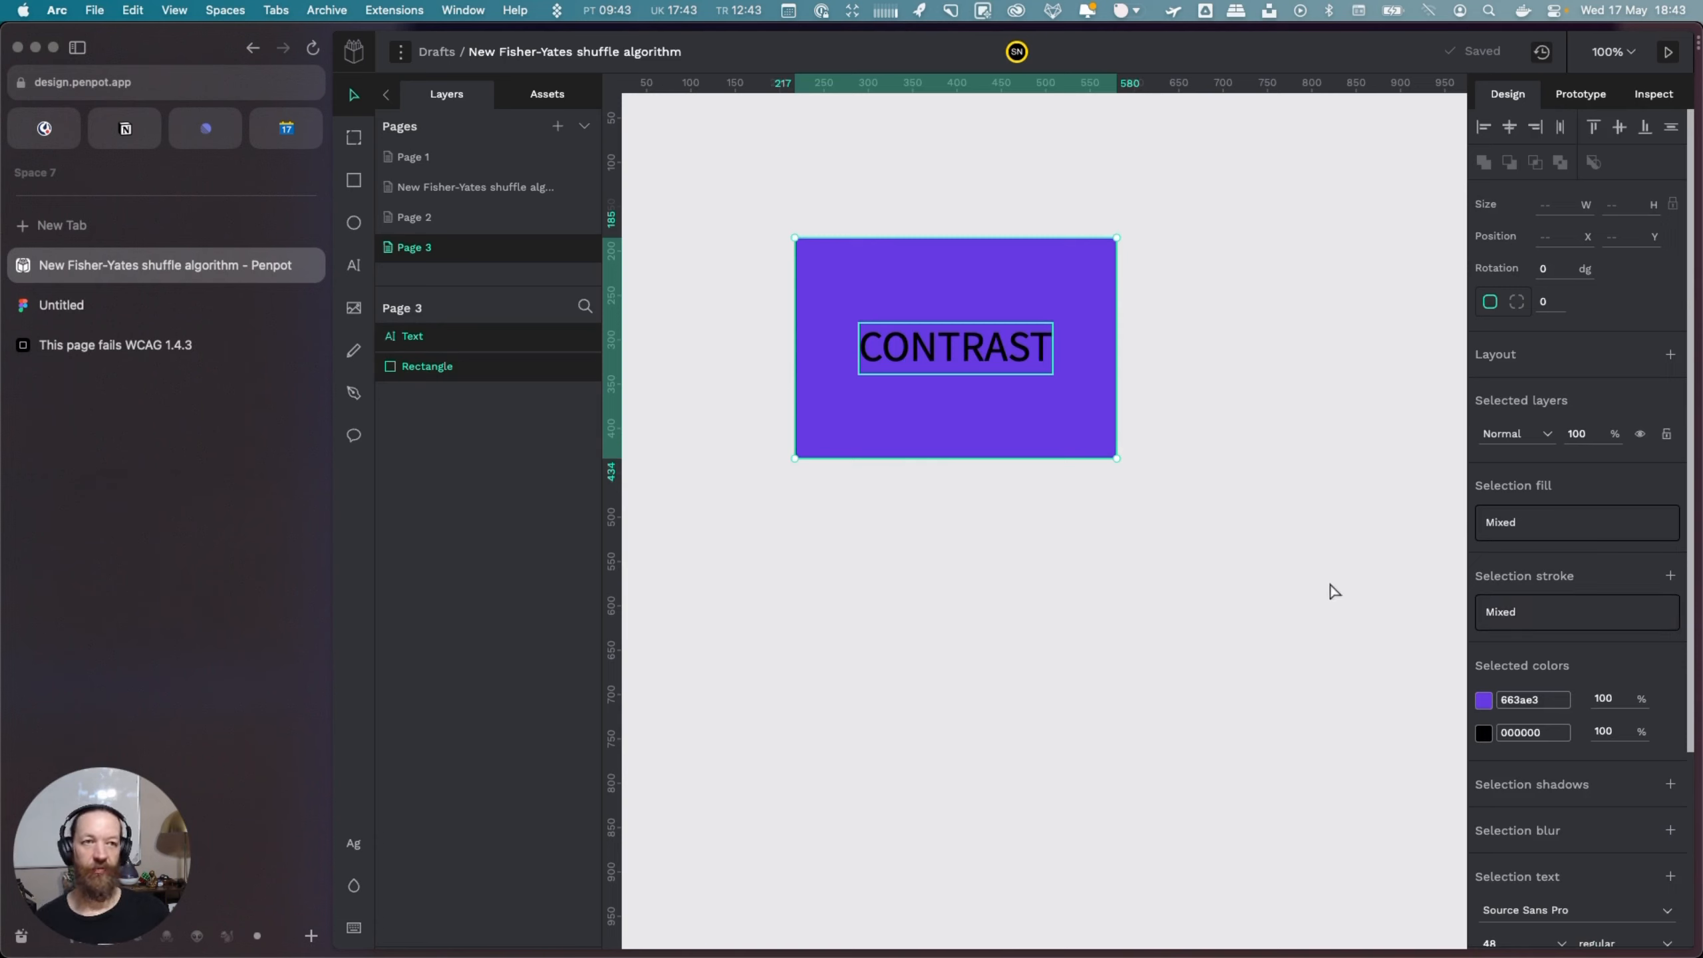
{"action": "mouse_move", "coordinate": [1292, 568]}
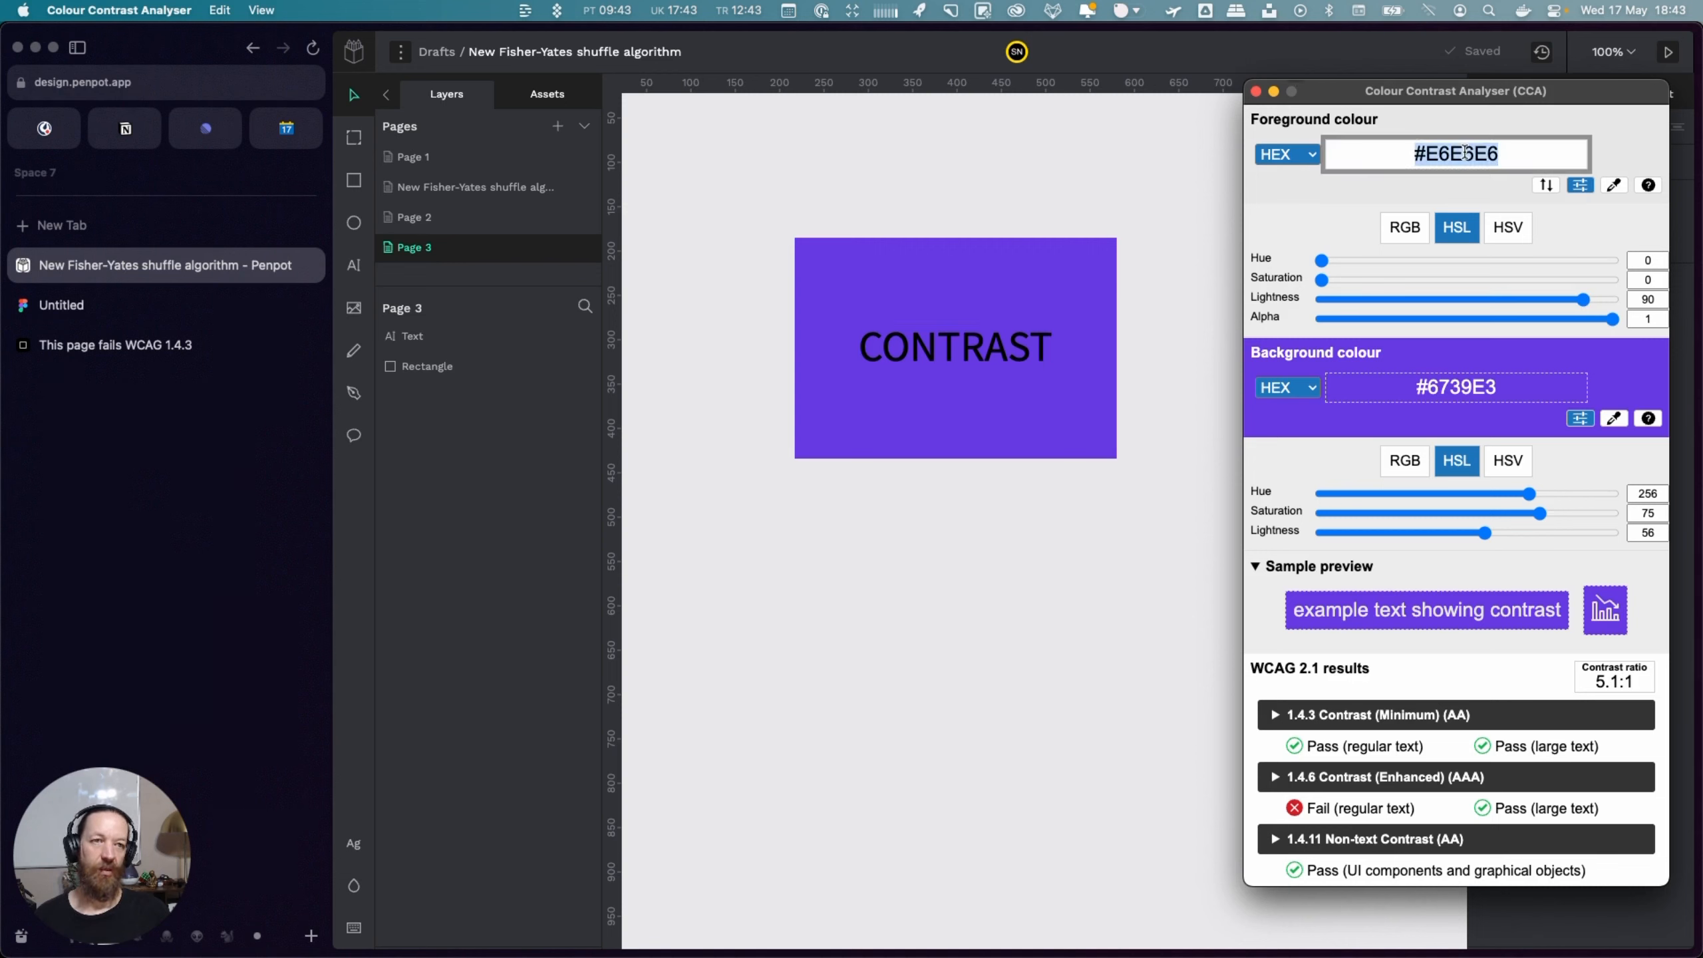
{"action": "mouse_move", "coordinate": [1335, 285]}
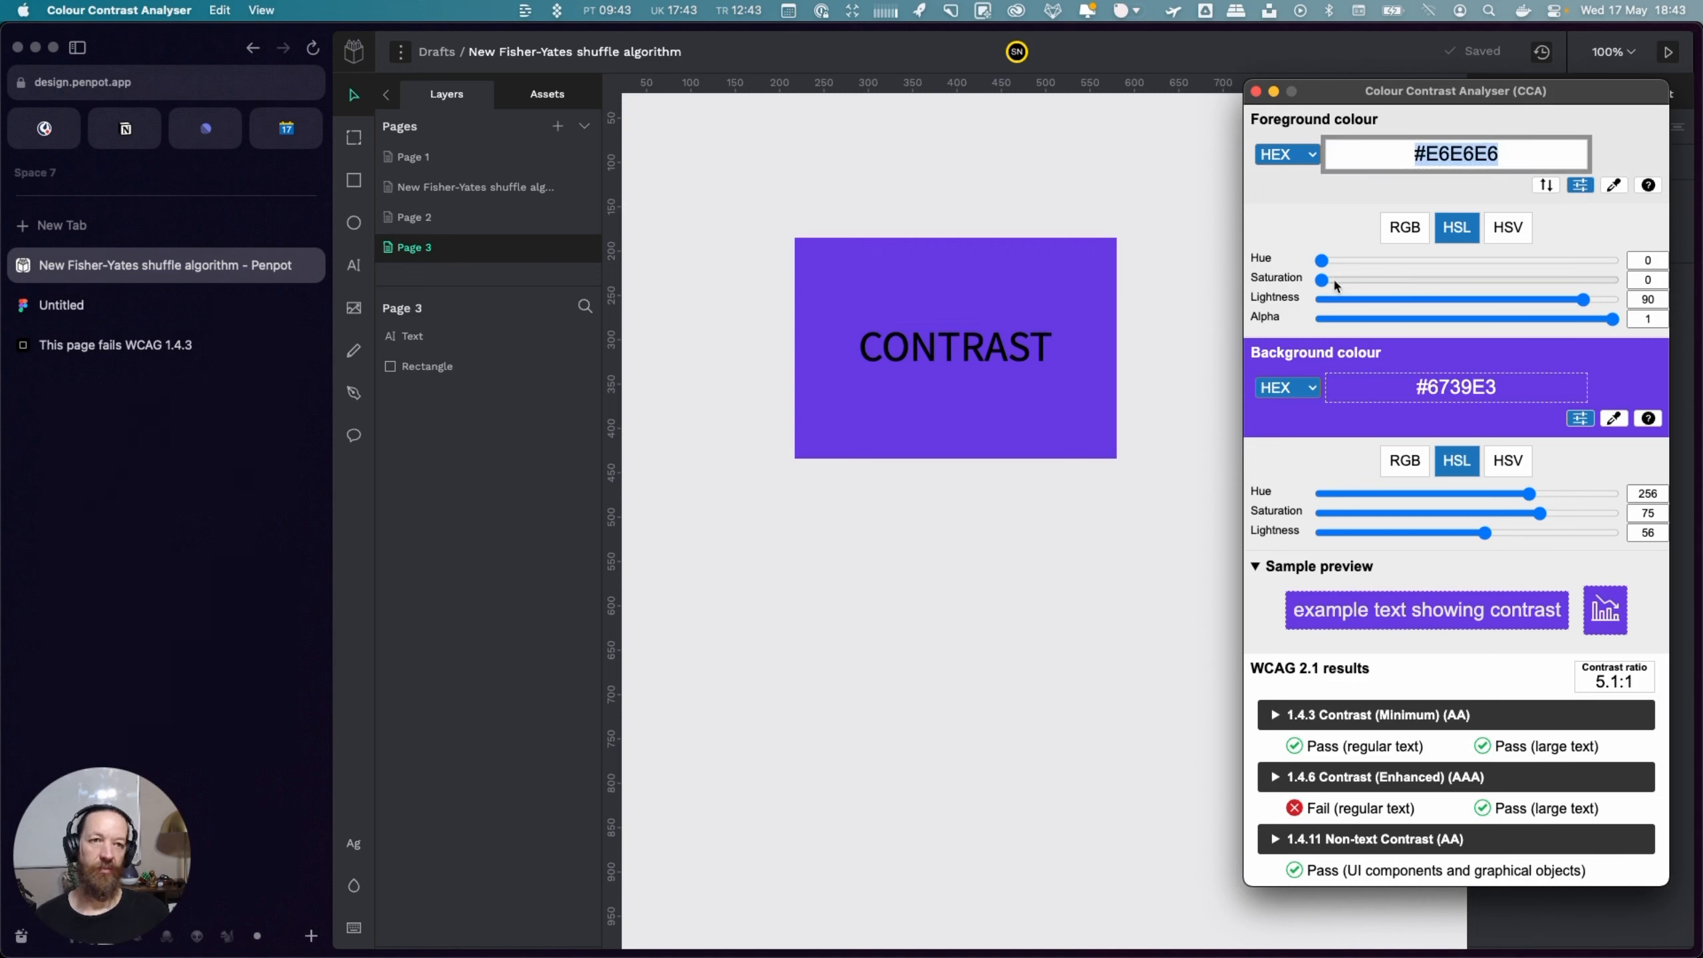
Copy the passing #E6E6E6 foreground hex (5.1:1 on #6739E3) back to Penpot
{"action": "left_click", "coordinate": [1487, 153]}
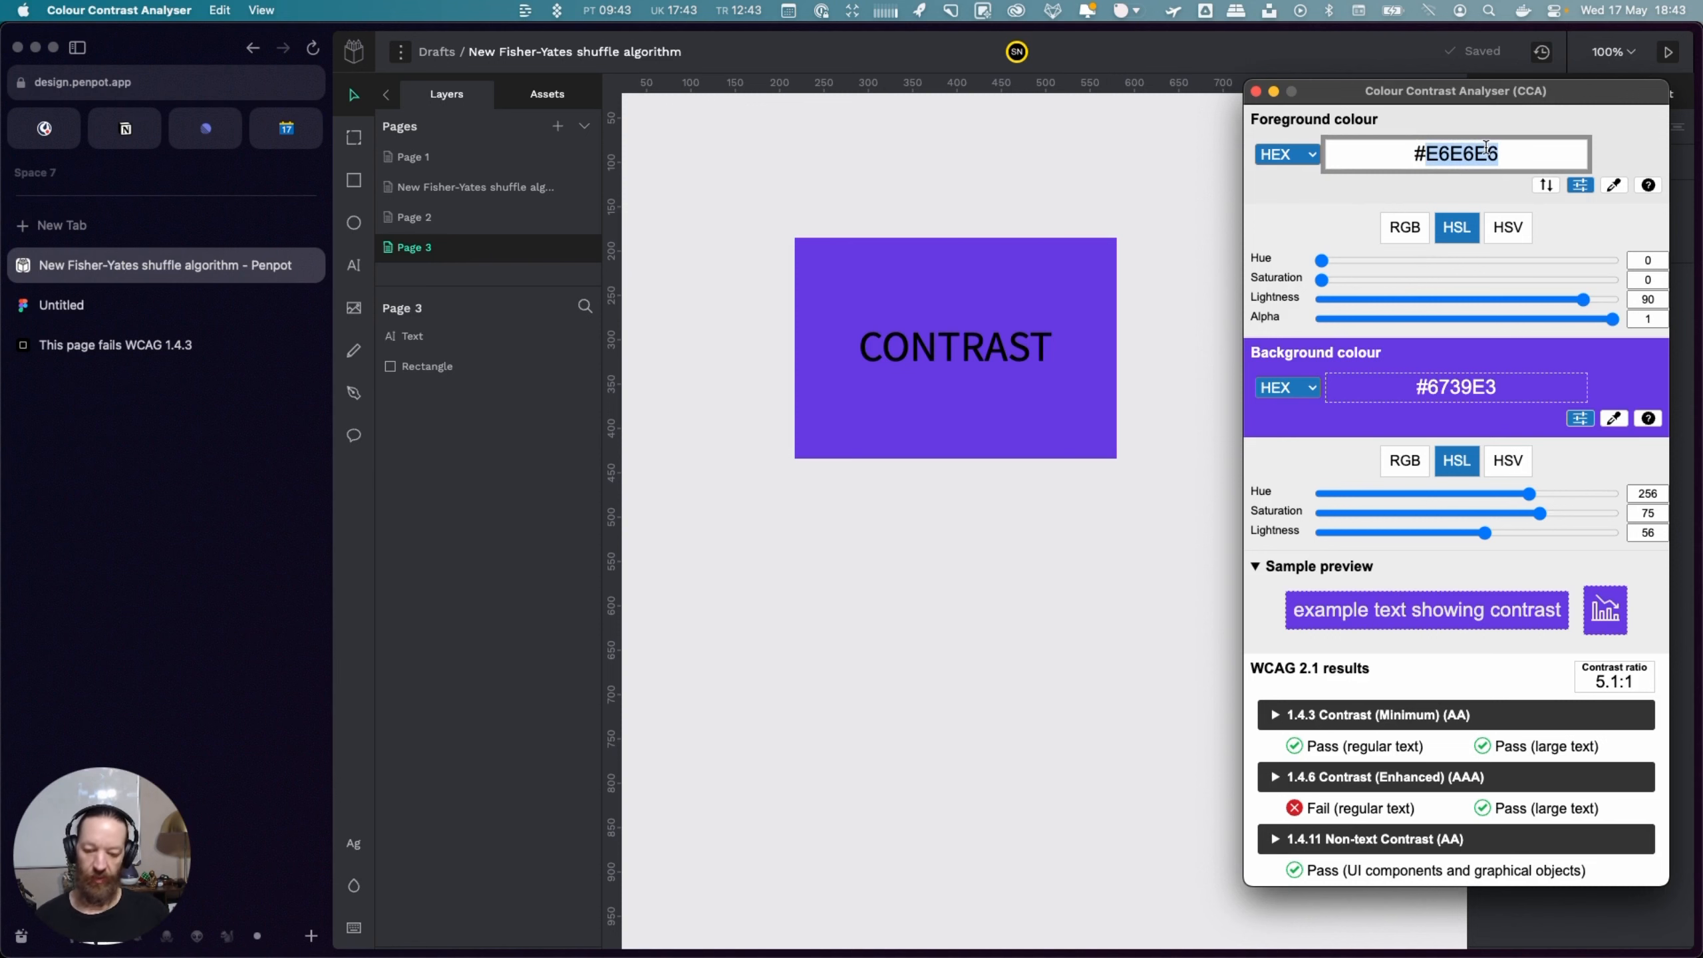
{"action": "left_click", "coordinate": [1254, 90]}
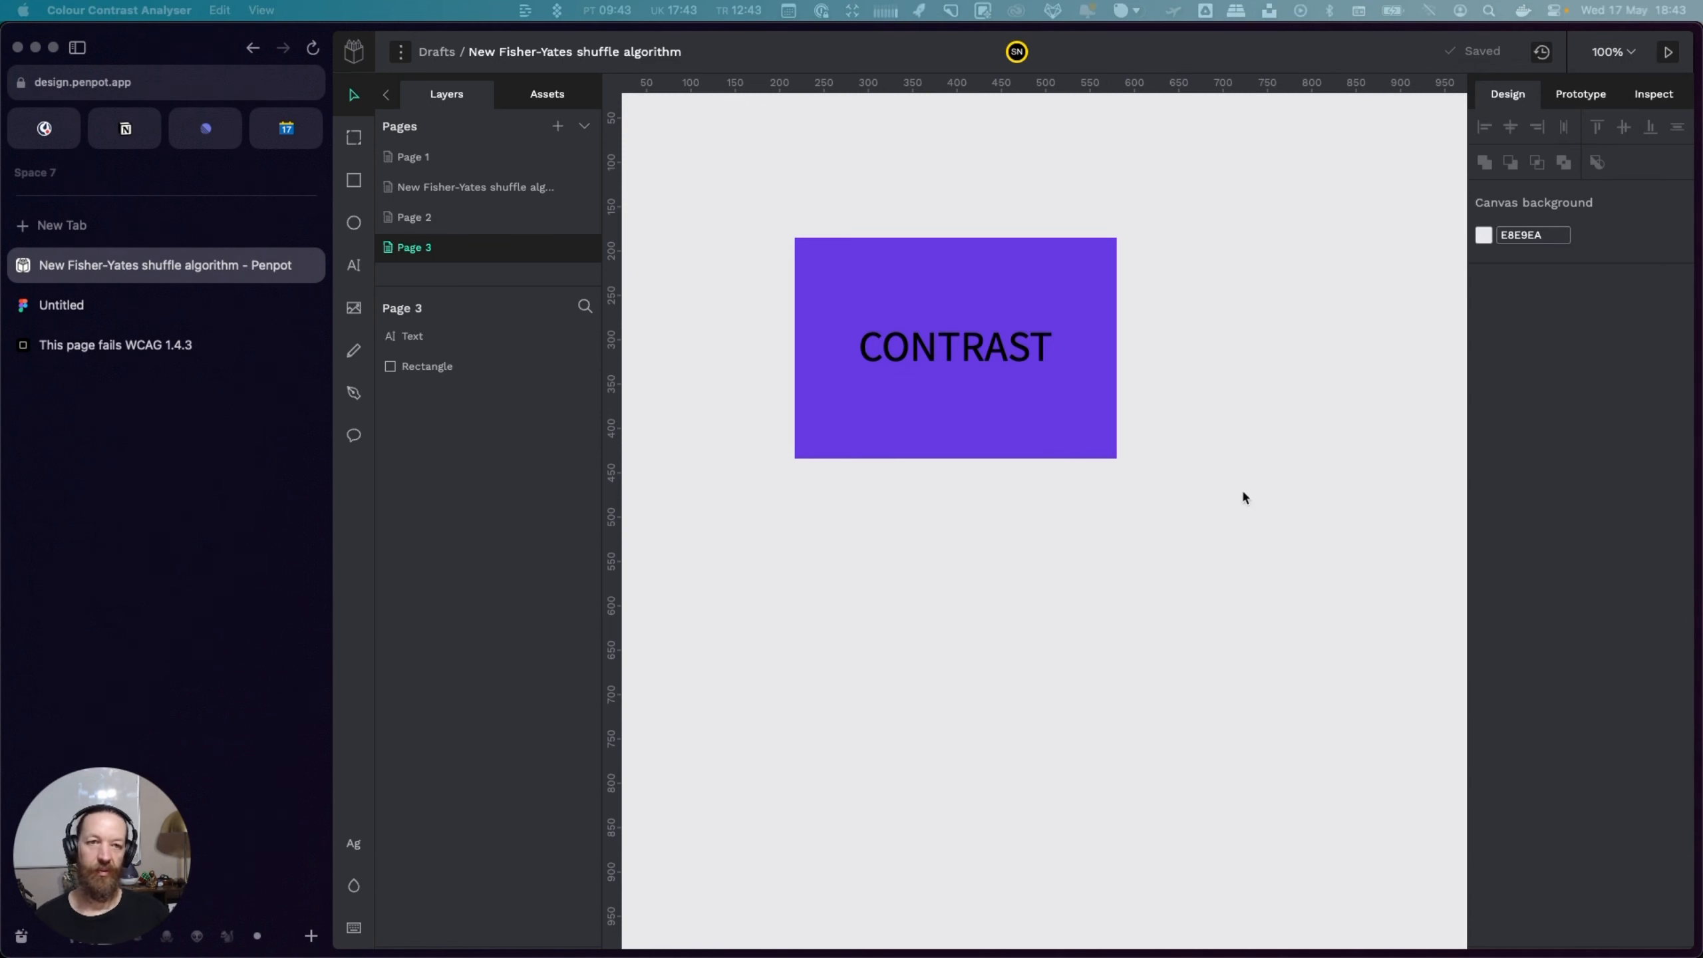
Set the CONTRAST text fill to light grey E6E6E6 in Penpot
{"action": "left_click", "coordinate": [953, 347]}
{"action": "type", "text": "E6E6E6"}
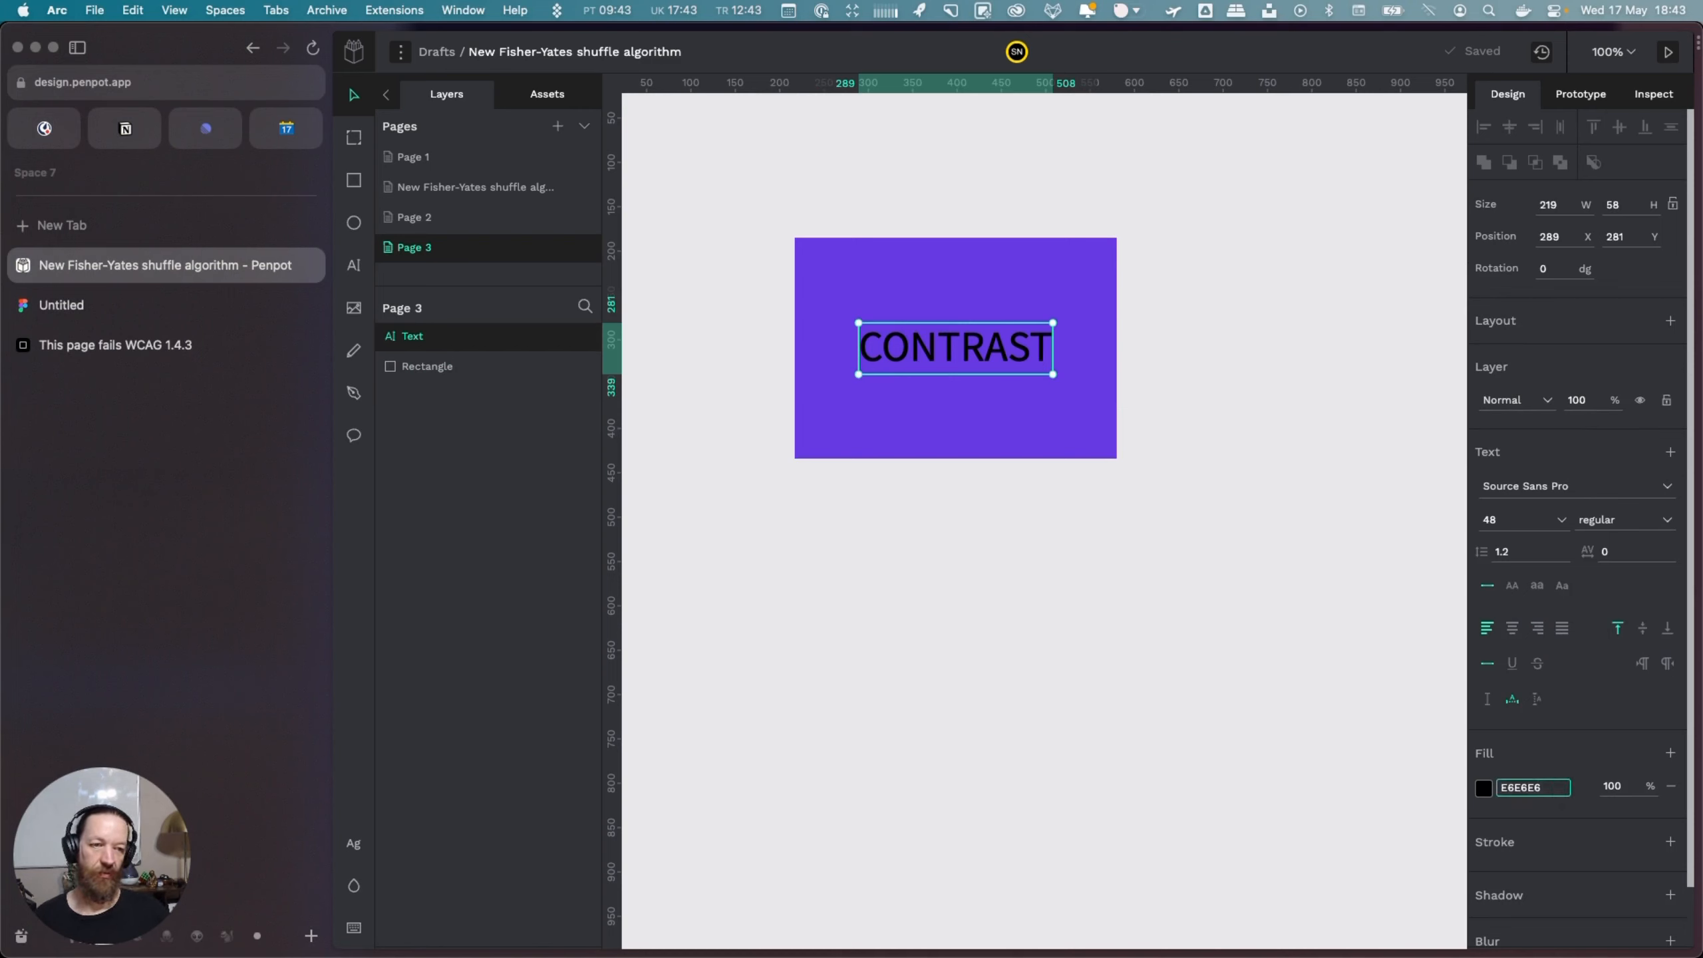
{"action": "left_click", "coordinate": [1482, 786]}
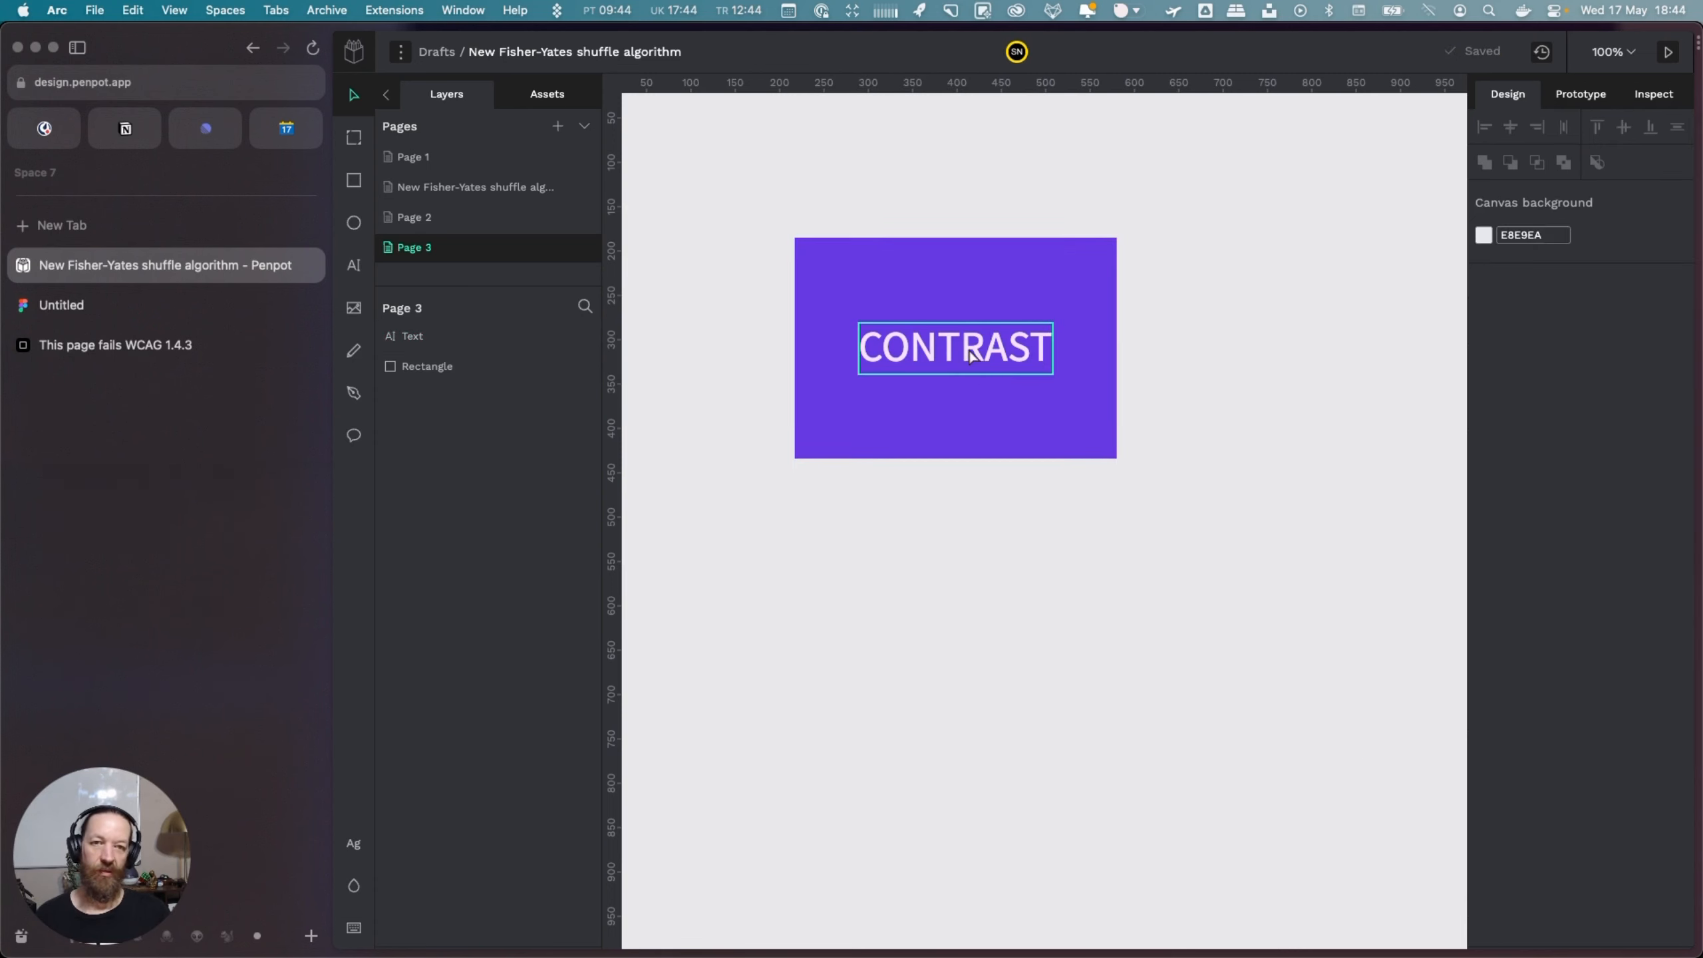
{"action": "left_click", "coordinate": [953, 347]}
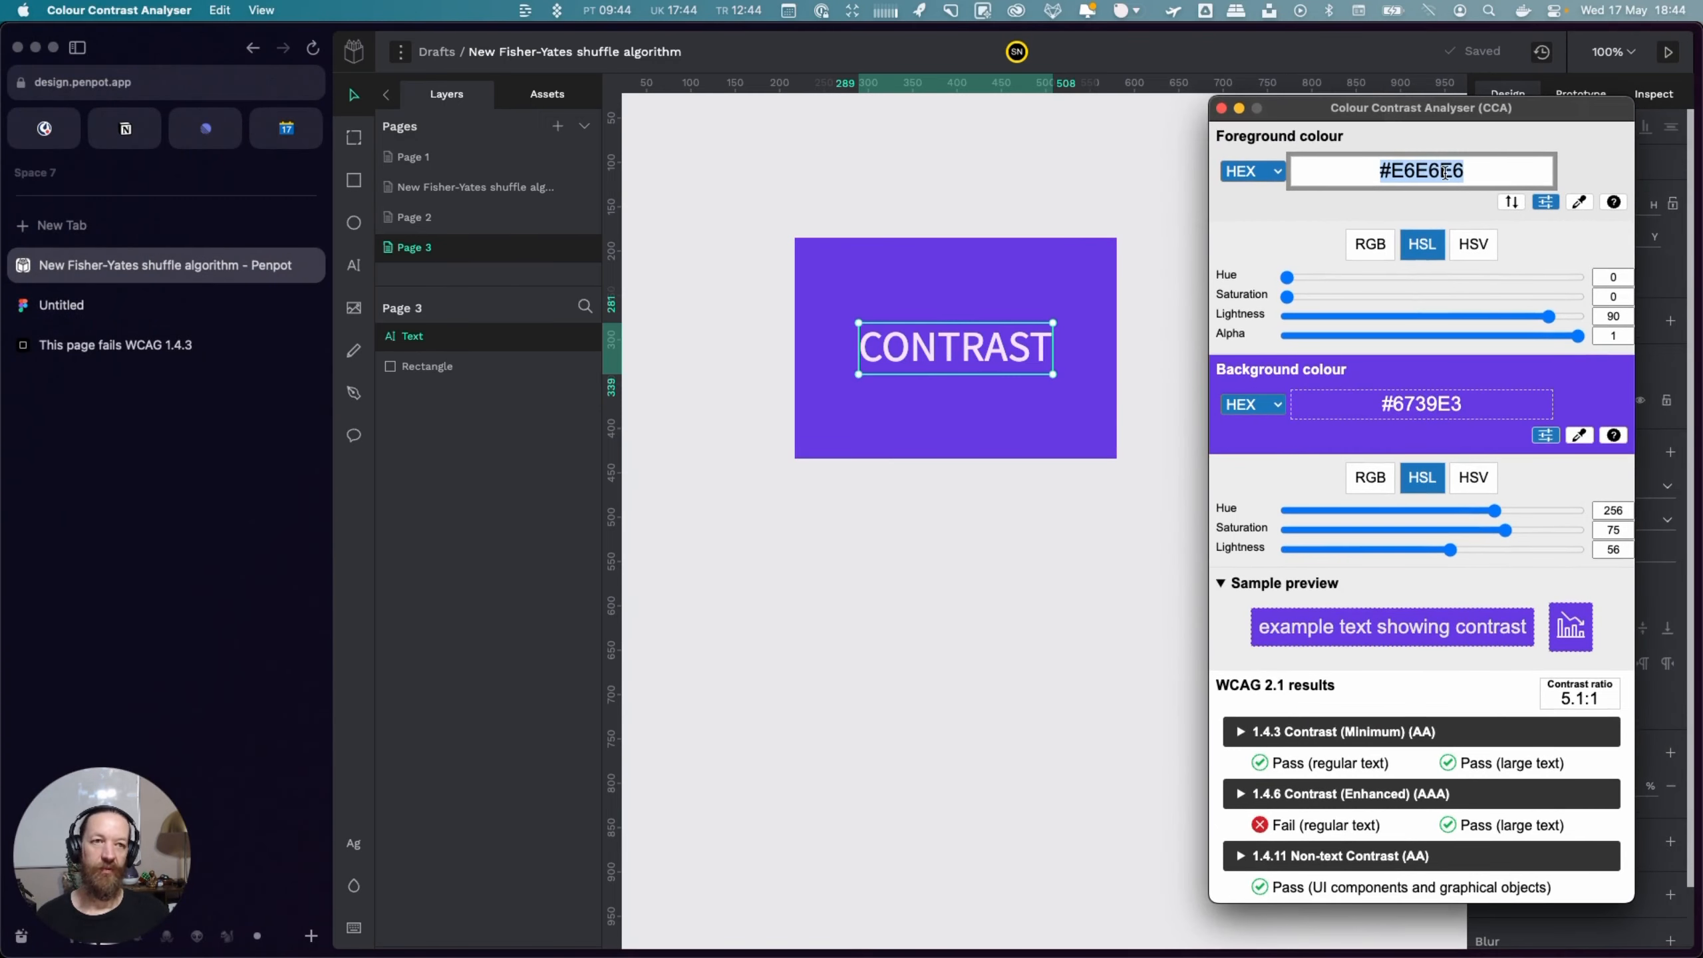
Enter foreground #f2e4ff against #6739E3 and read the 5.3:1 AA pass
{"action": "type", "text": "#f2e4ff"}
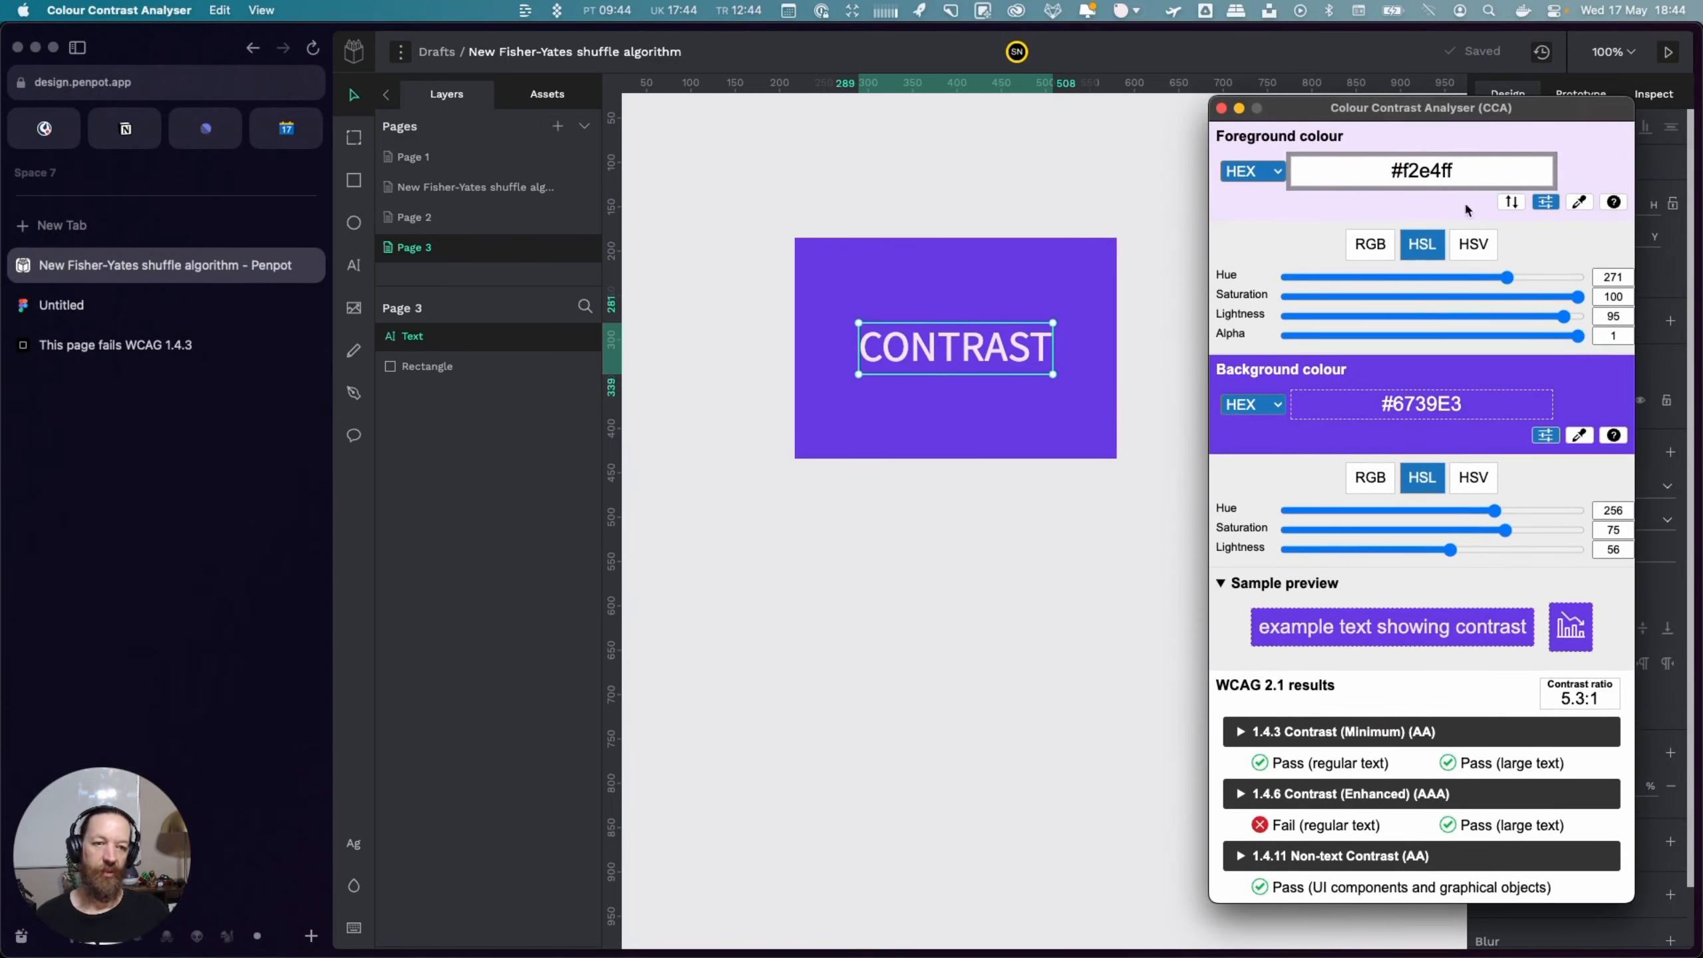
{"action": "mouse_move", "coordinate": [1457, 91]}
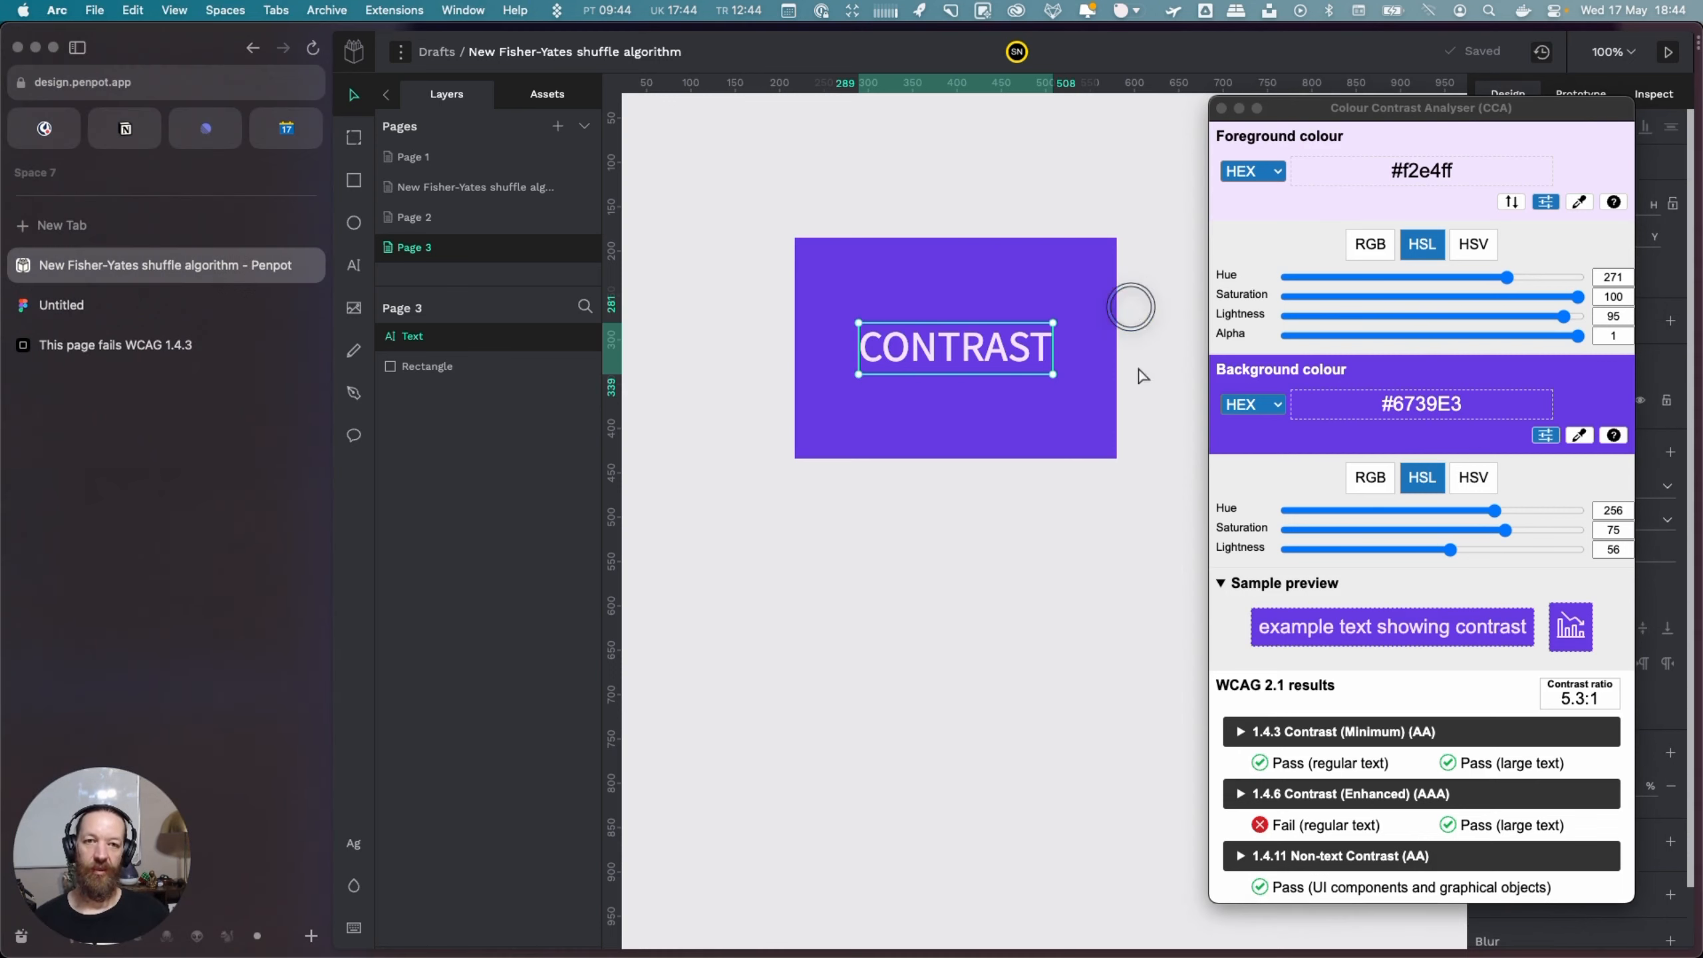
{"action": "left_click", "coordinate": [1037, 668]}
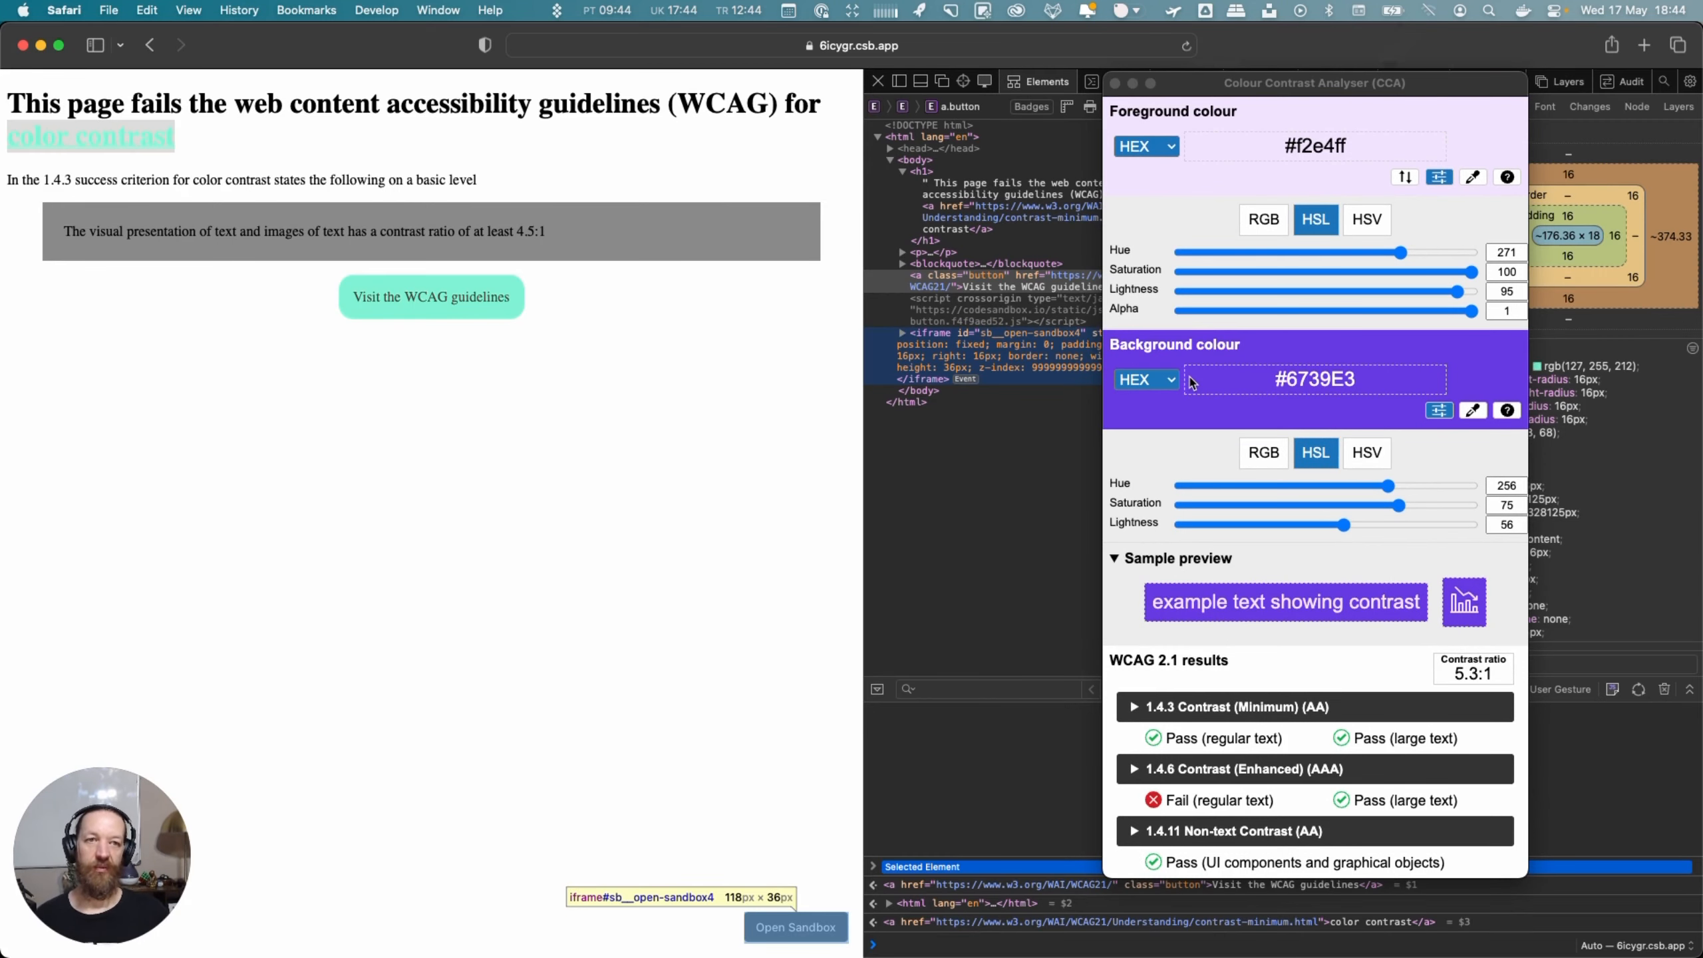
{"action": "left_click", "coordinate": [1314, 82]}
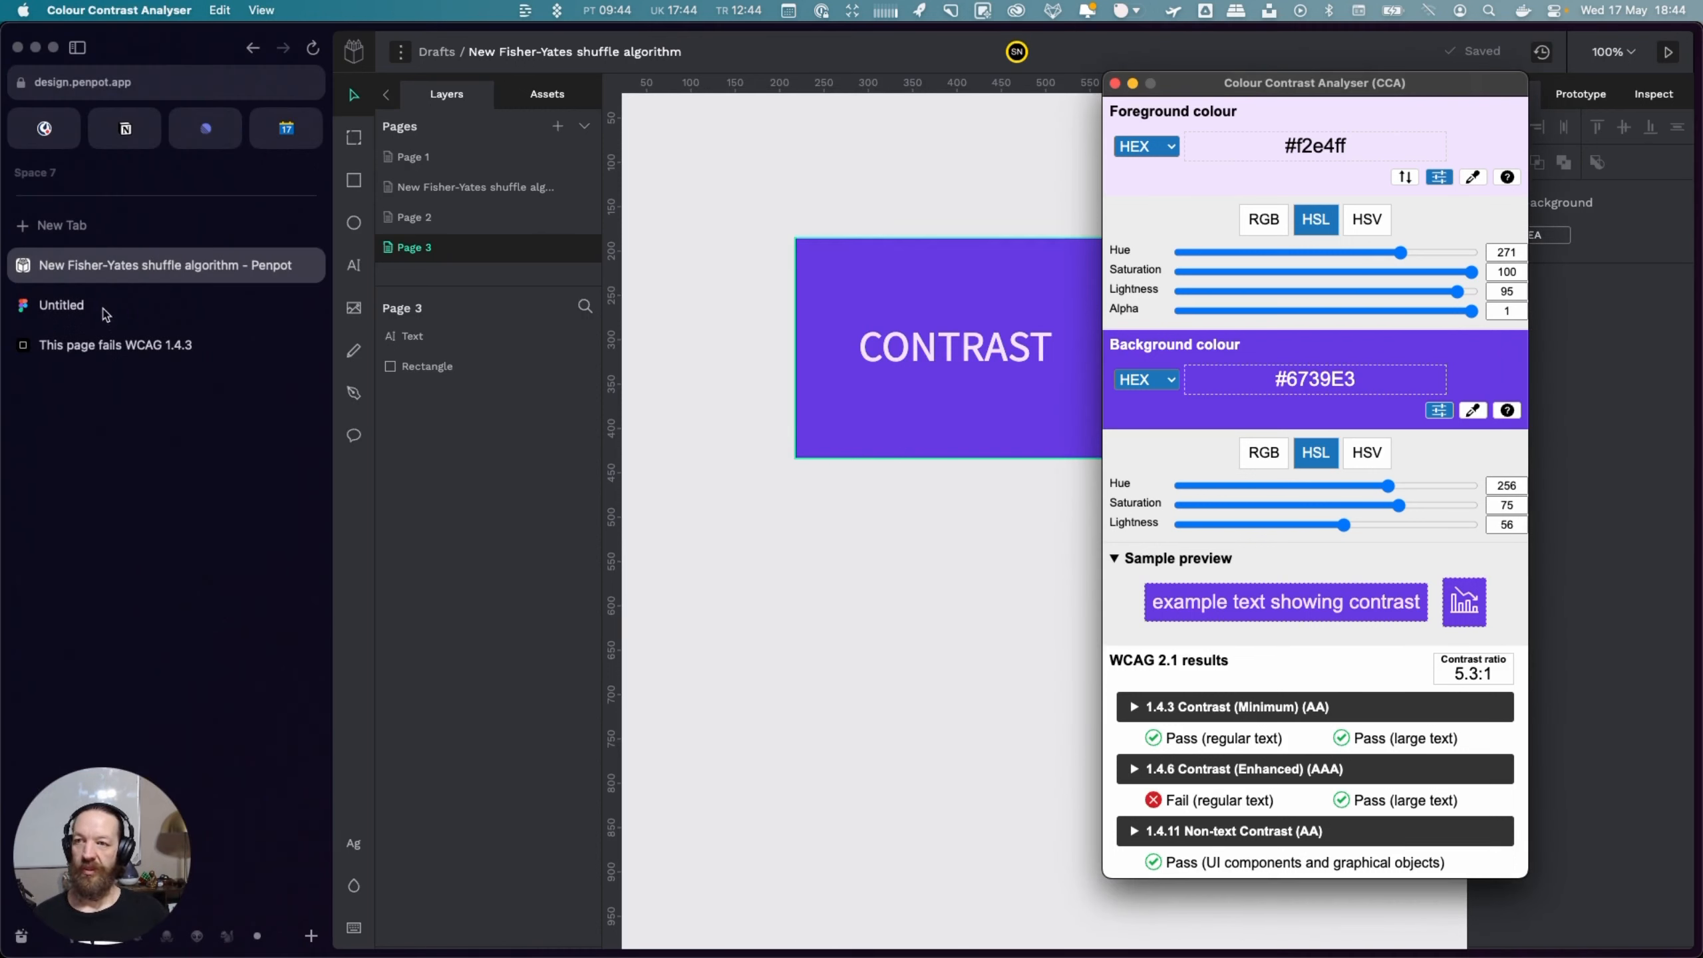
{"action": "mouse_move", "coordinate": [163, 423]}
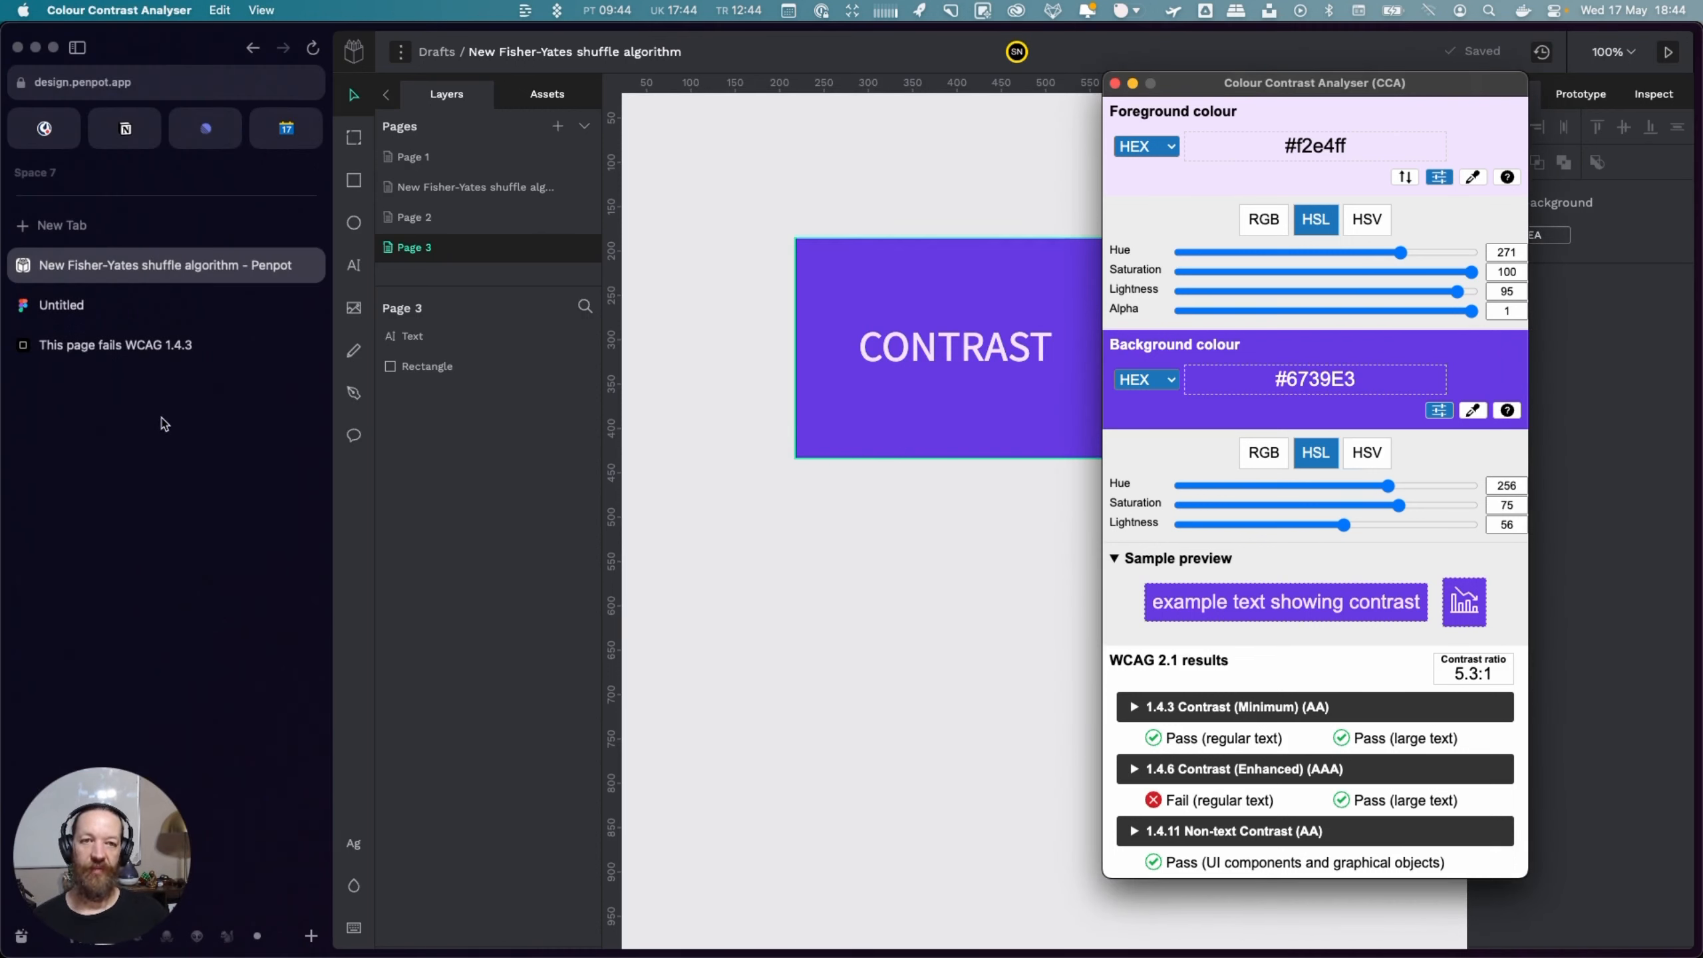
{"action": "mouse_move", "coordinate": [179, 429]}
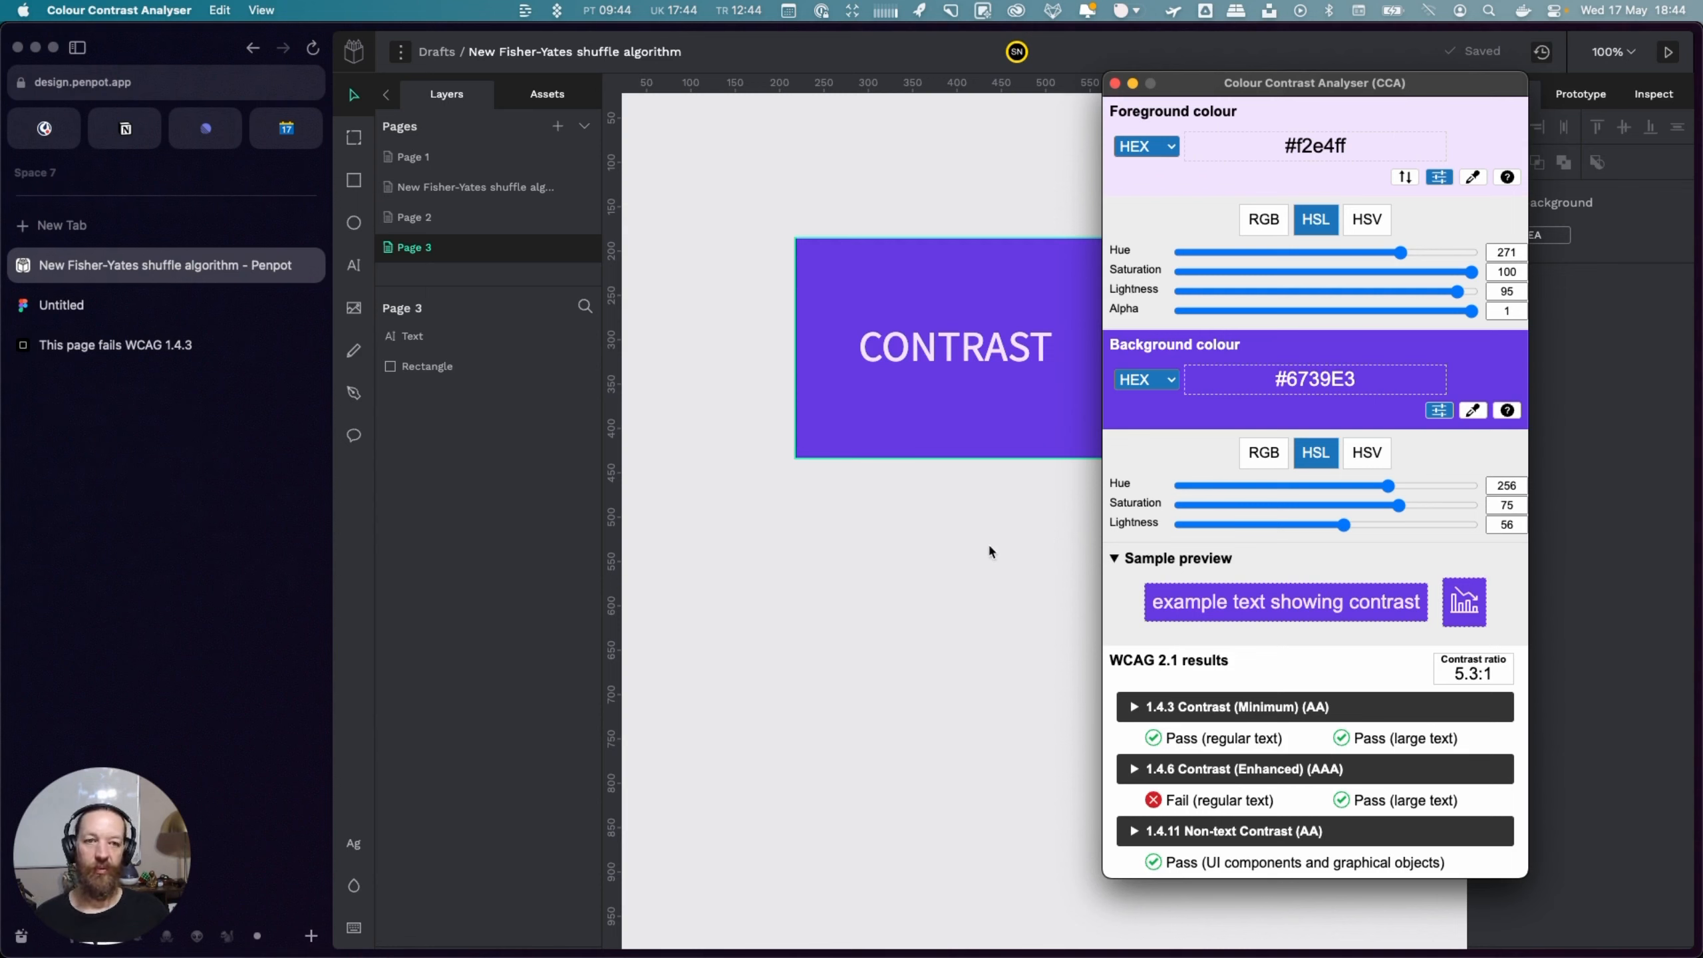
{"action": "mouse_move", "coordinate": [1170, 472]}
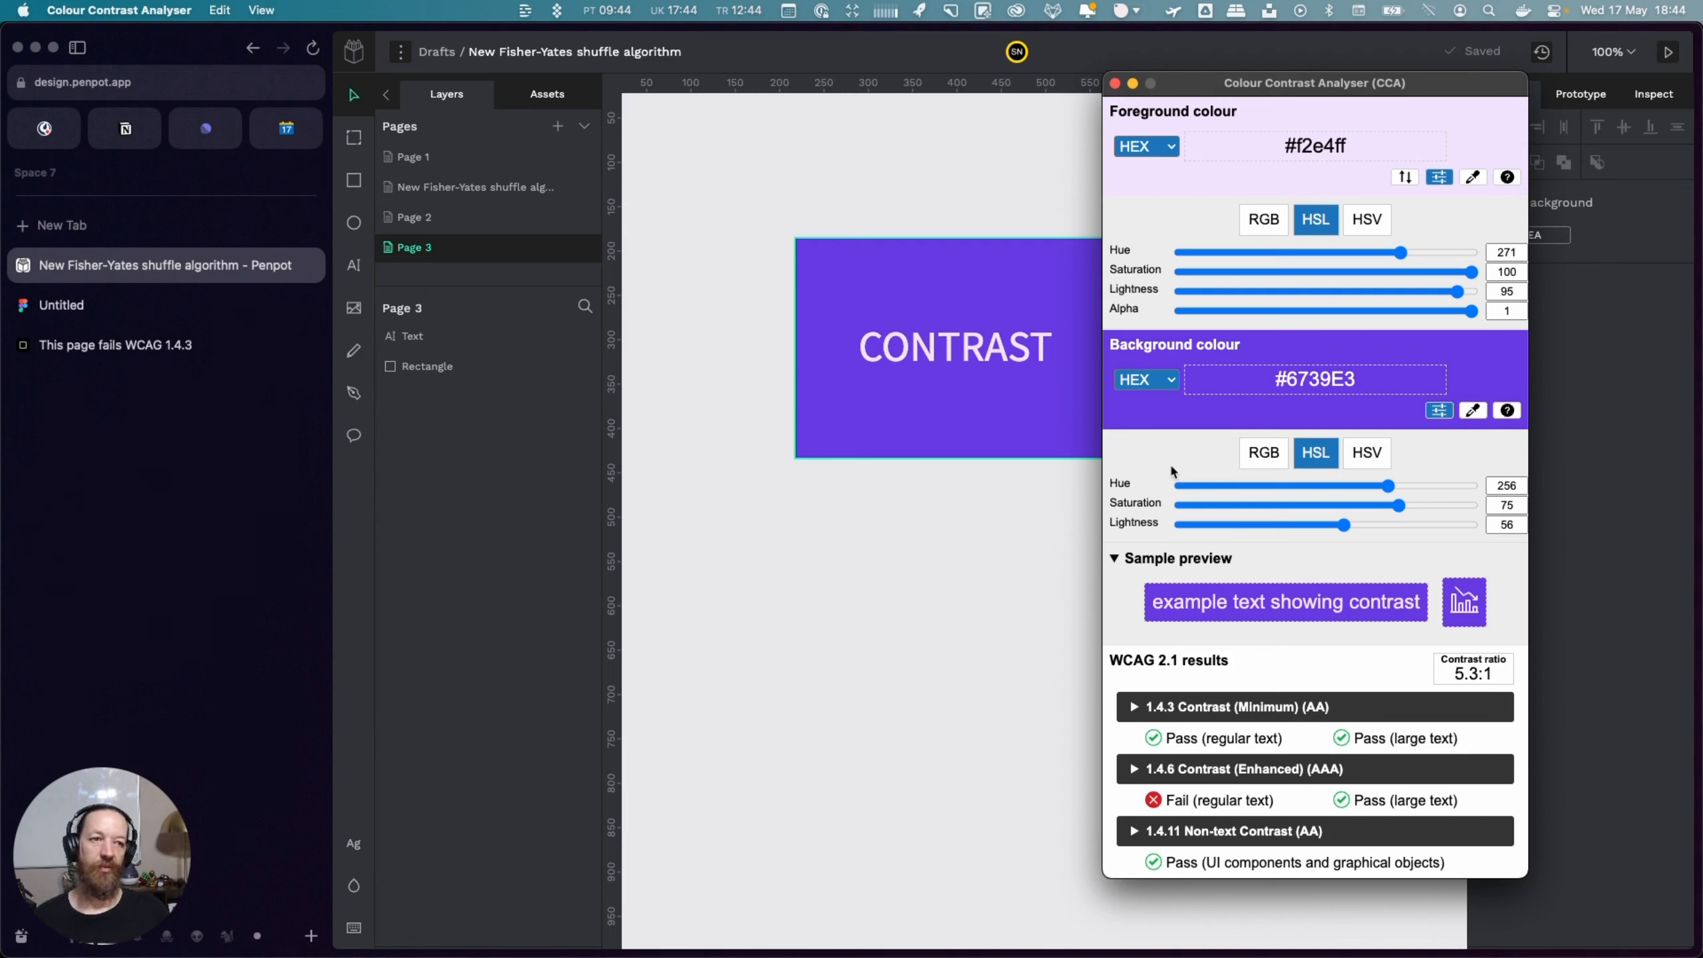
{"action": "mouse_move", "coordinate": [1172, 467]}
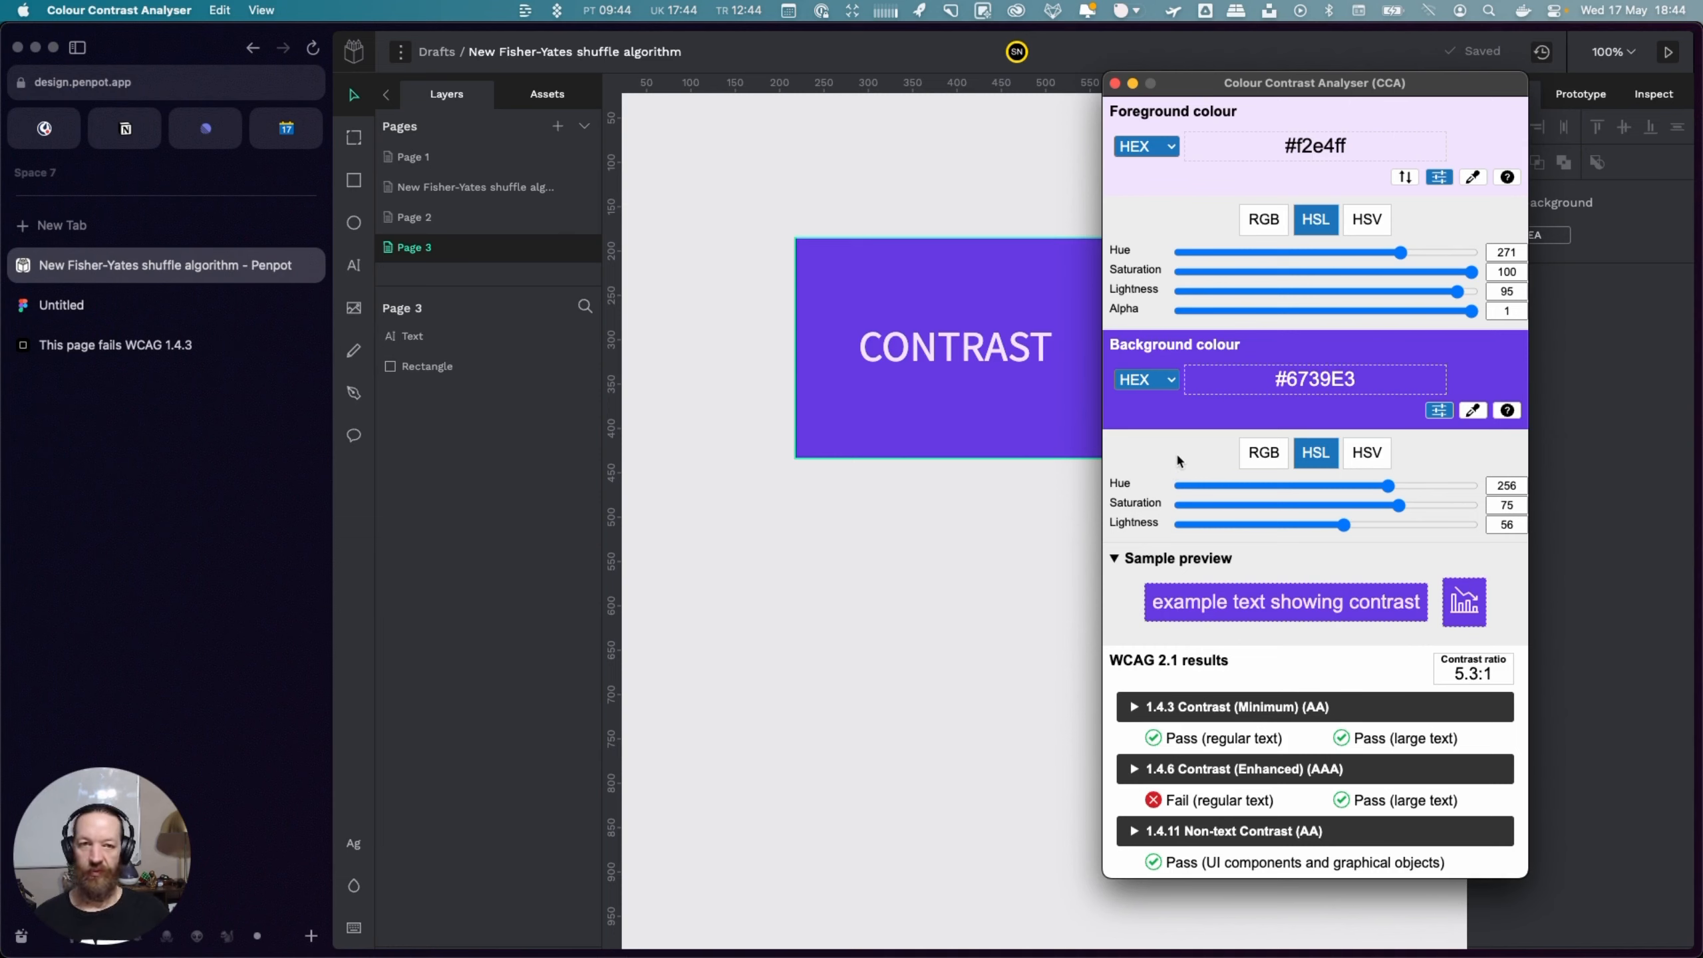